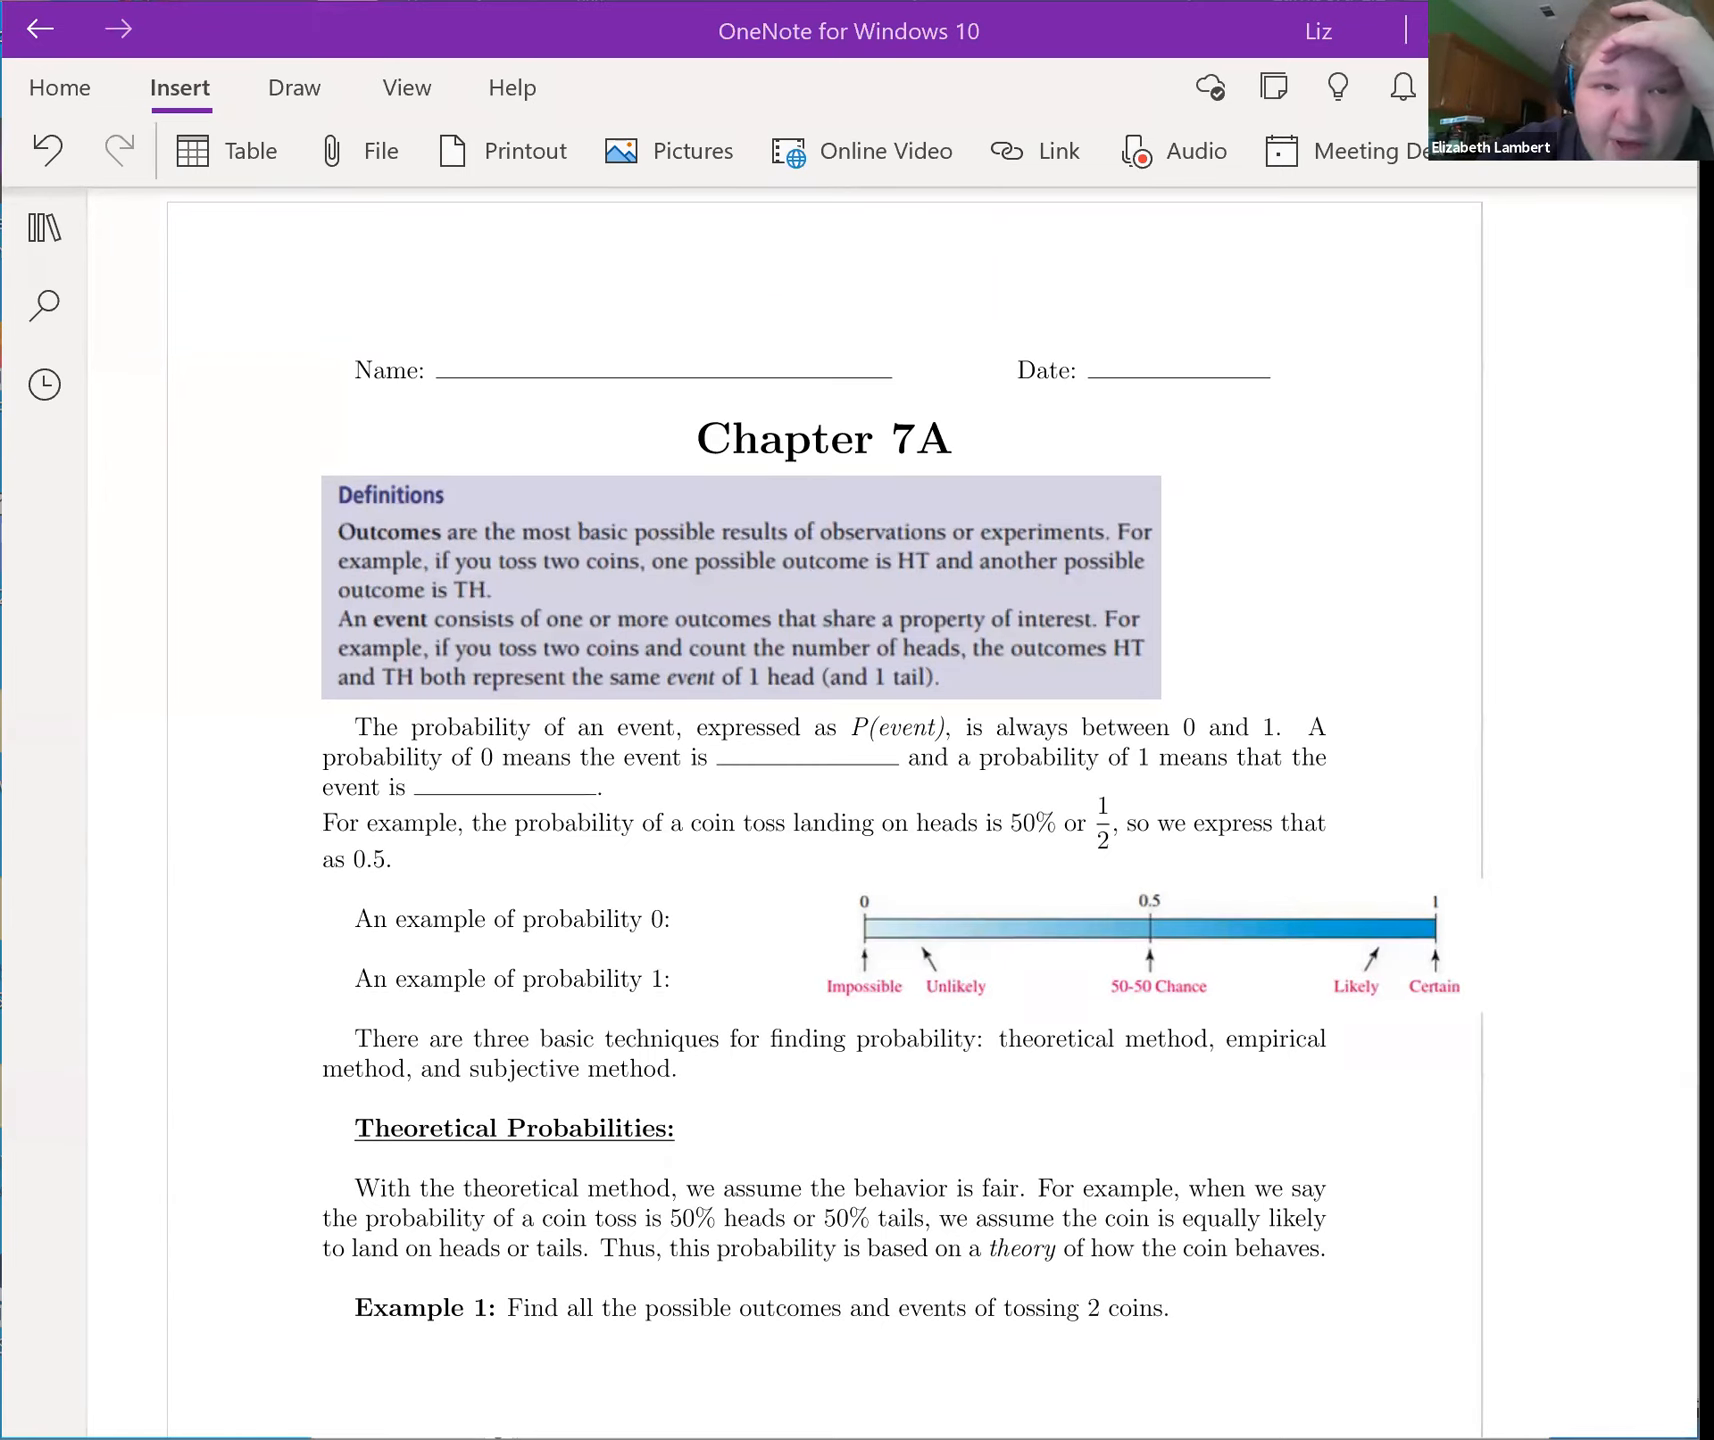
Step: Circle 0.5 in pink and underline the Impossible, 50-50 Chance and Certain labels
click(292, 88)
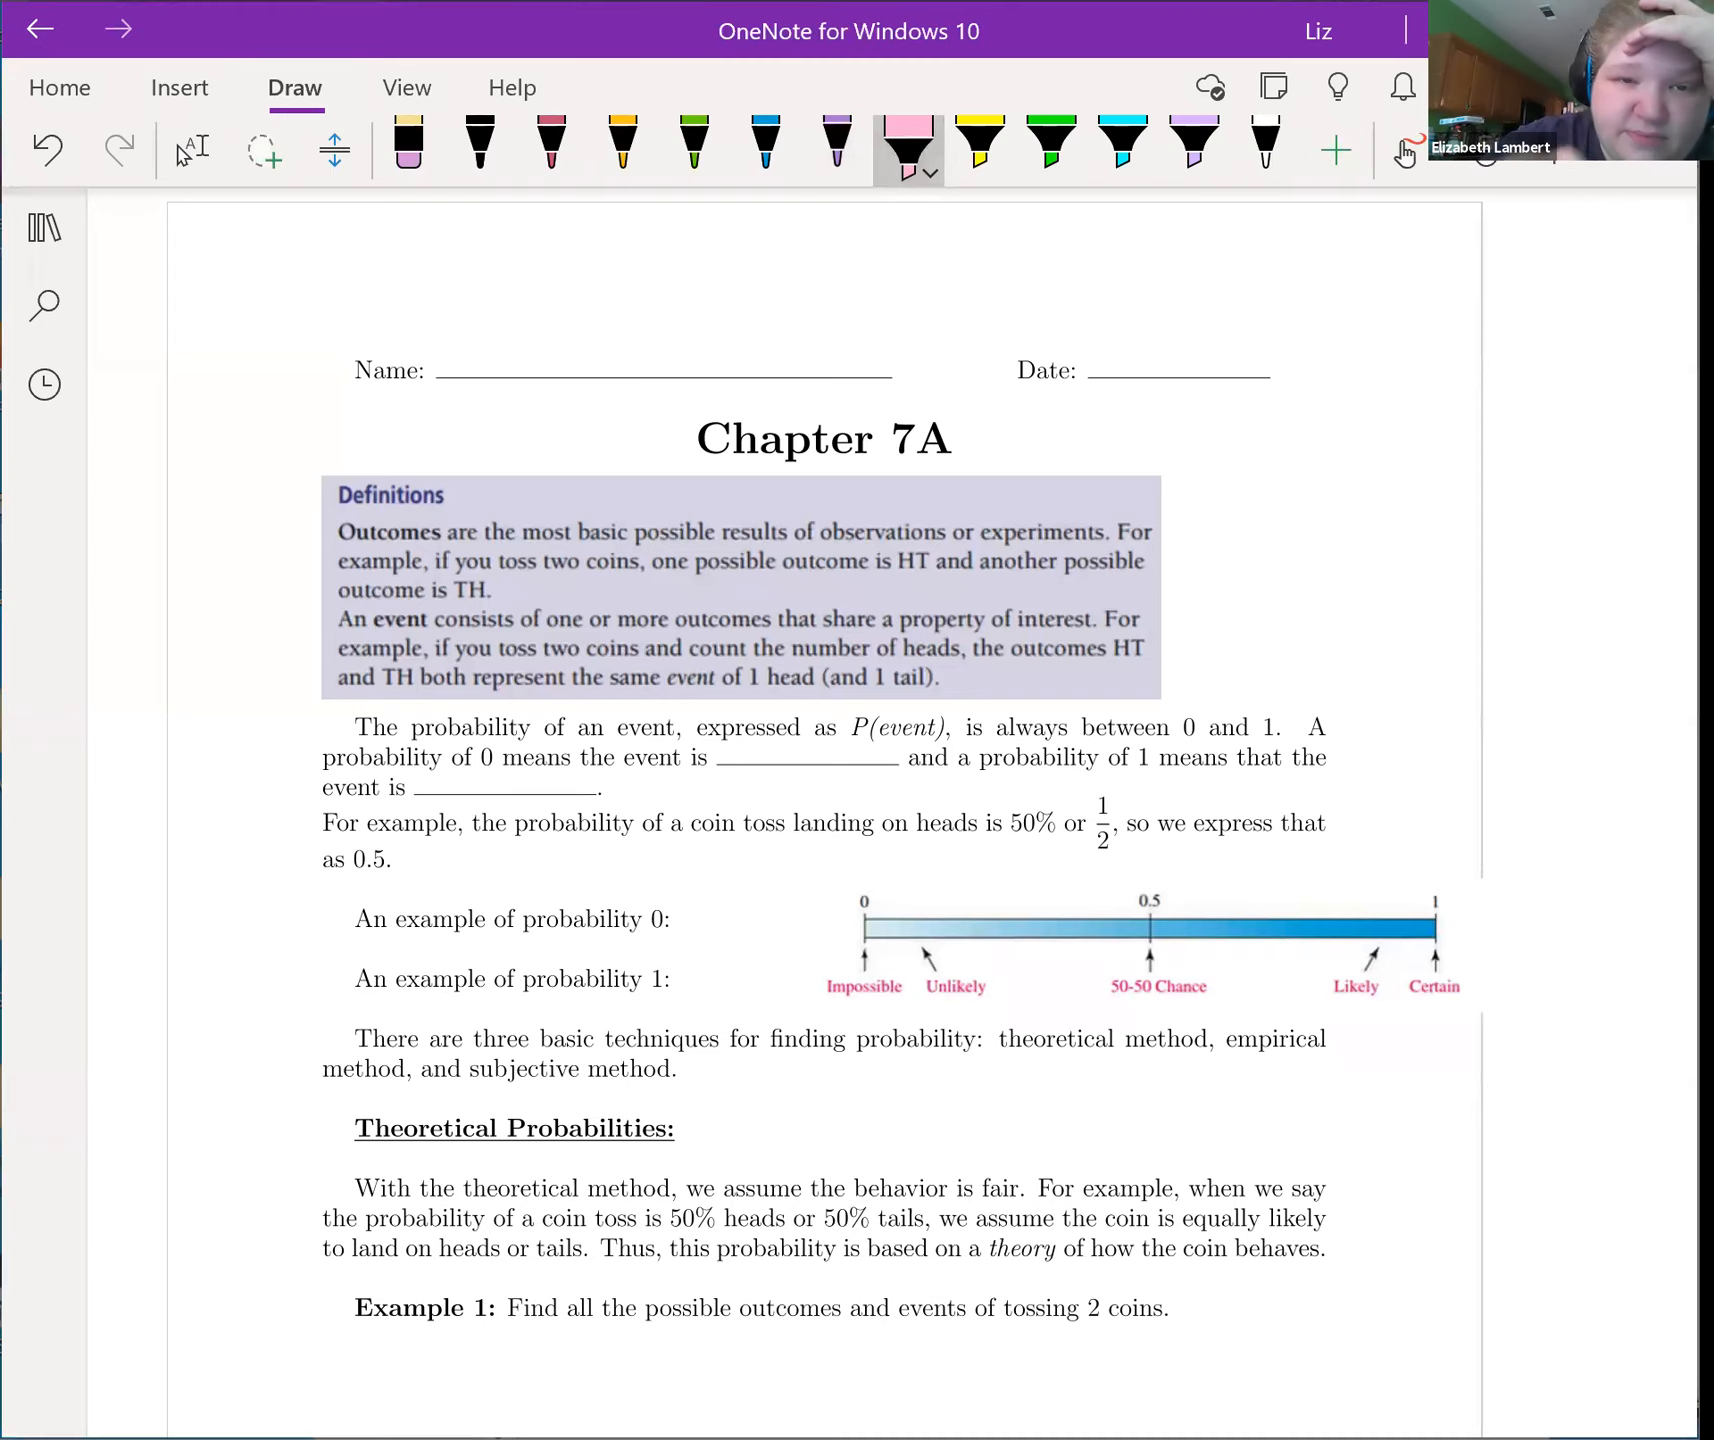
drag(1158, 908, 1132, 892)
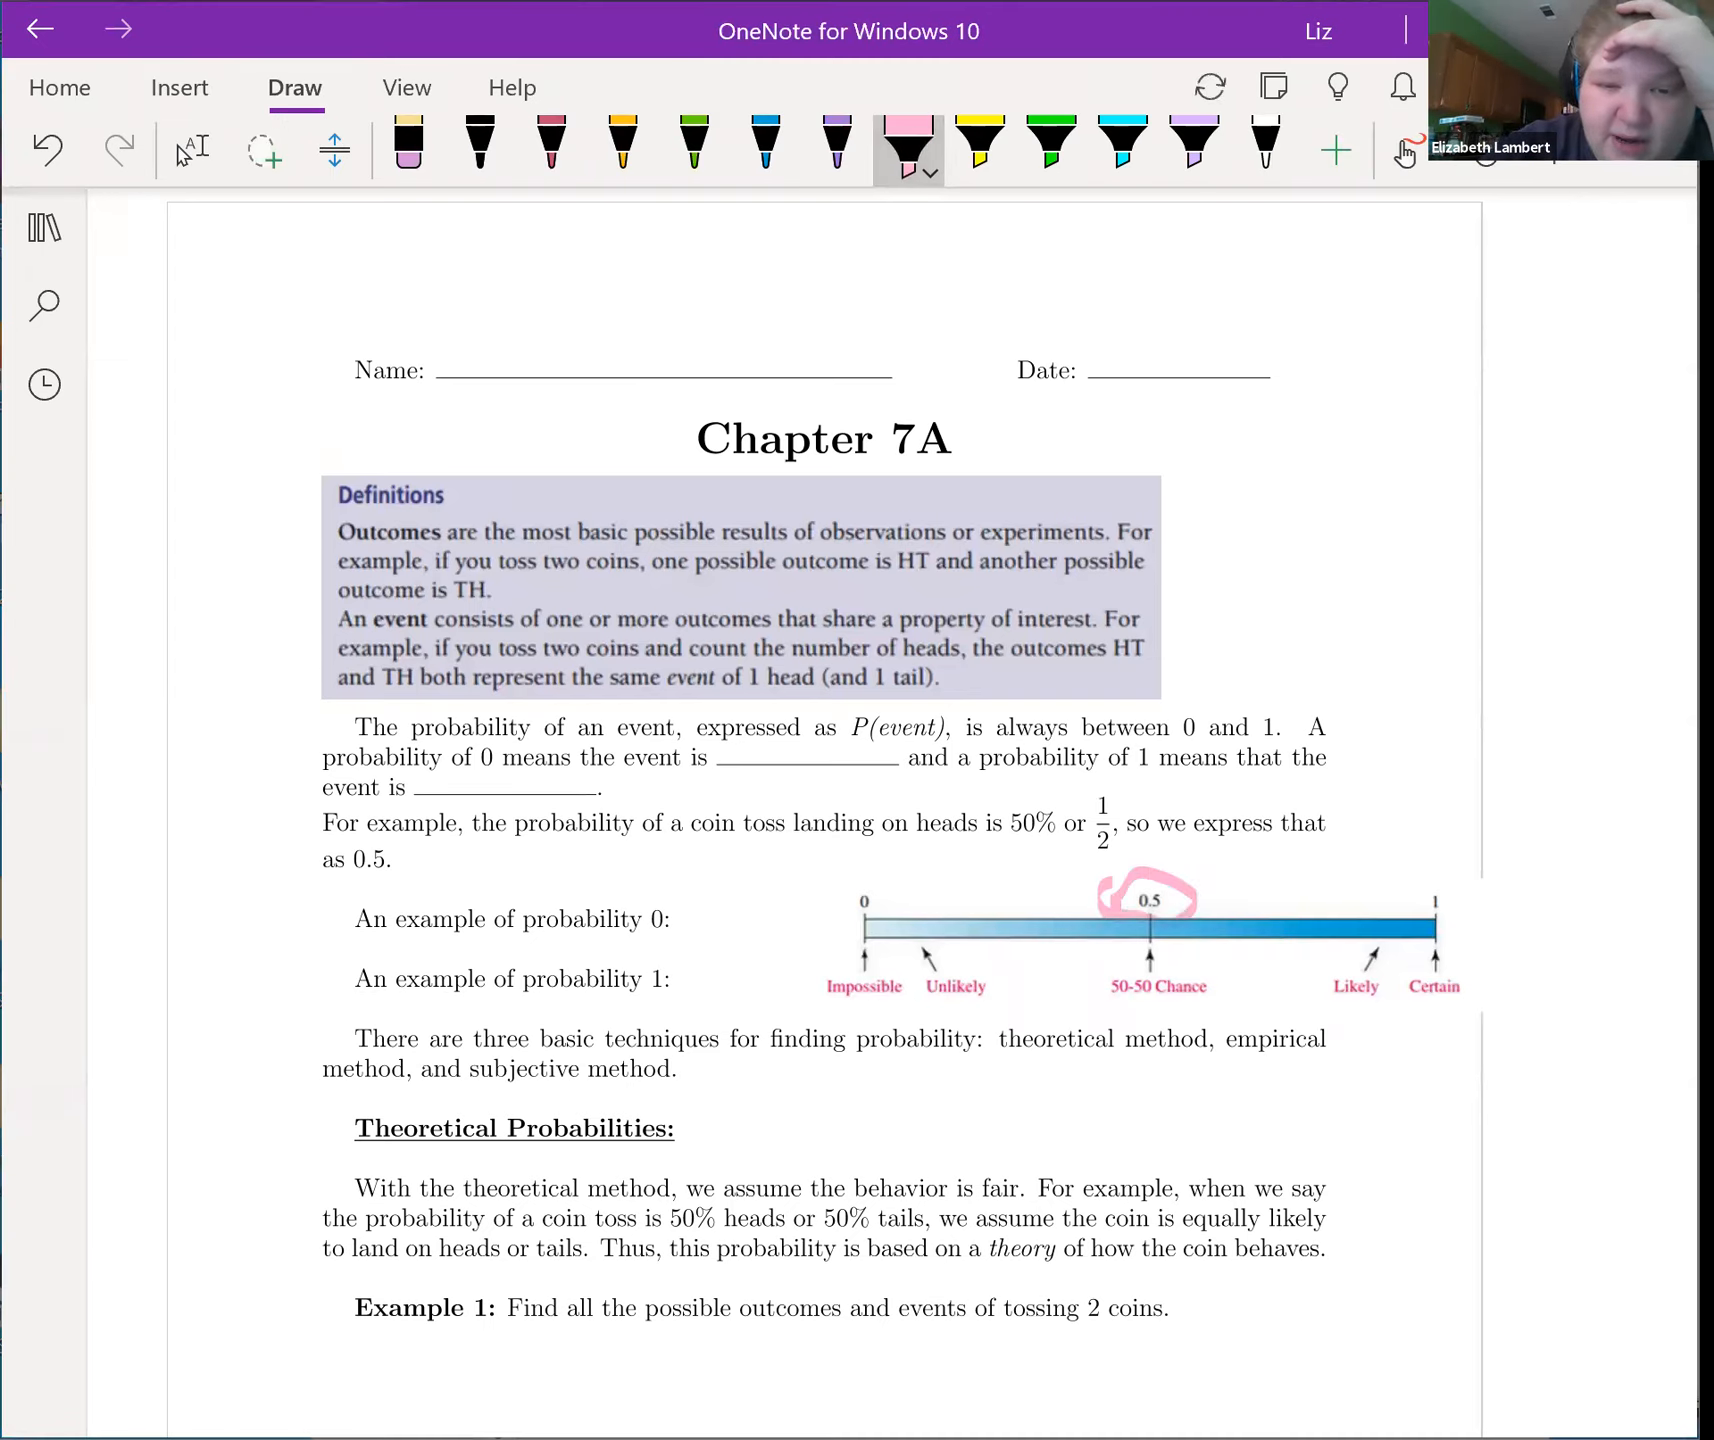
drag(1118, 1004, 1214, 1016)
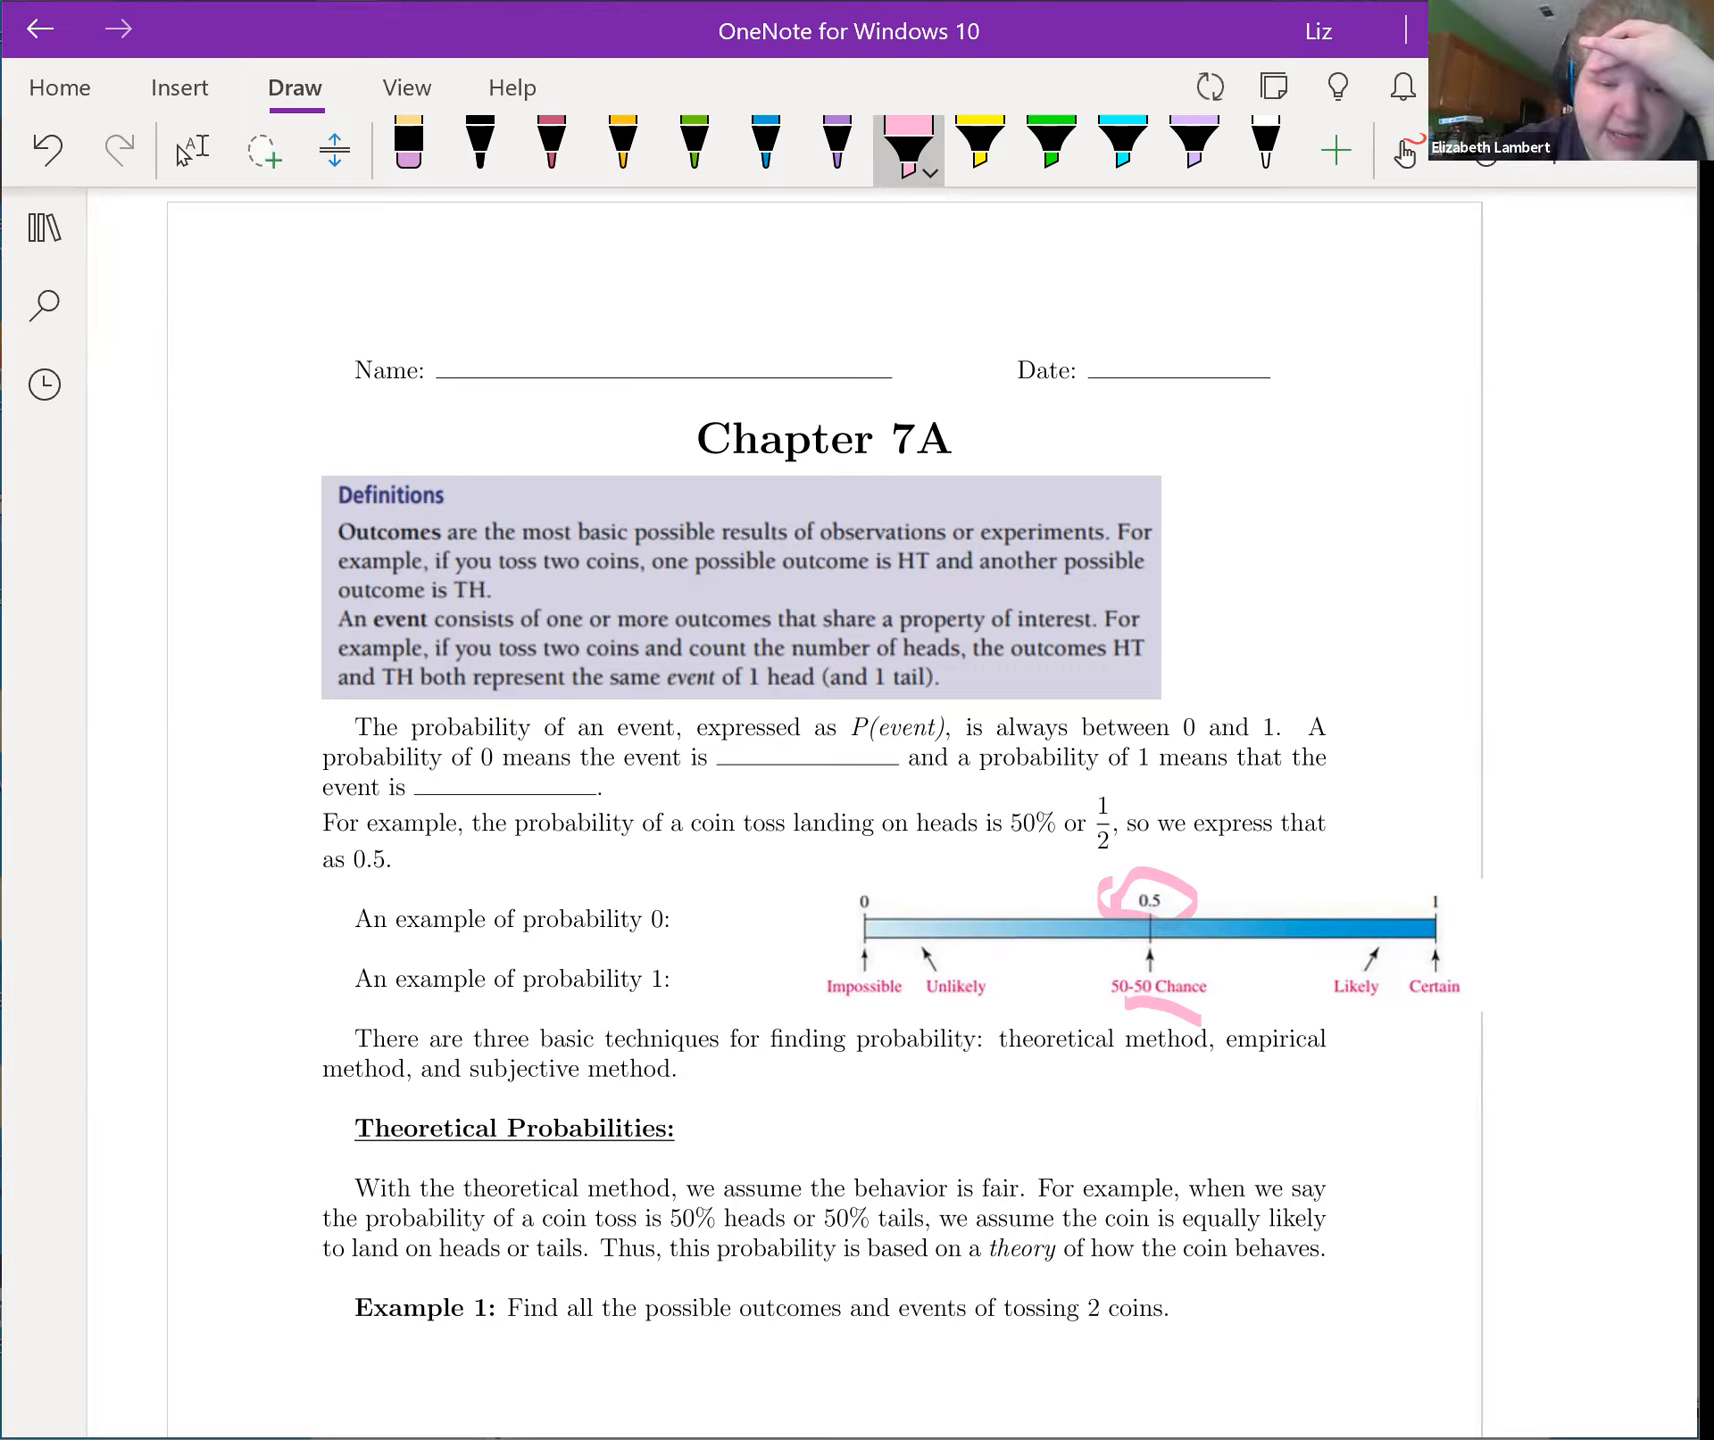
drag(826, 1012, 896, 1012)
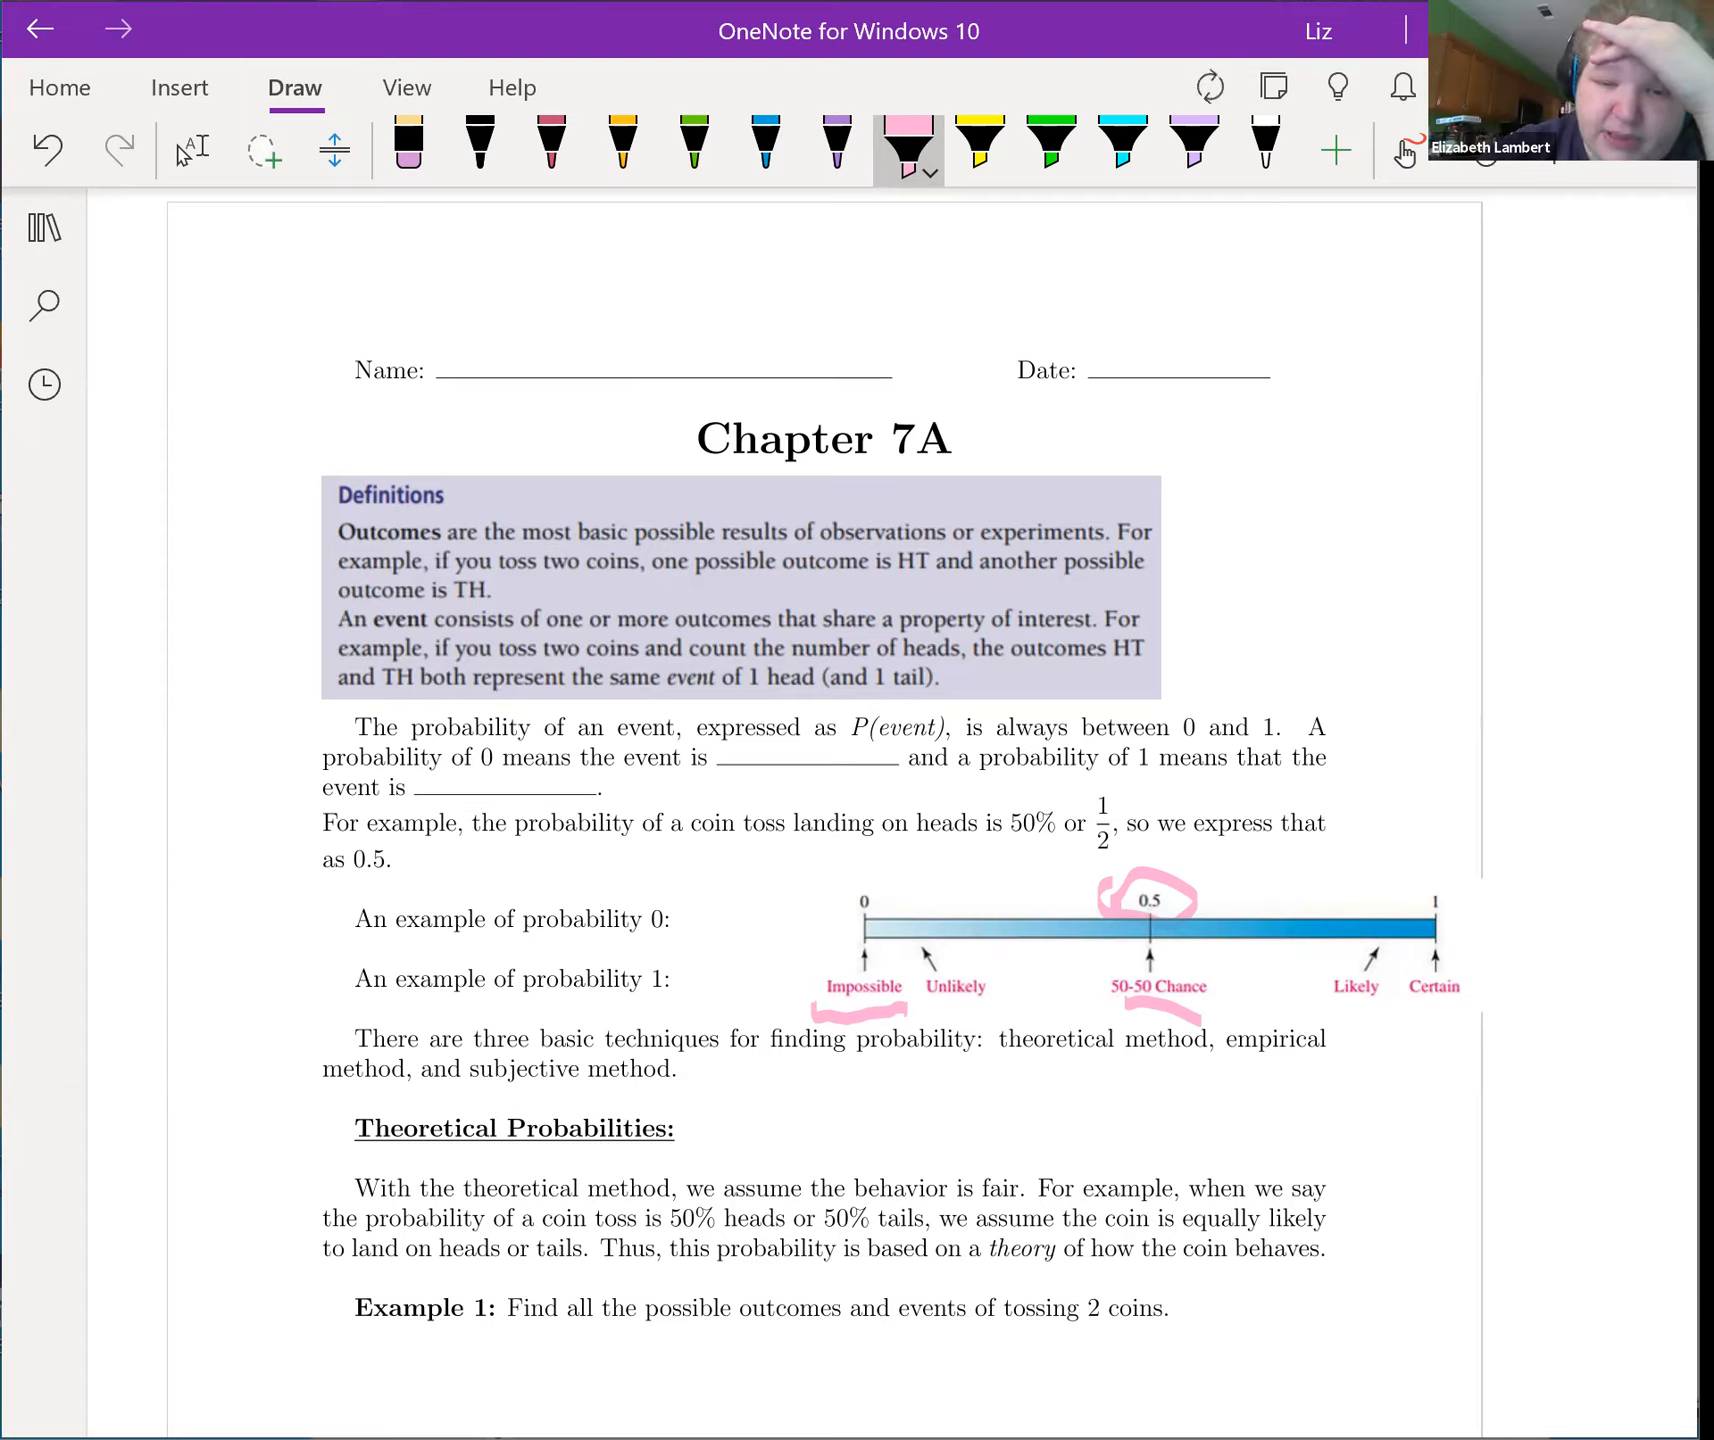
drag(1404, 1006, 1464, 1006)
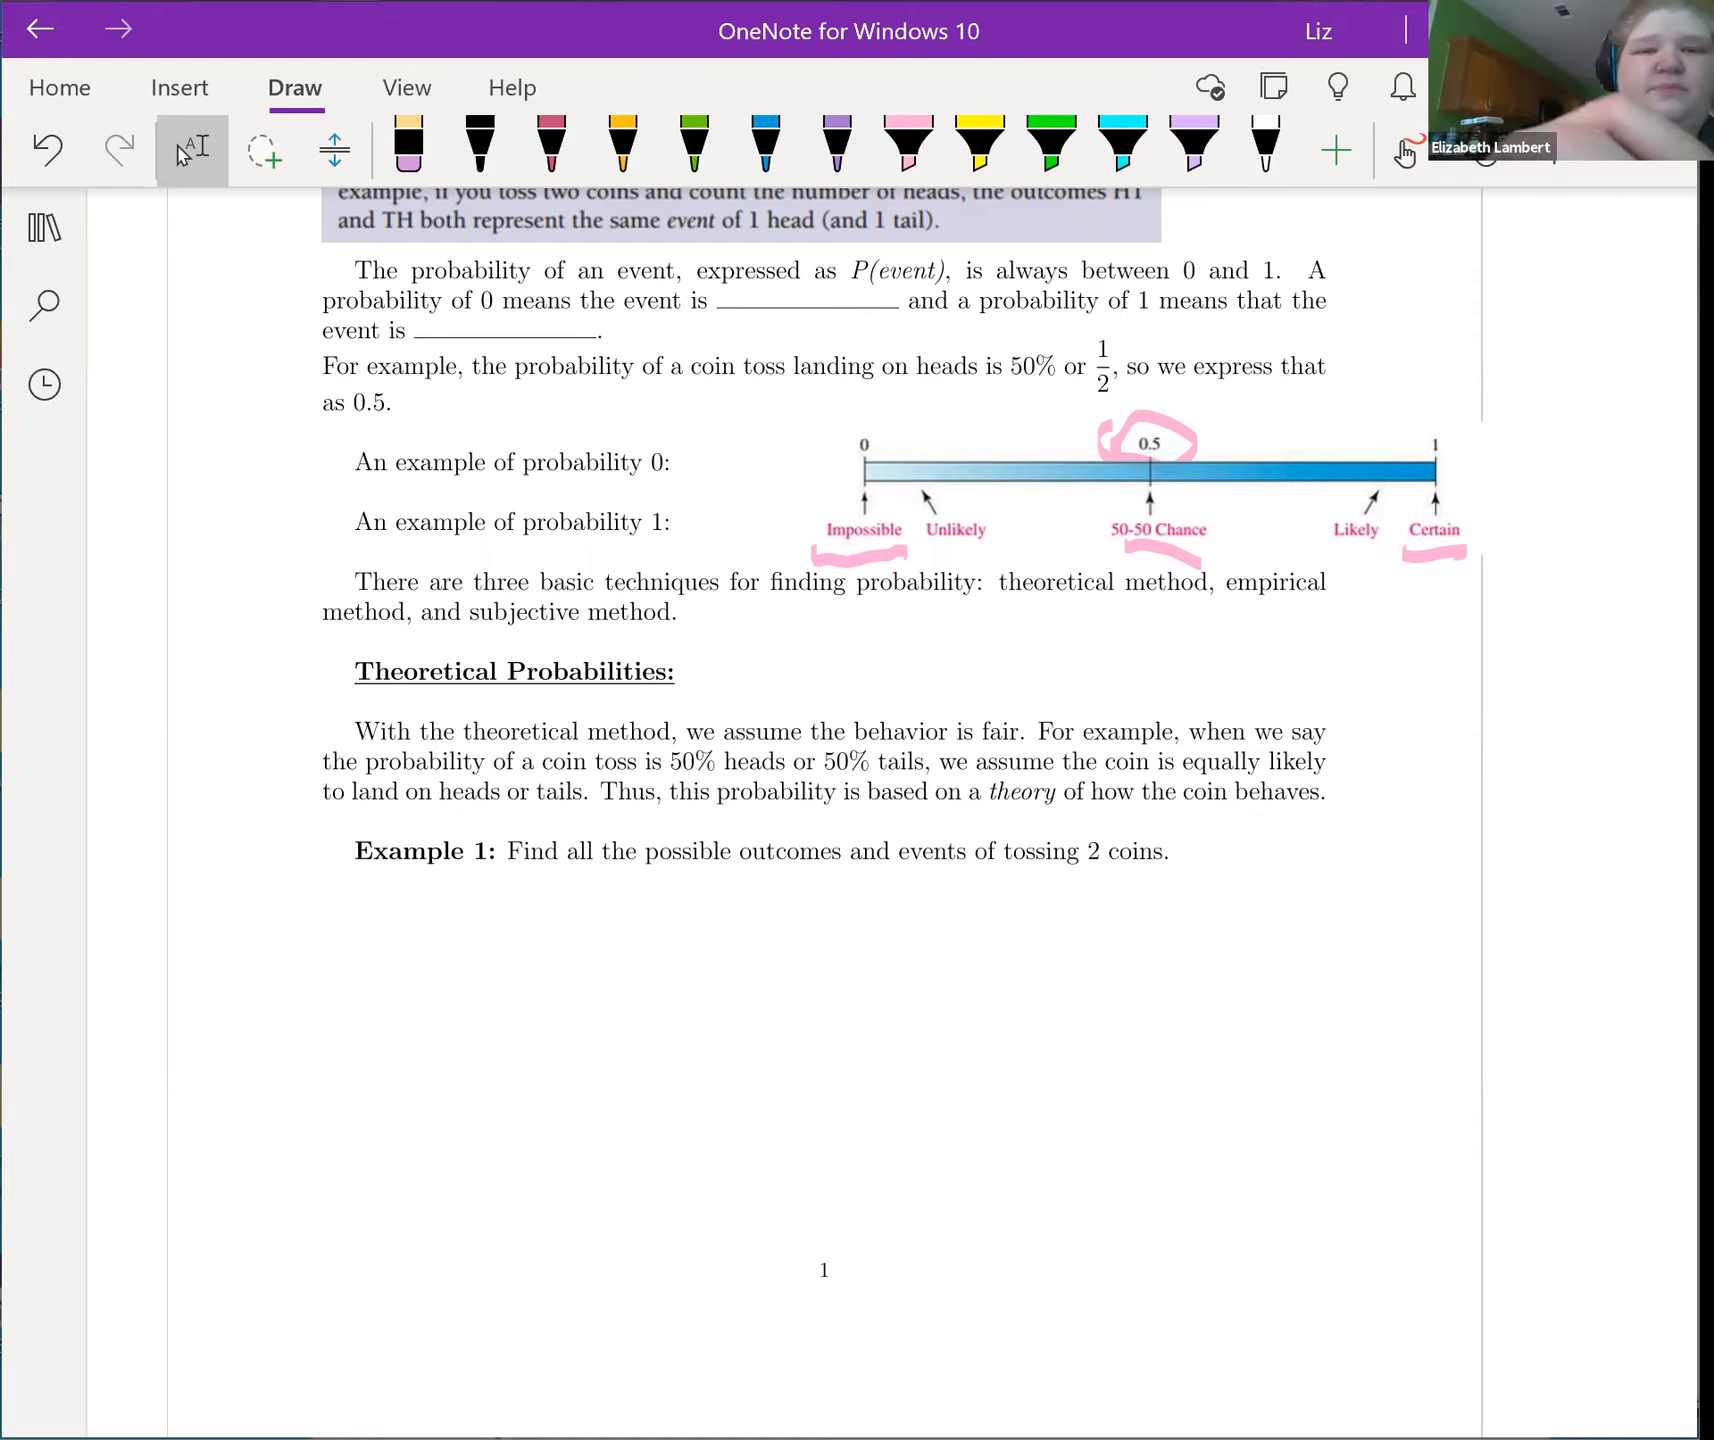
Step: Write 'Toss 1' in green ink below Example 1 with a branch to H and T
click(690, 146)
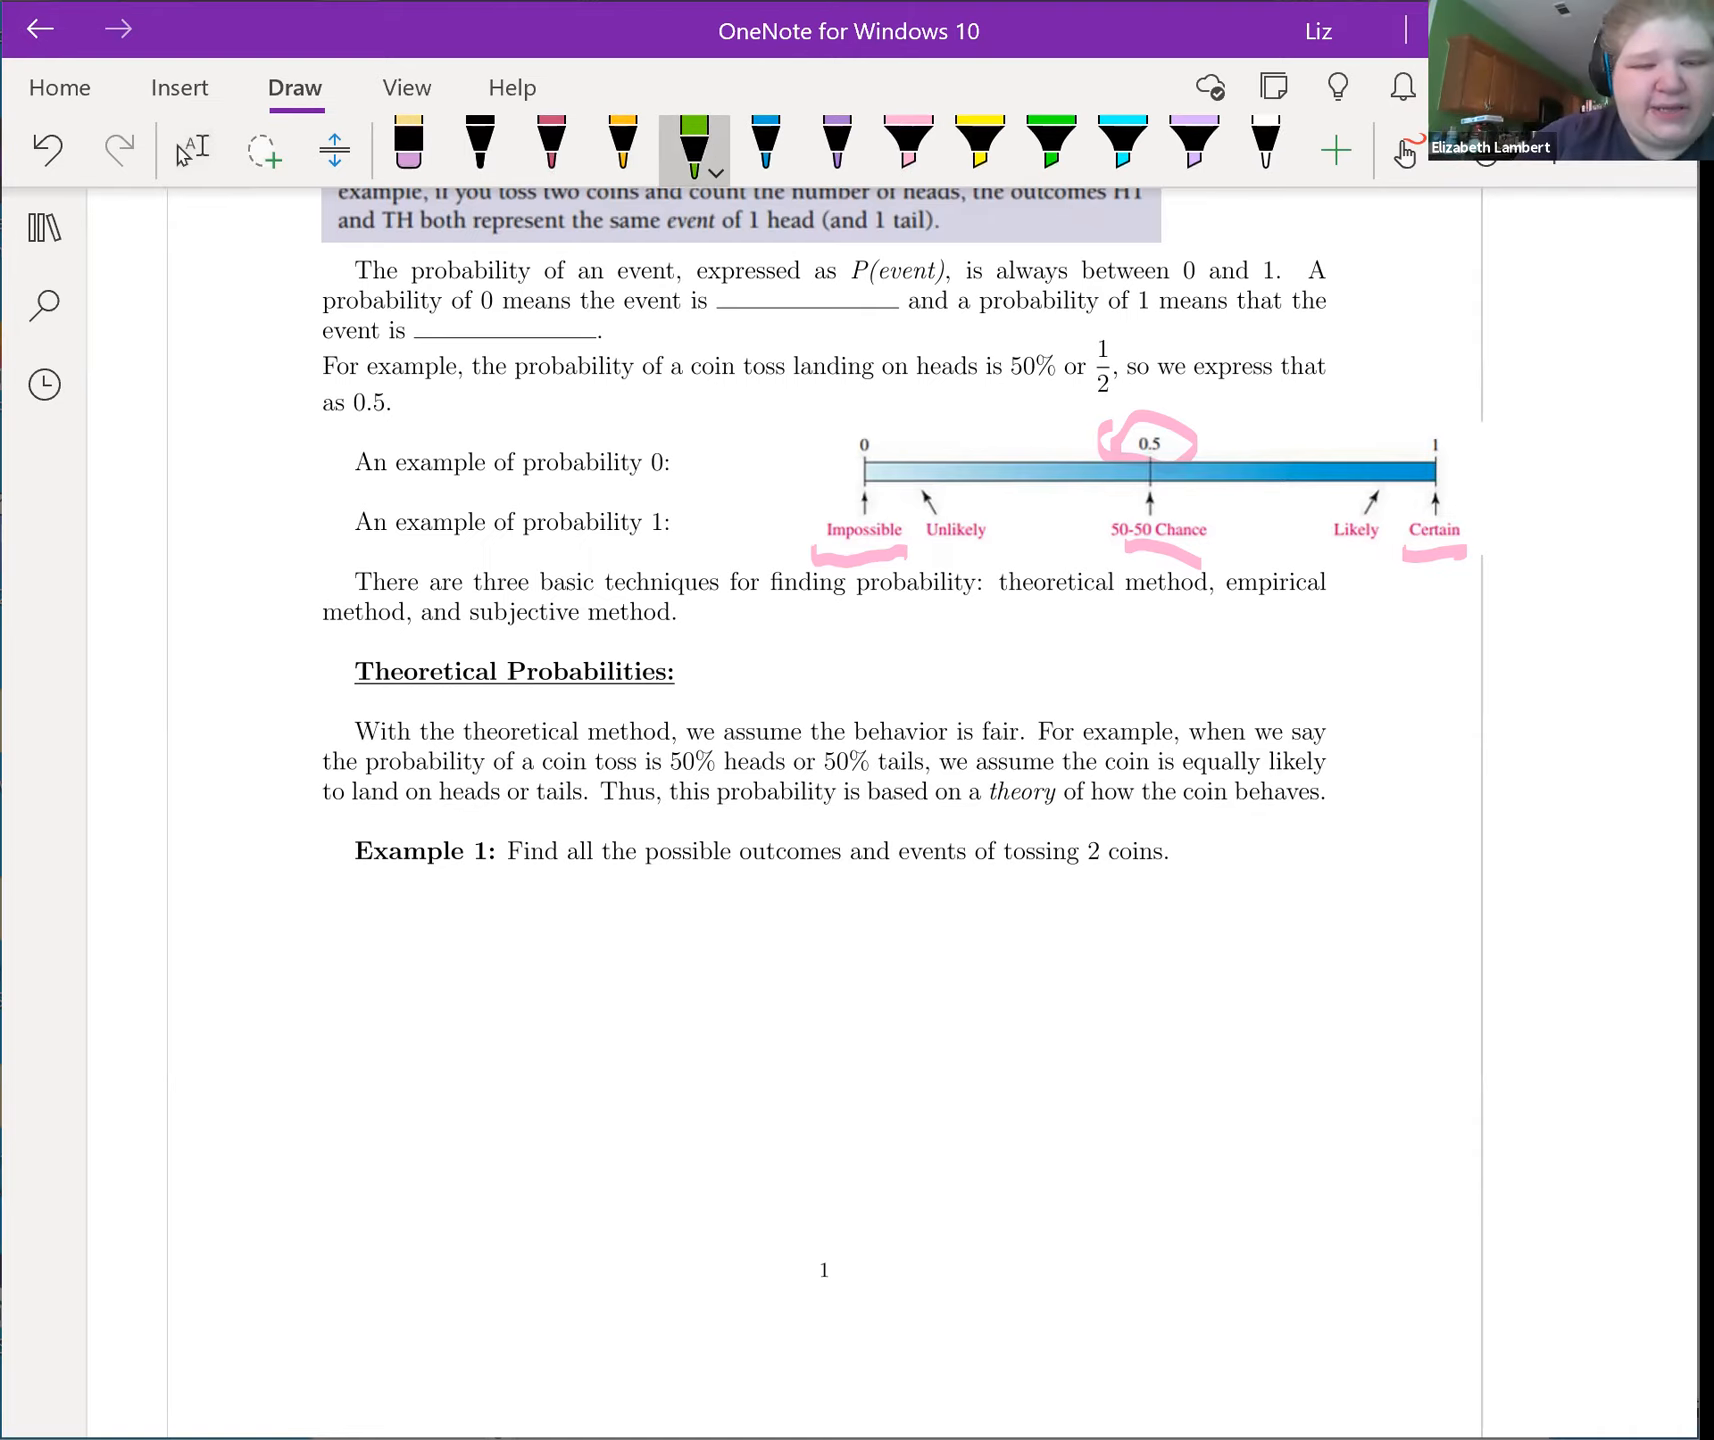
drag(388, 902, 390, 994)
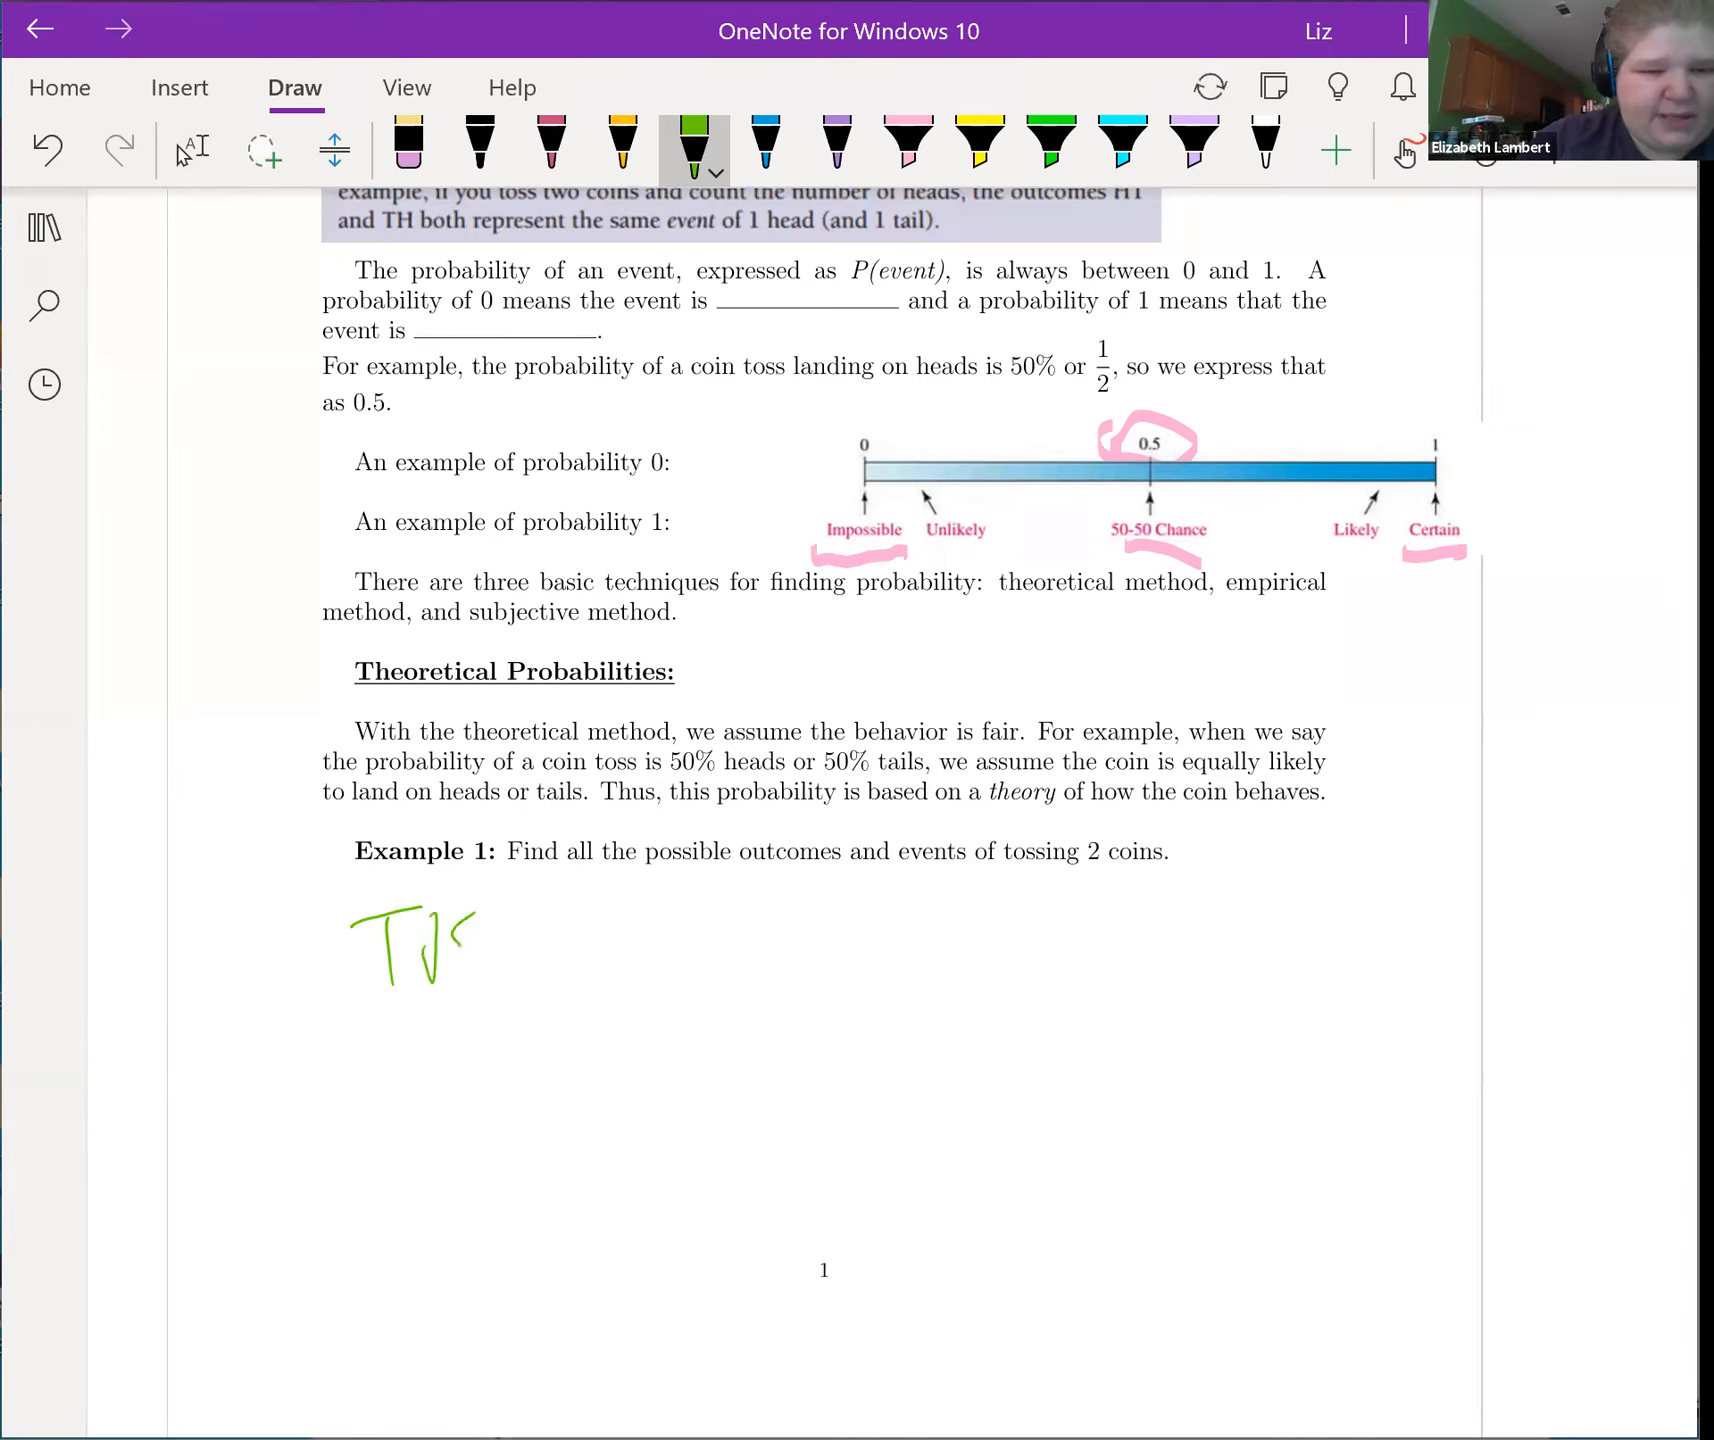
drag(470, 962, 558, 930)
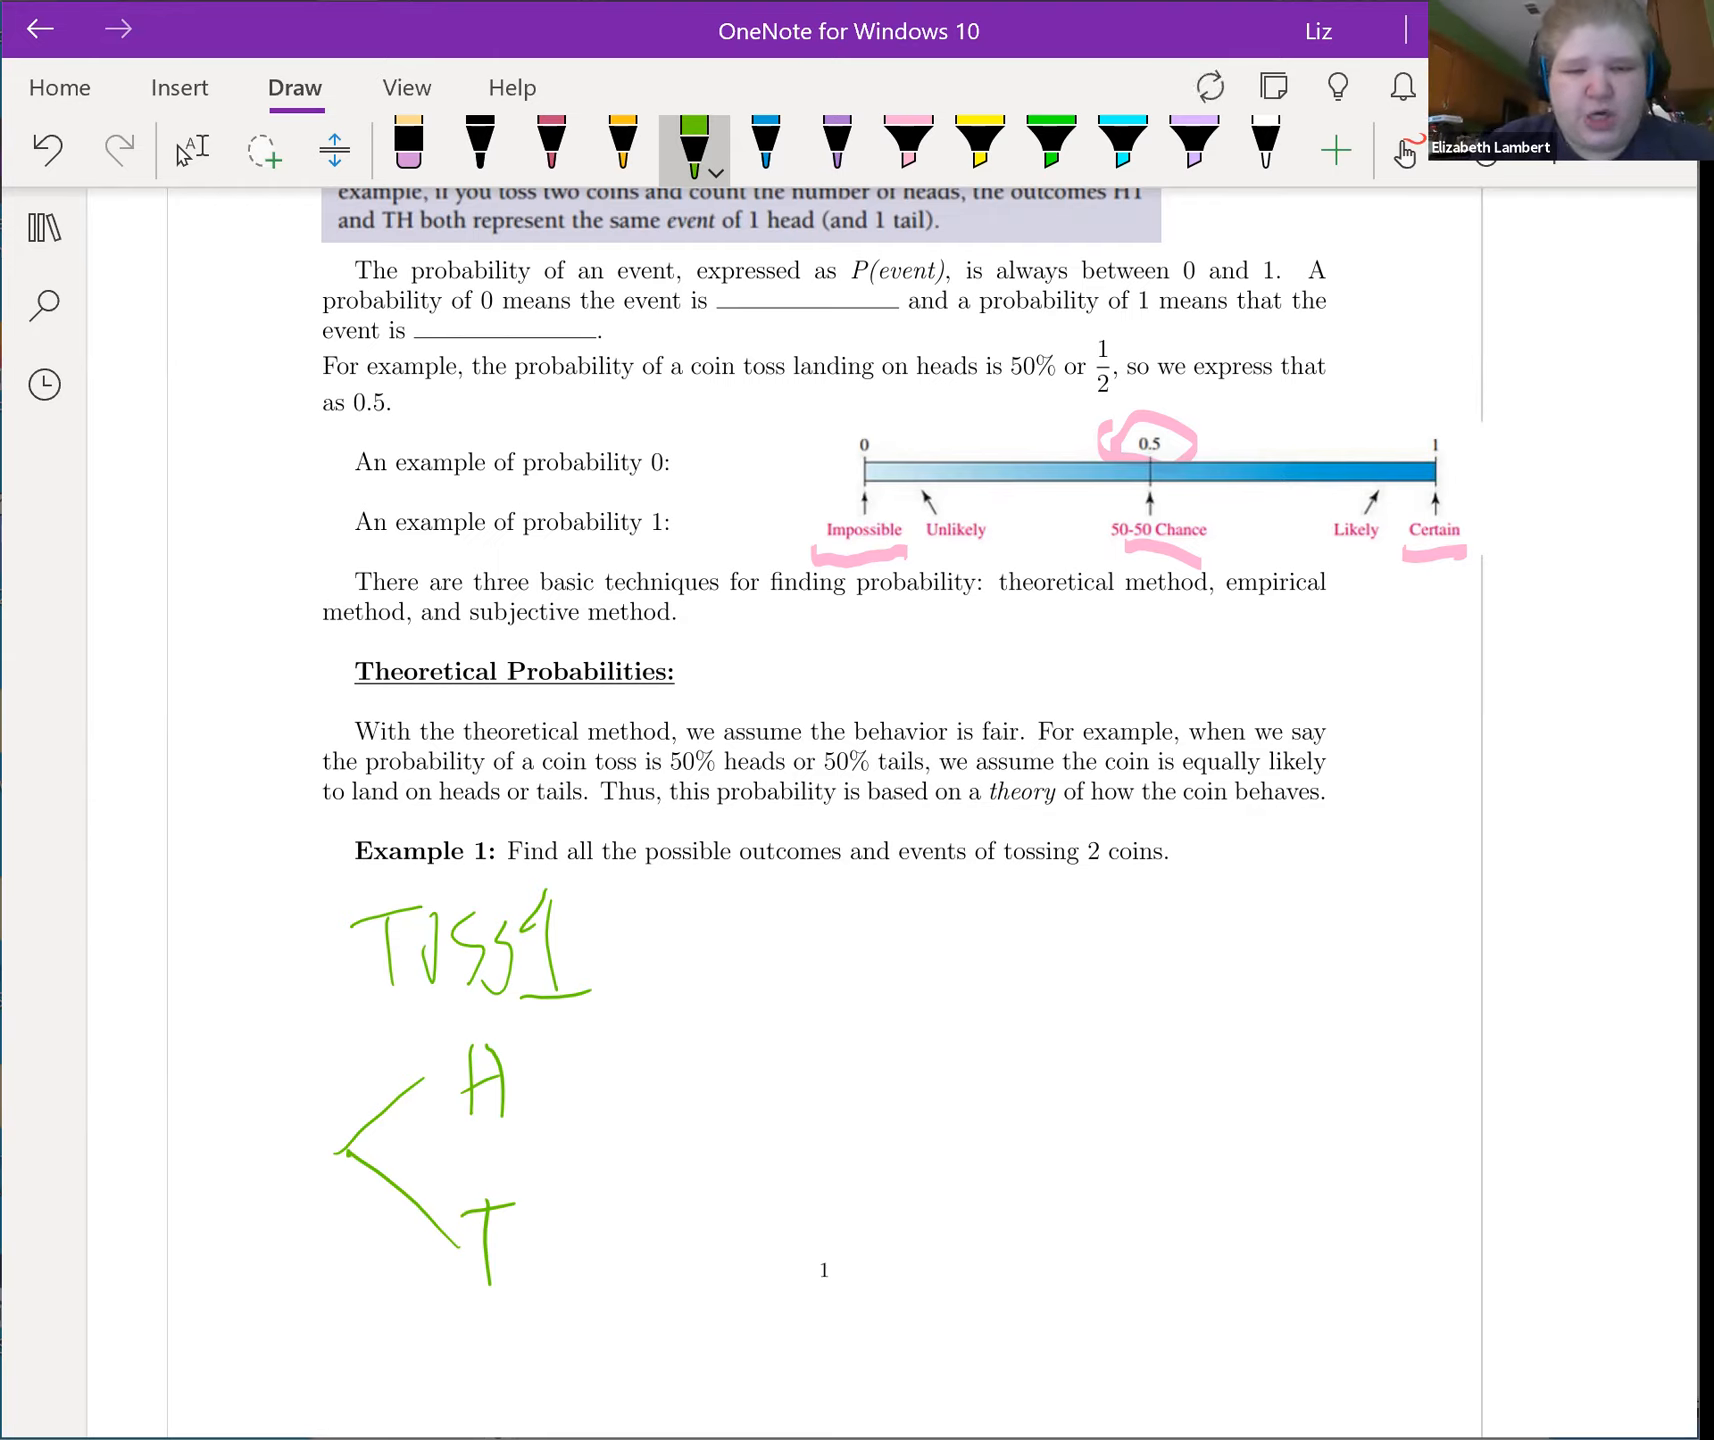
Step: Add 'Toss 2' in blue ink with H and T branches from each first-toss outcome
click(764, 148)
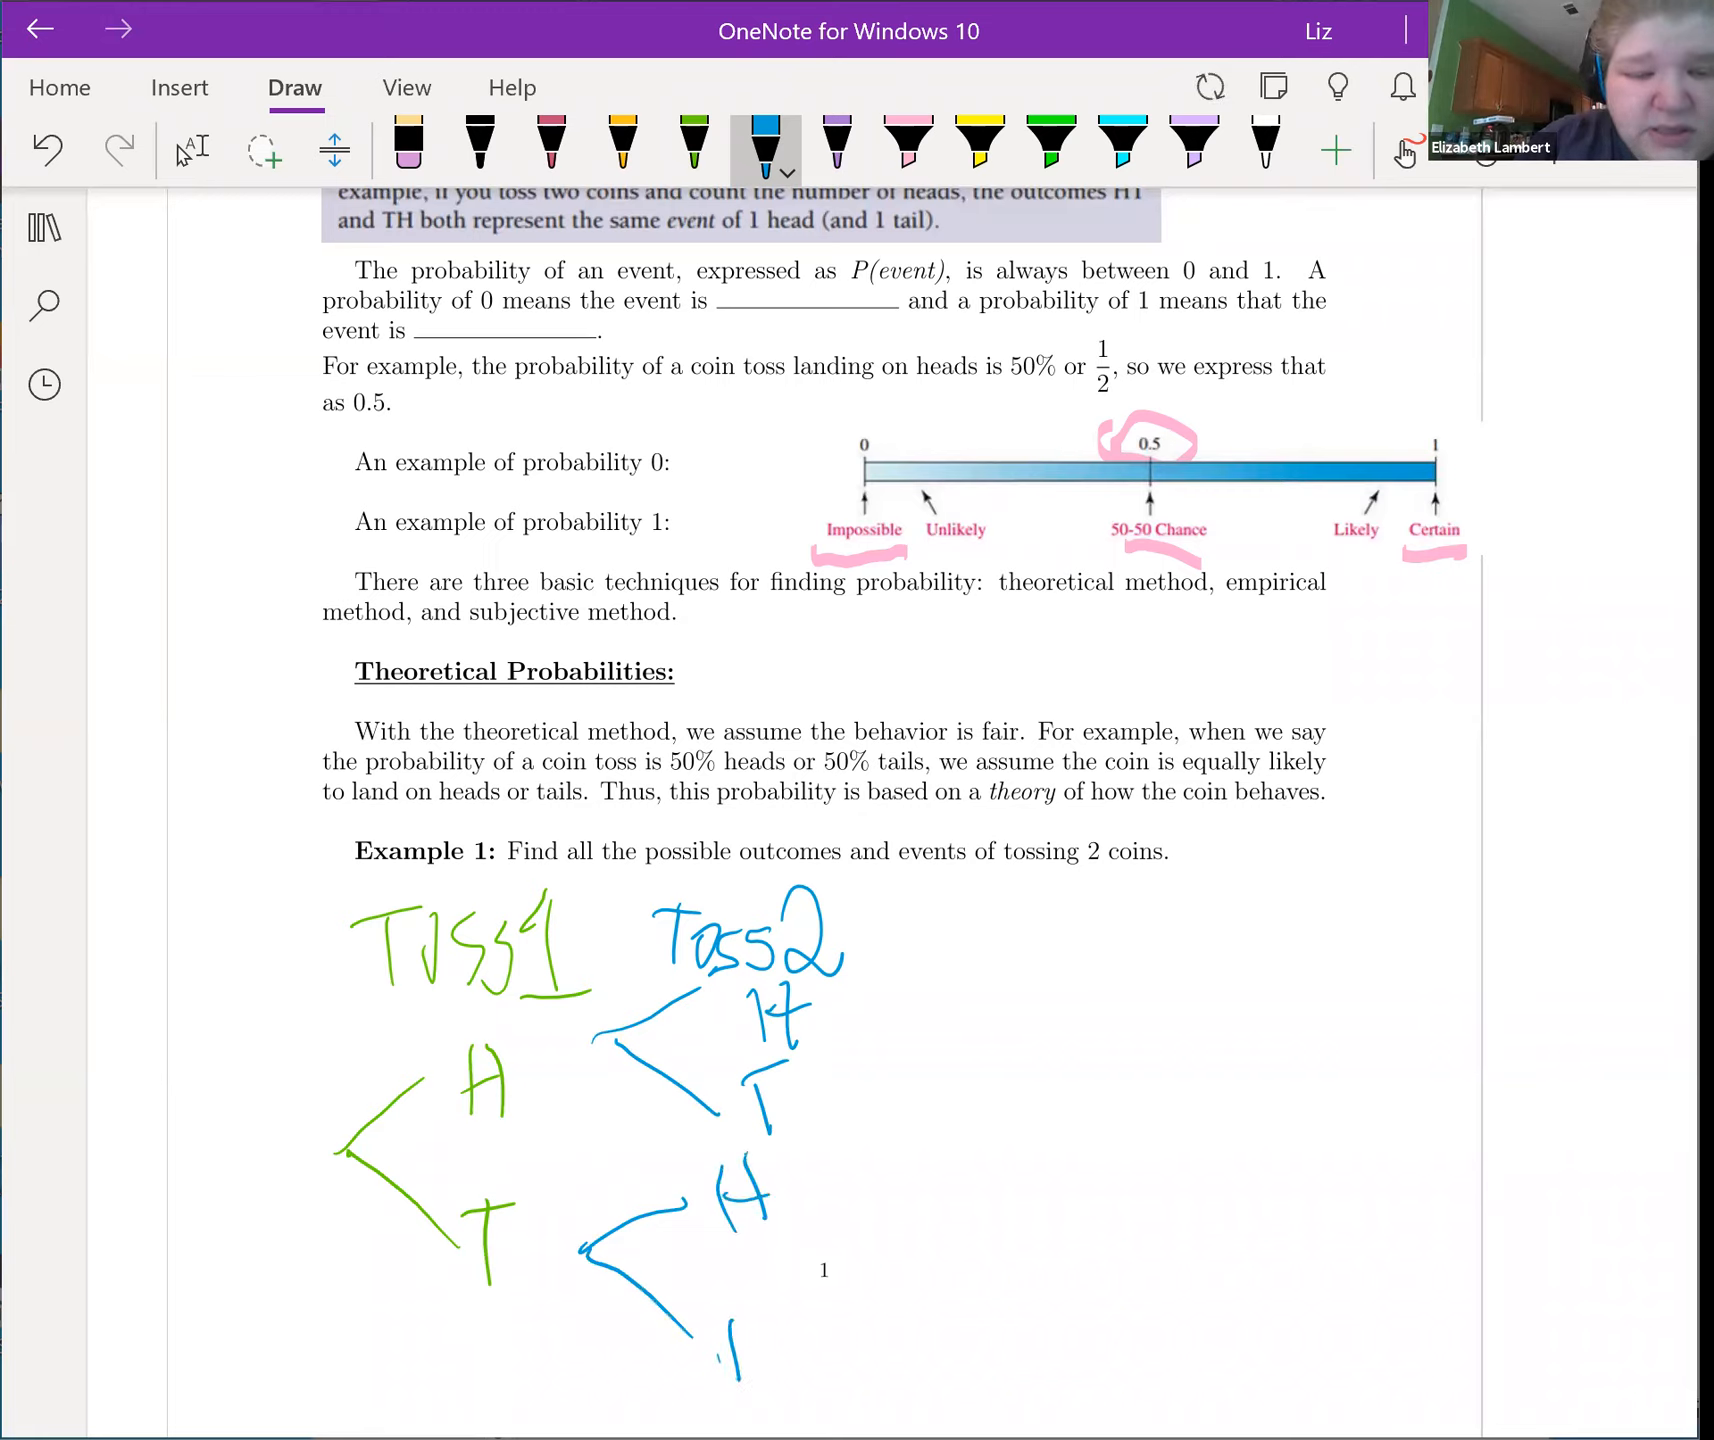
drag(722, 1302, 738, 1378)
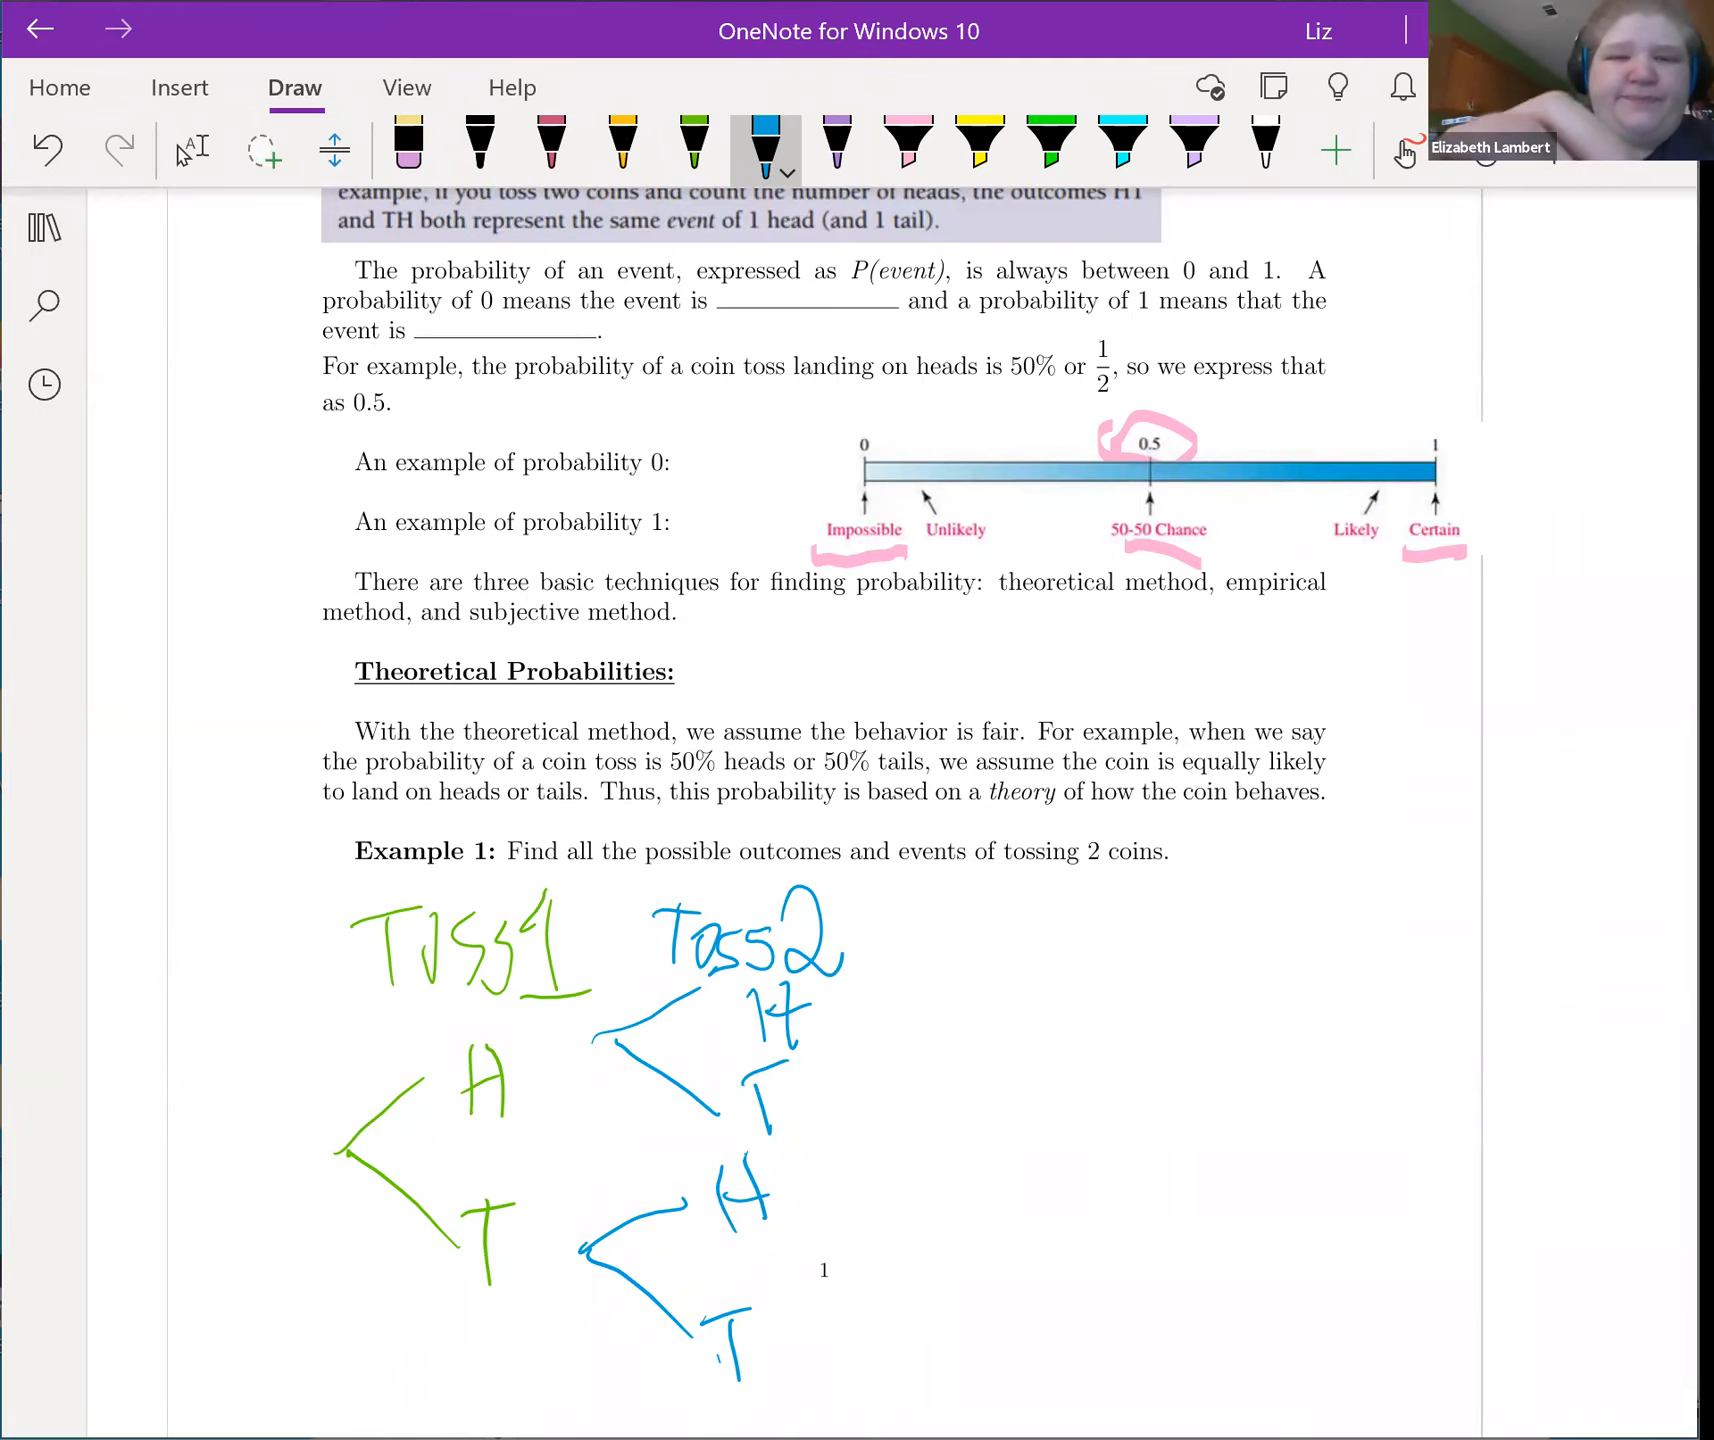
Step: List the outcomes HH, HT, TH and TT in purple ink beside the tree diagram
click(836, 142)
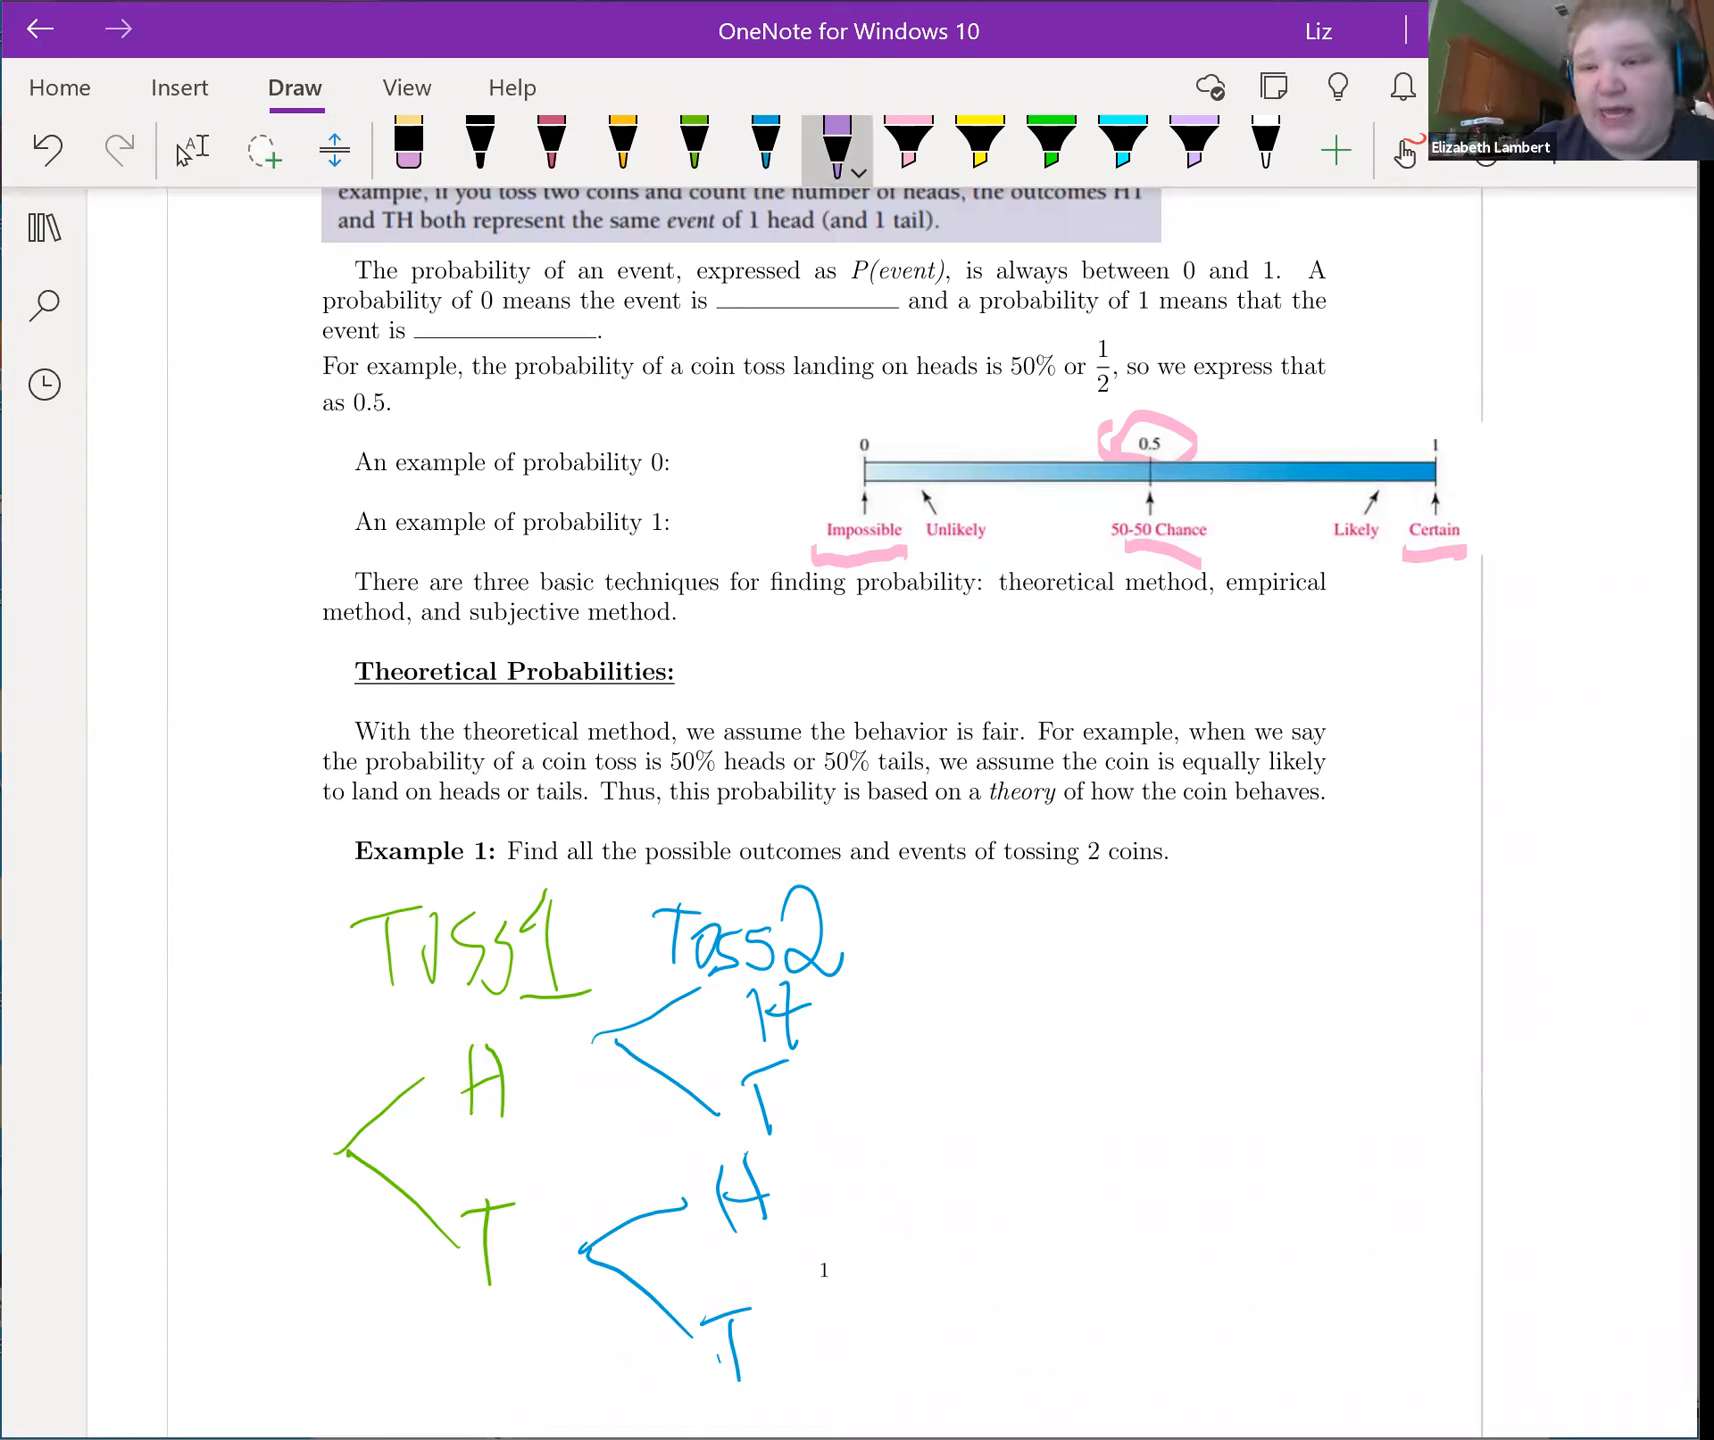
drag(934, 962, 934, 1038)
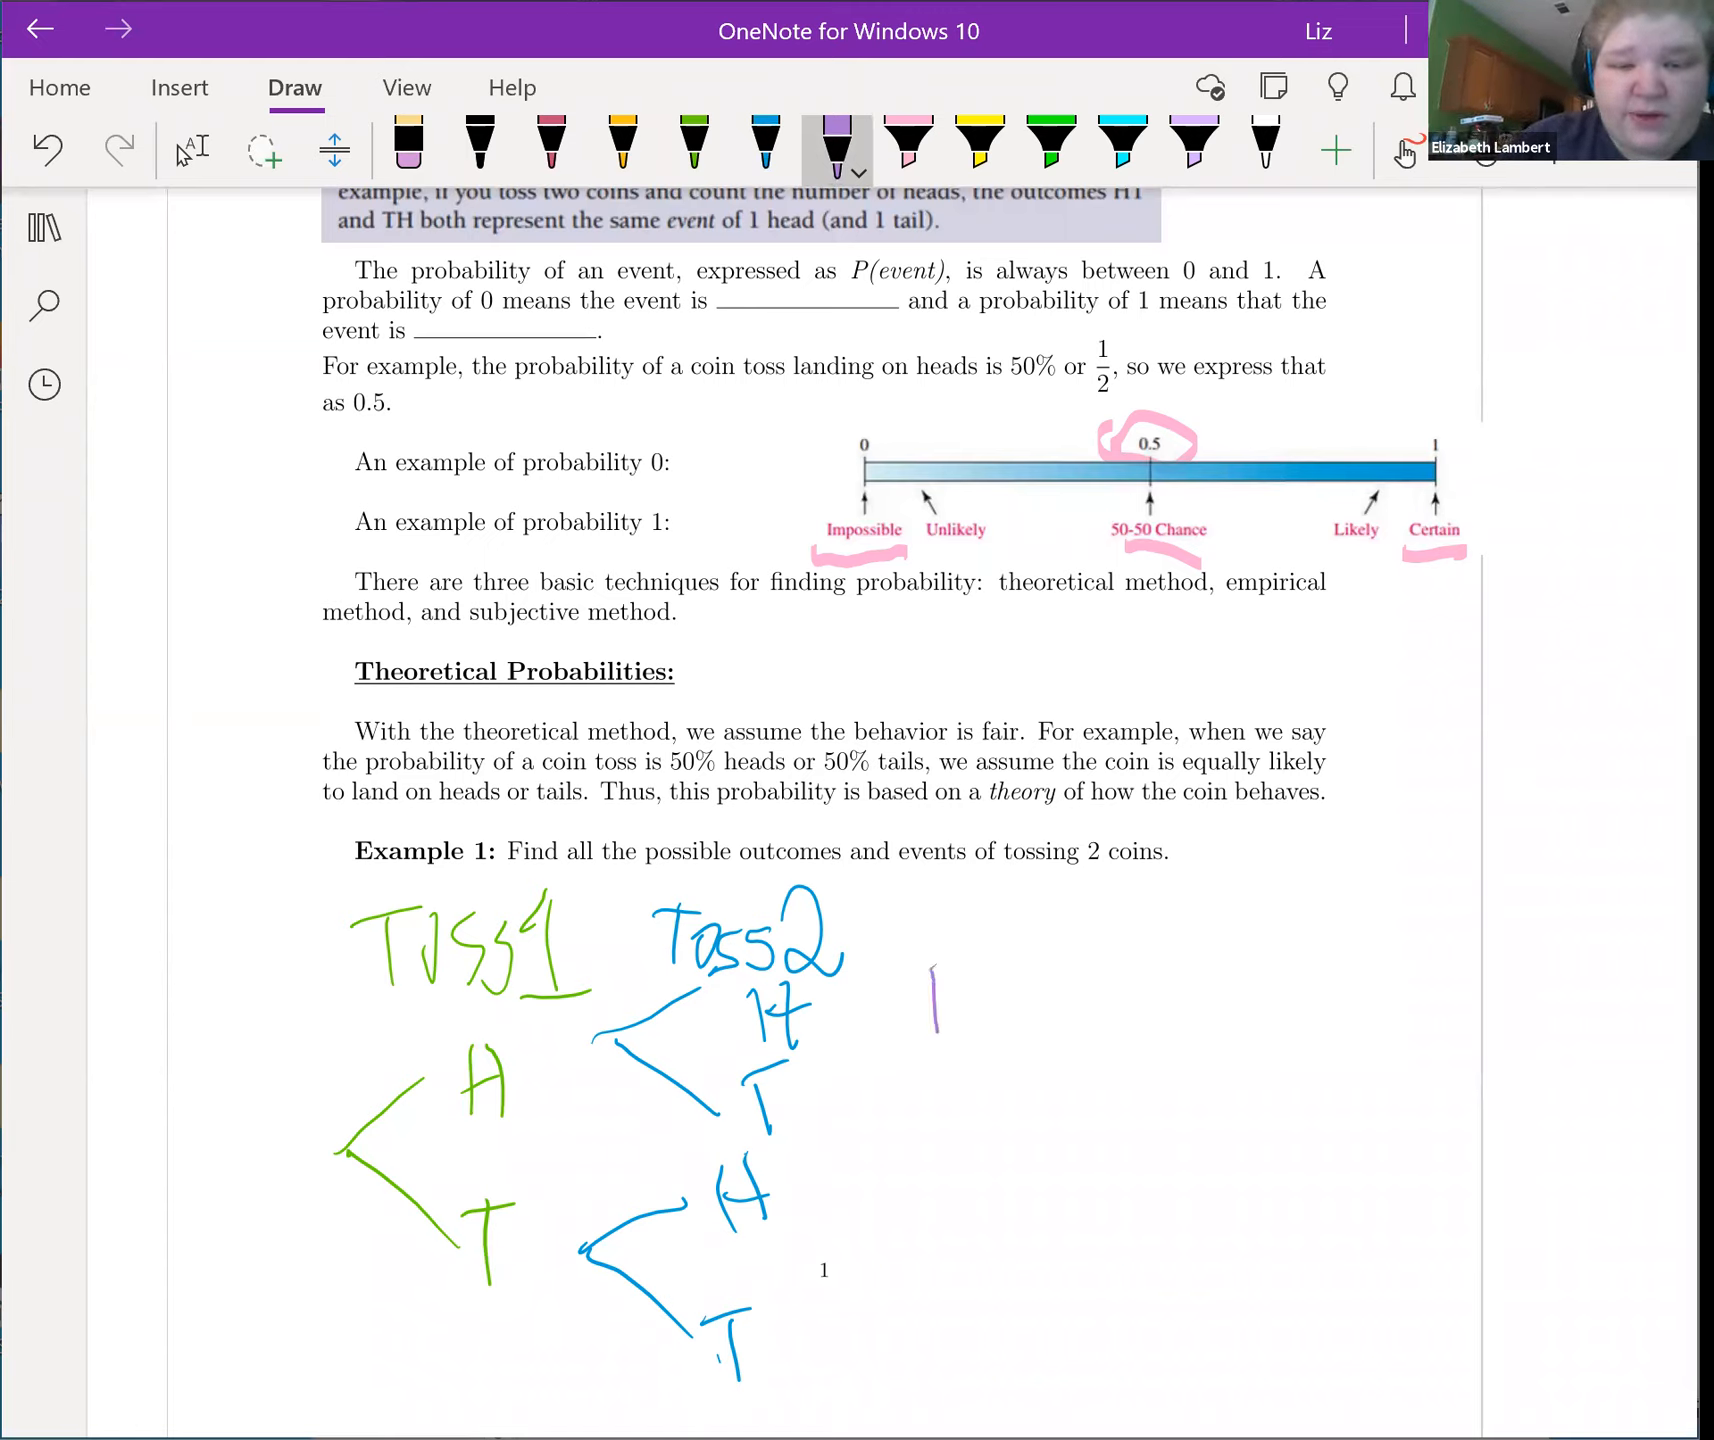
drag(942, 962, 1050, 1034)
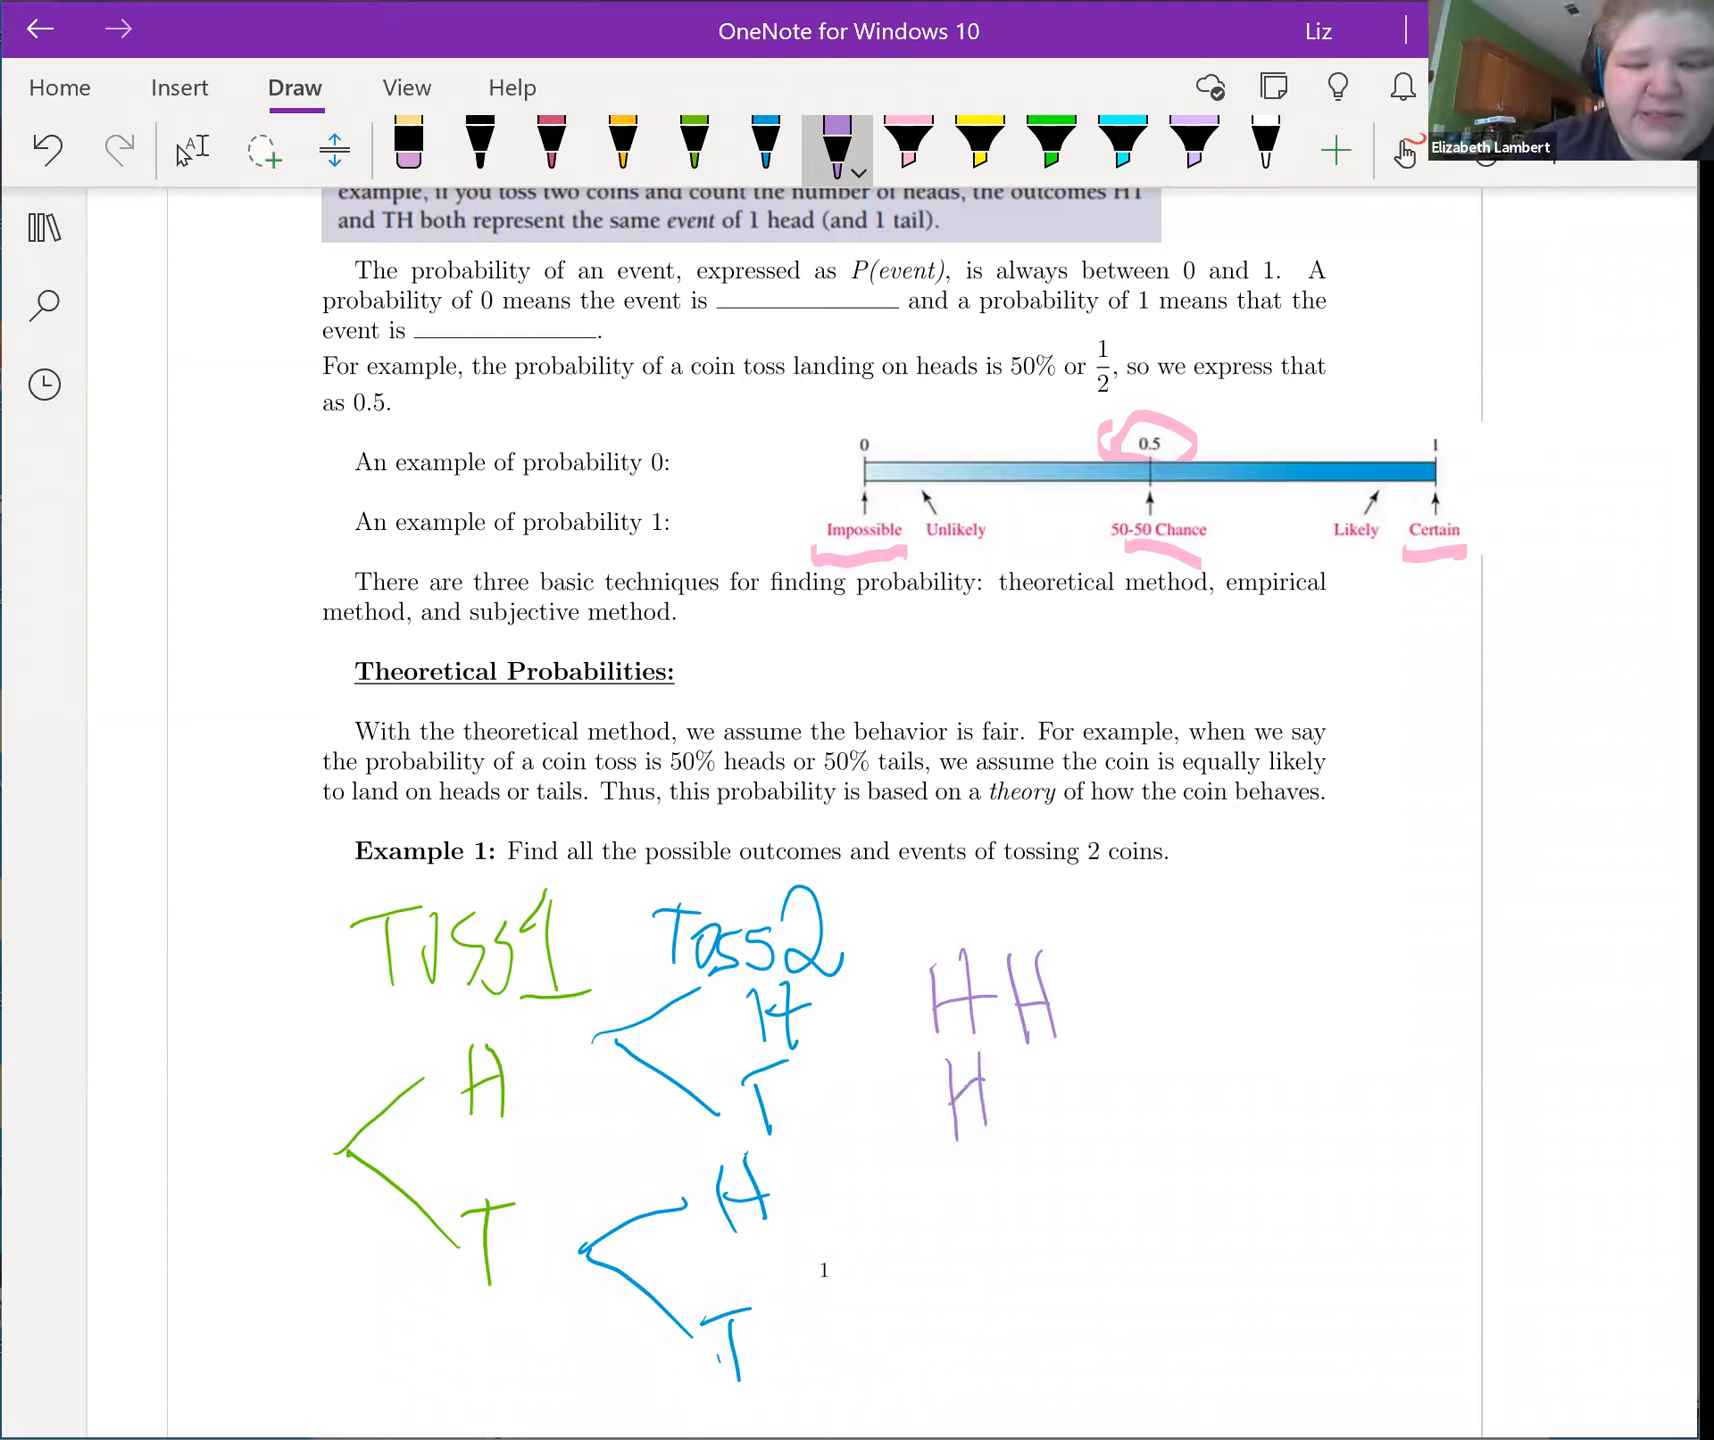
drag(1016, 1016, 1050, 1116)
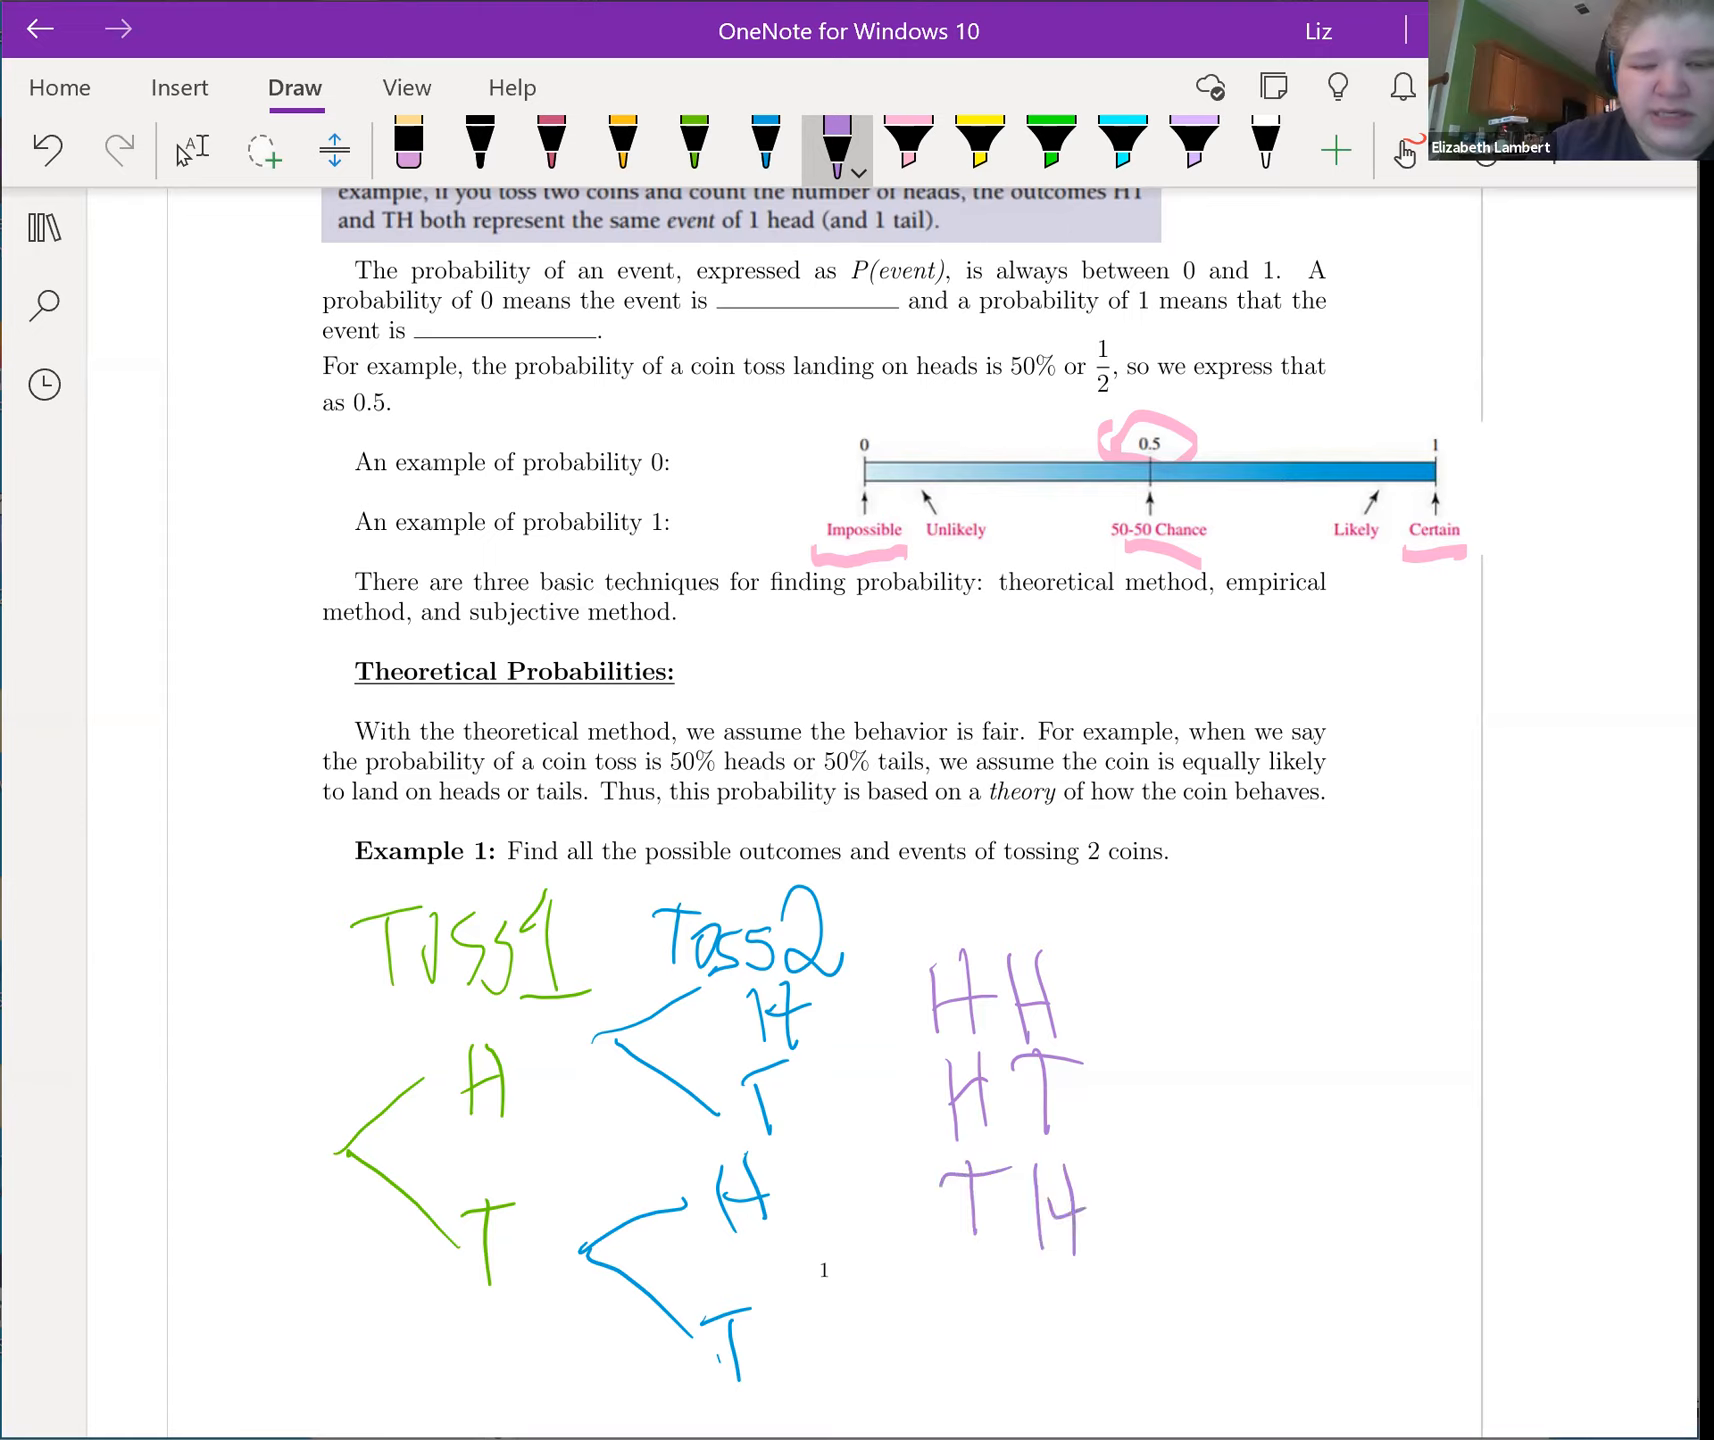
drag(984, 1268, 1028, 1366)
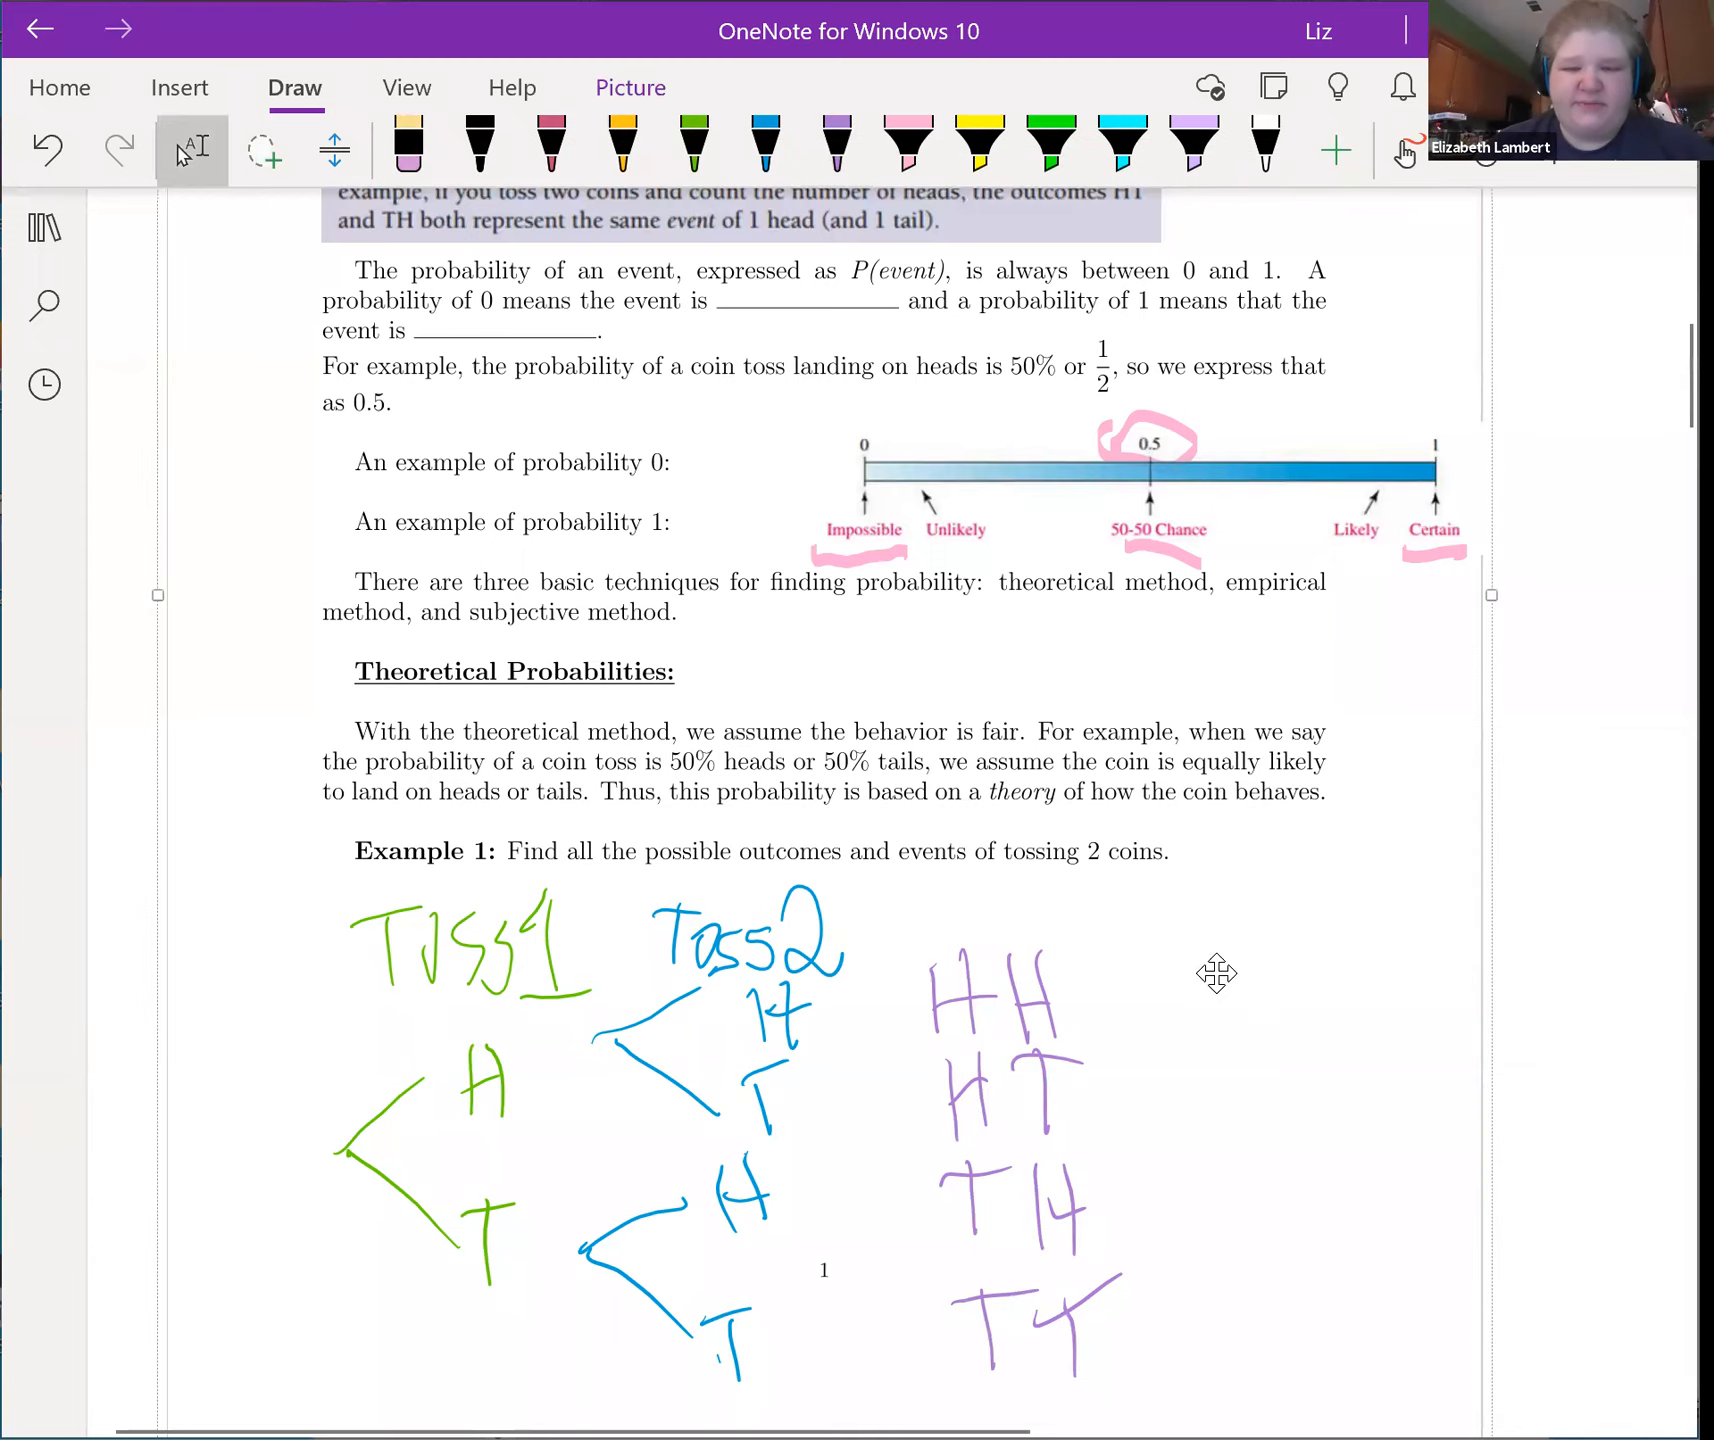
Step: Type 'Events: Zero Heads, Exactly One Head or Two Heads' beside the outcomes list
click(1214, 970)
text(Events:)
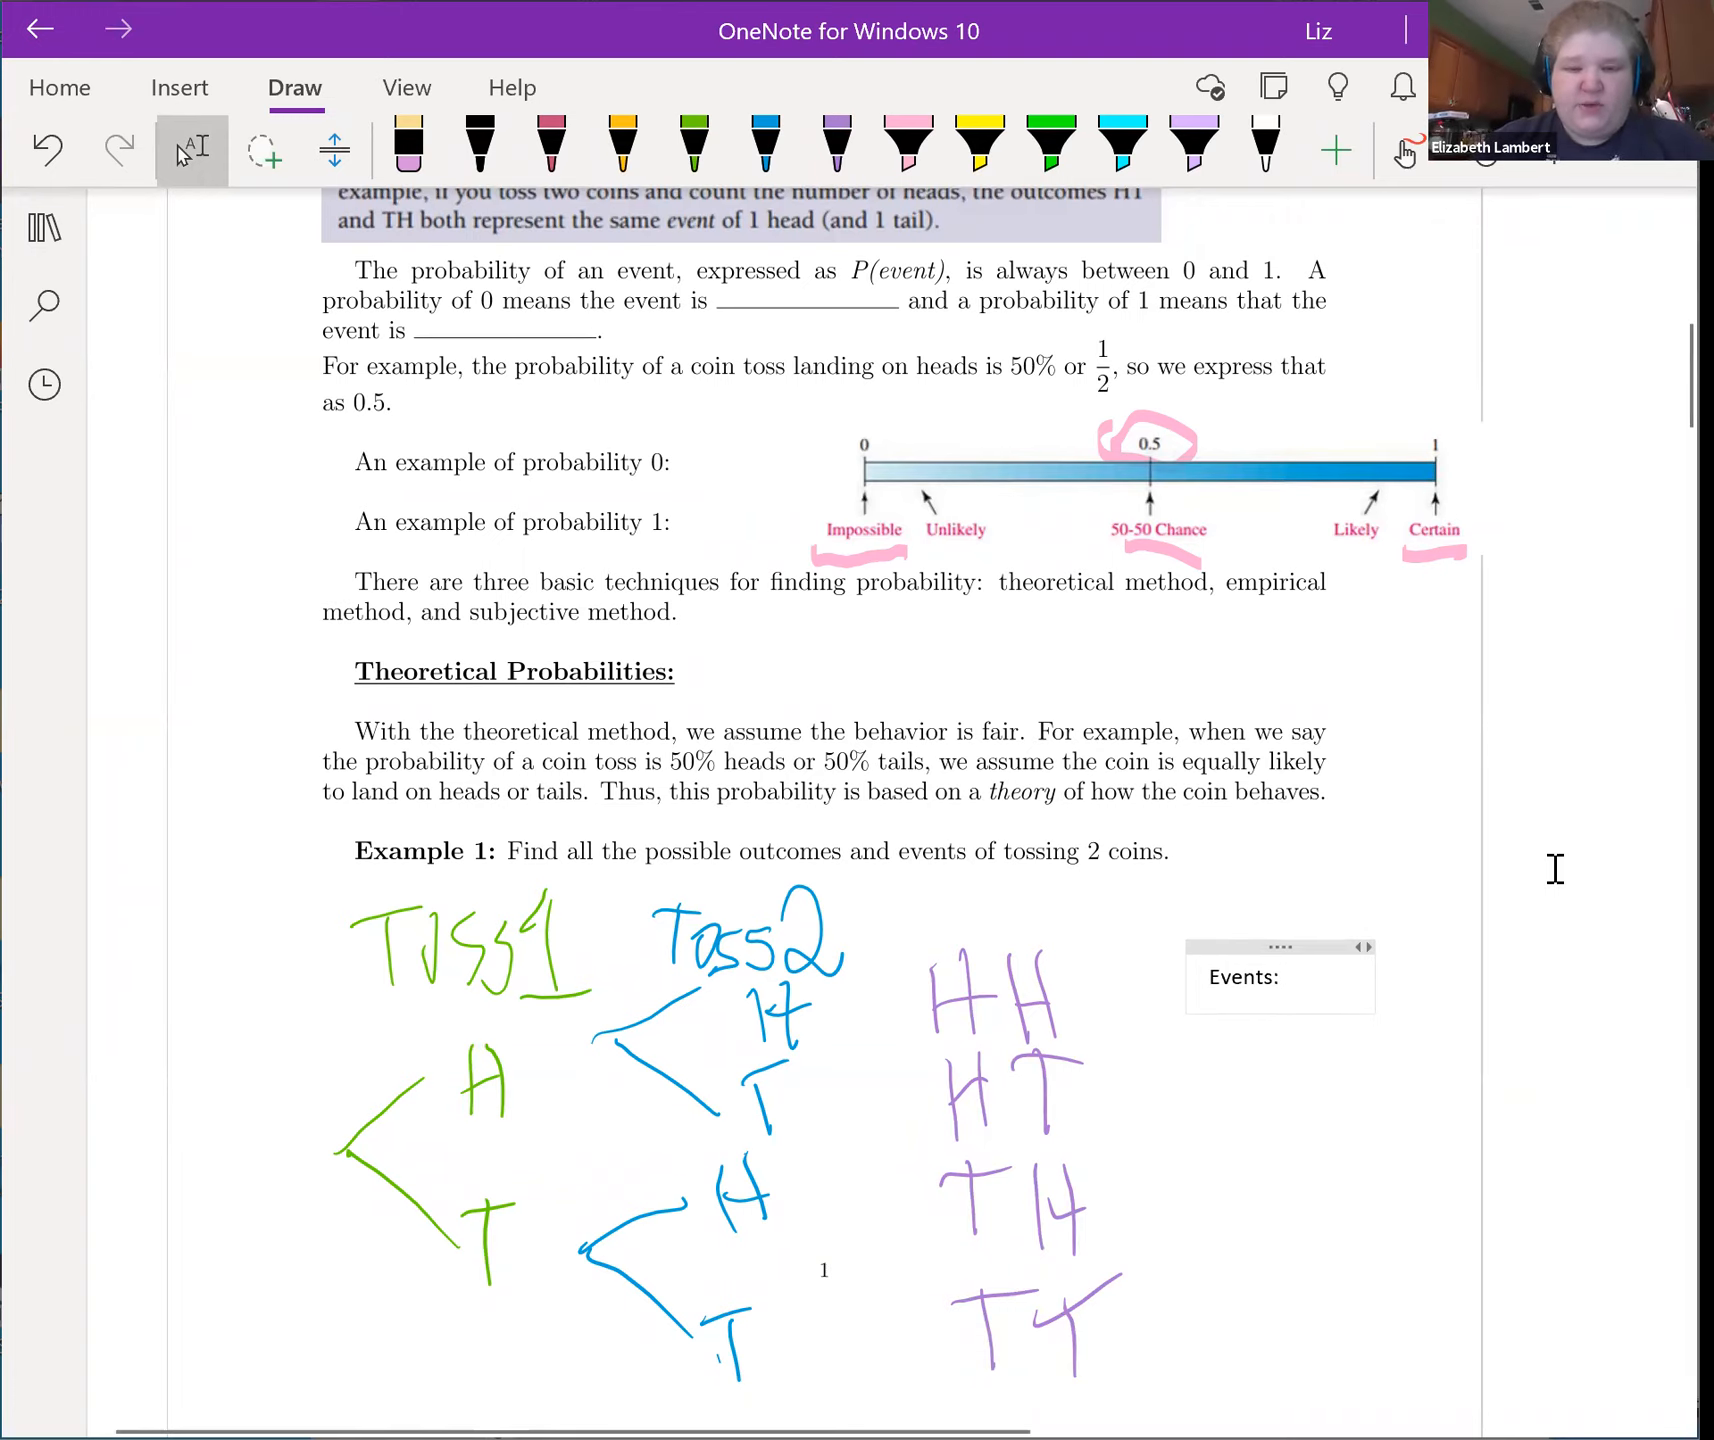
text(Z)
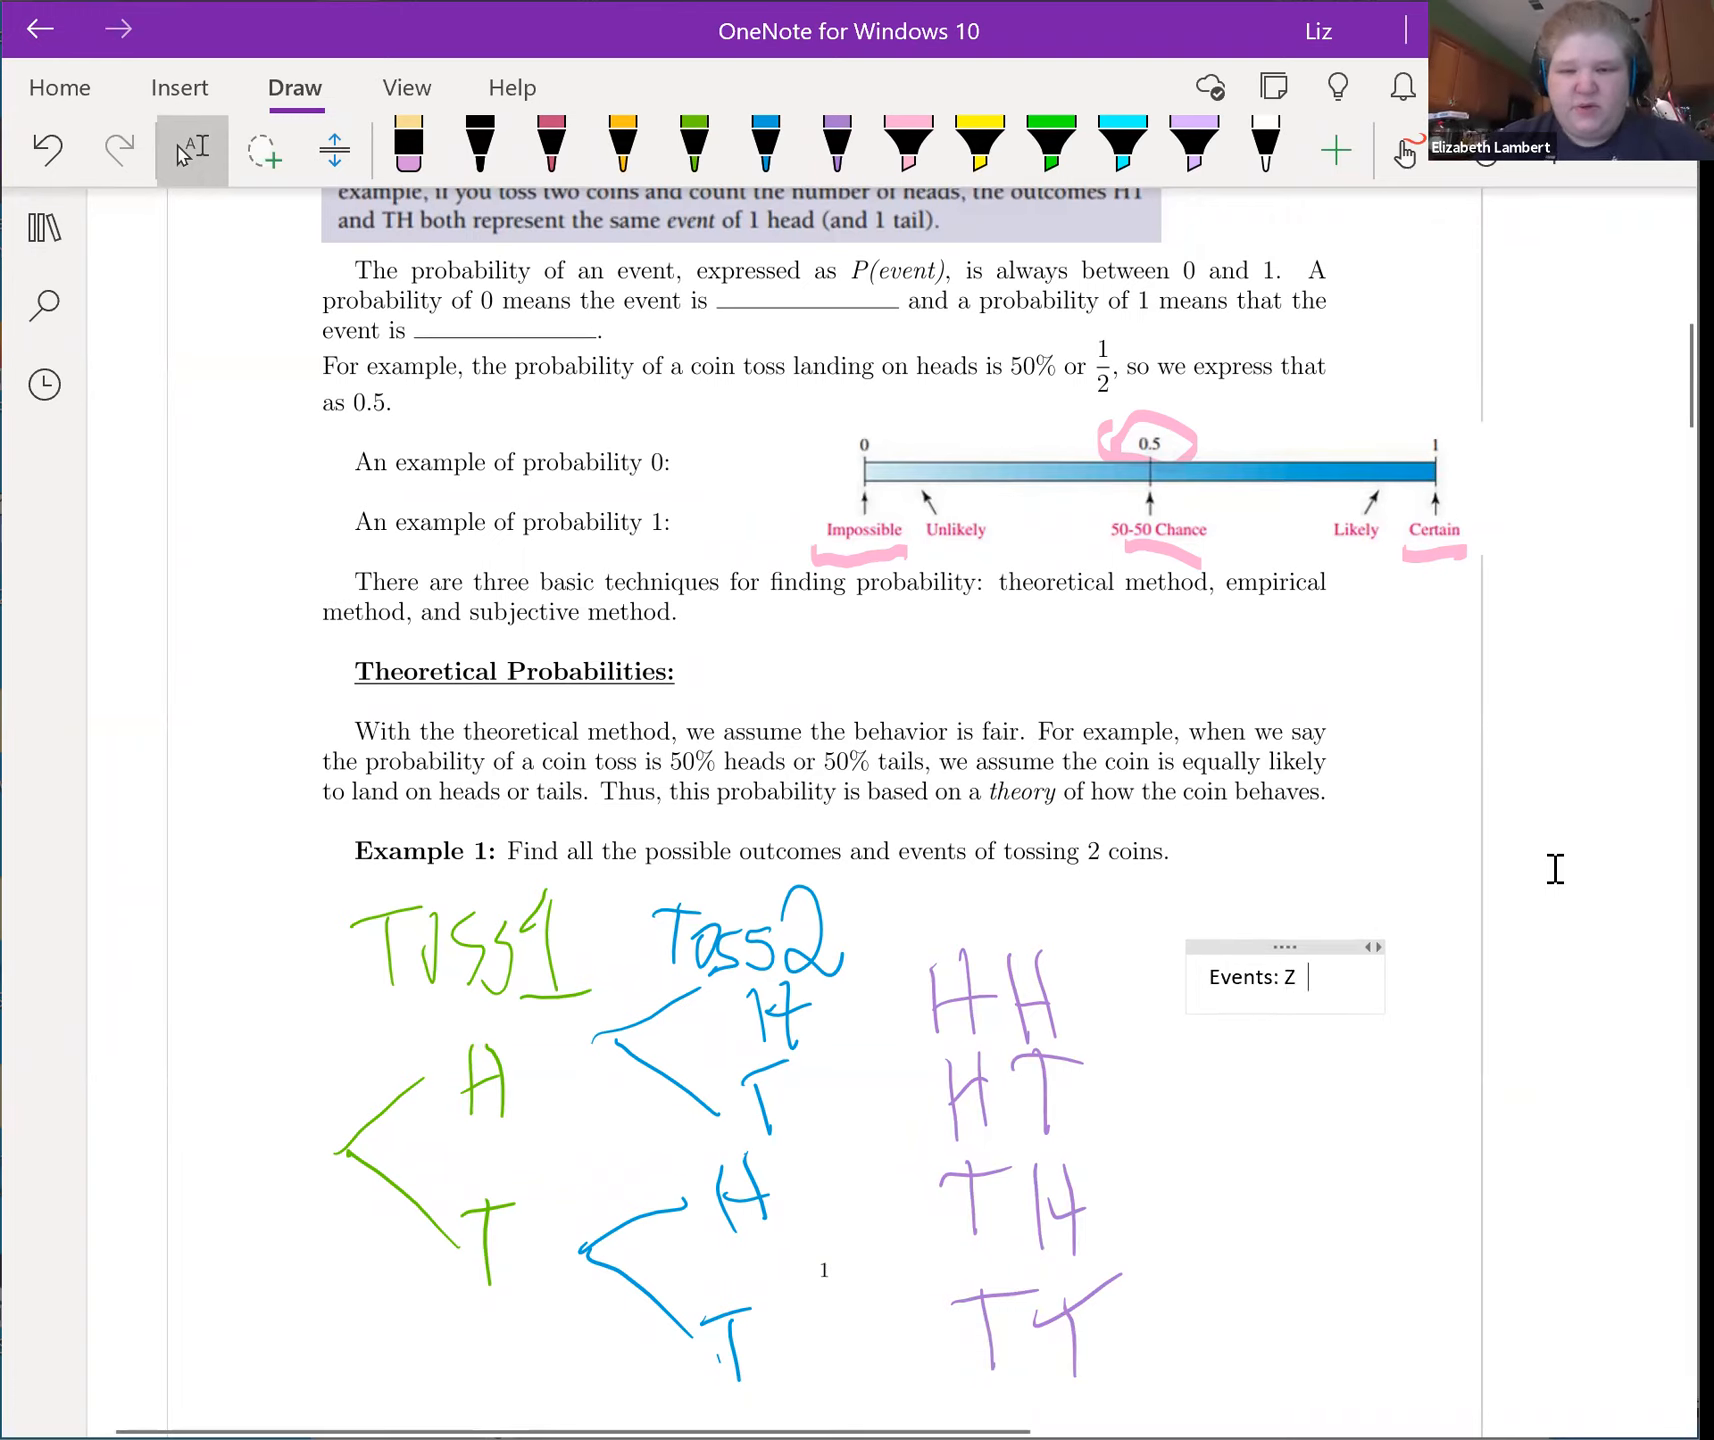
text(ero Heads, One Head or Two Heads)
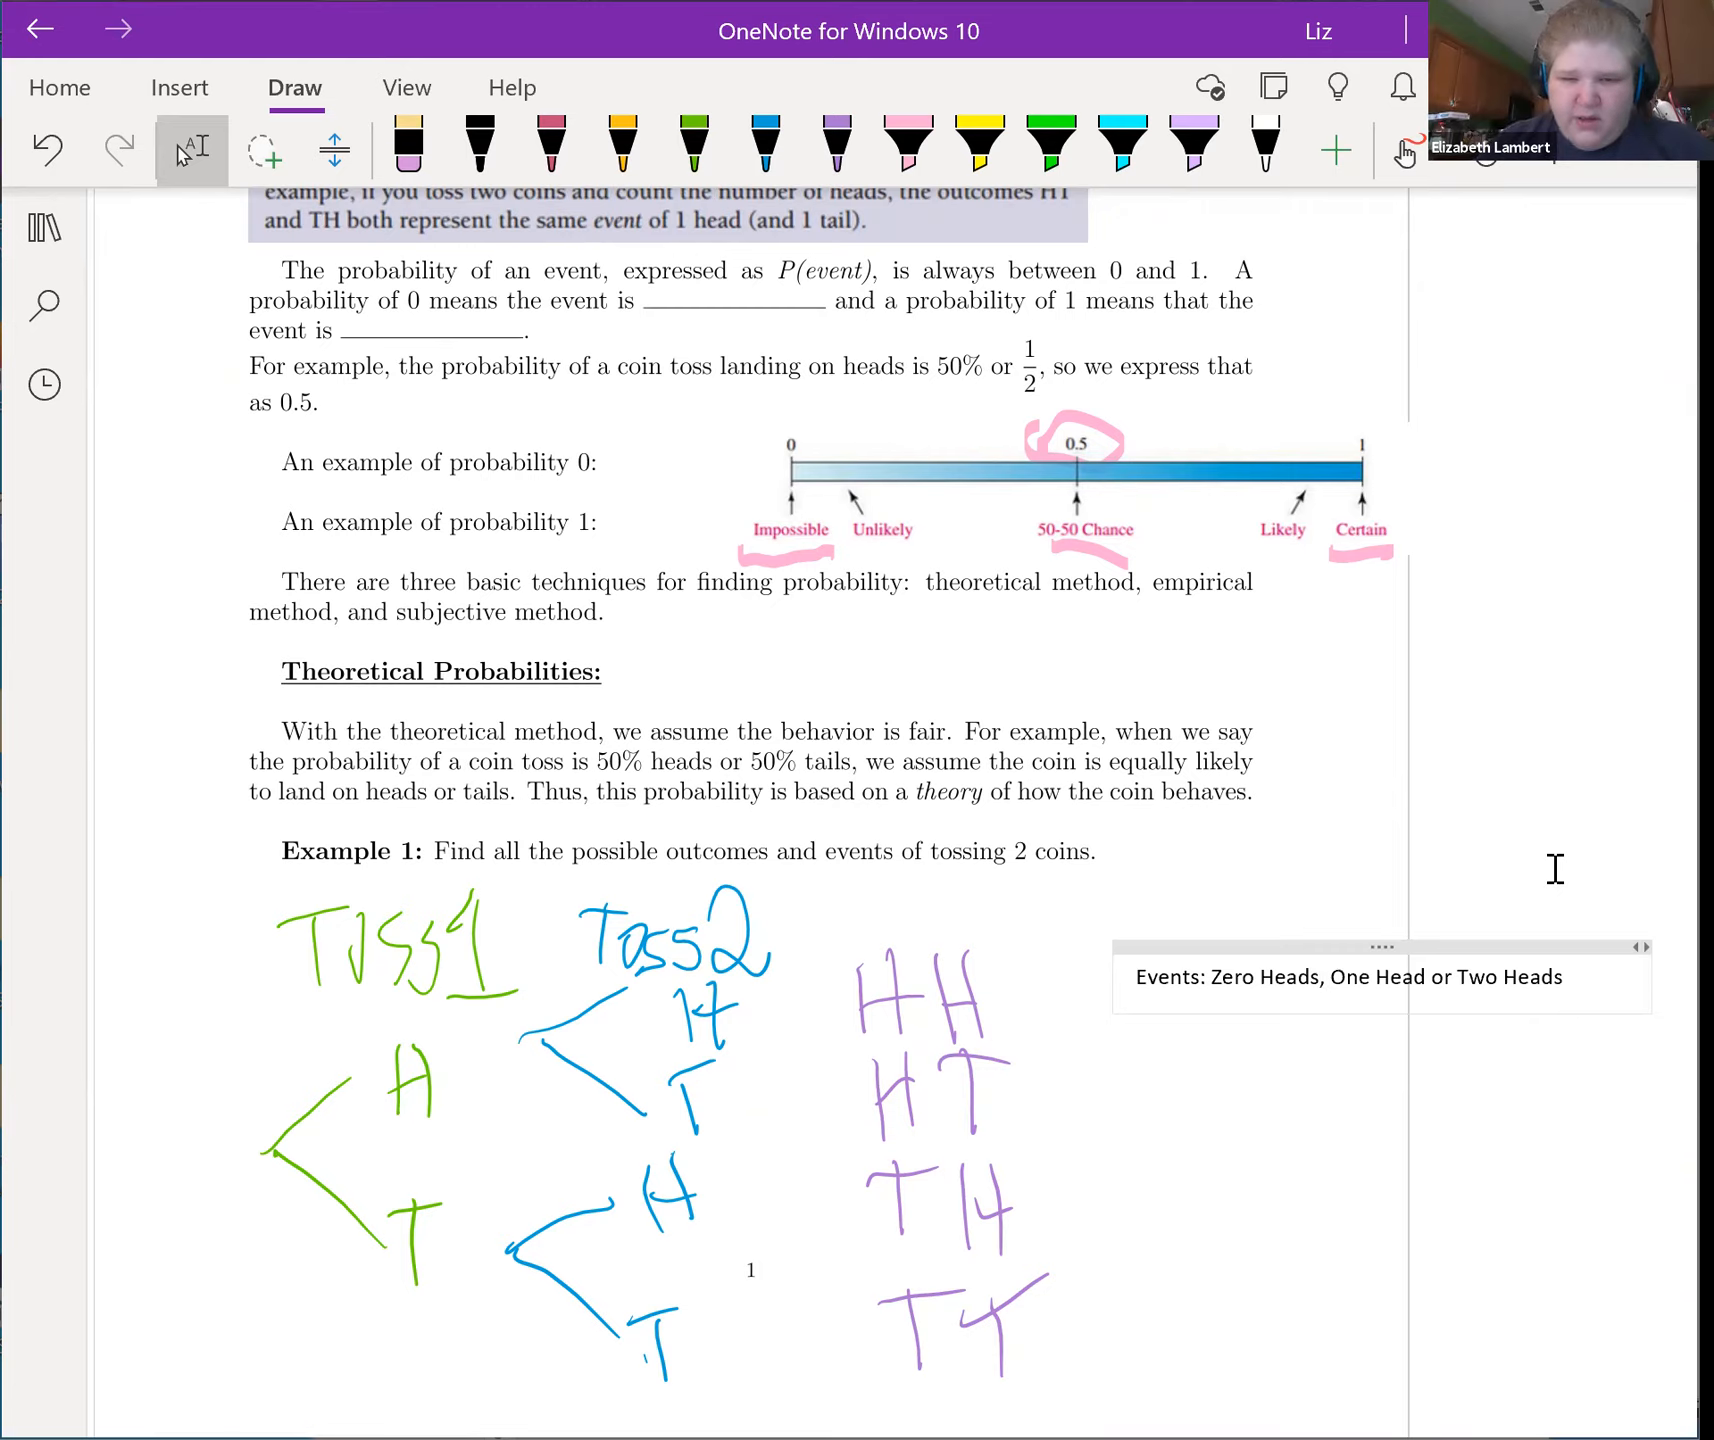
text(Exactly)
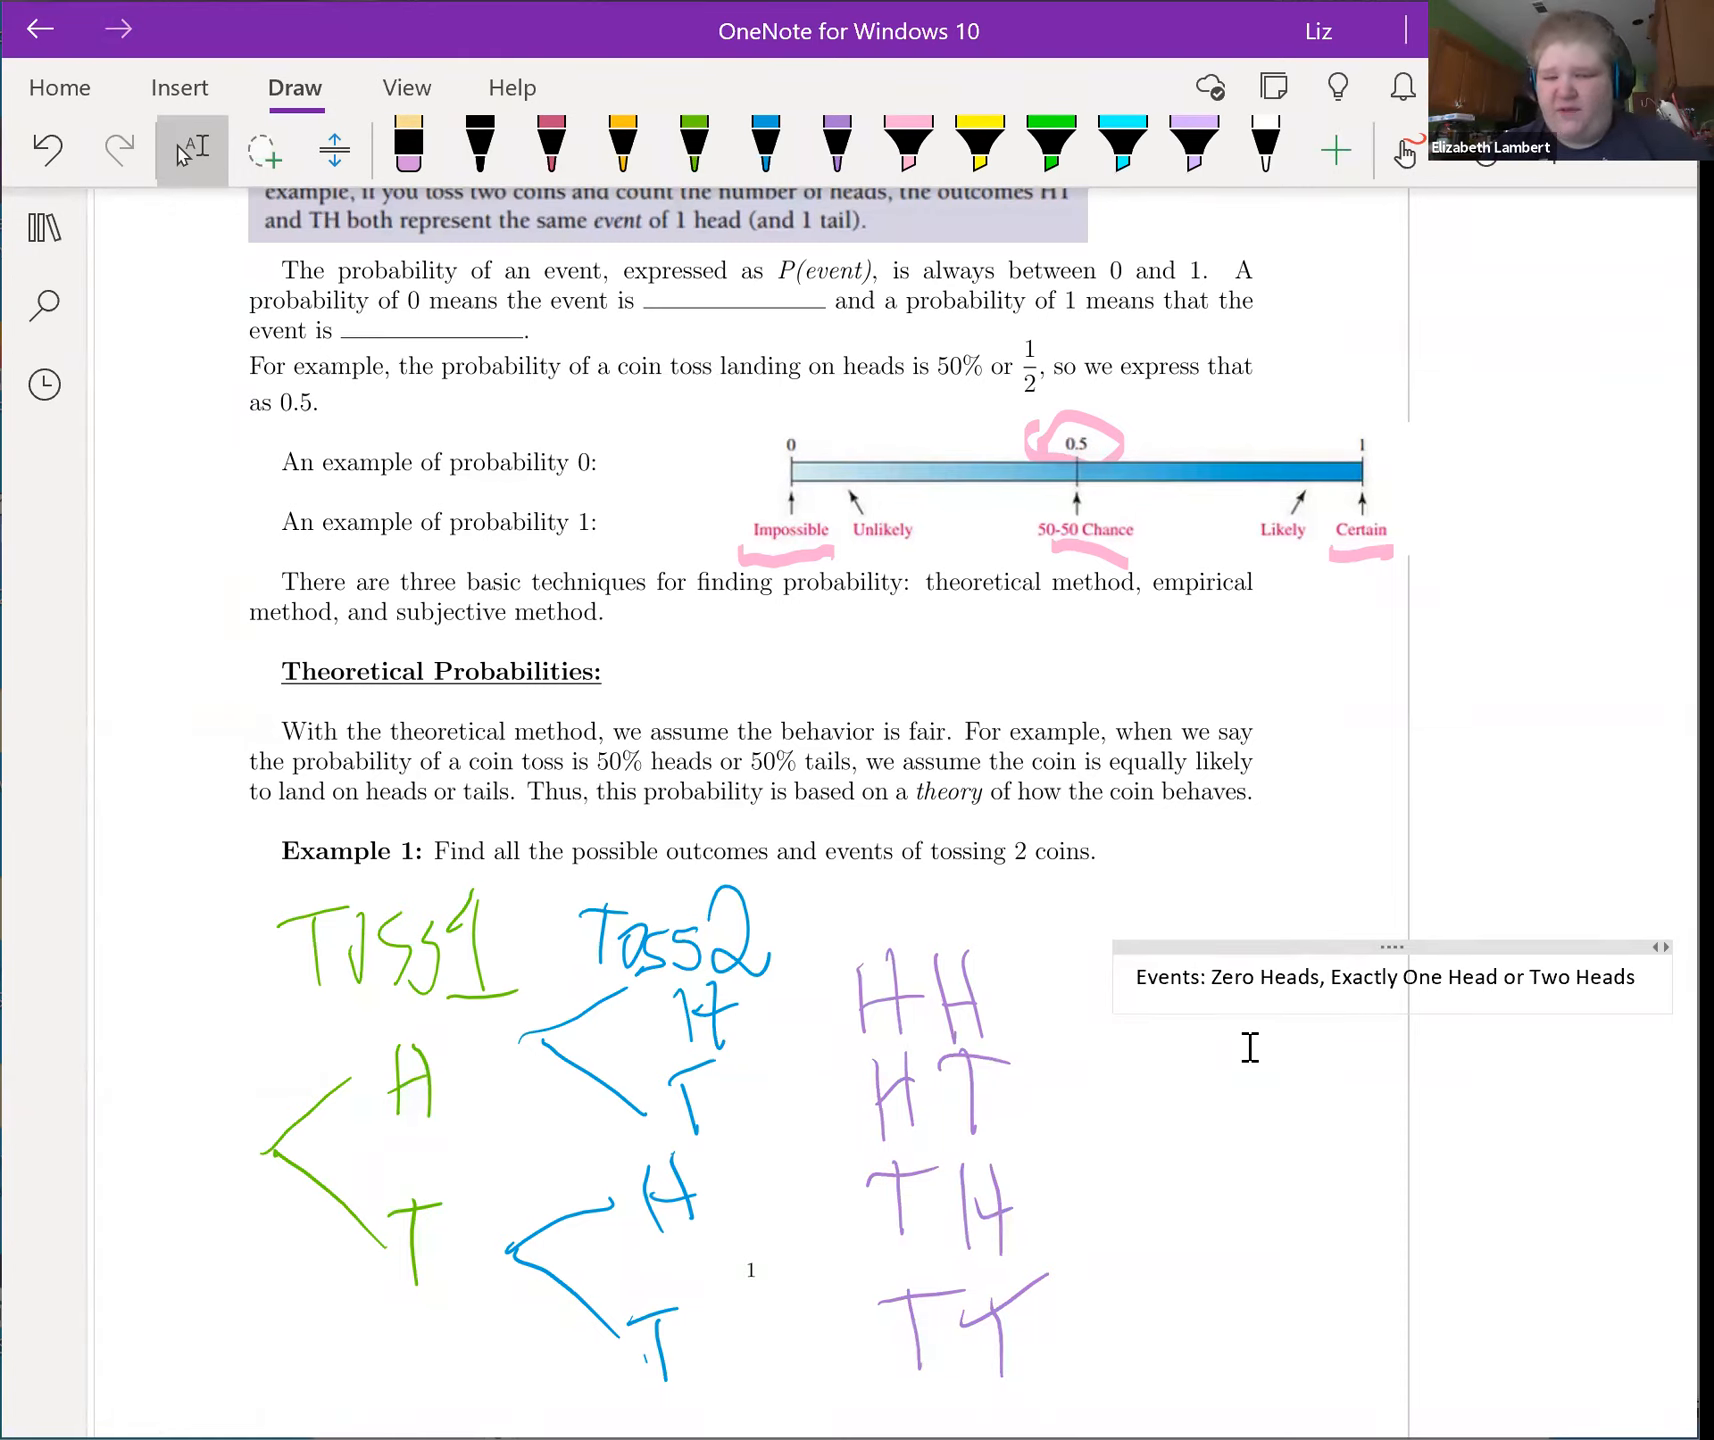
Step: Scroll down to the Theoretical Method box and its formula
click(1408, 978)
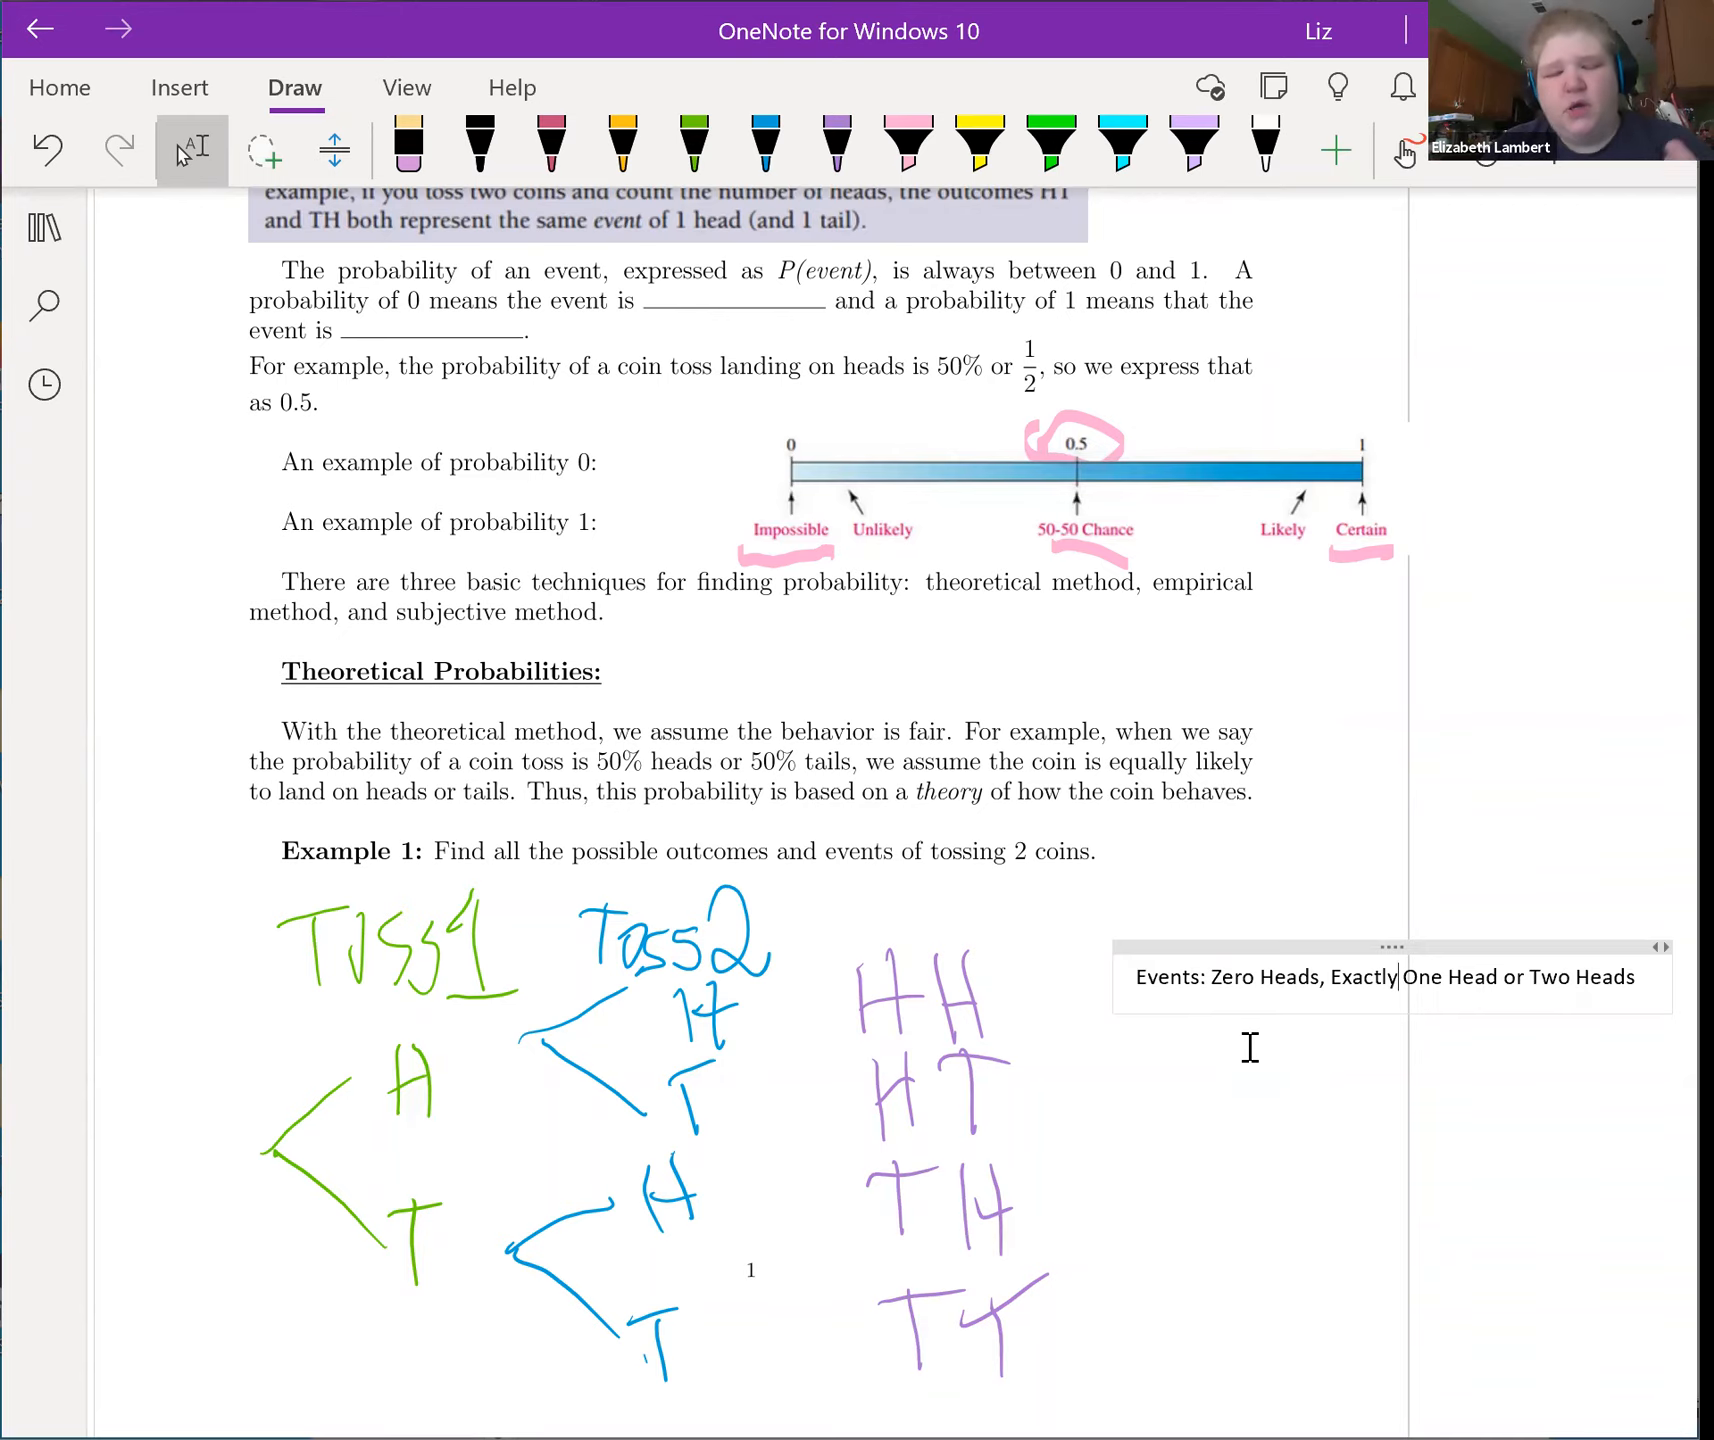
scroll(down, 3)
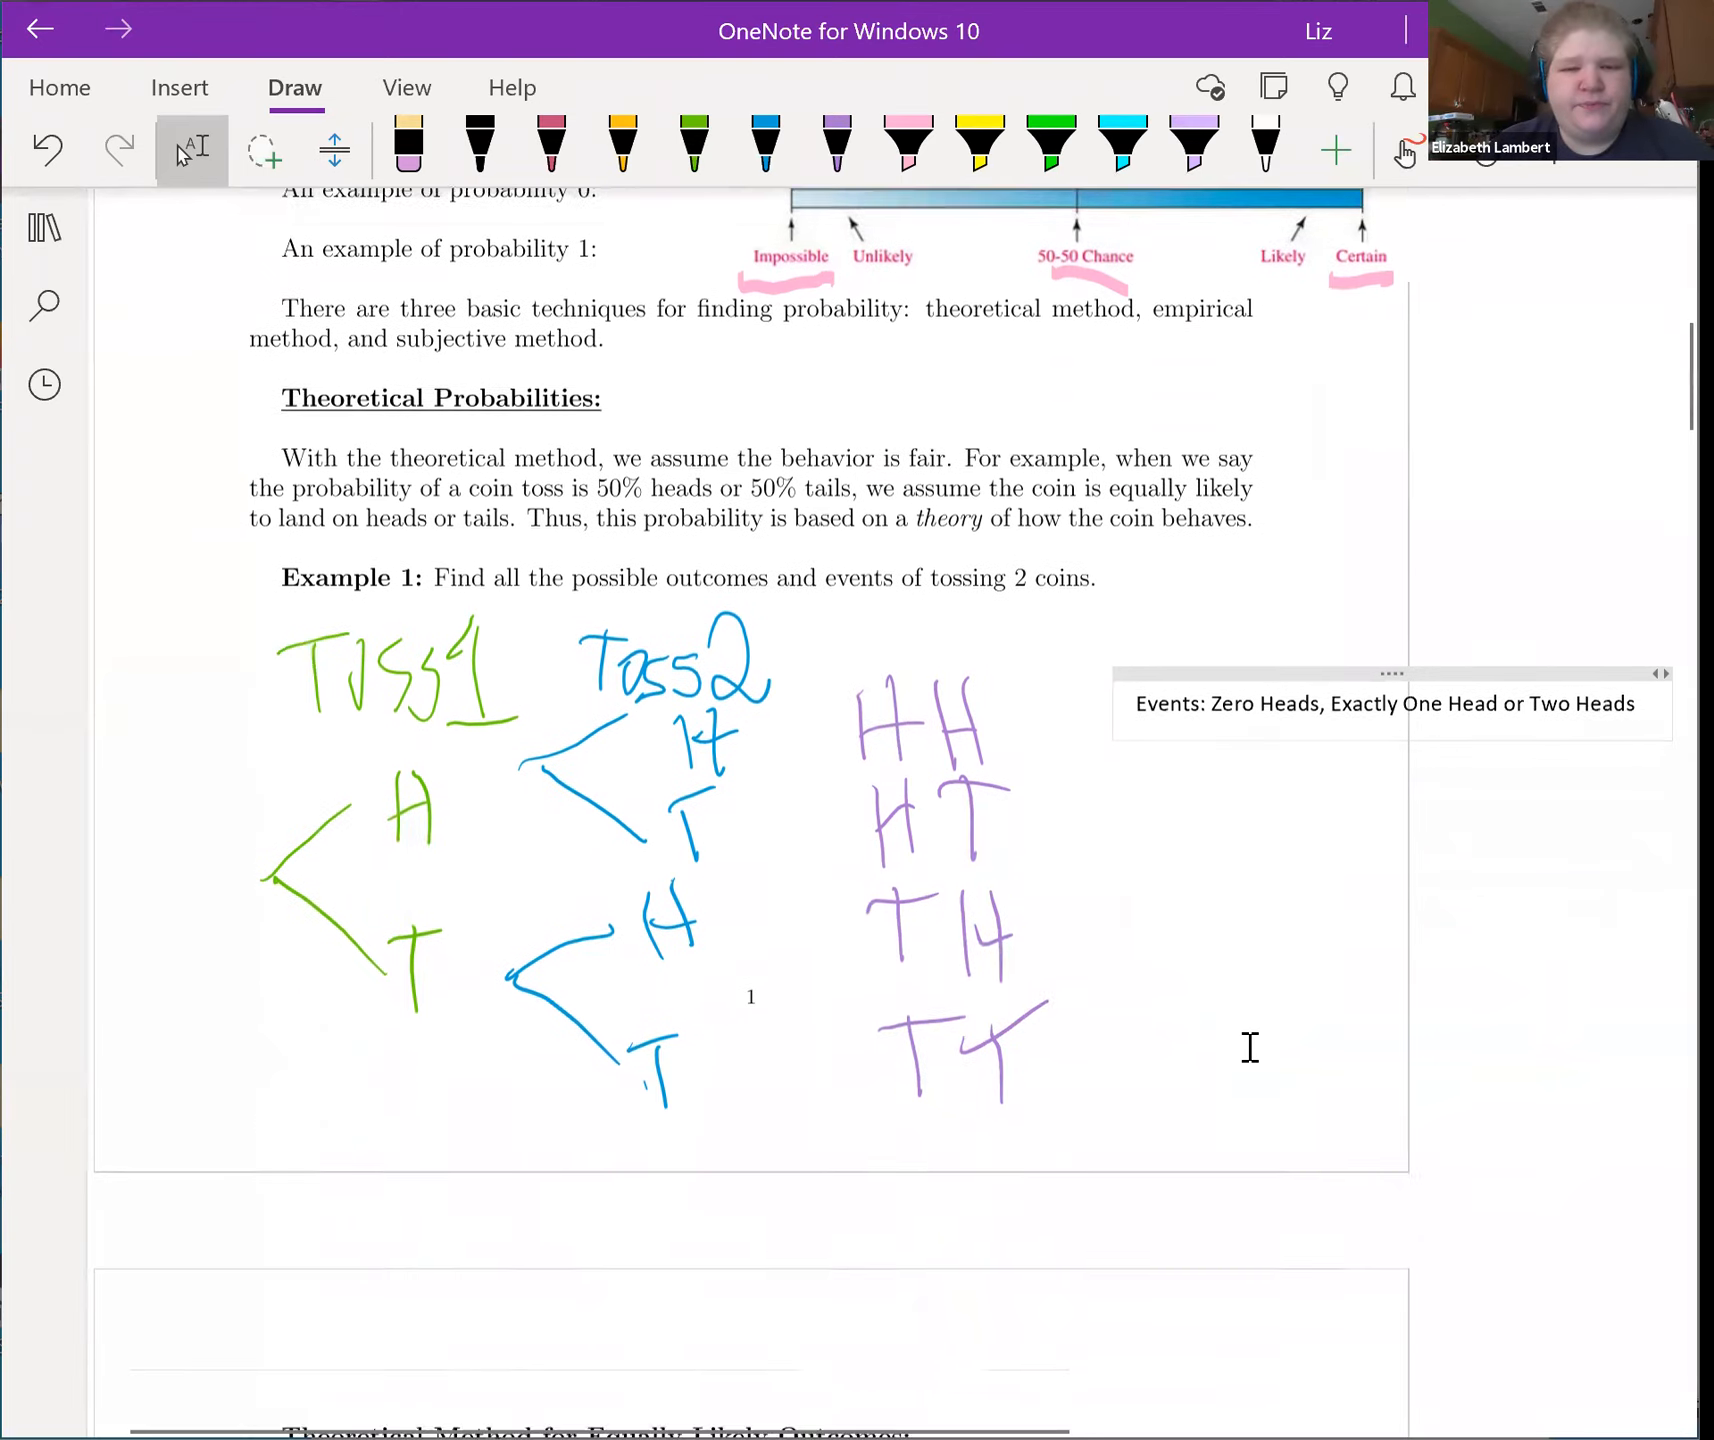
scroll(down, 3)
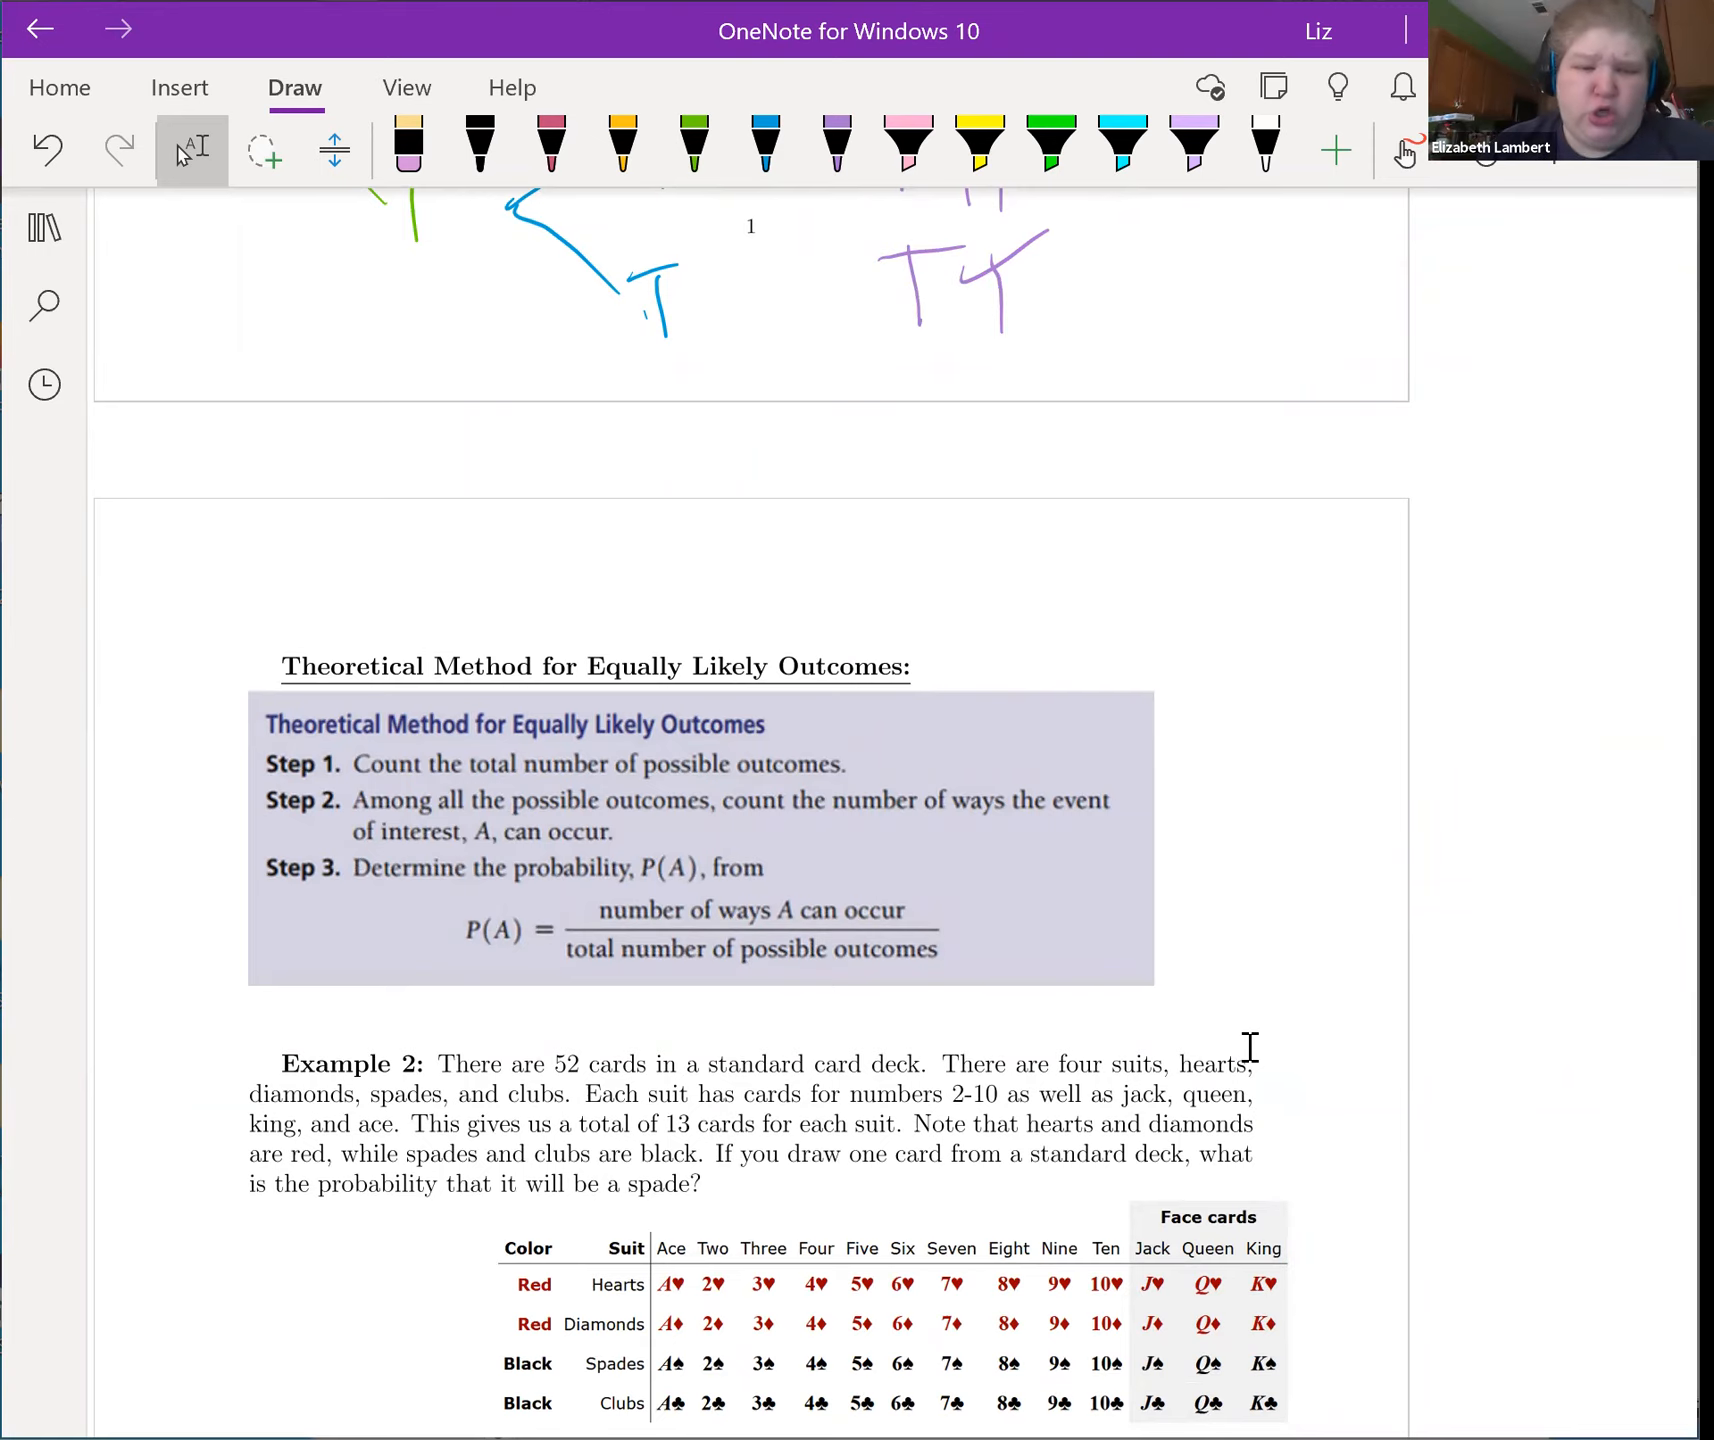
scroll(down, 3)
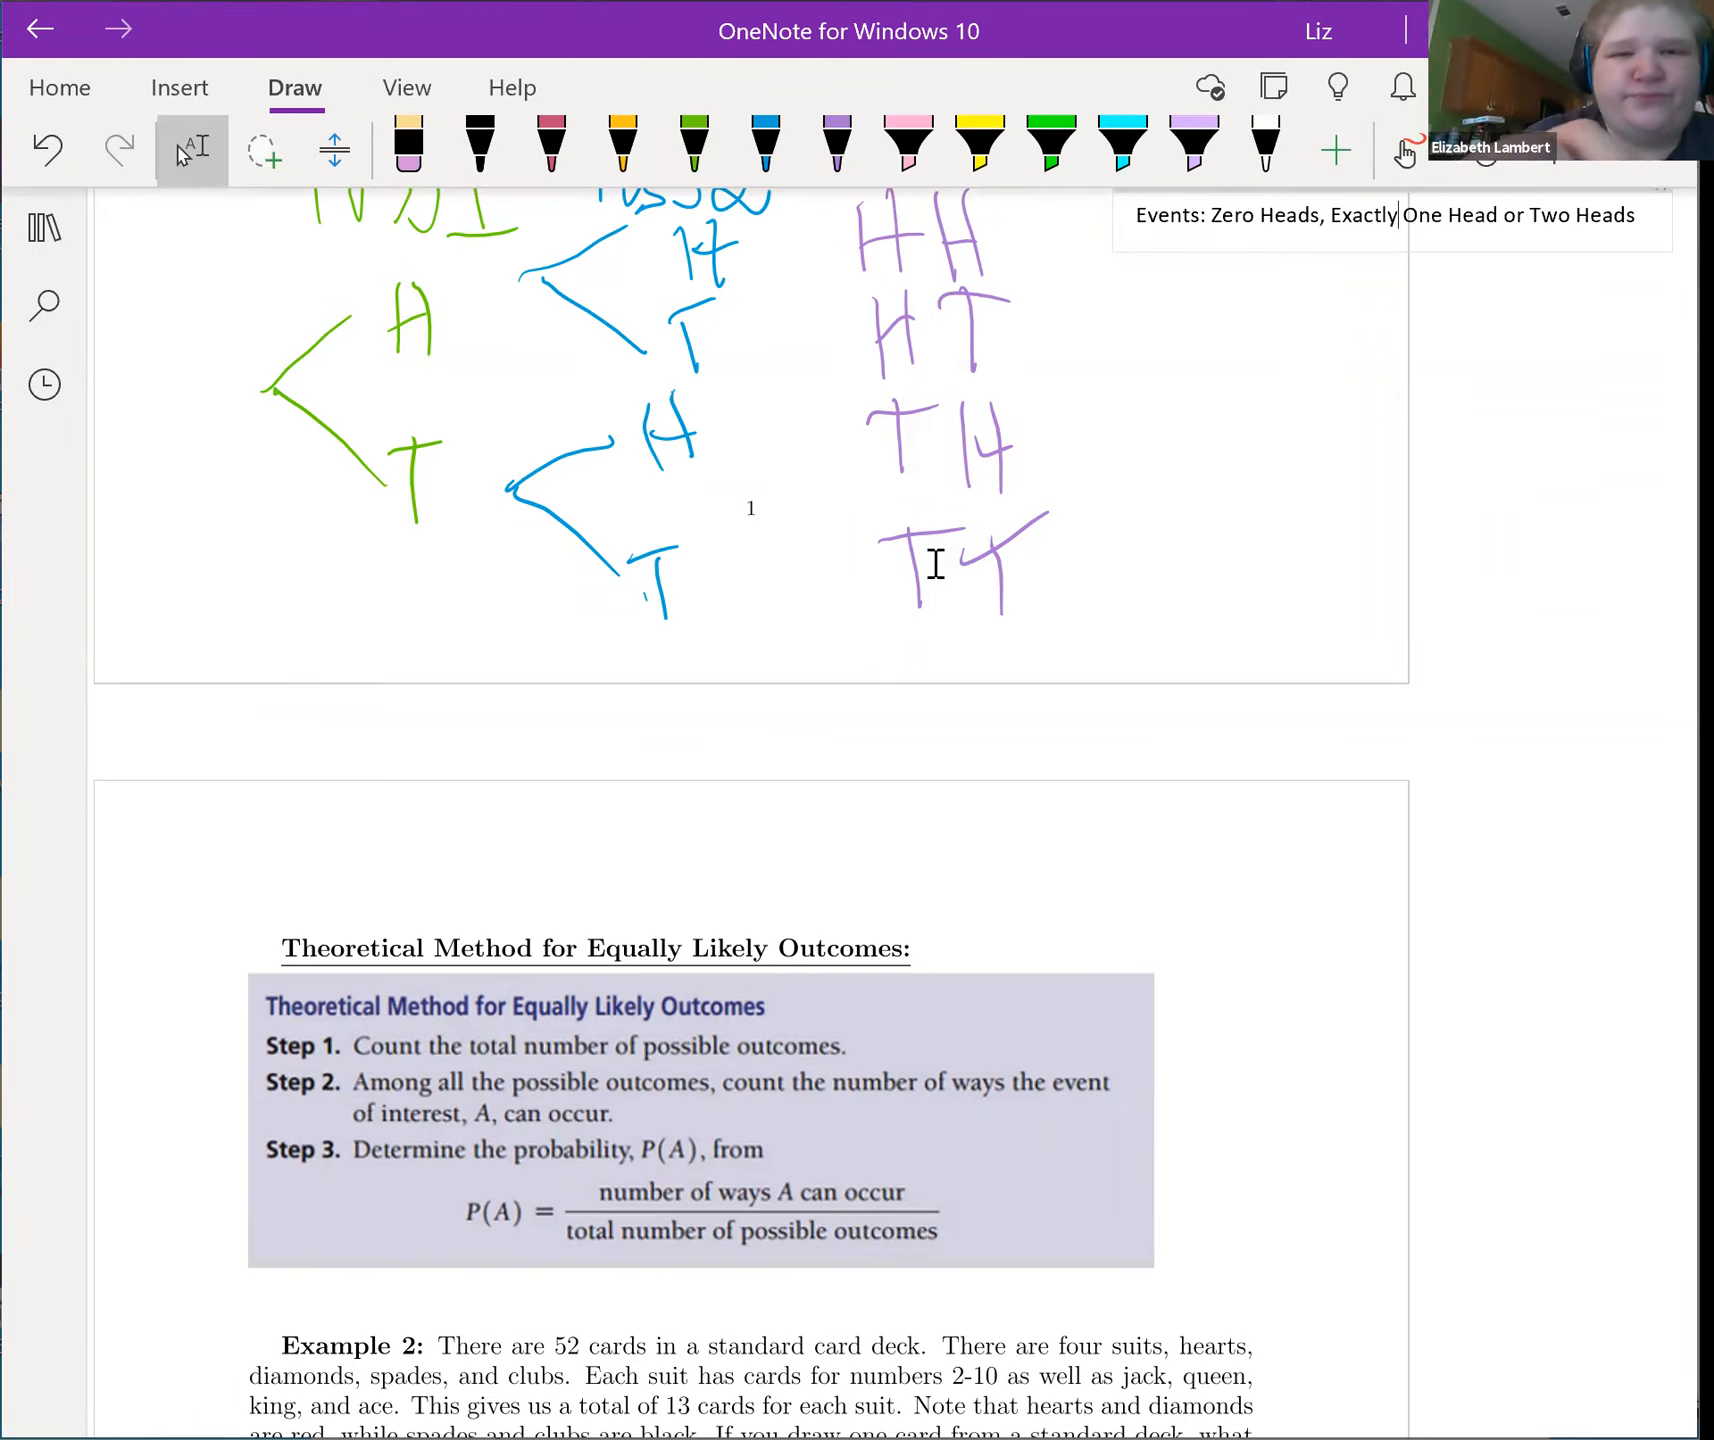
Step: Write 'What I want / Total' in purple ink with an arrow beside the formula
click(836, 146)
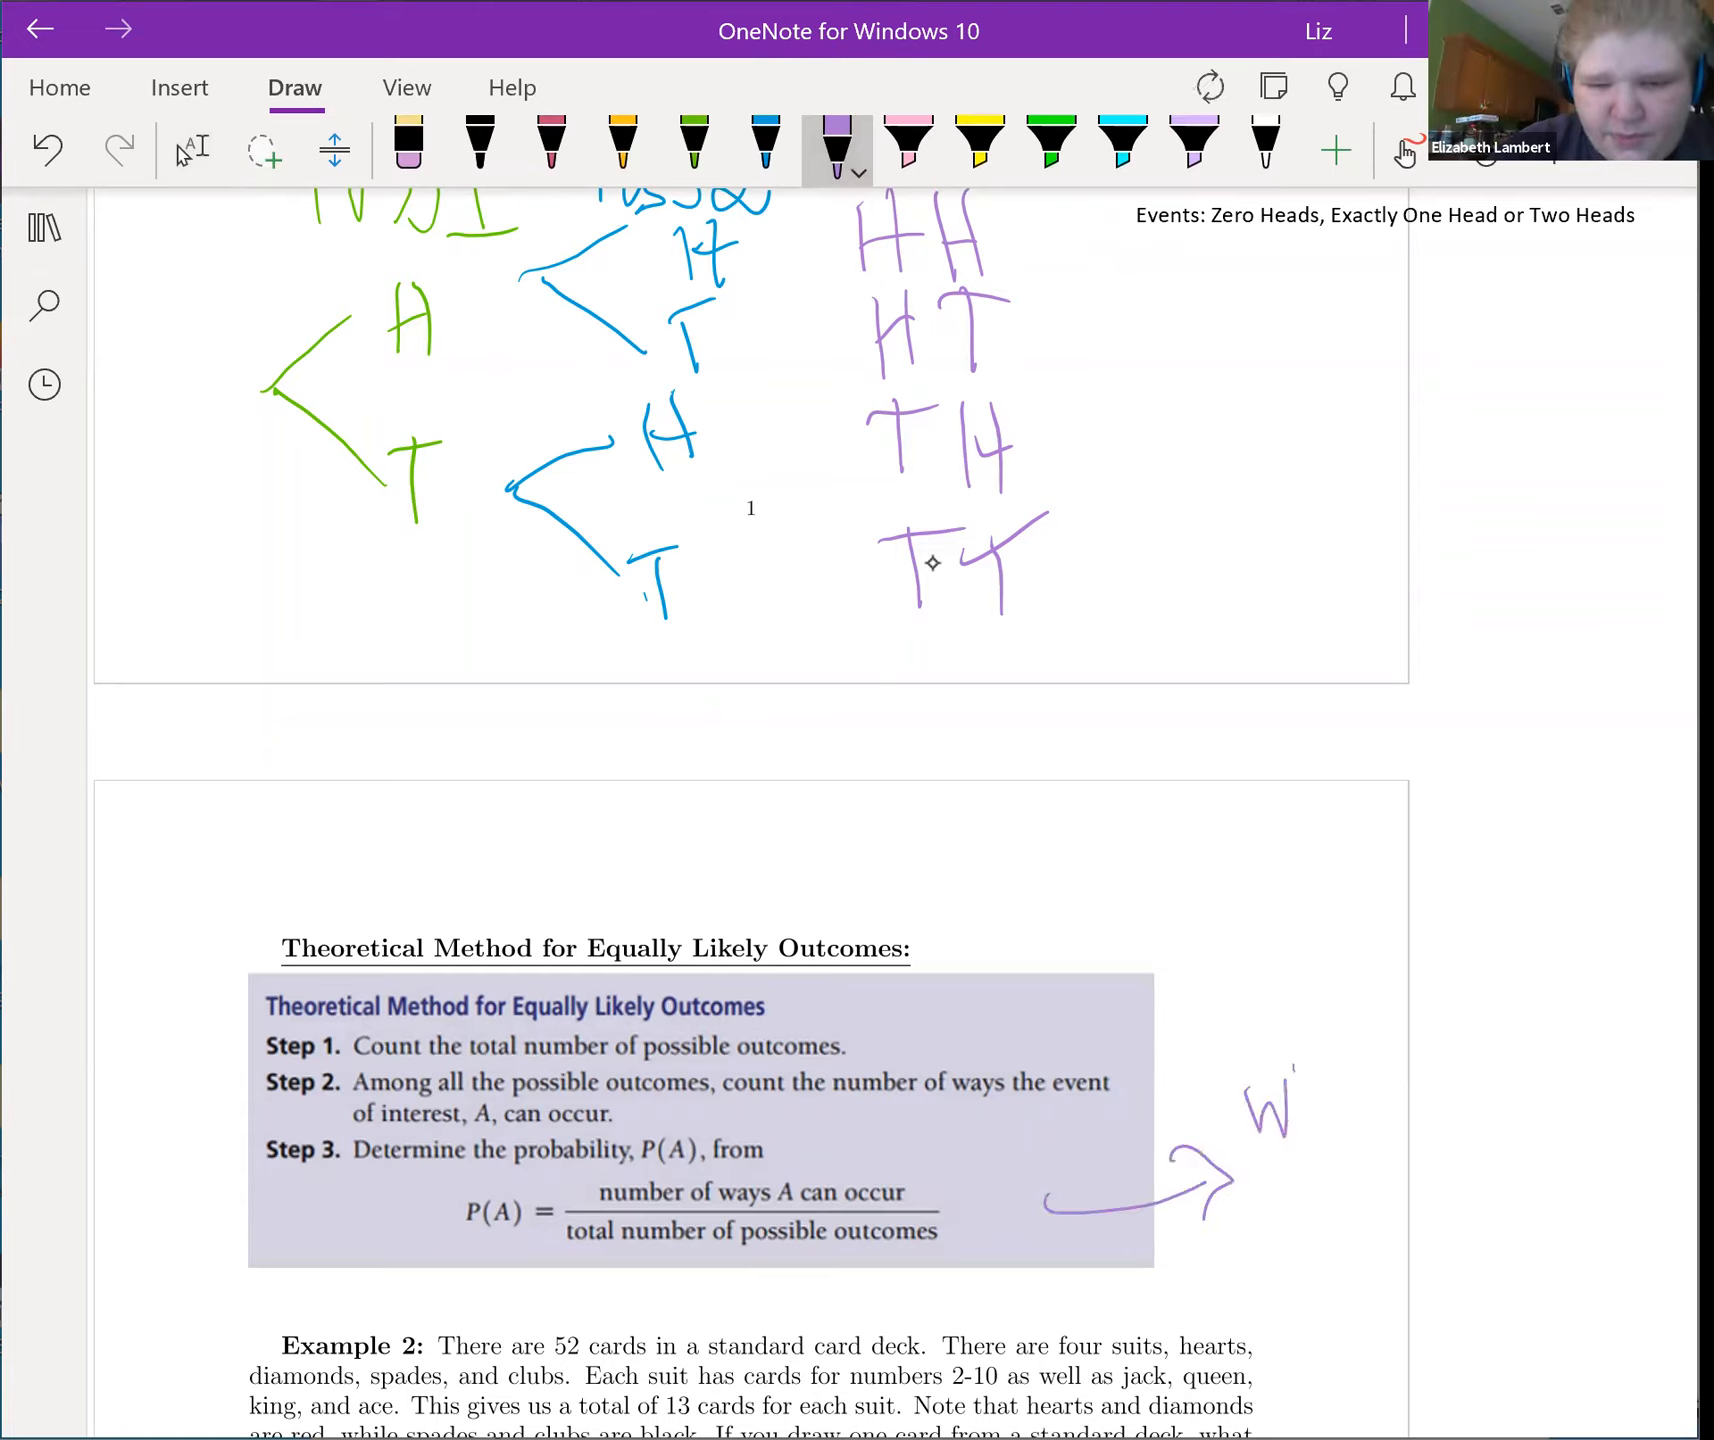
drag(1268, 1104, 1410, 1126)
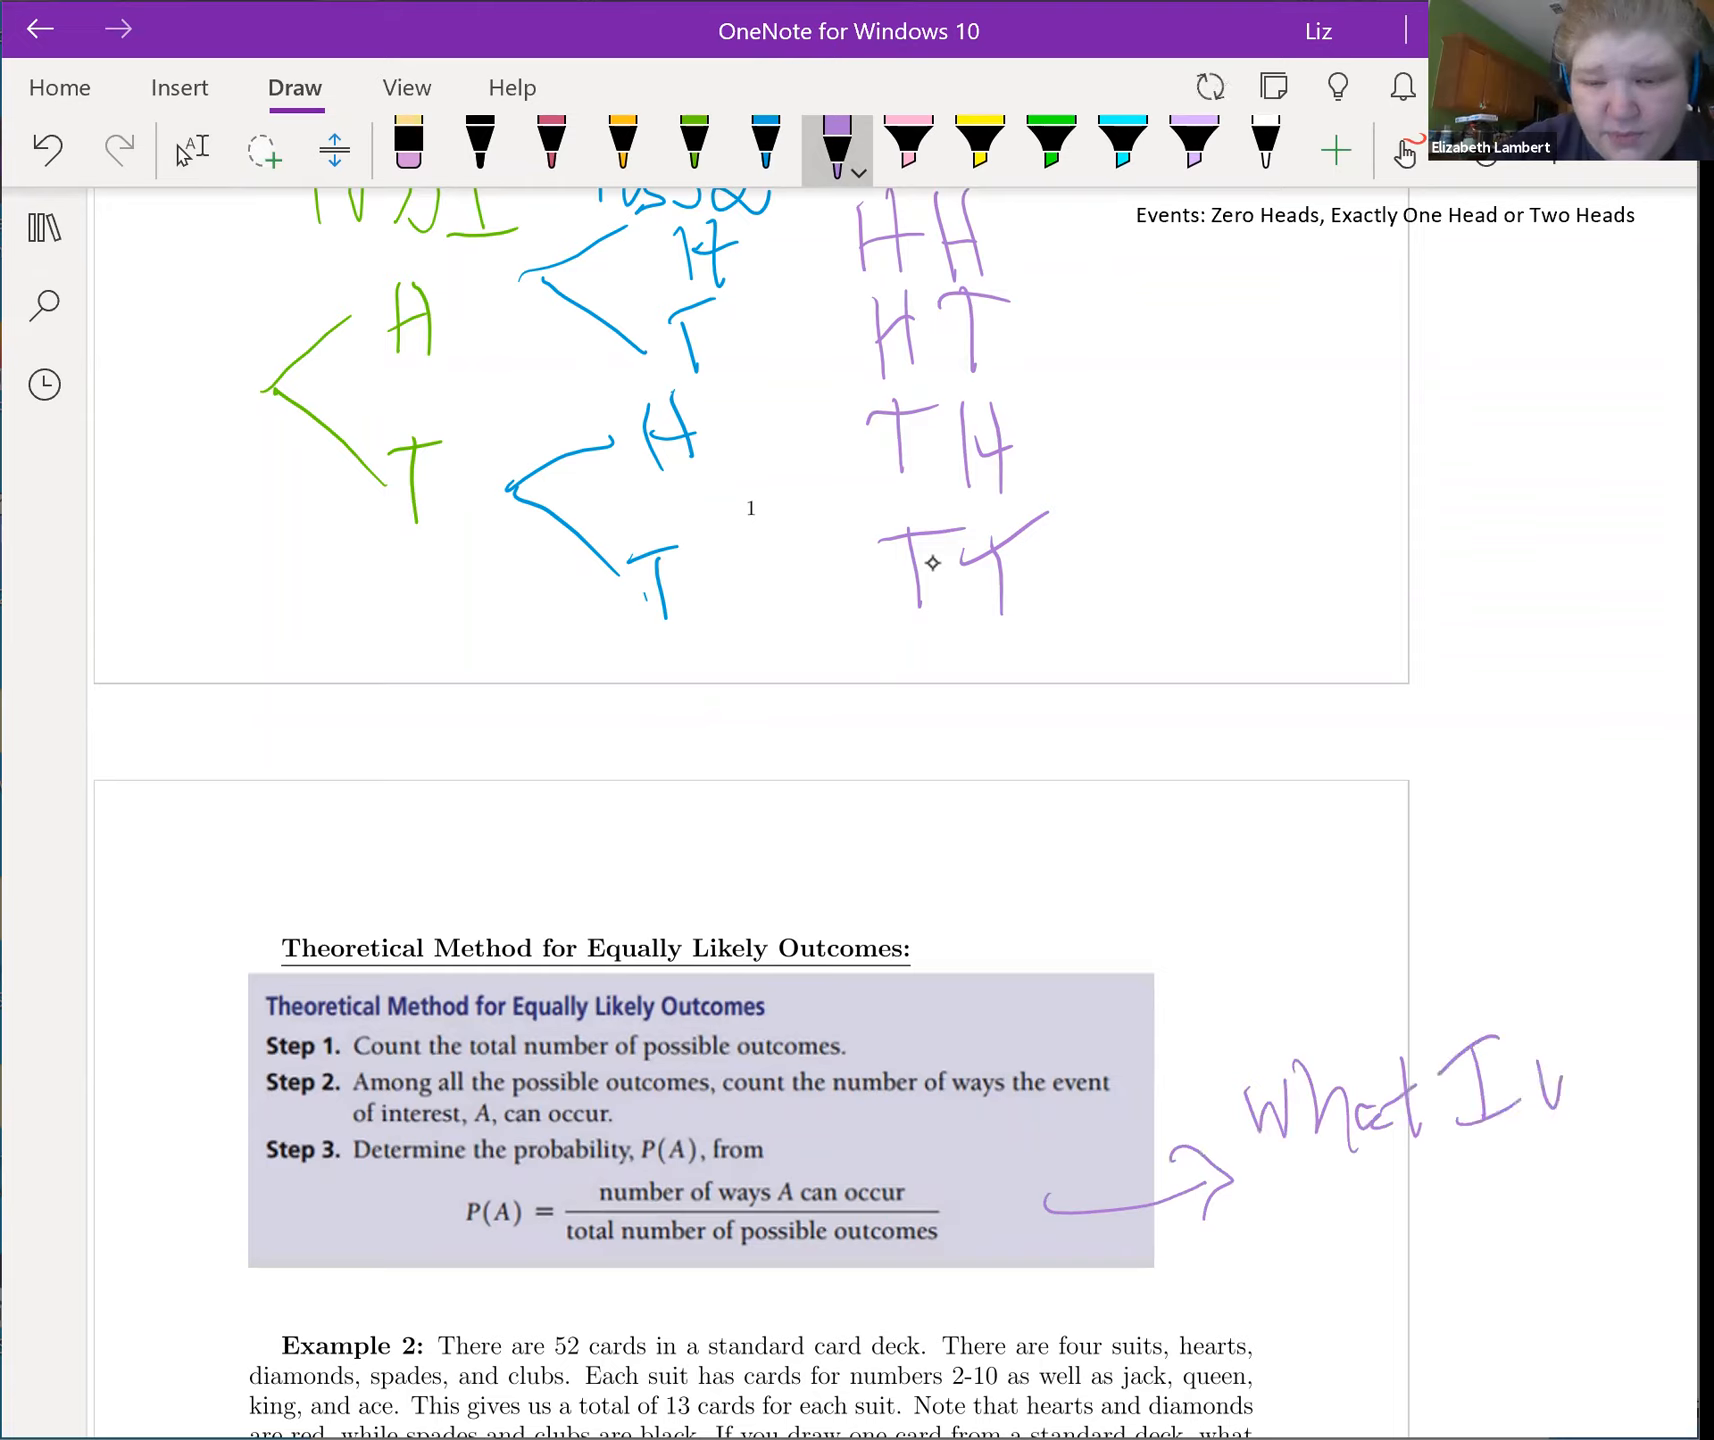
text(want)
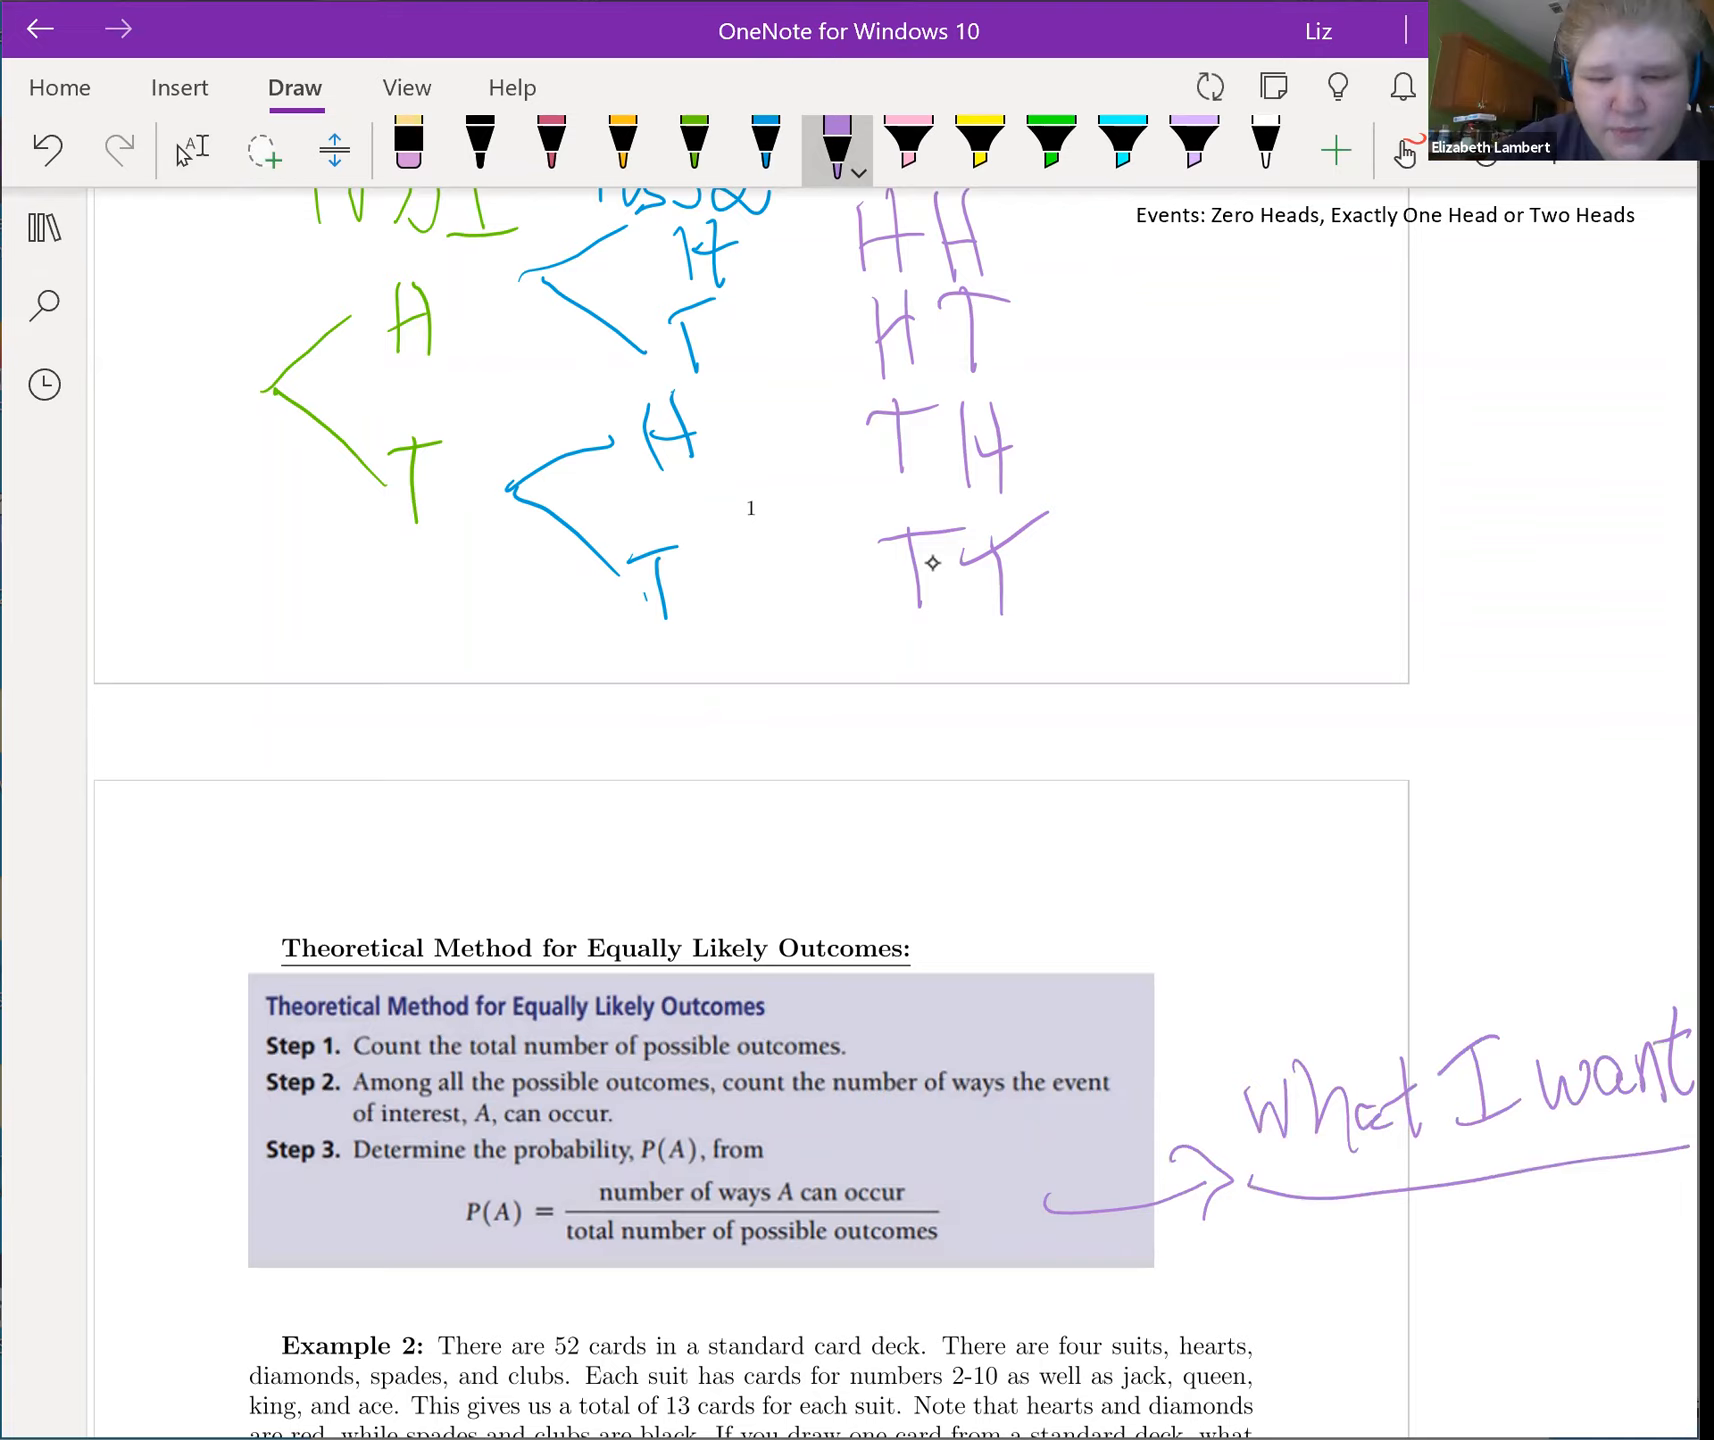
drag(1300, 1236, 1454, 1258)
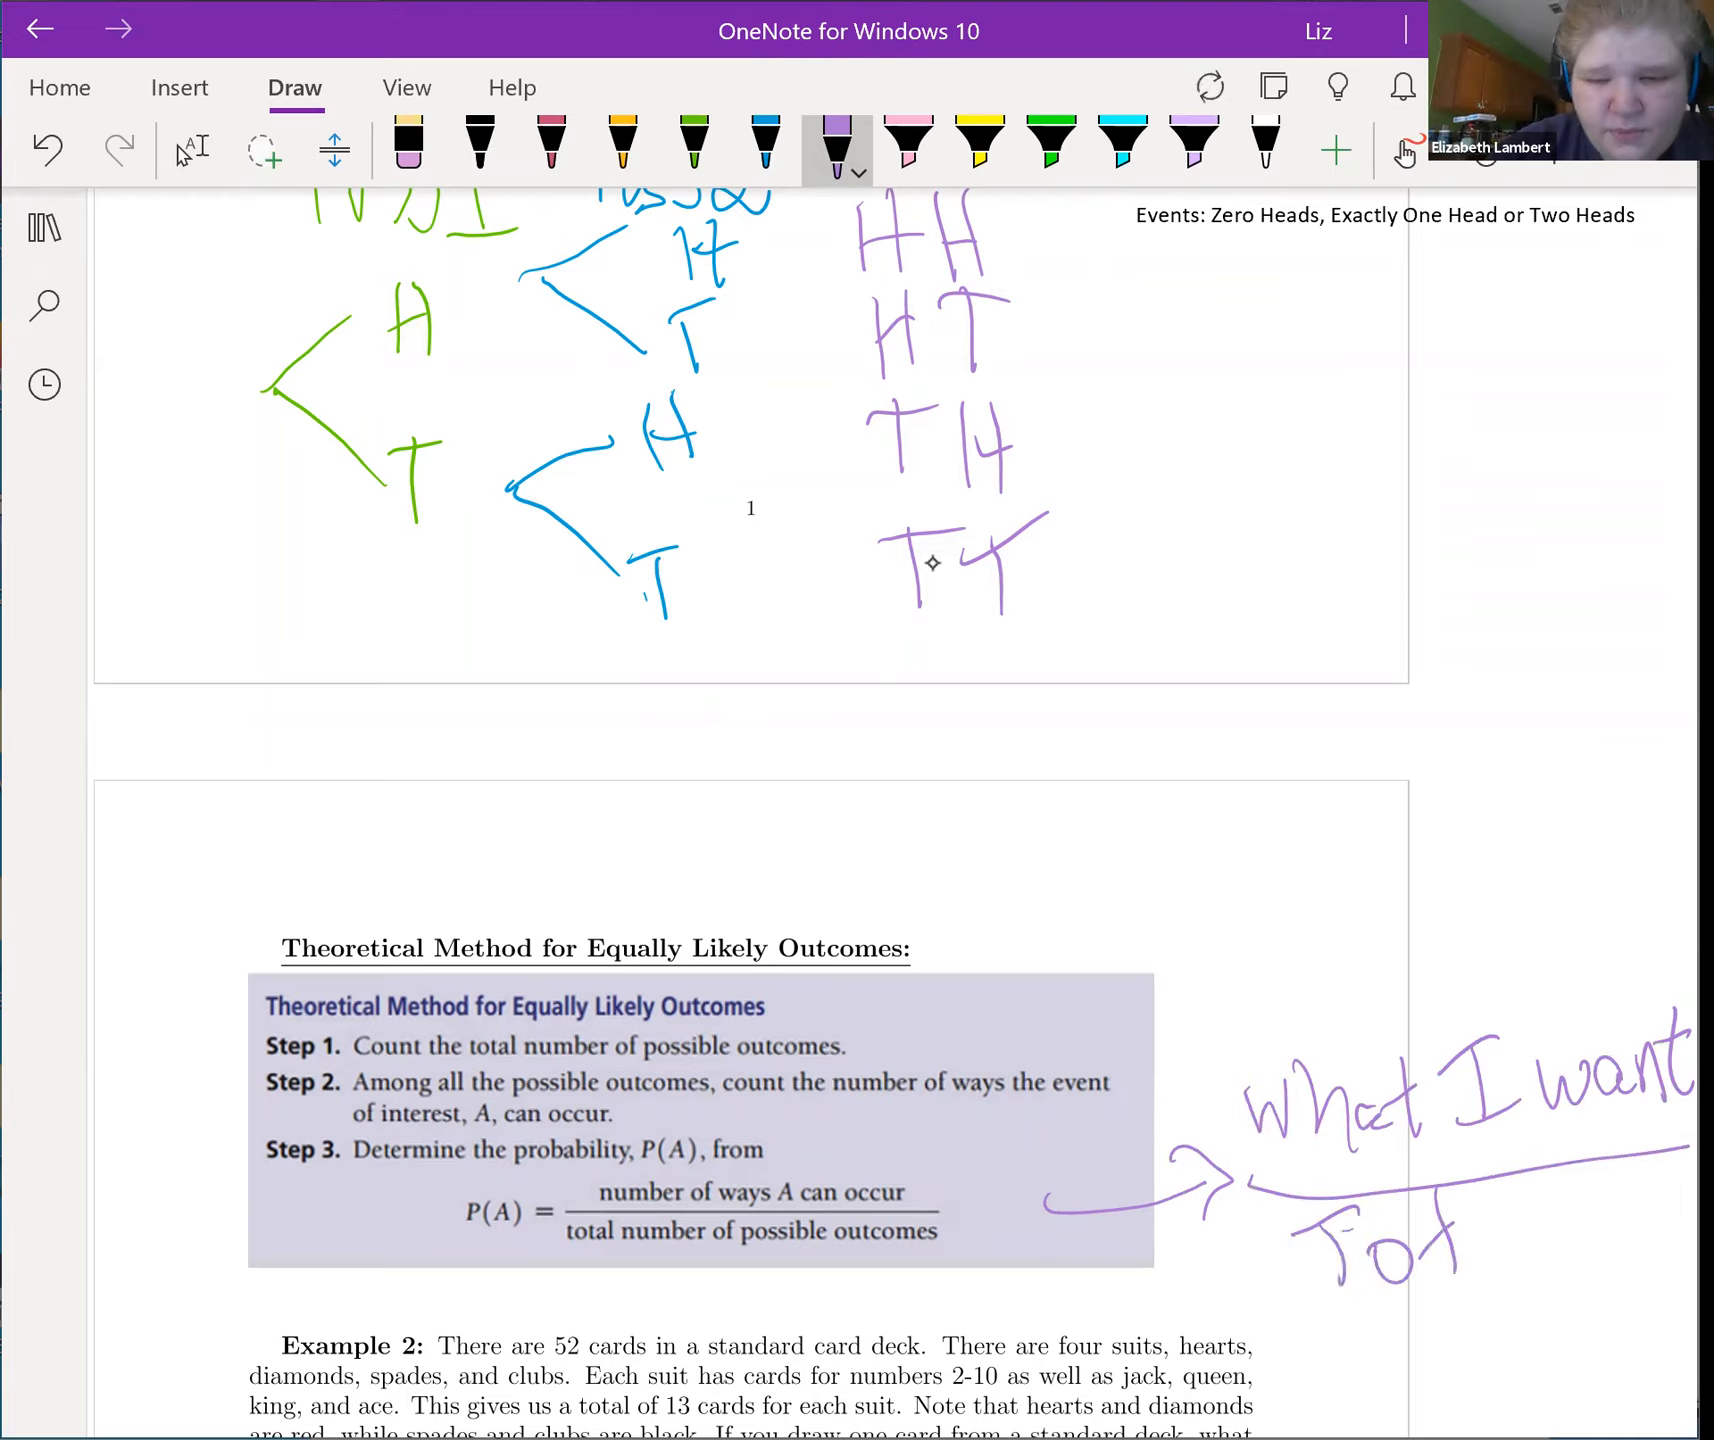
drag(1410, 1224, 1564, 1268)
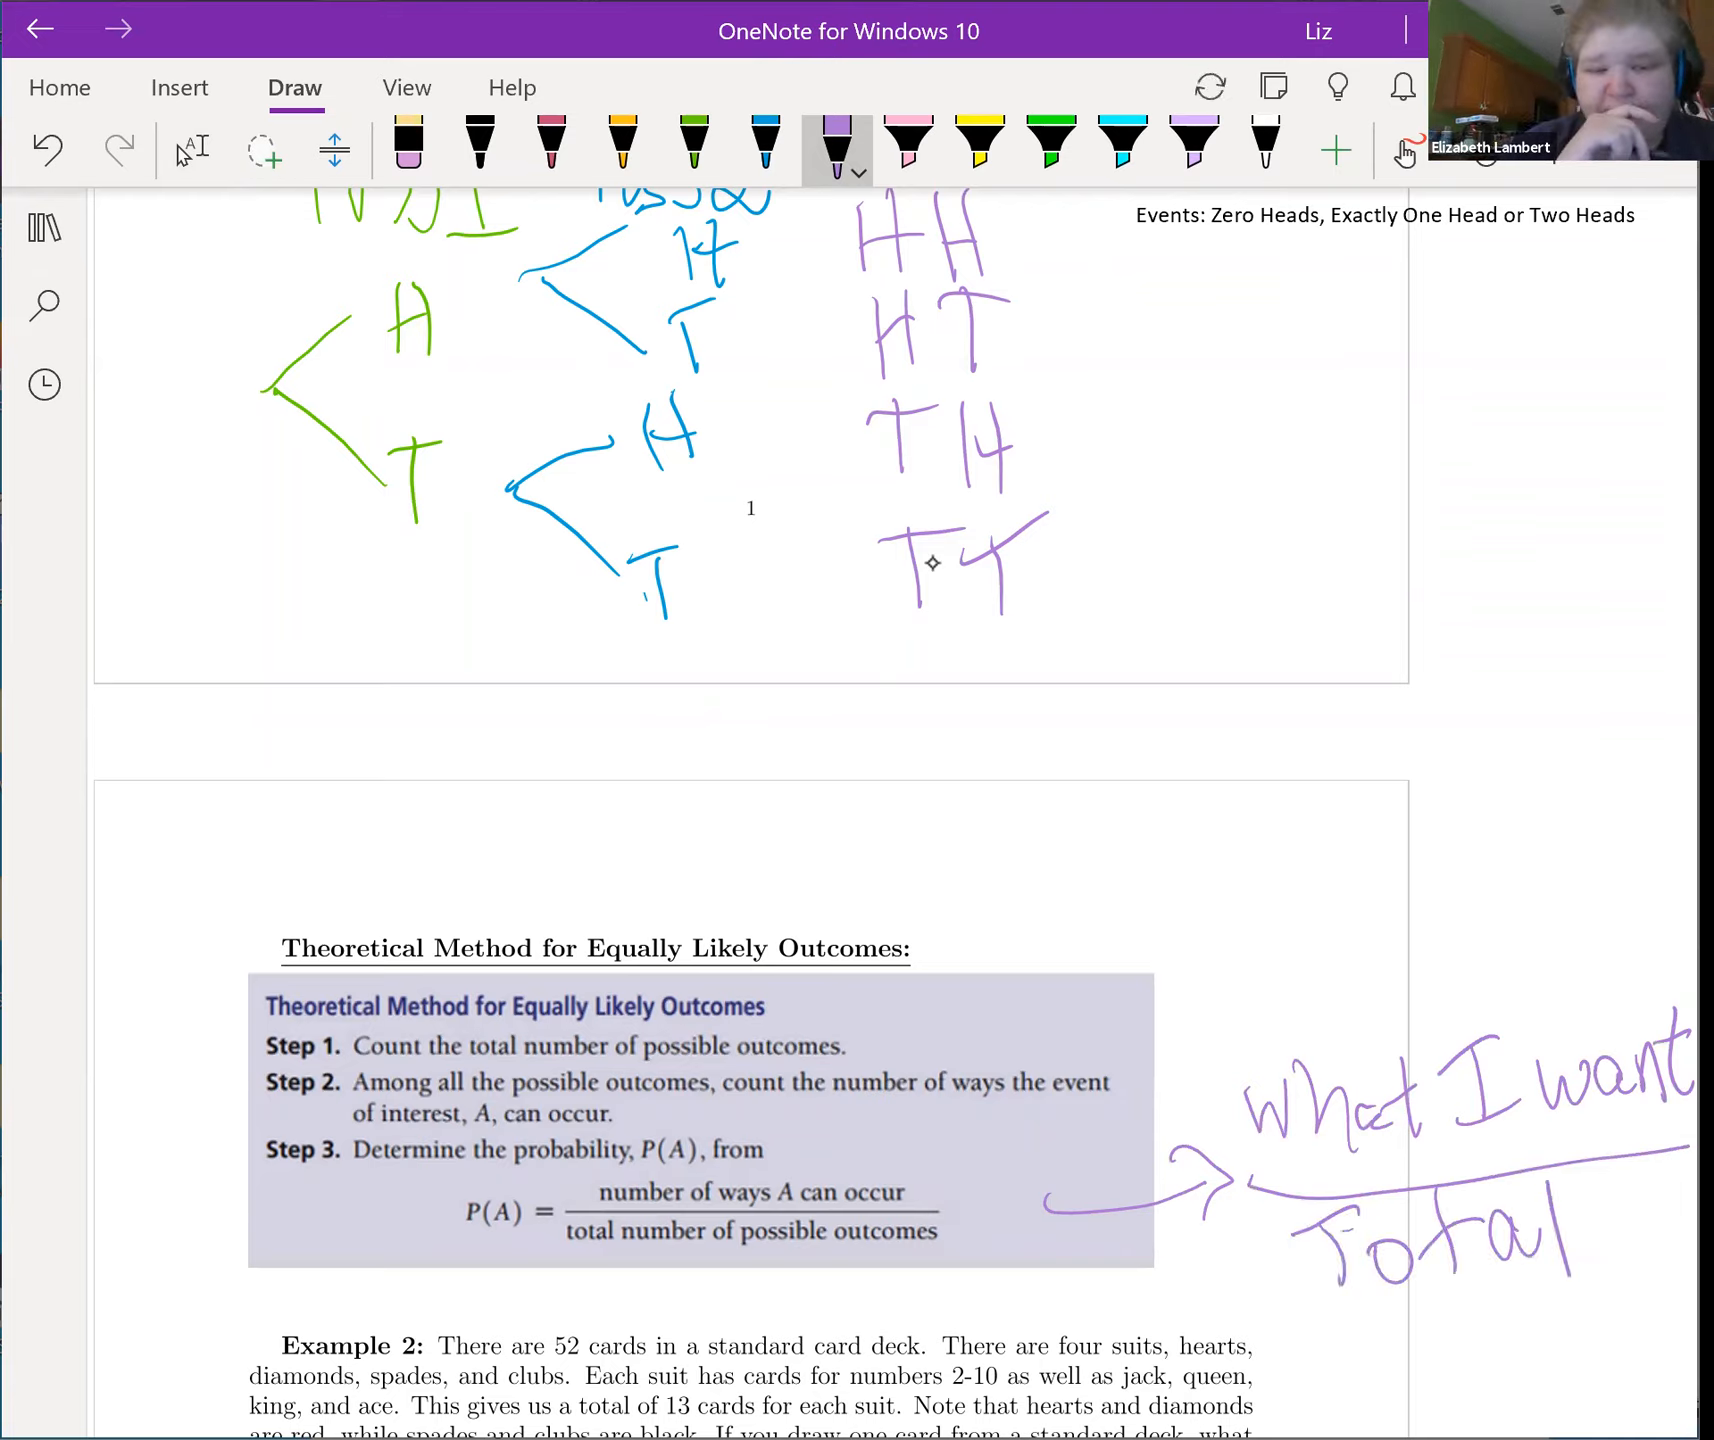
click(906, 142)
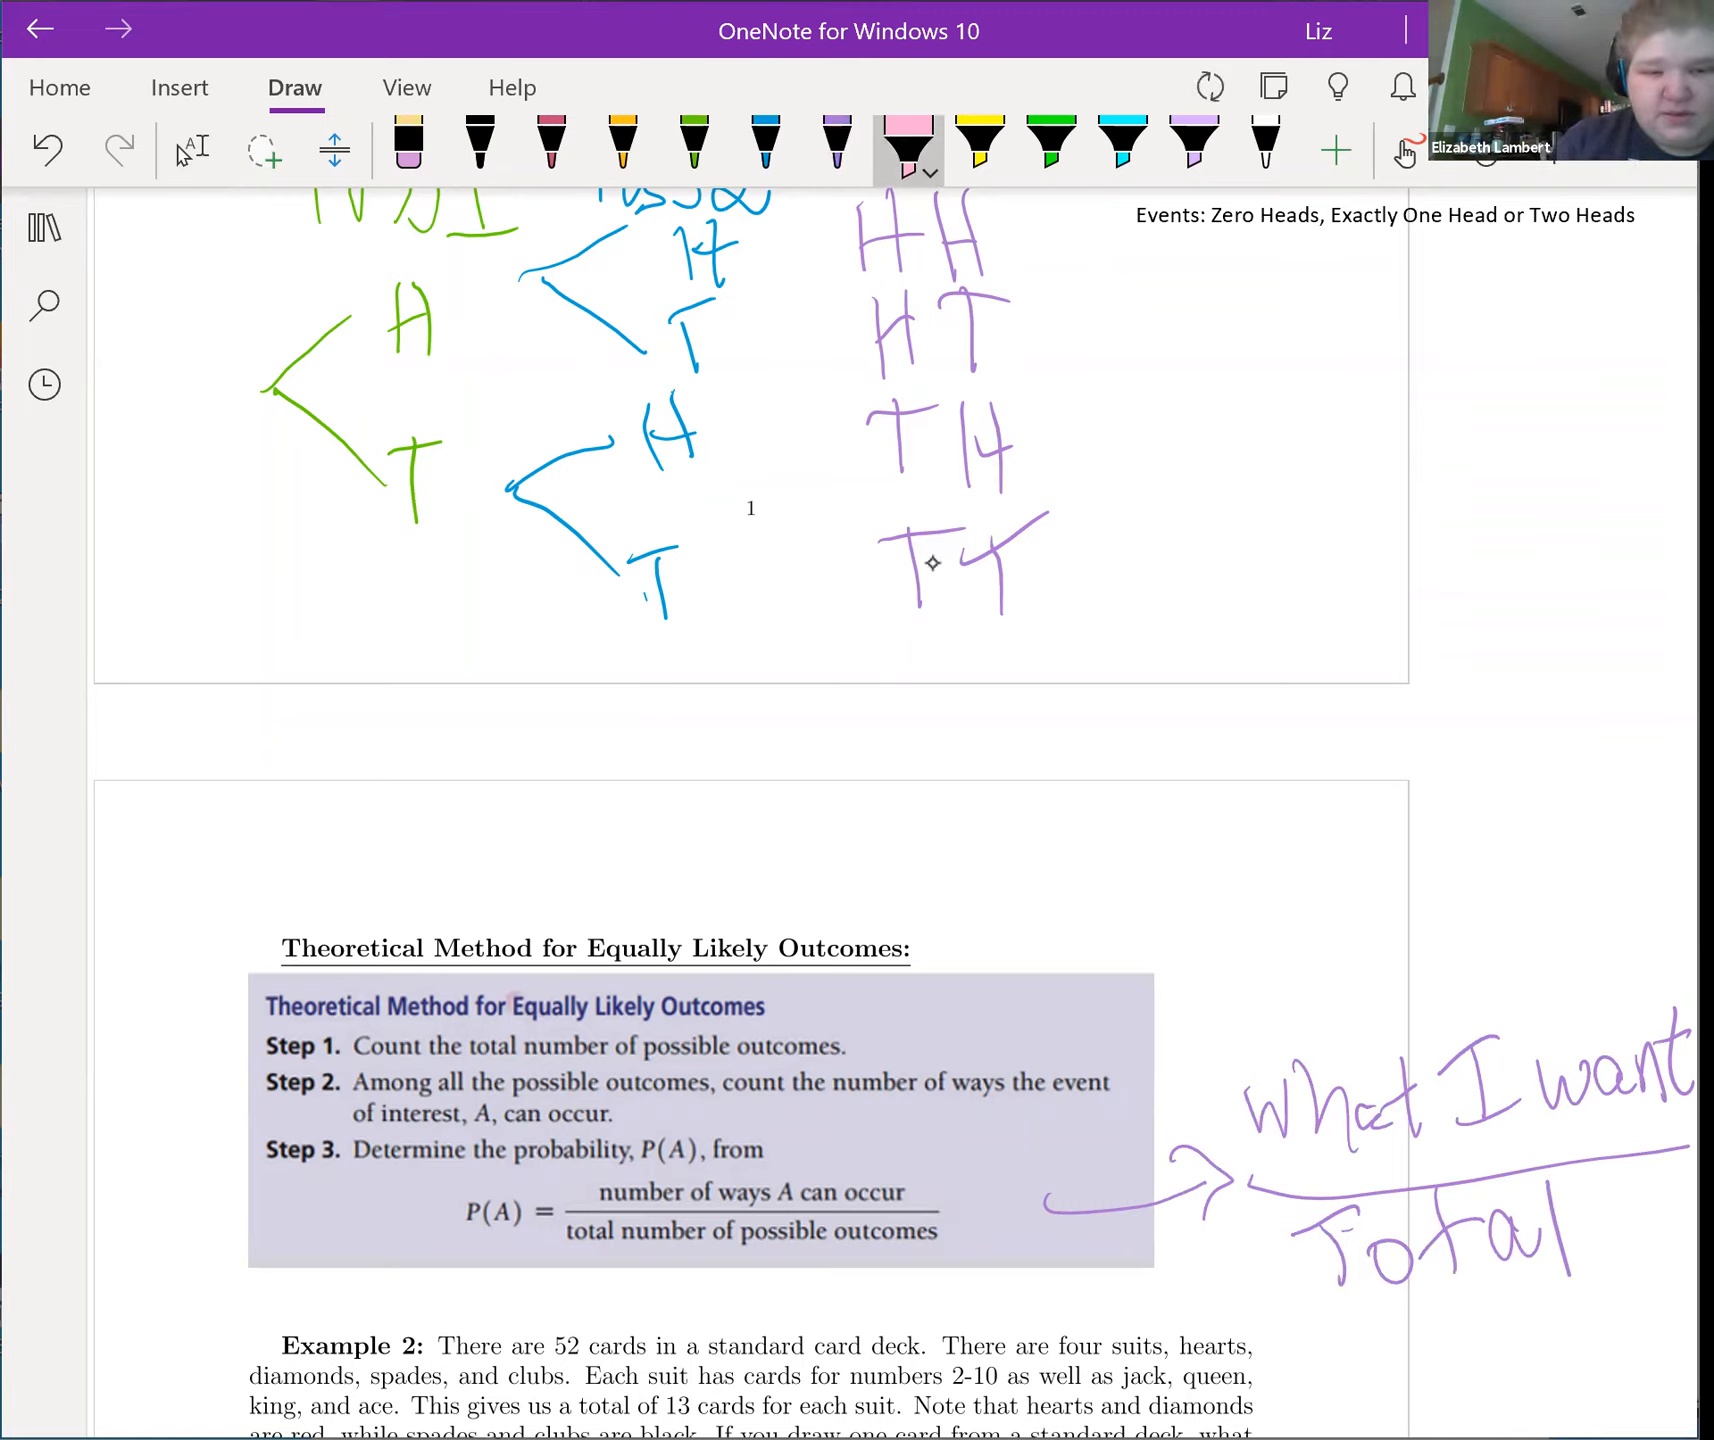
Step: Highlight 'Equally Likely Outcomes' in the method heading in pink, then scroll toward Example 2
drag(486, 1008, 766, 1008)
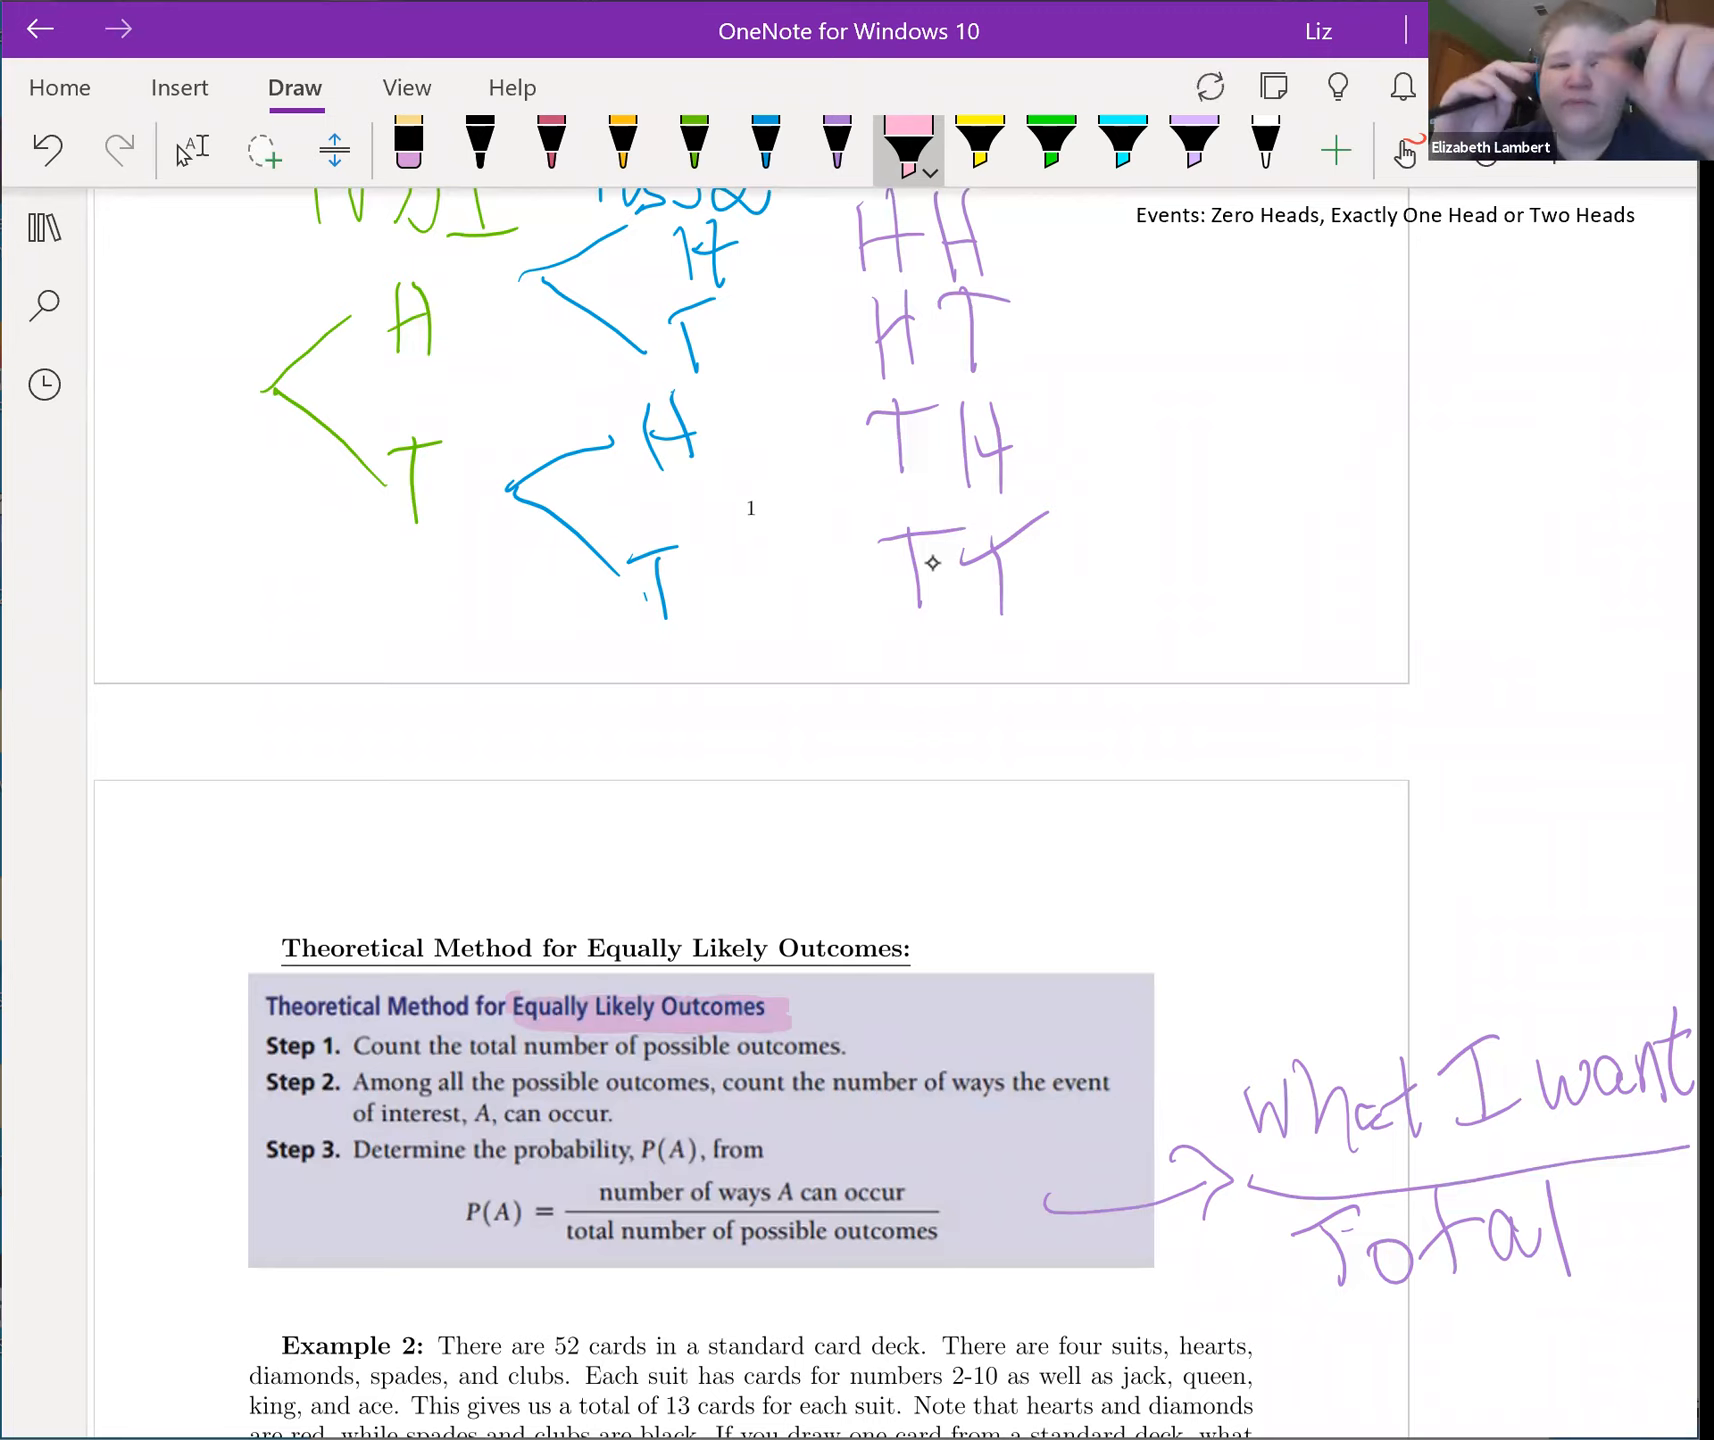
scroll(down, 3)
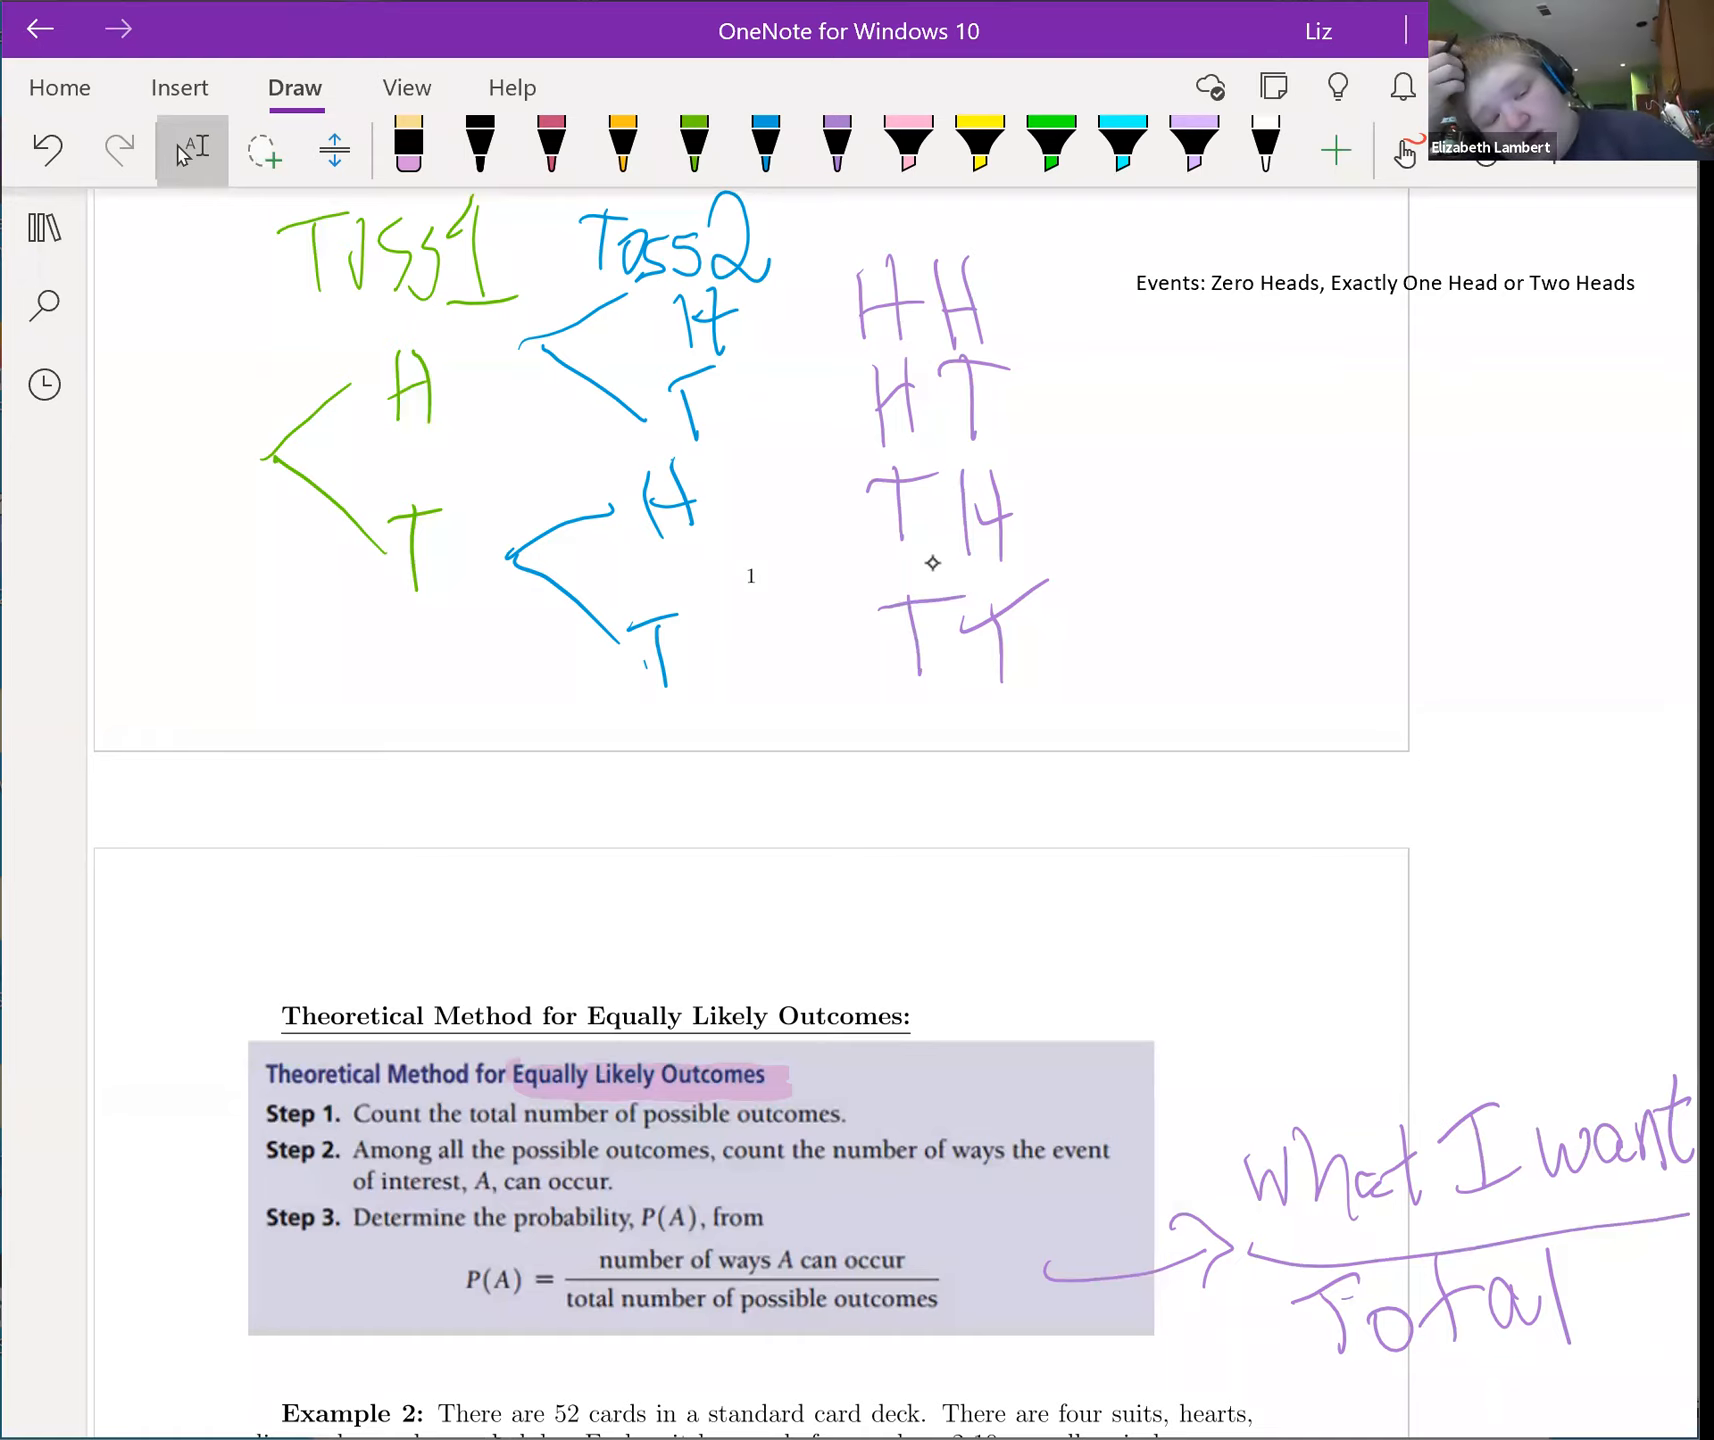
scroll(down, 3)
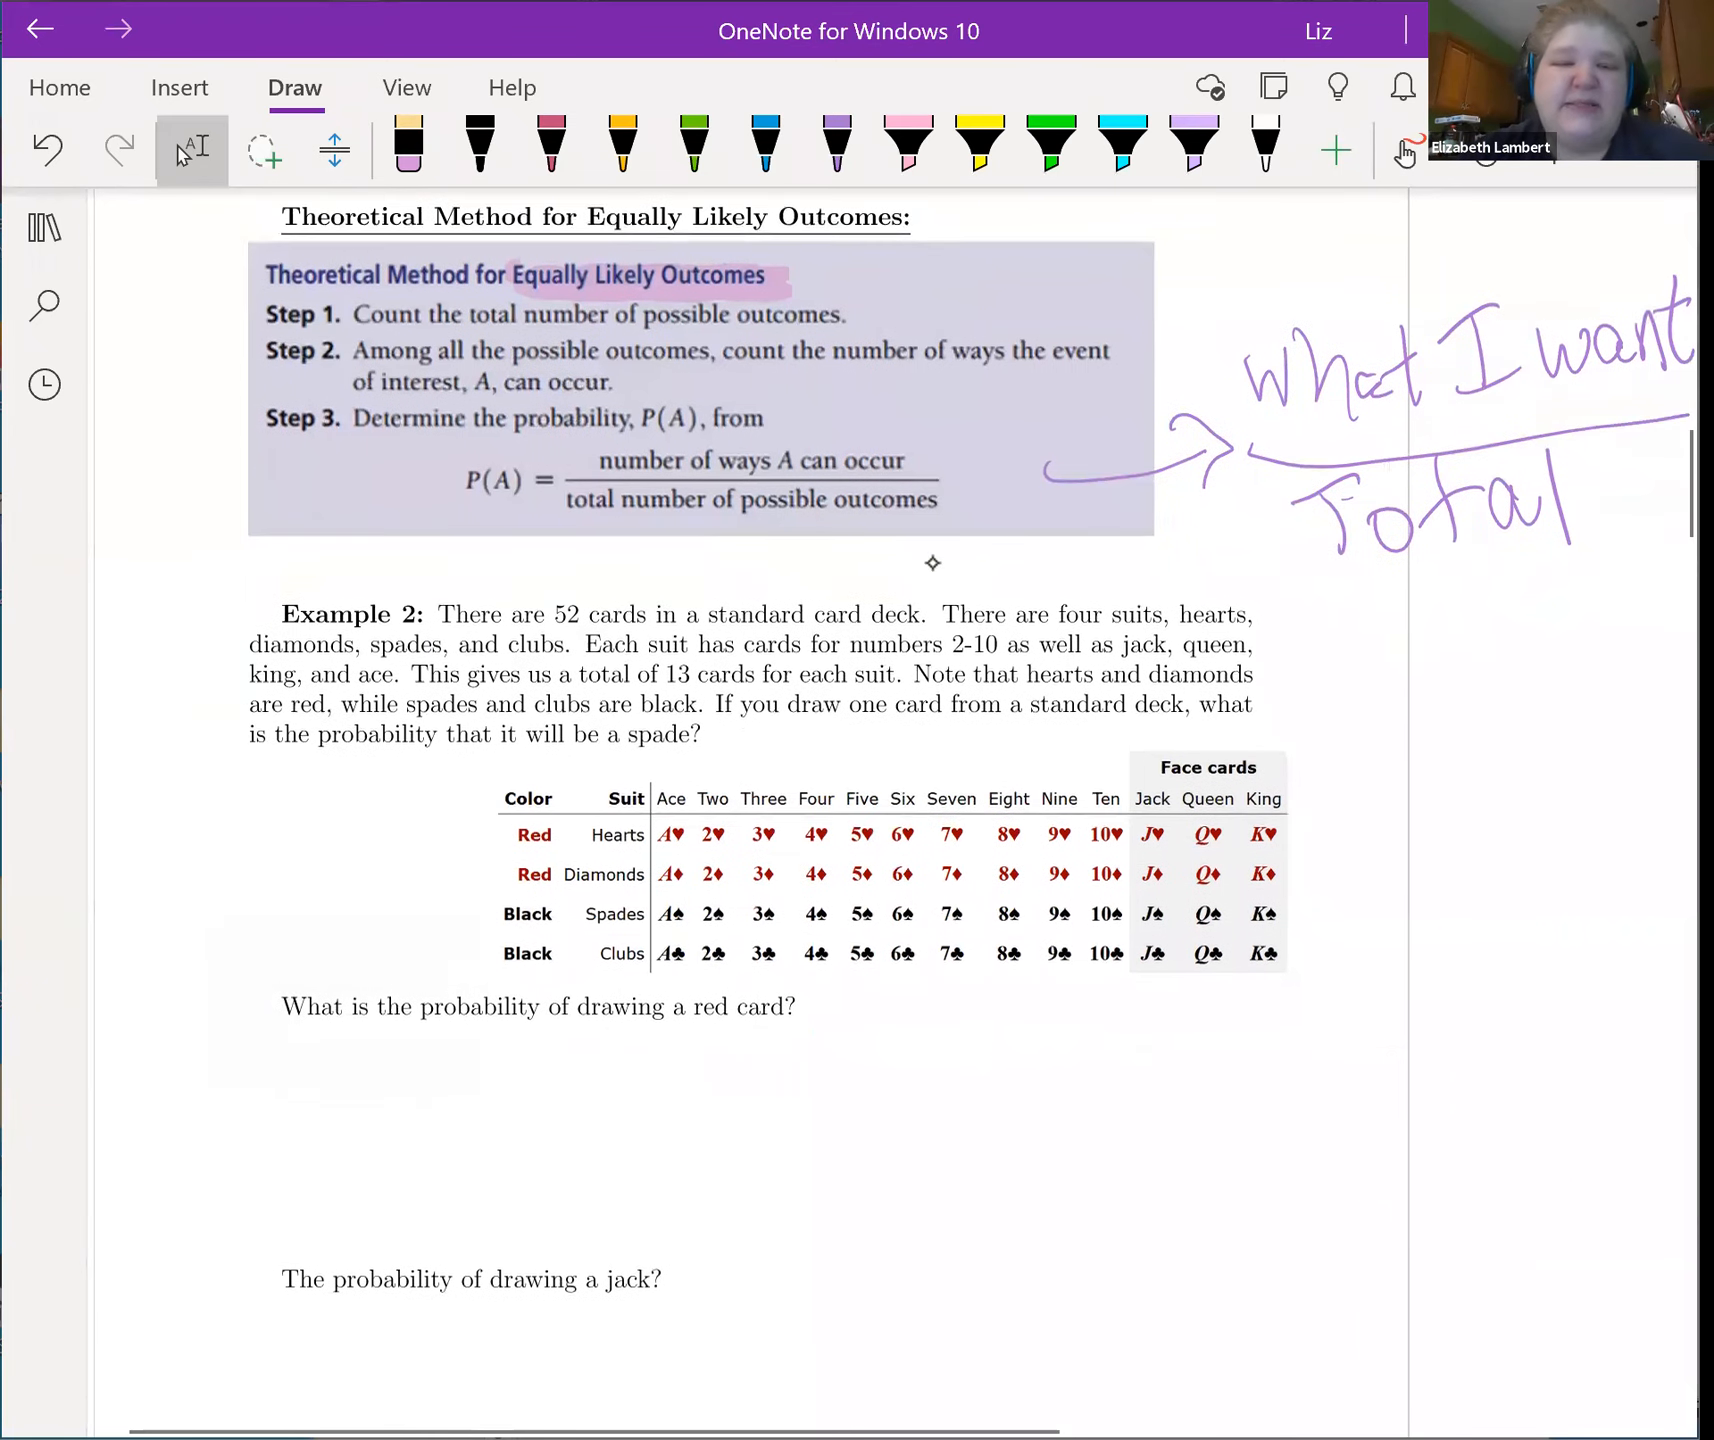
Step: Scroll to Example 2's card table and ready the pink highlighter again
scroll(down, 3)
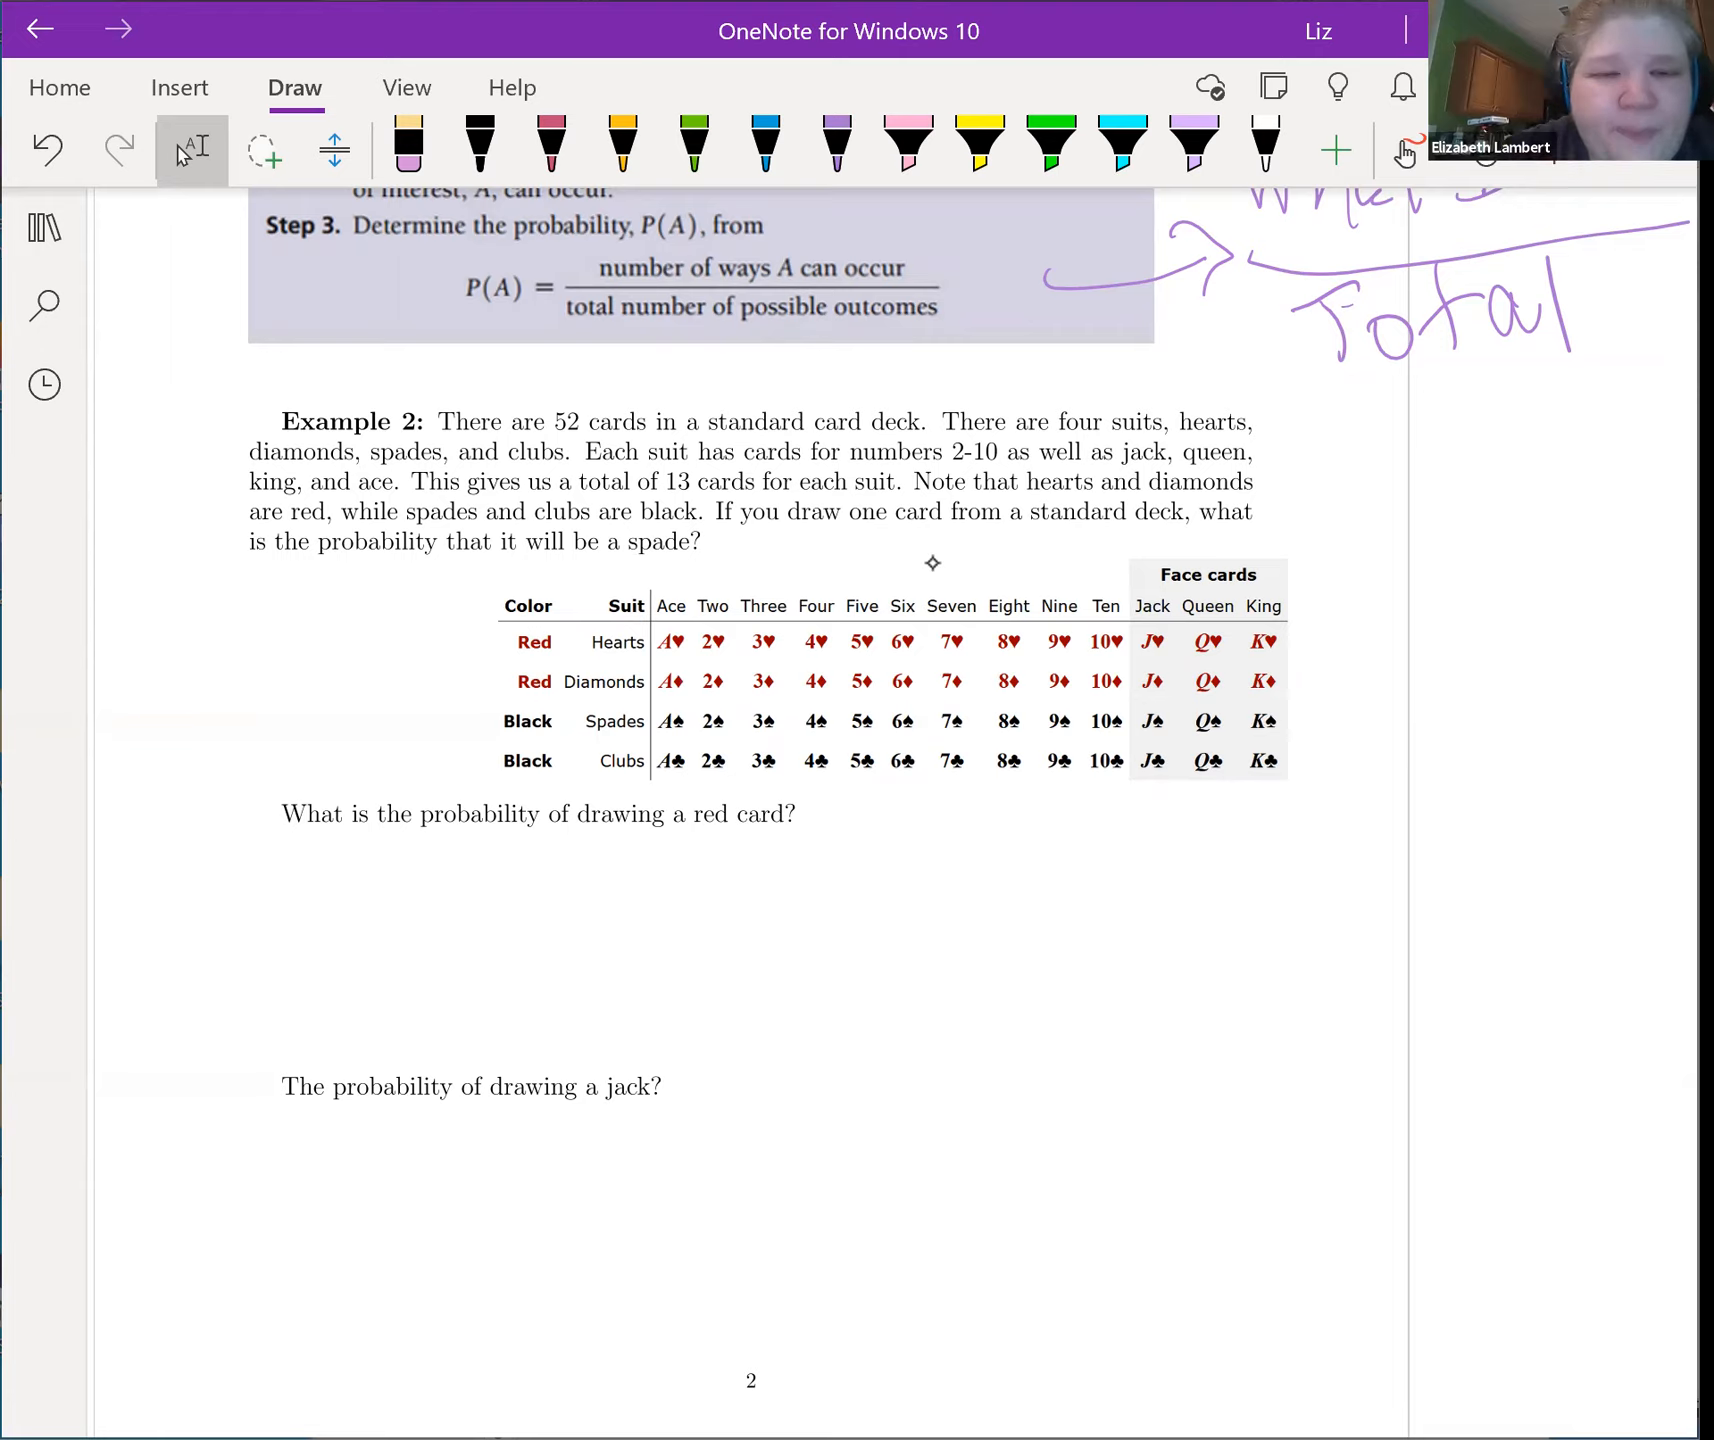
click(906, 148)
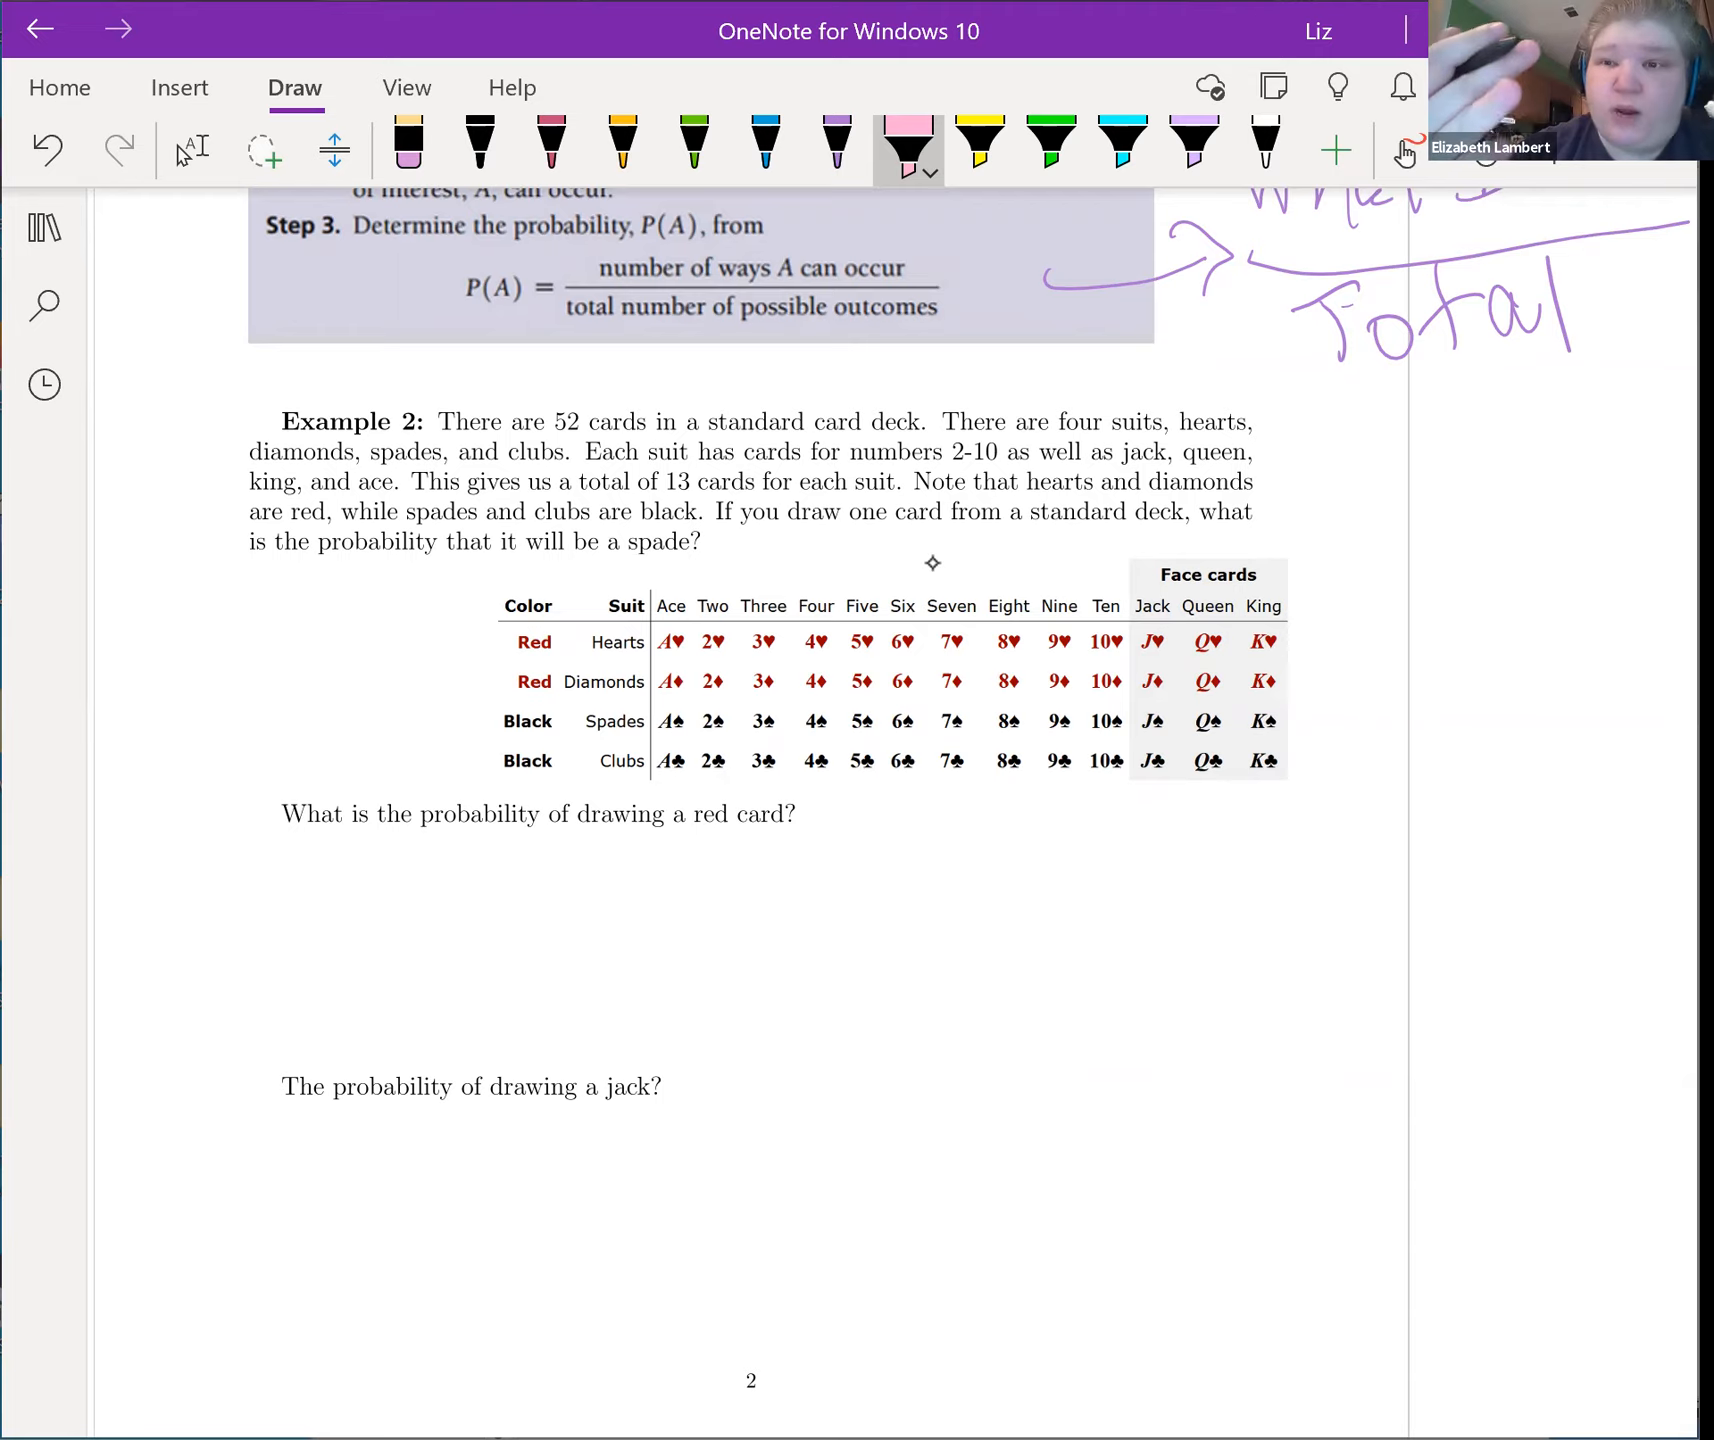
Step: Write 'P(Spade) = 13/52' in red ink beside the card table
click(550, 146)
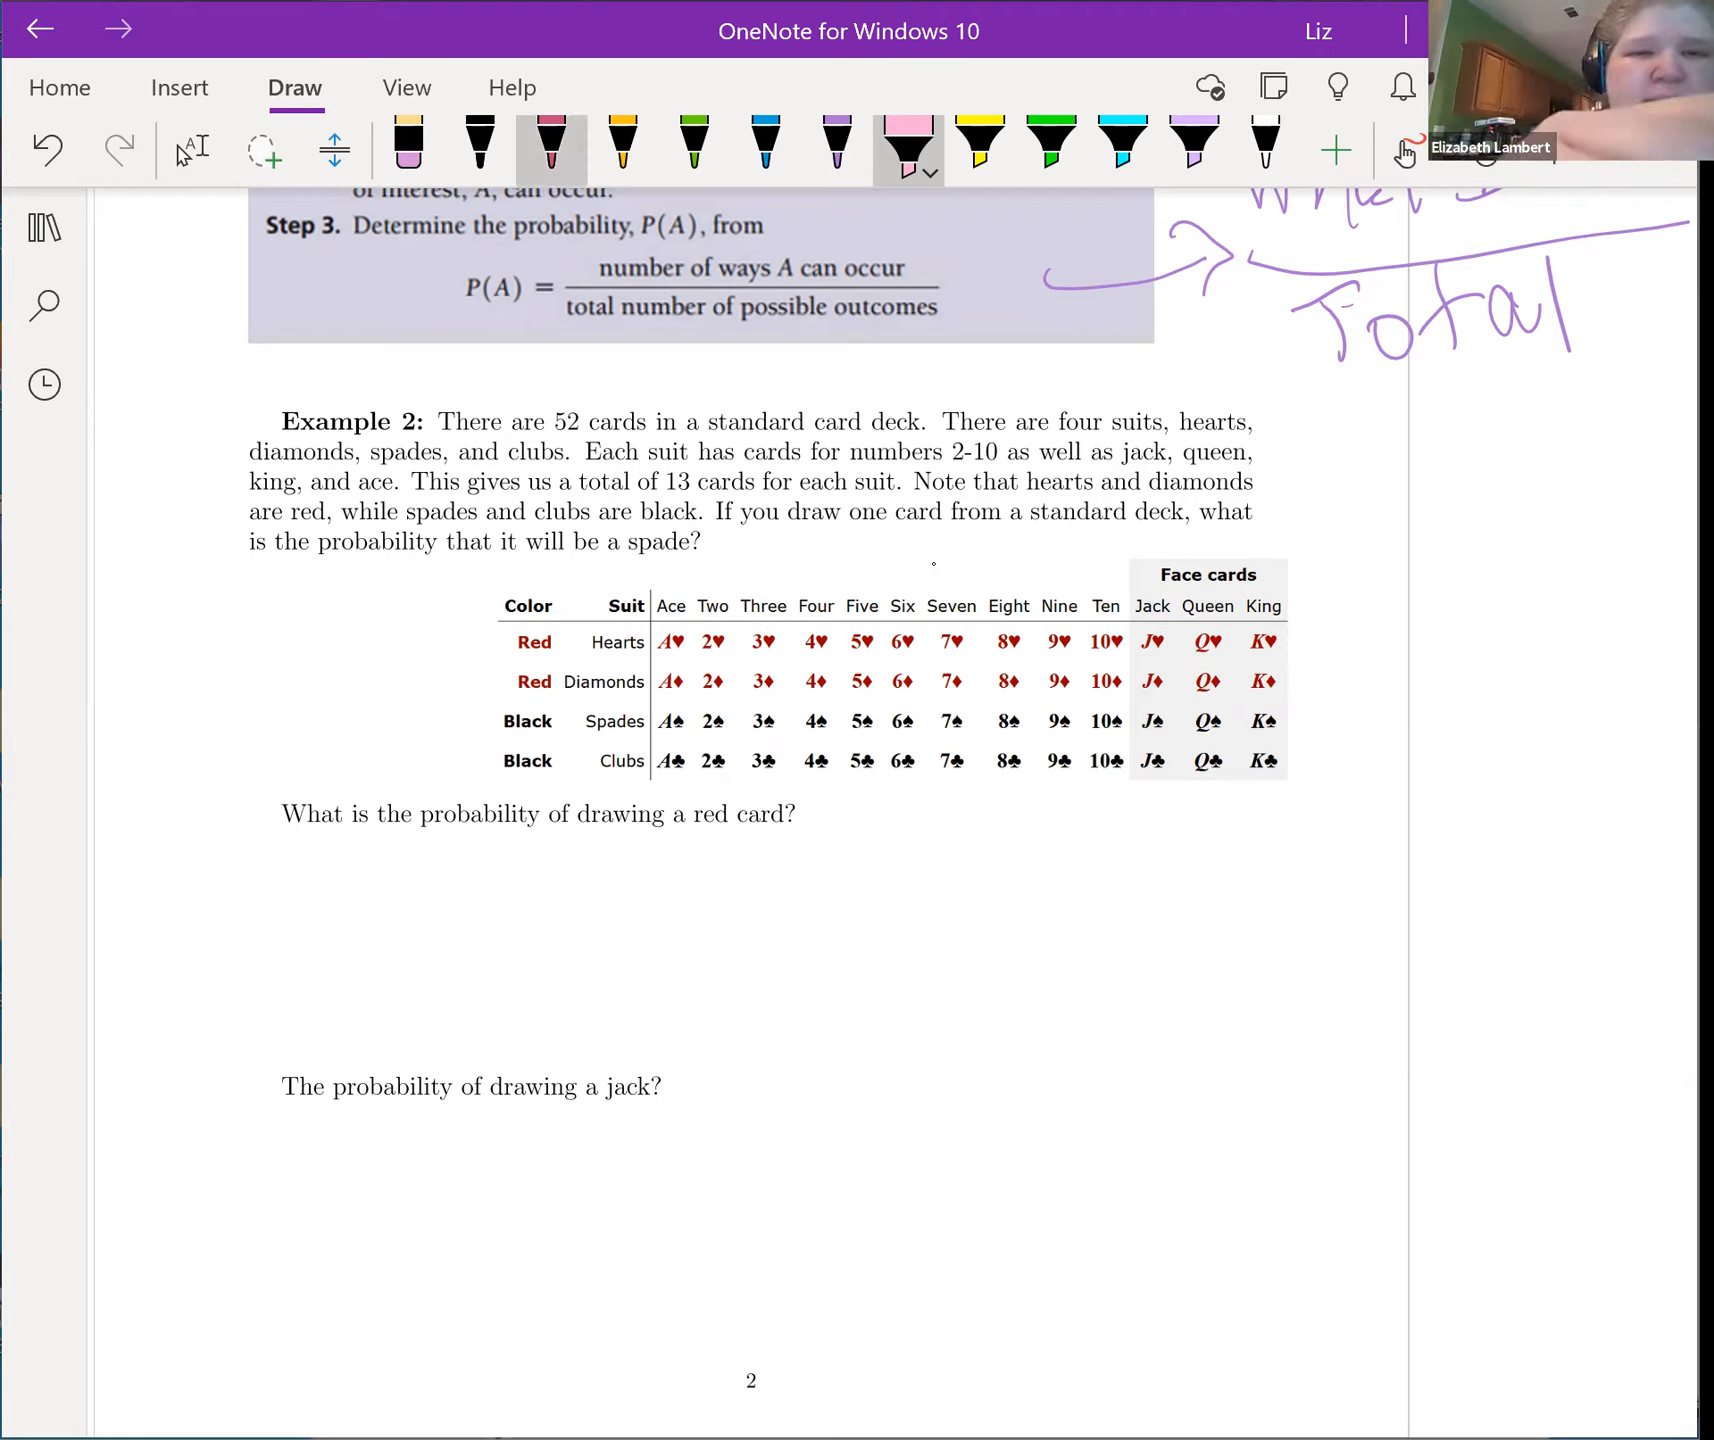
click(548, 146)
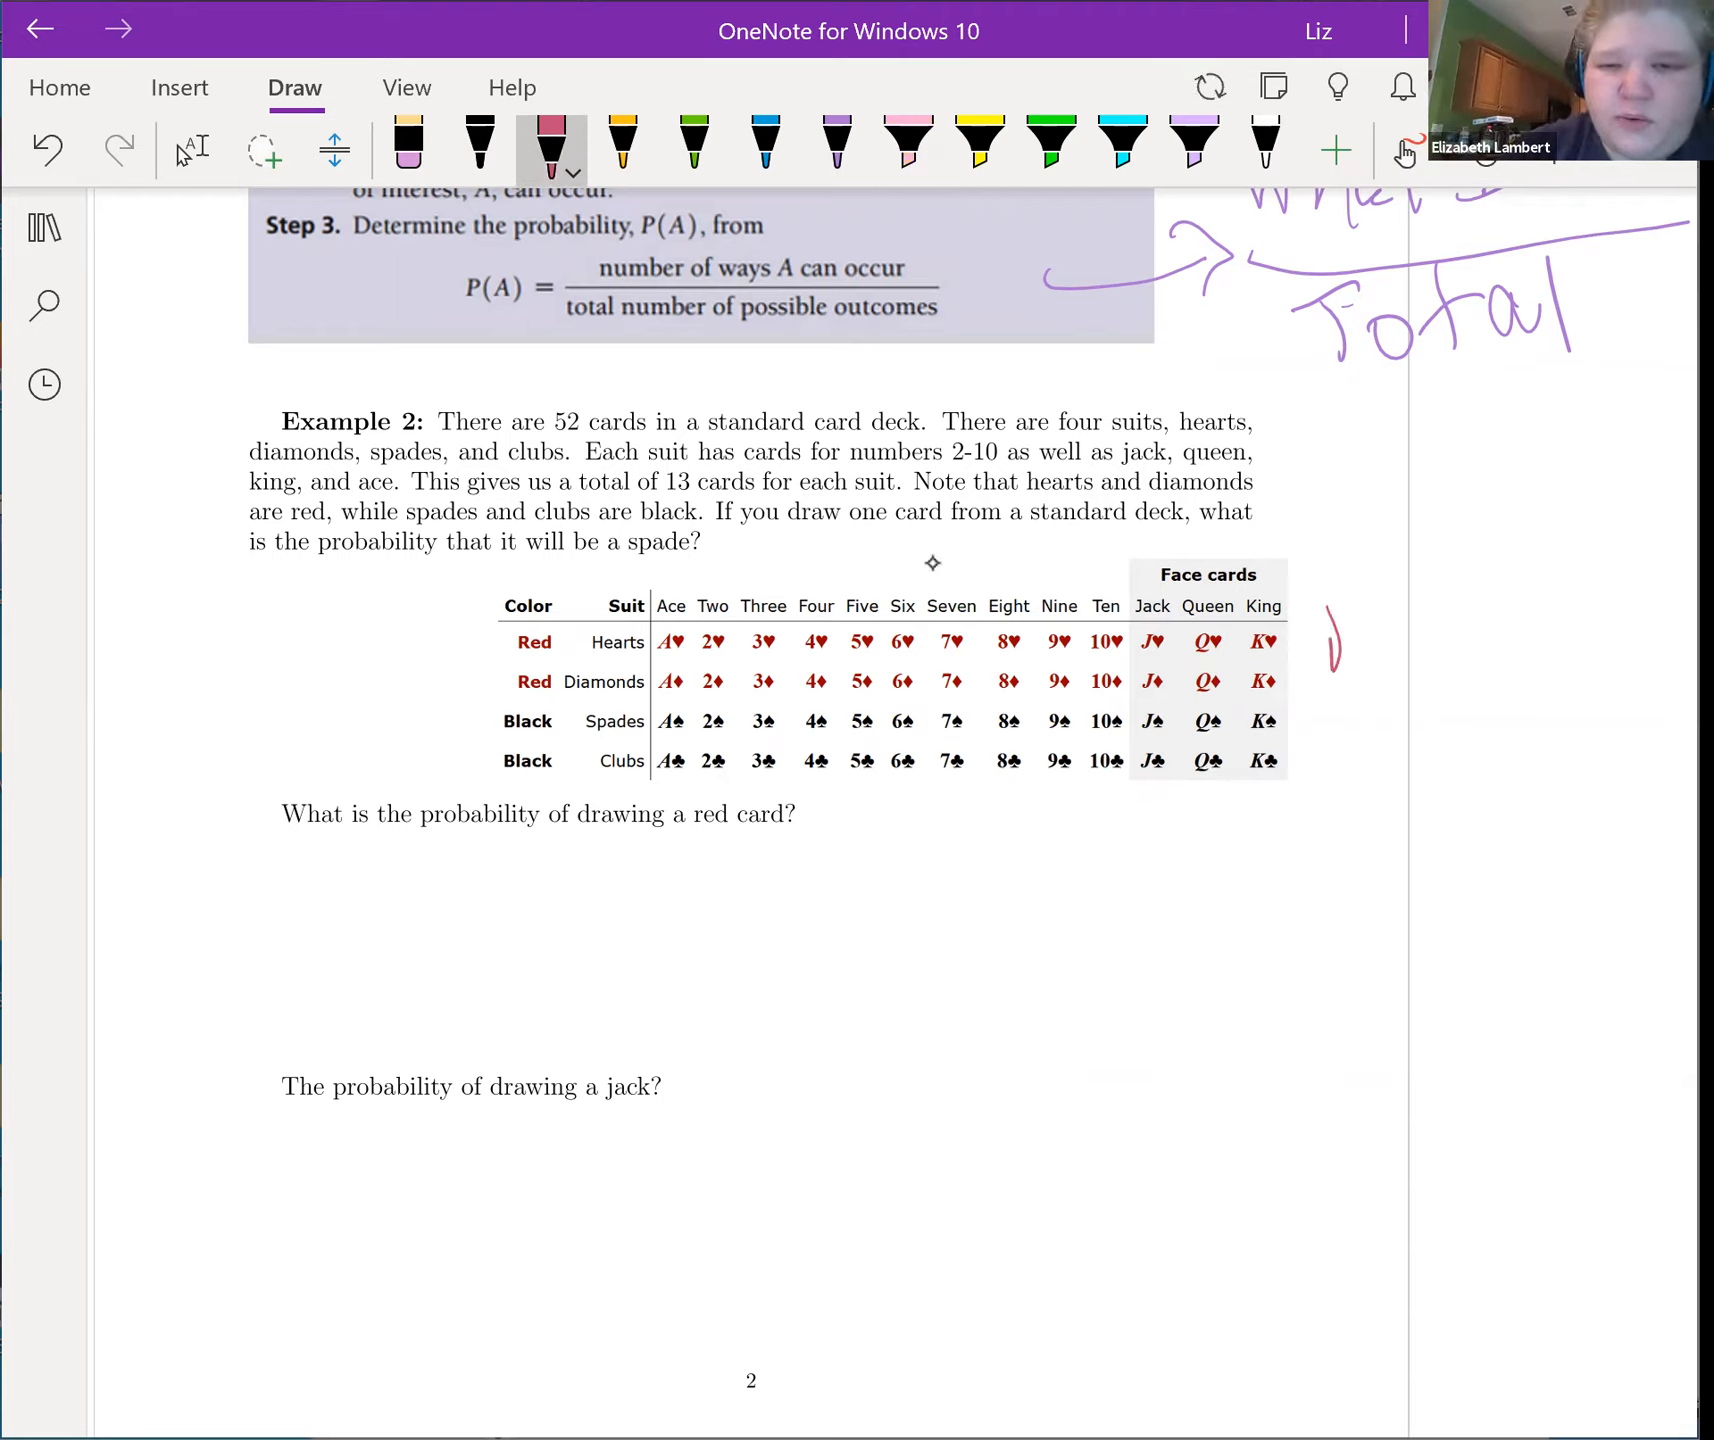
drag(1328, 612, 1422, 666)
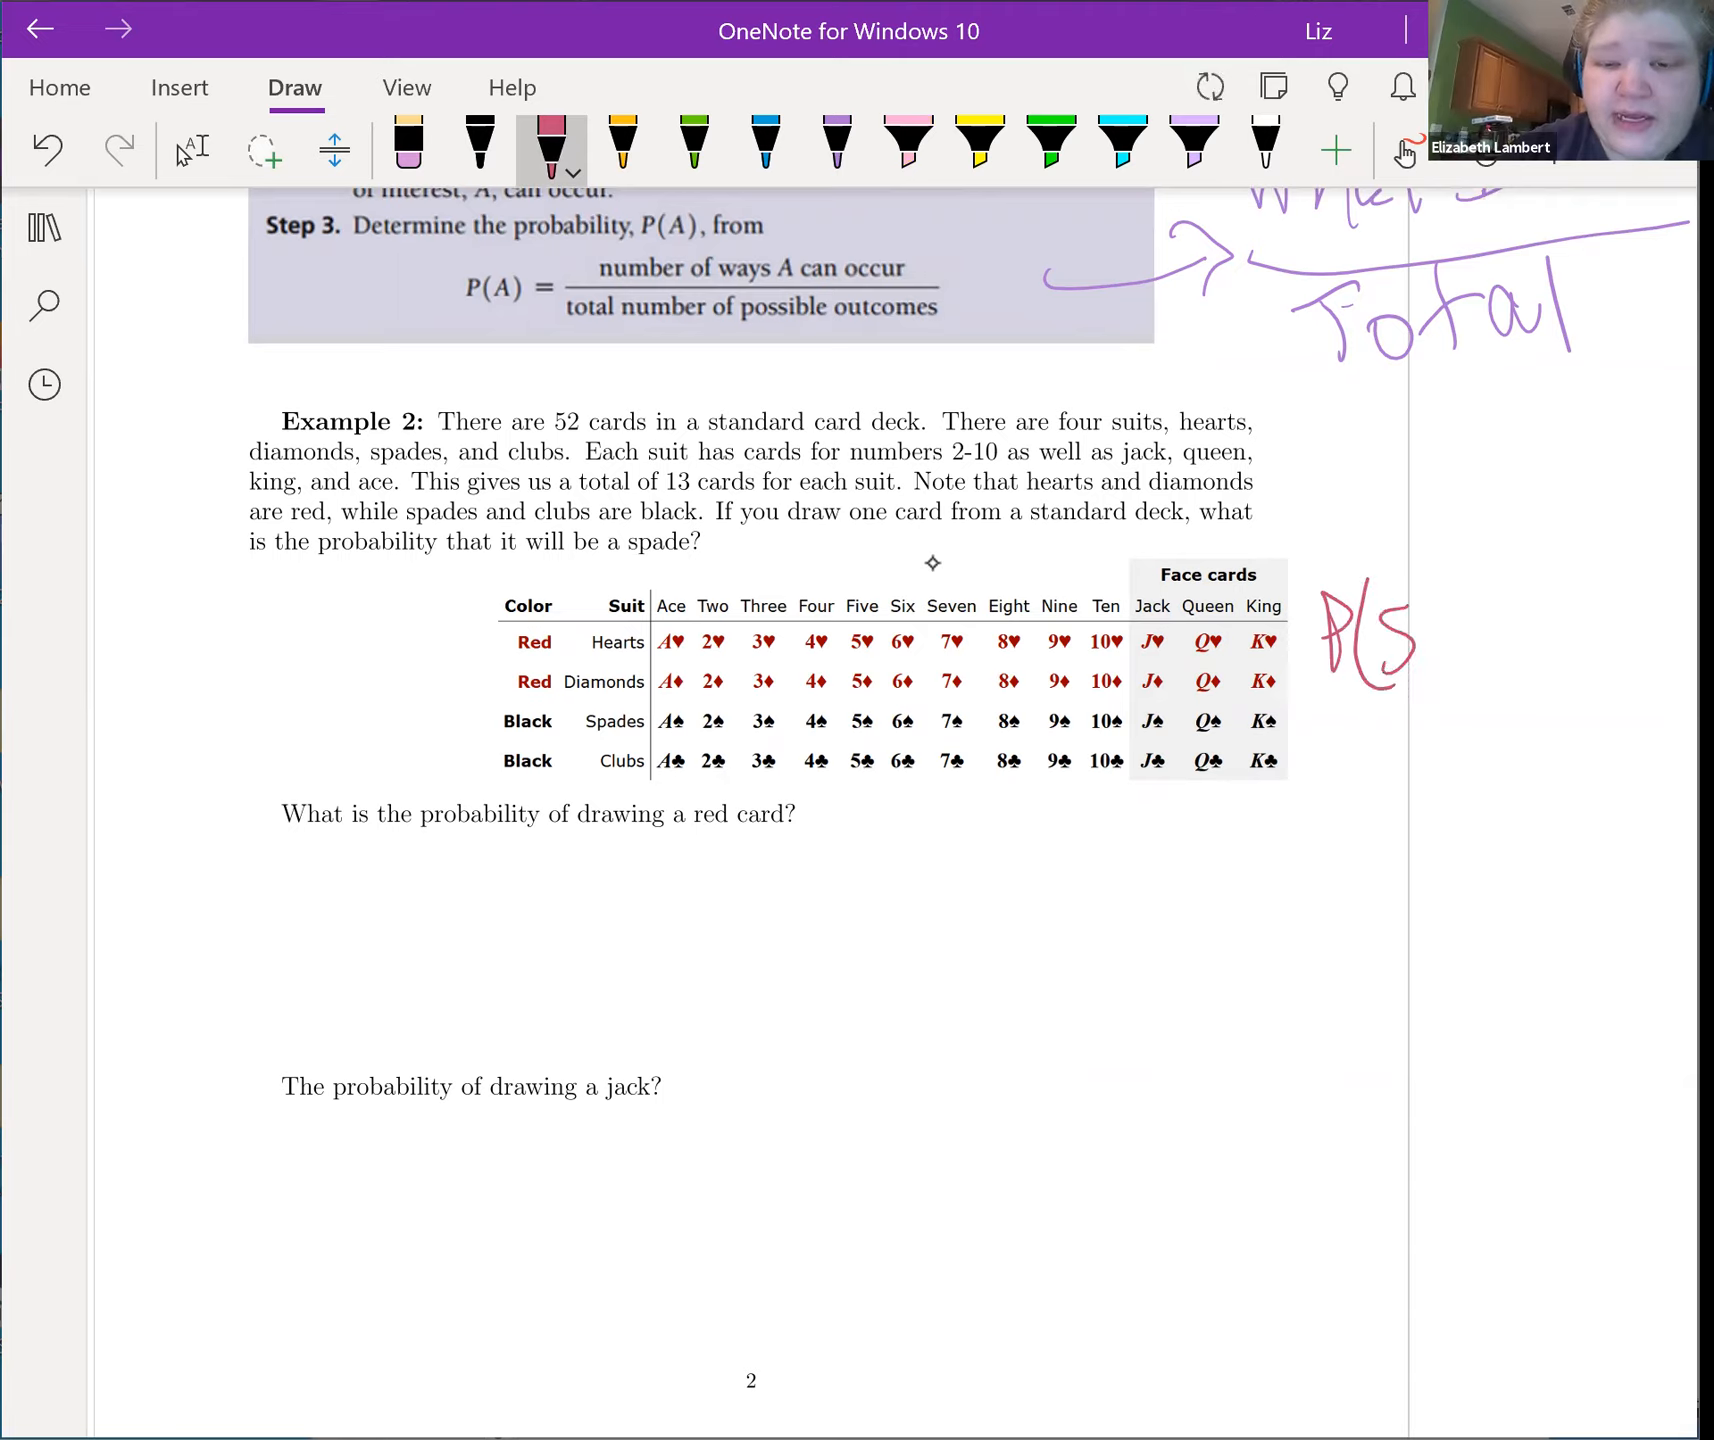
drag(1400, 646, 1530, 656)
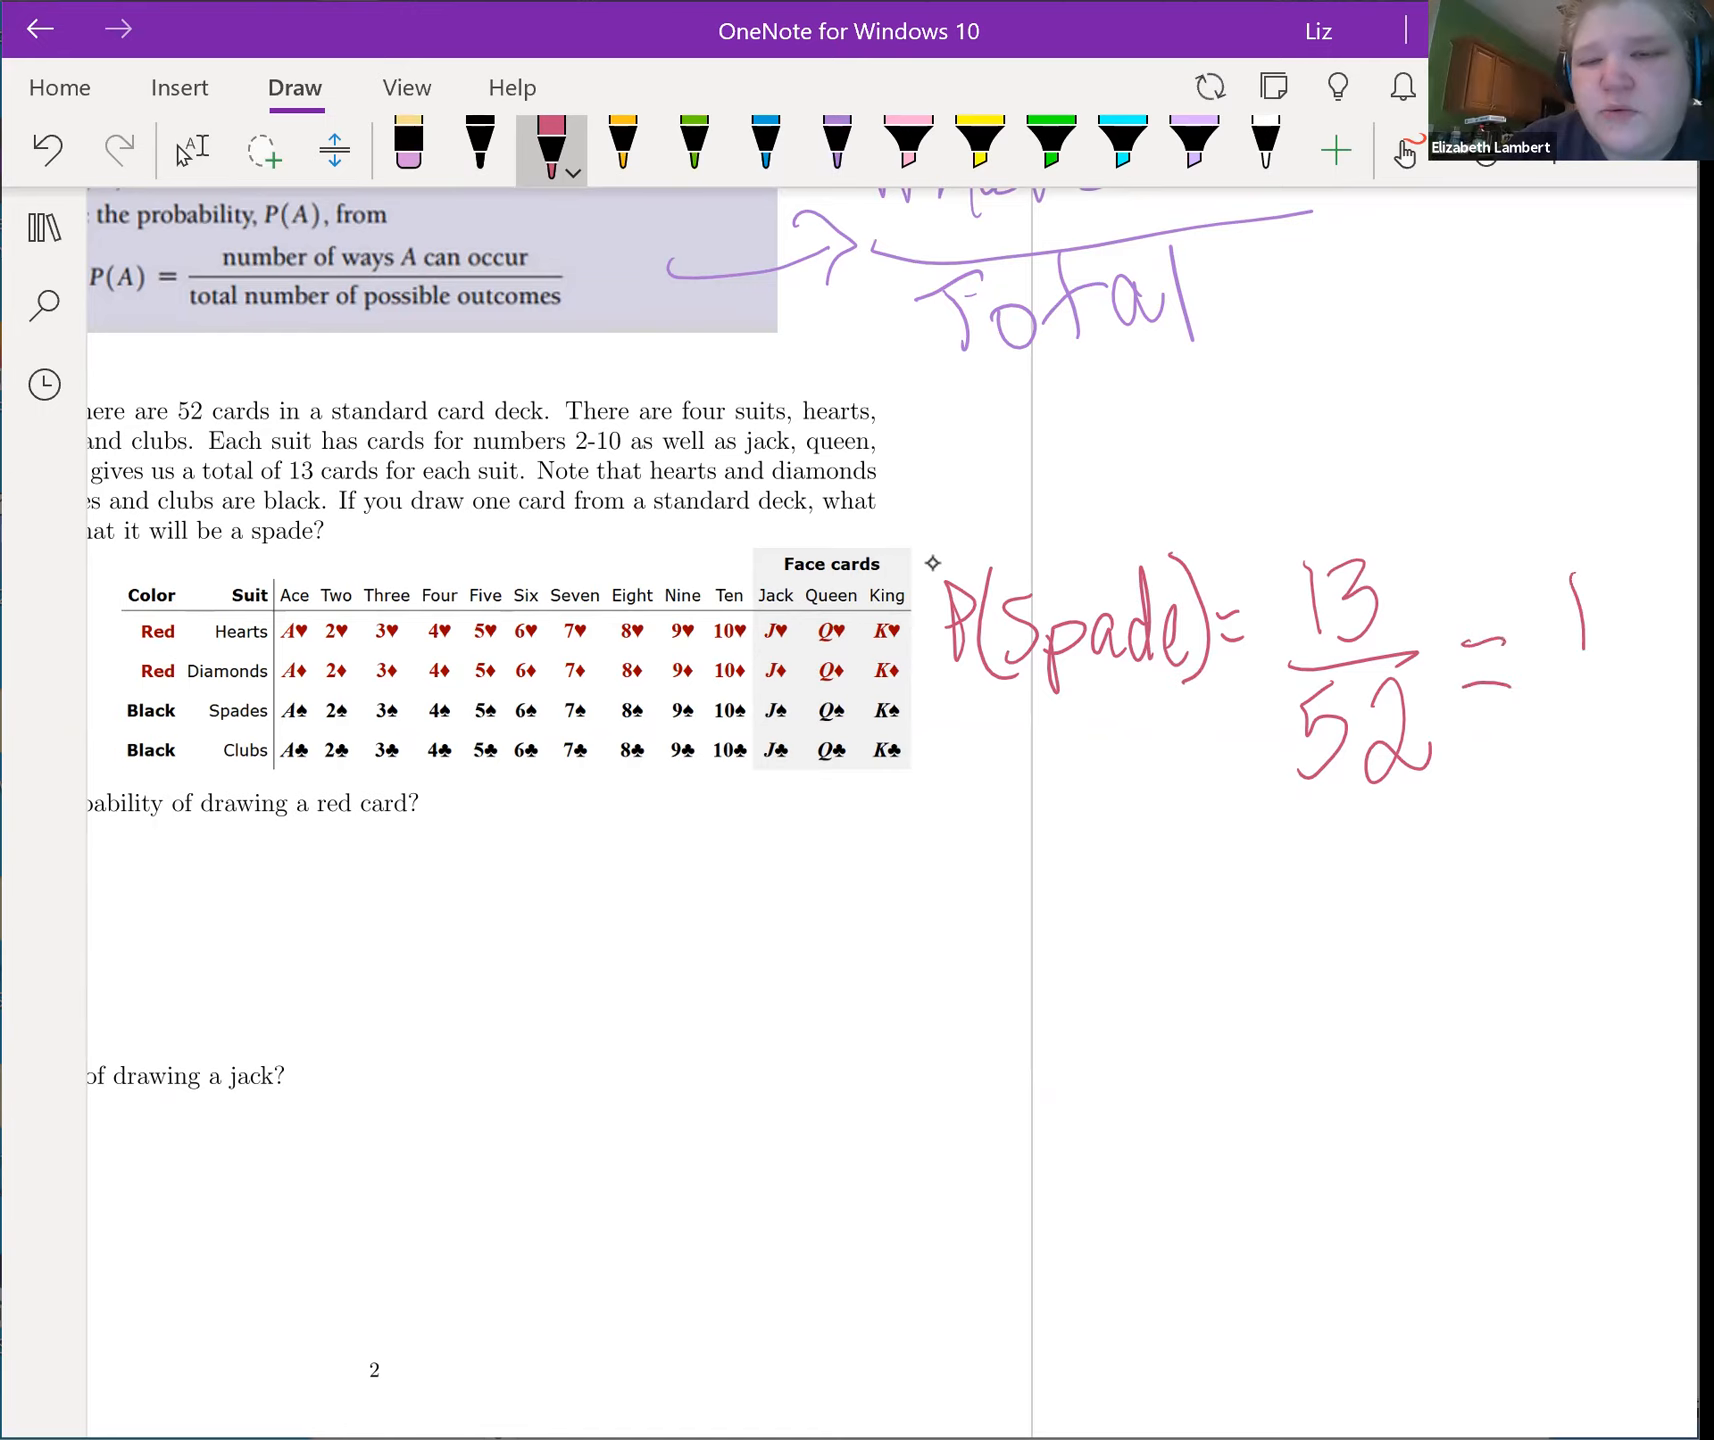
drag(1564, 656, 1564, 798)
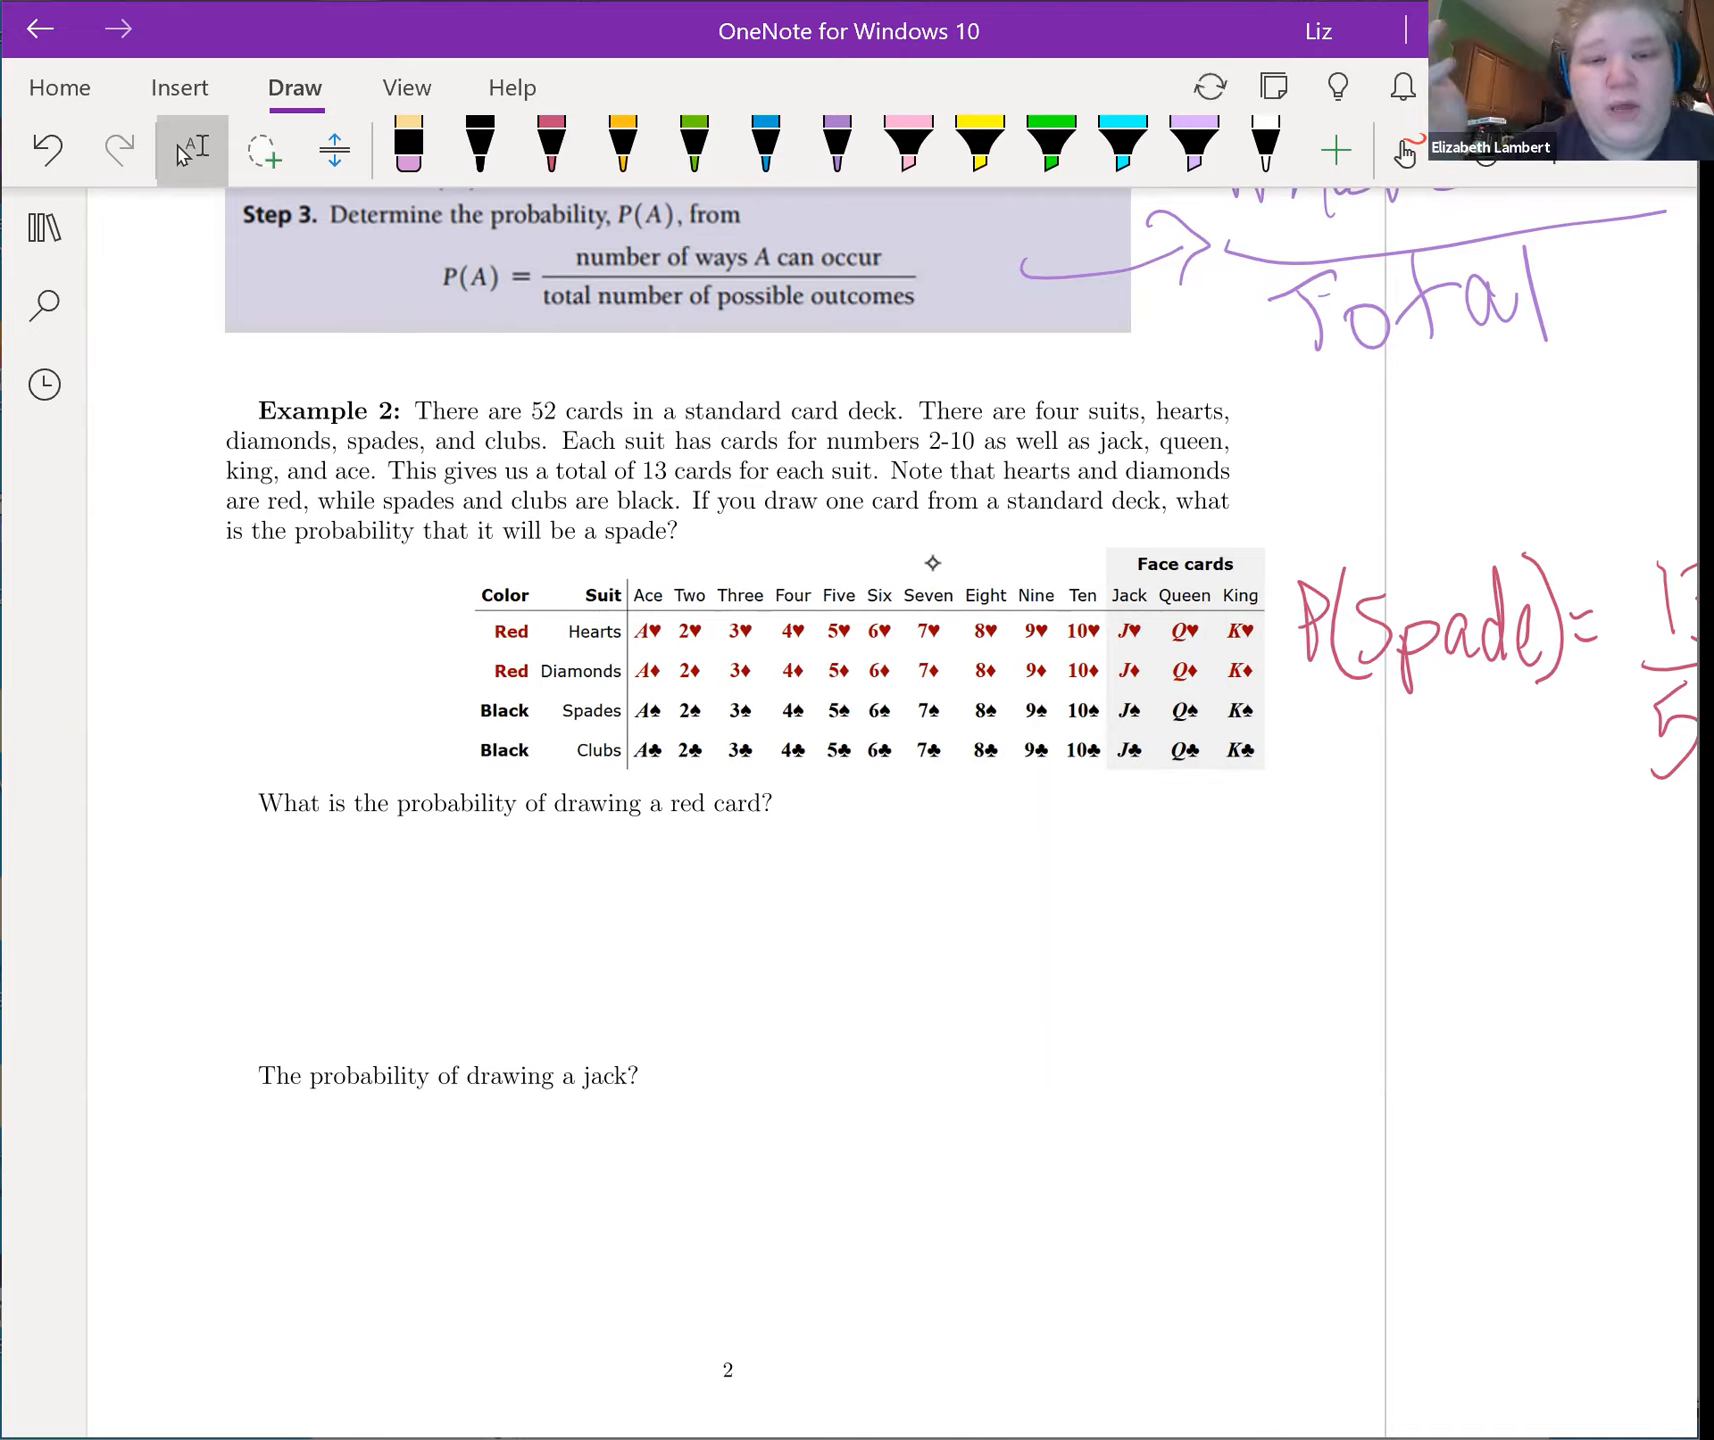
Step: Write P(red) = 26/52 = 1/2 in blue ink for the red-card question
click(550, 148)
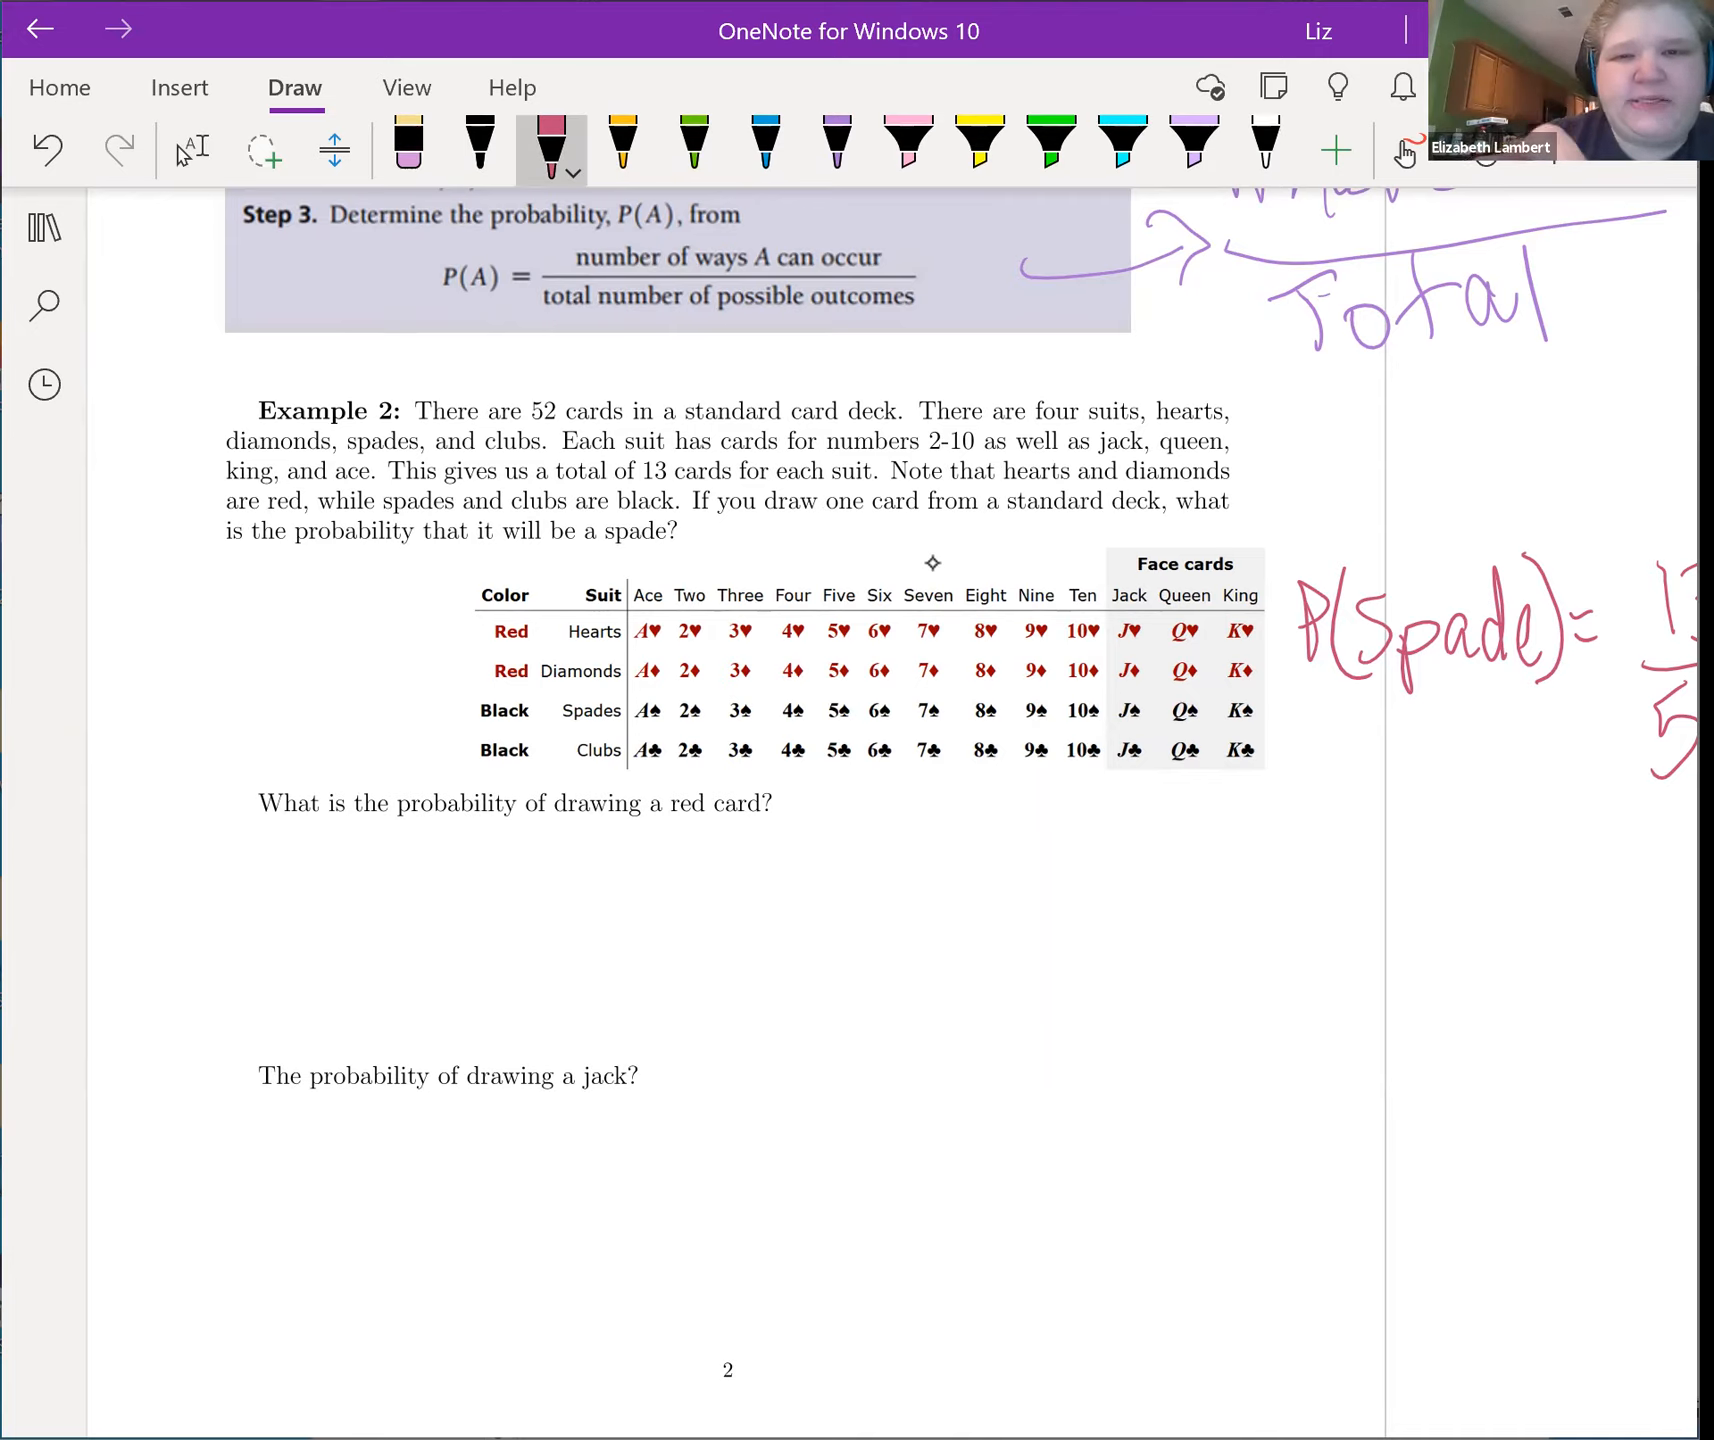
click(1122, 150)
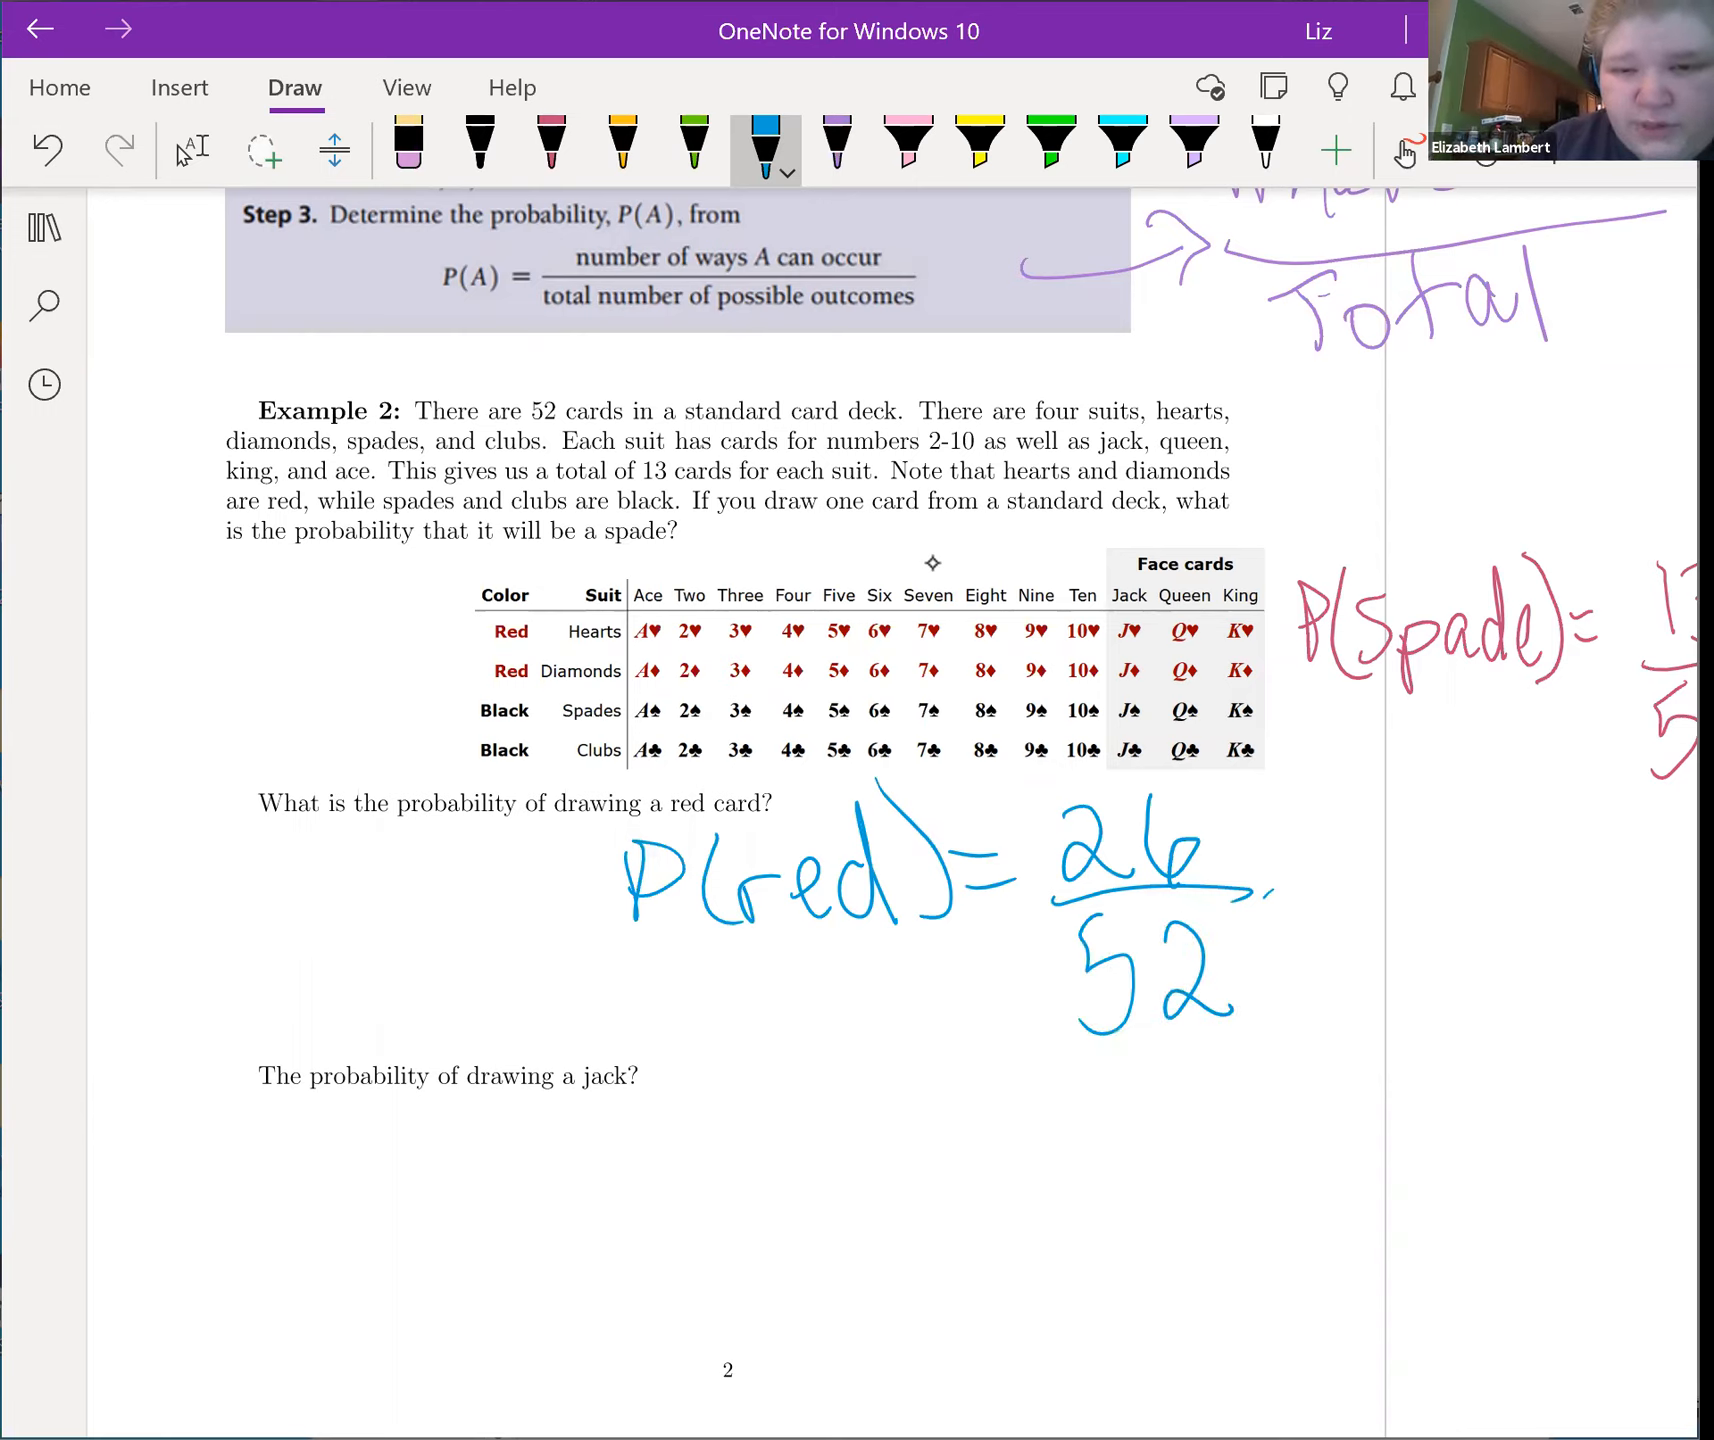
drag(1290, 908, 1442, 1028)
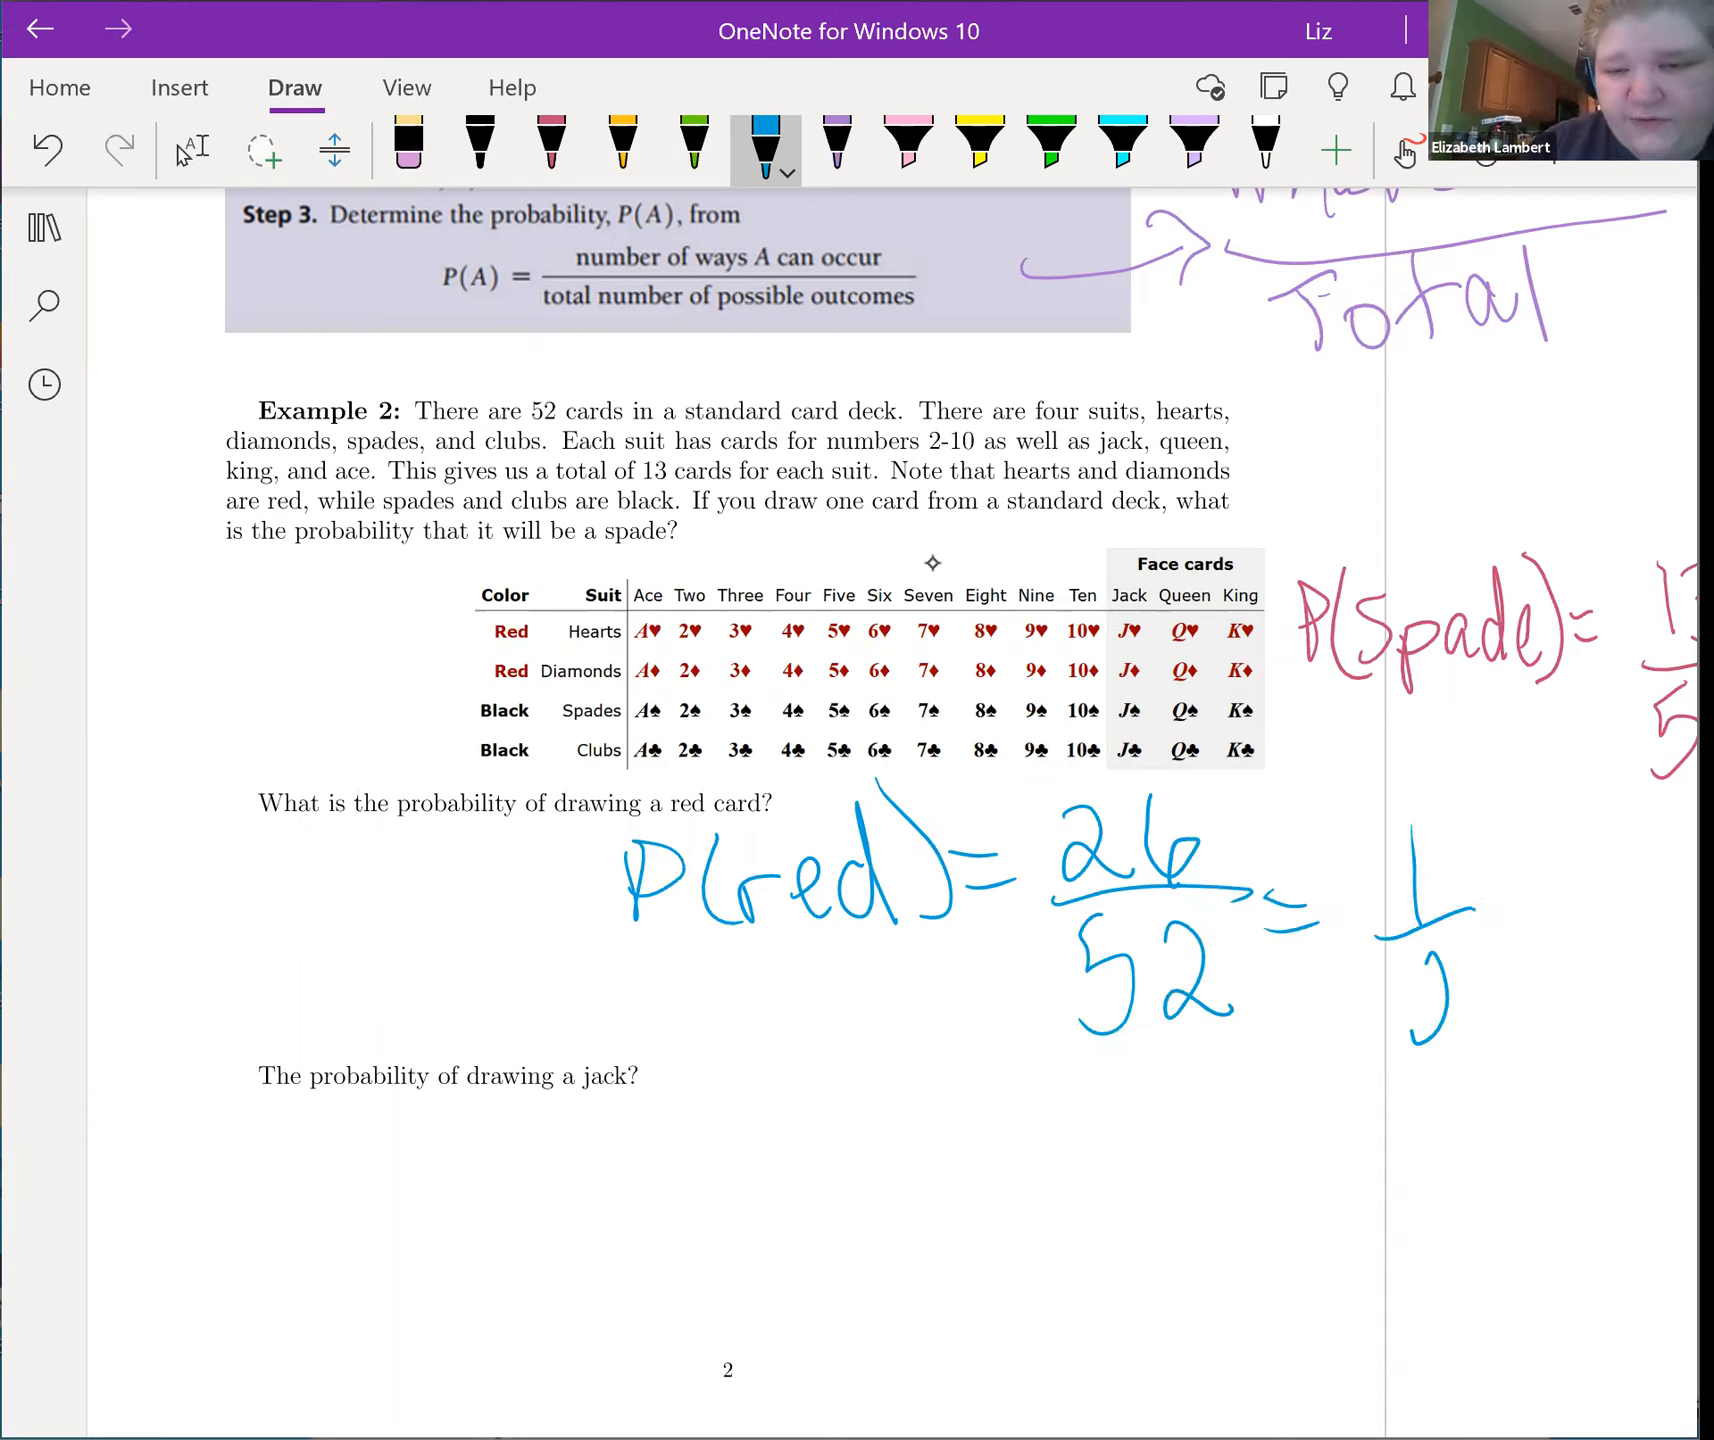
drag(1410, 952, 1486, 1038)
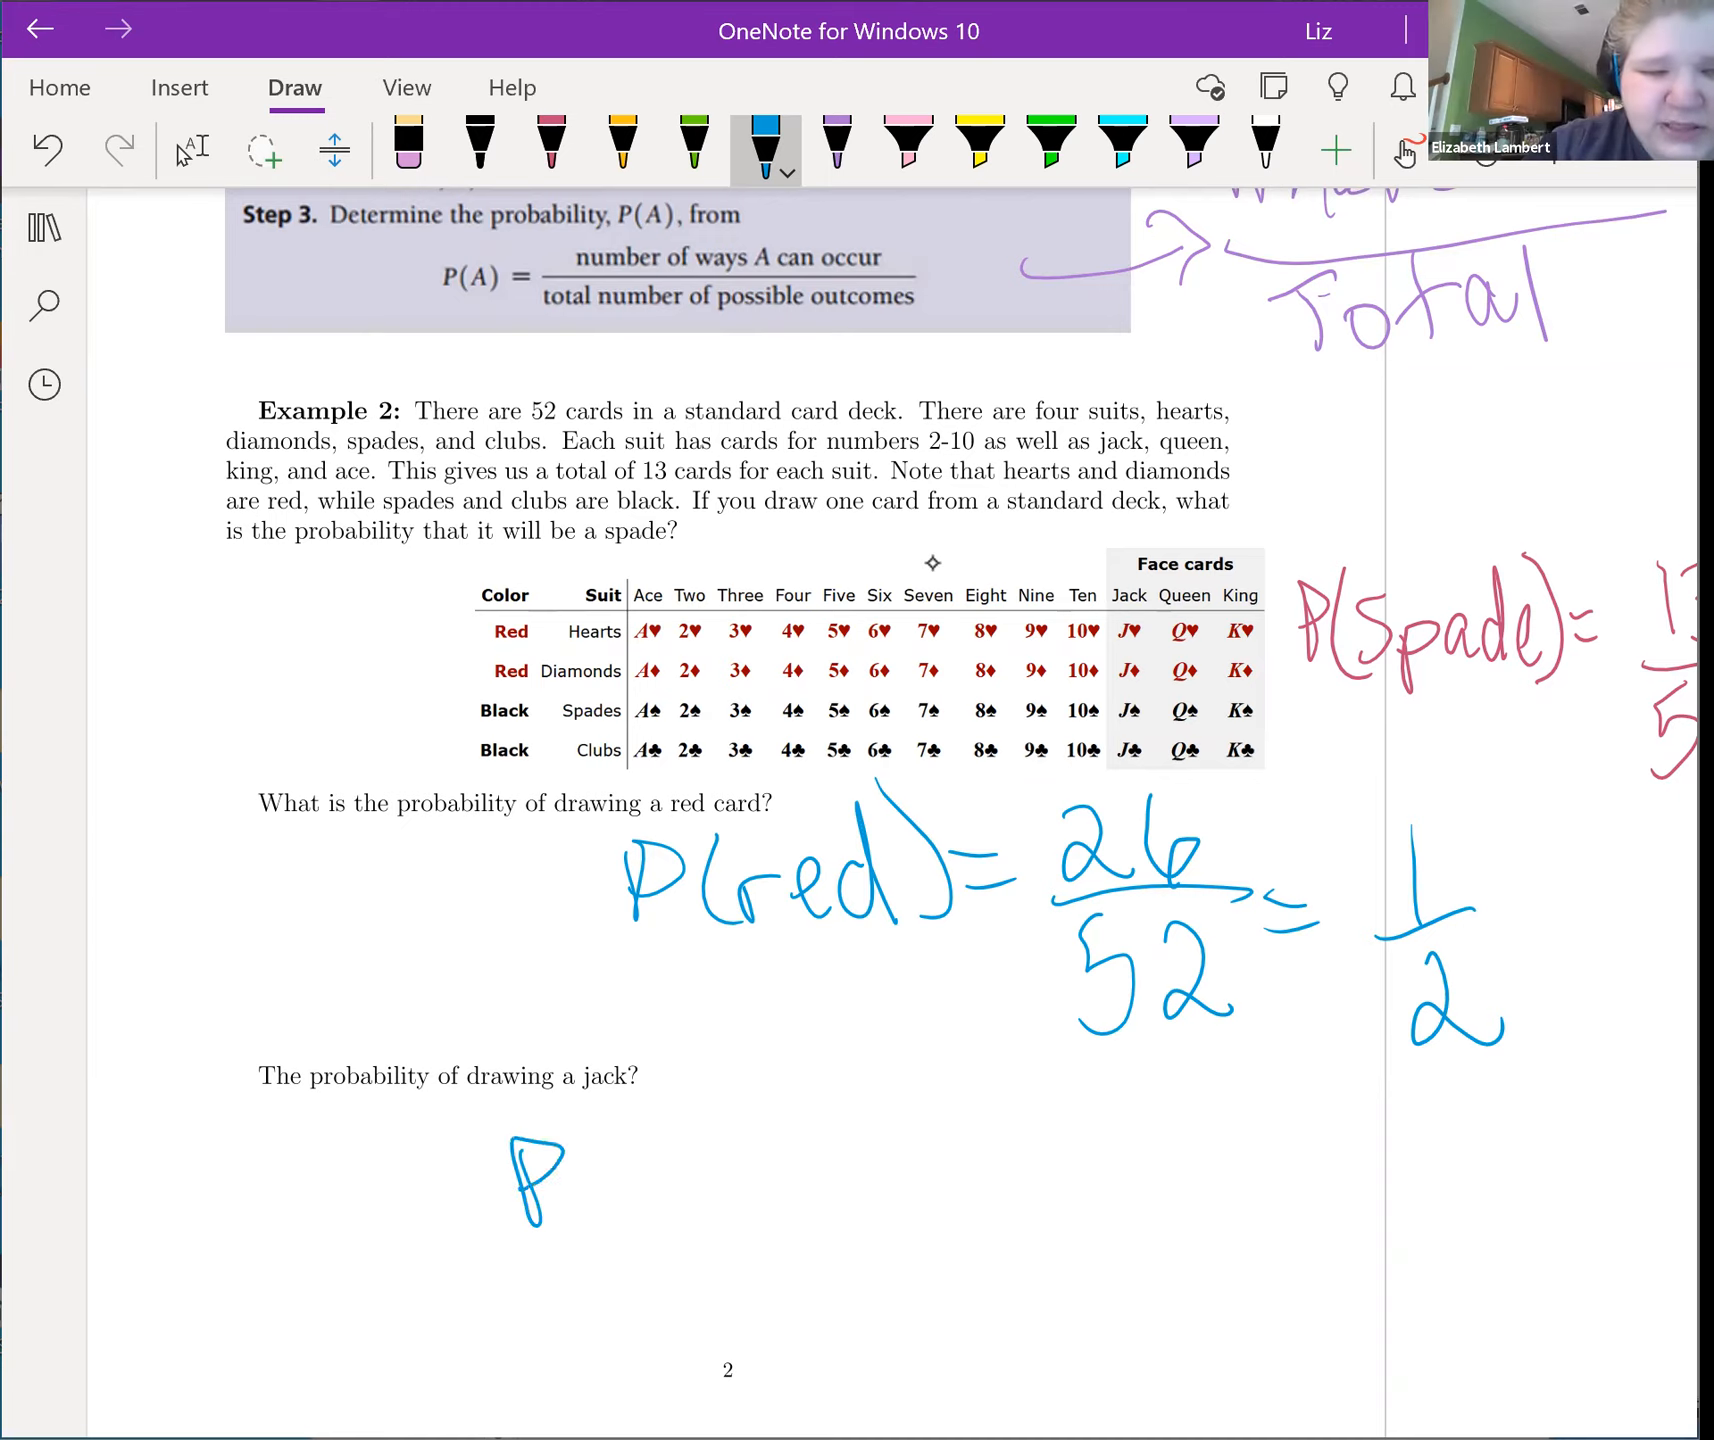
Step: Write P(Jack) = 4/52 = 1/13 under the jack question
drag(590, 1126, 688, 1180)
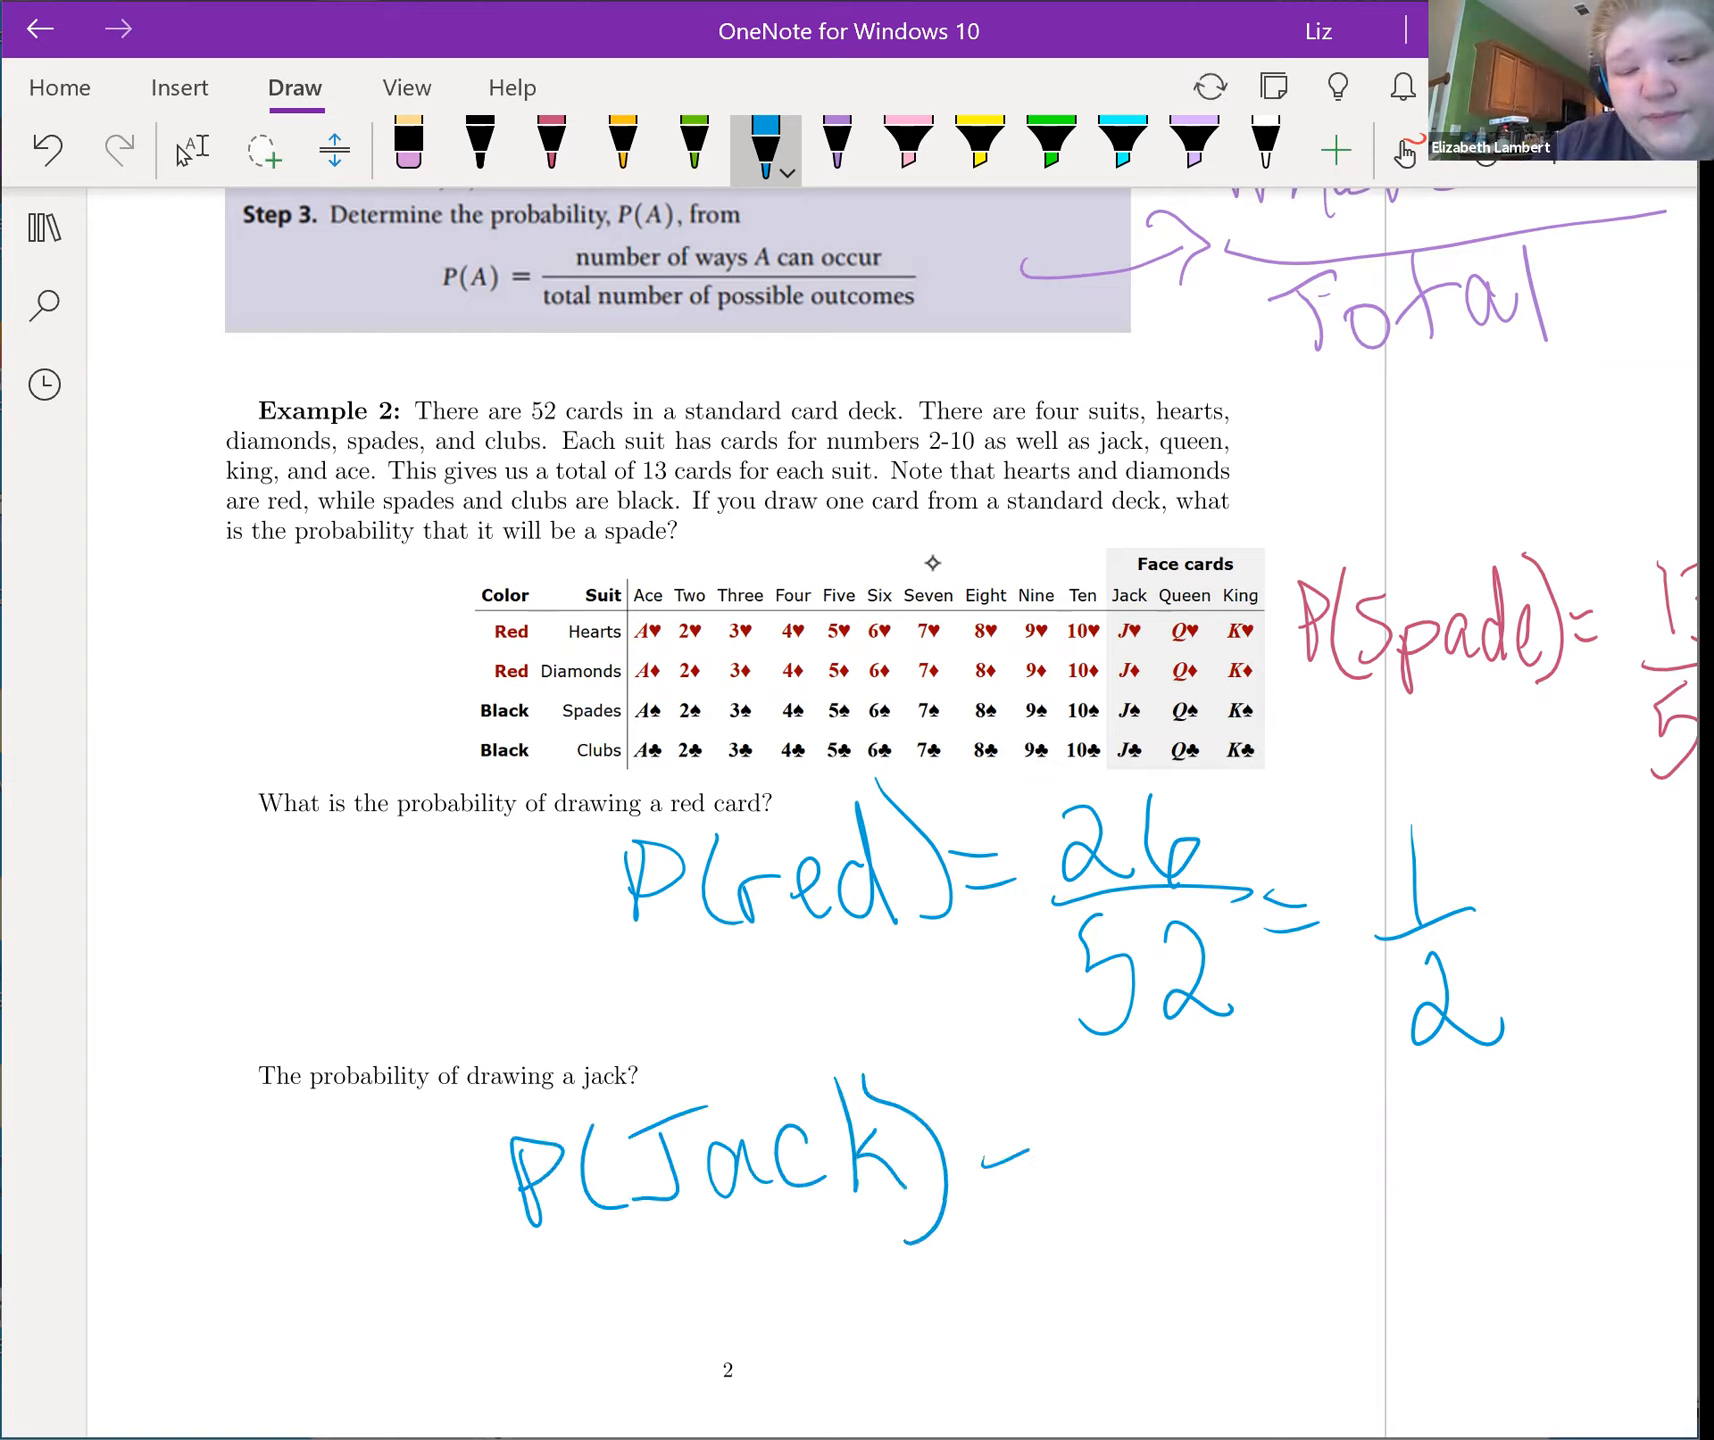
drag(972, 1138, 1038, 1176)
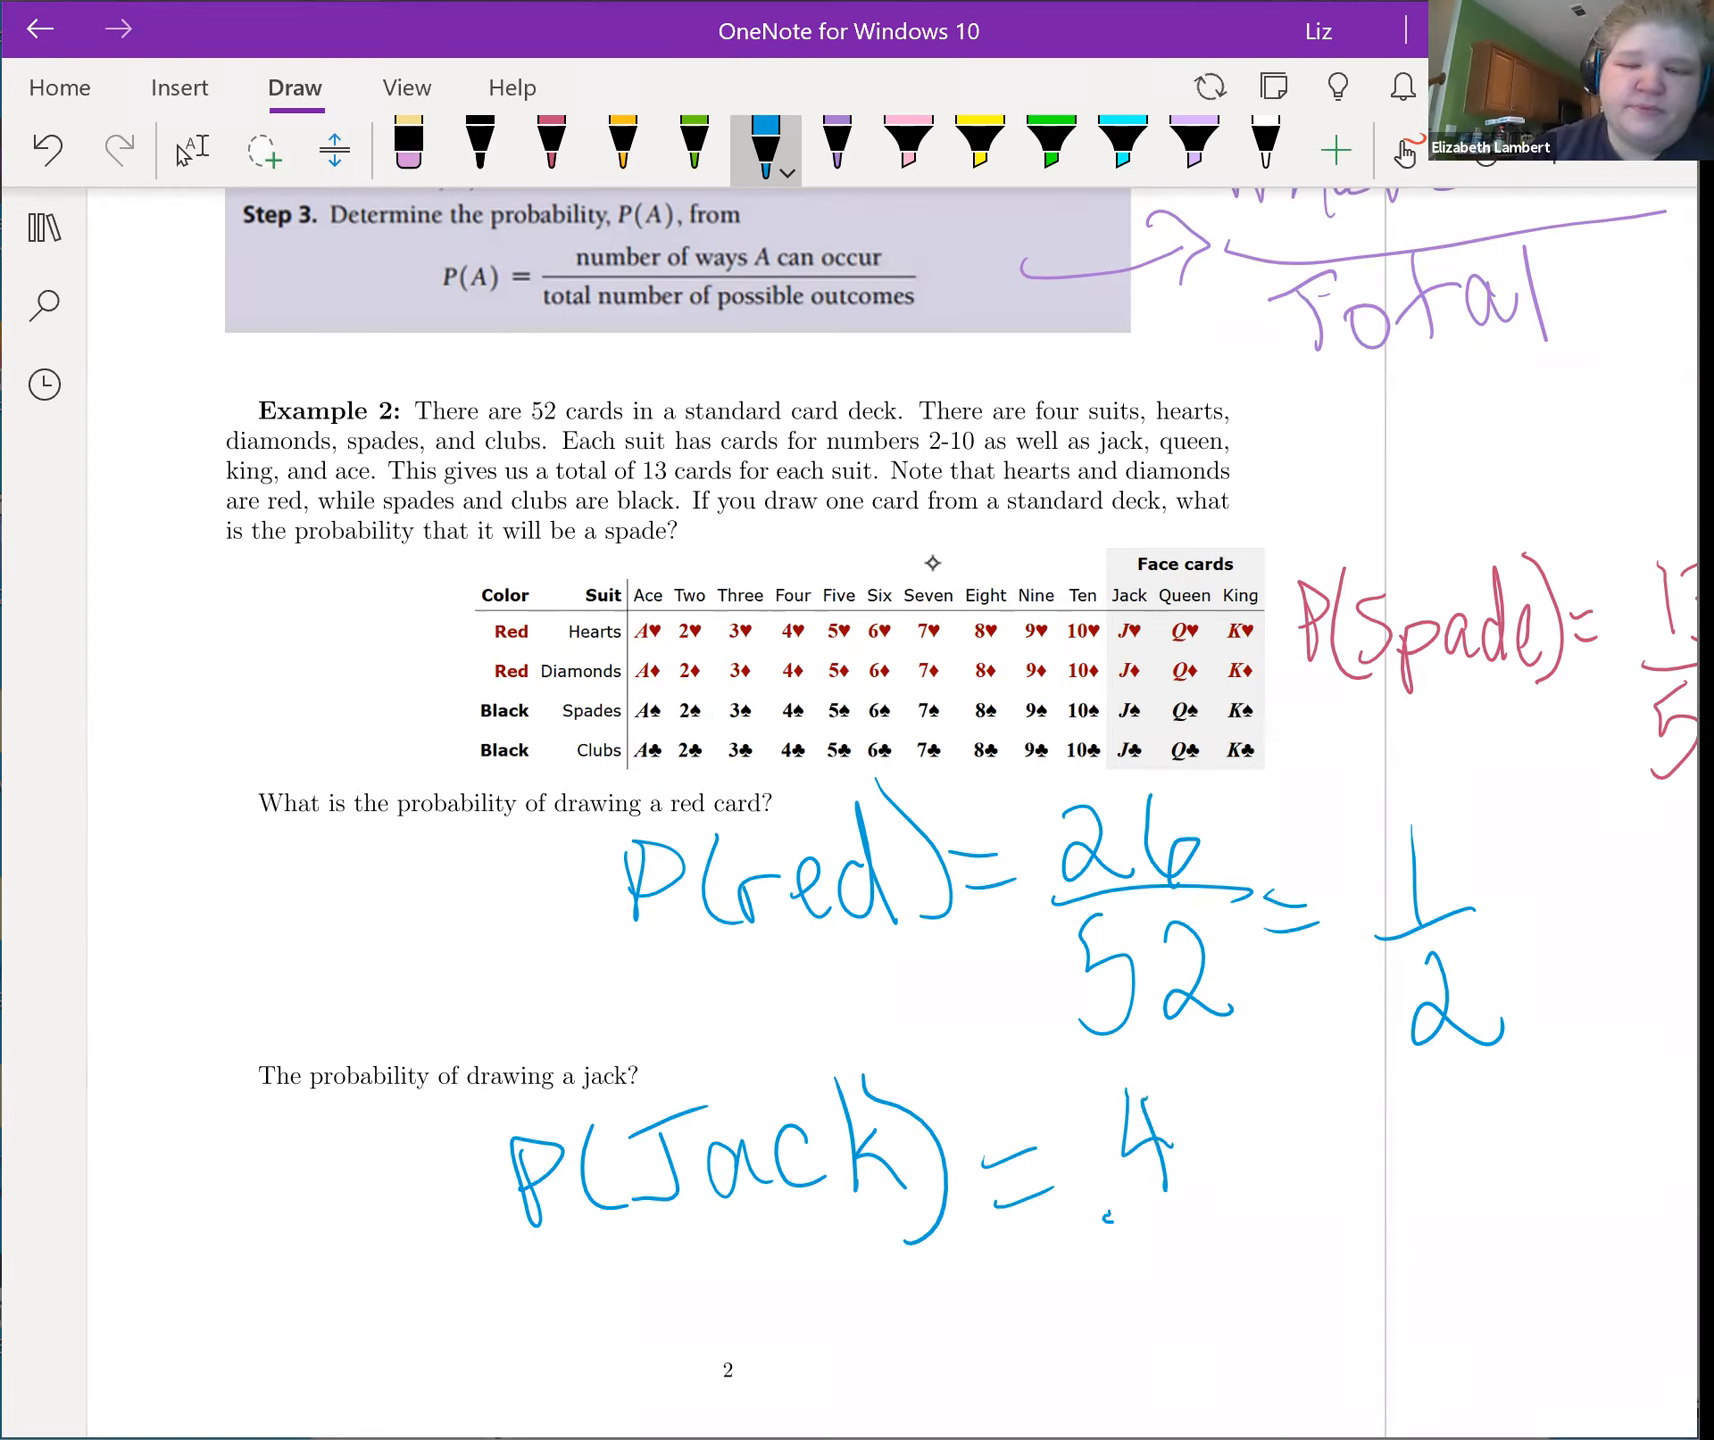
drag(1098, 1208, 1274, 1196)
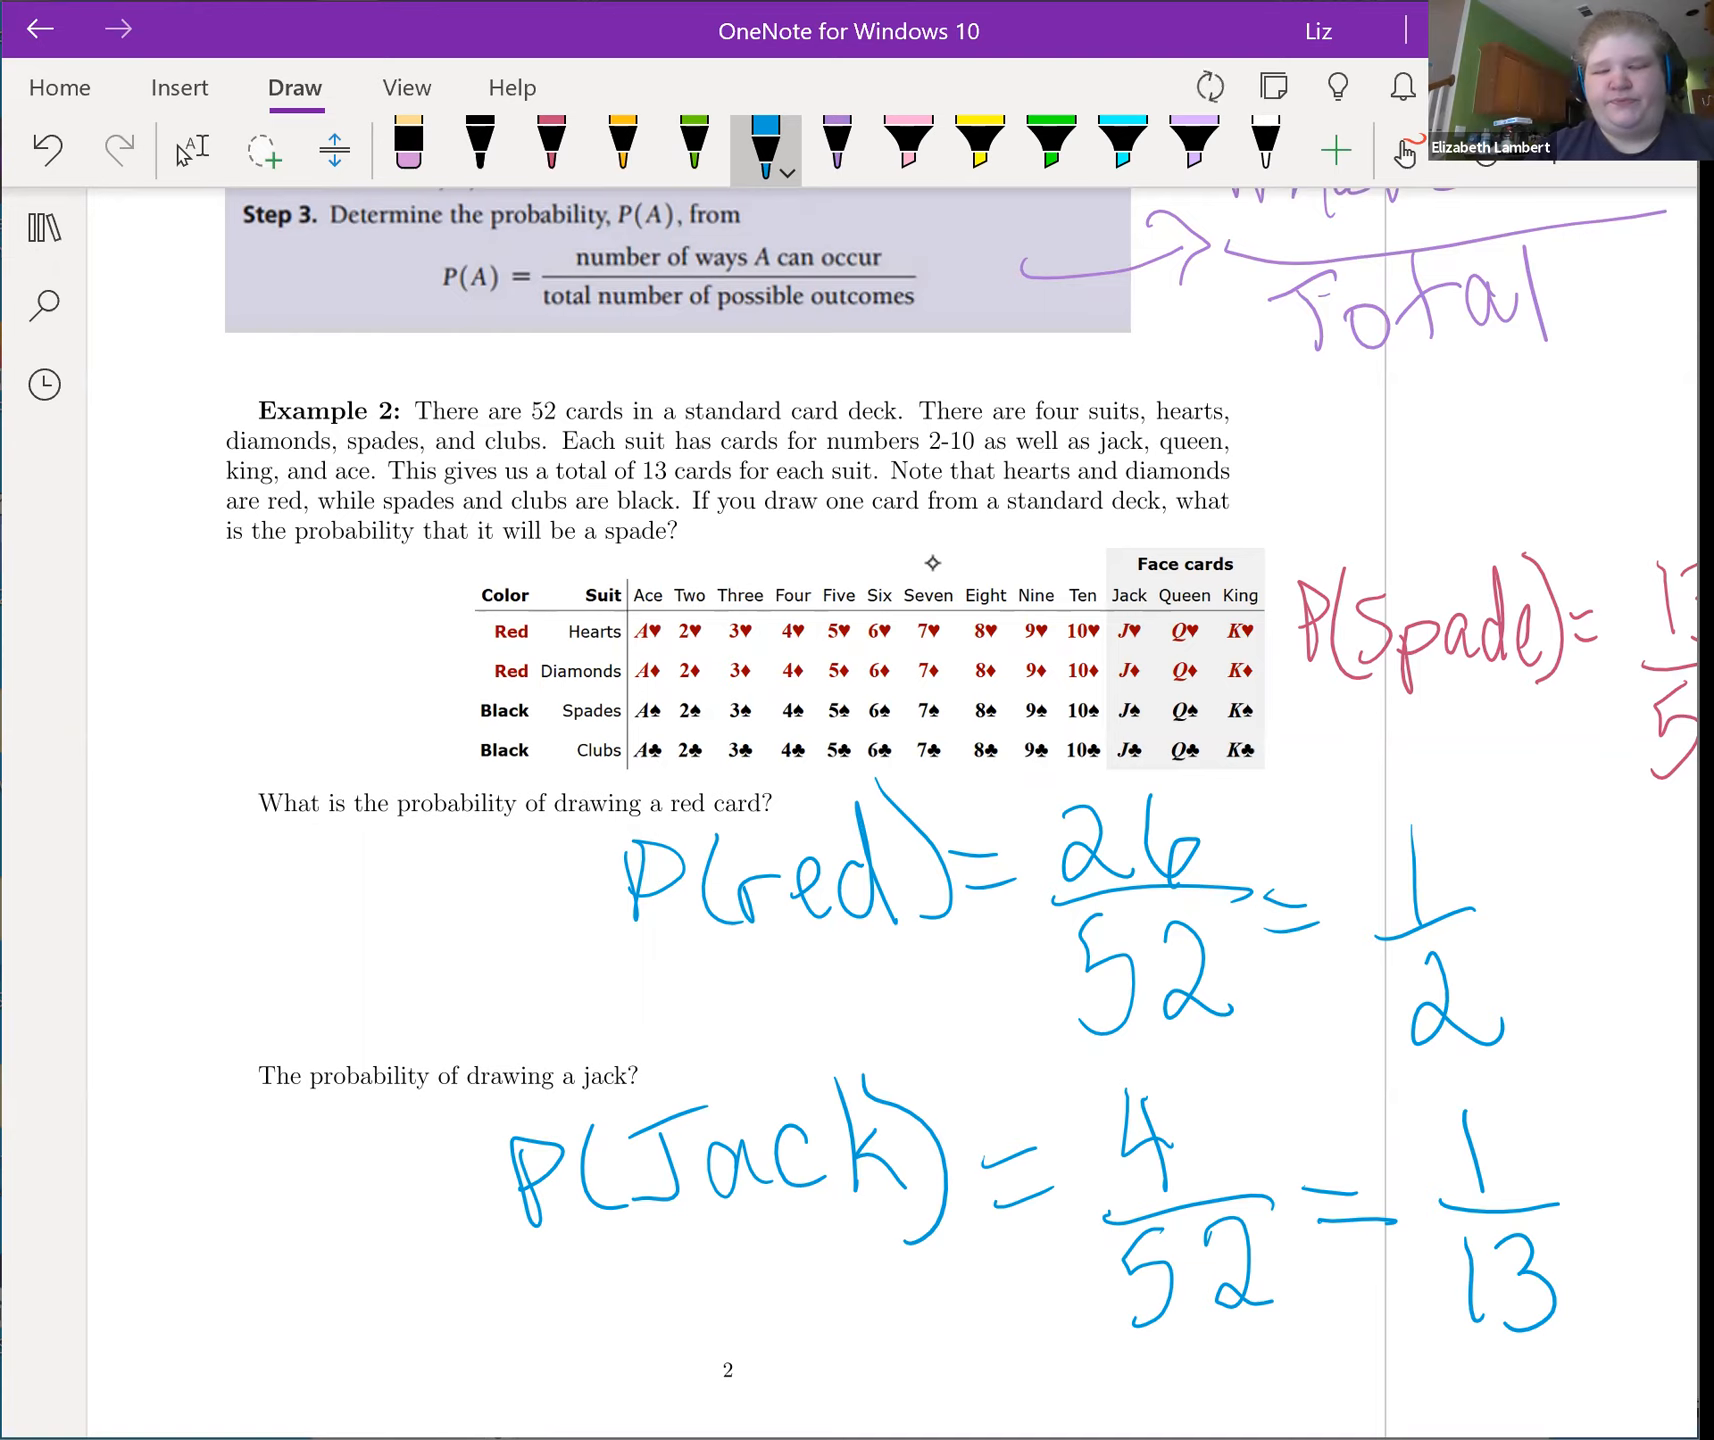
click(694, 150)
text(Relative Frequency Method)
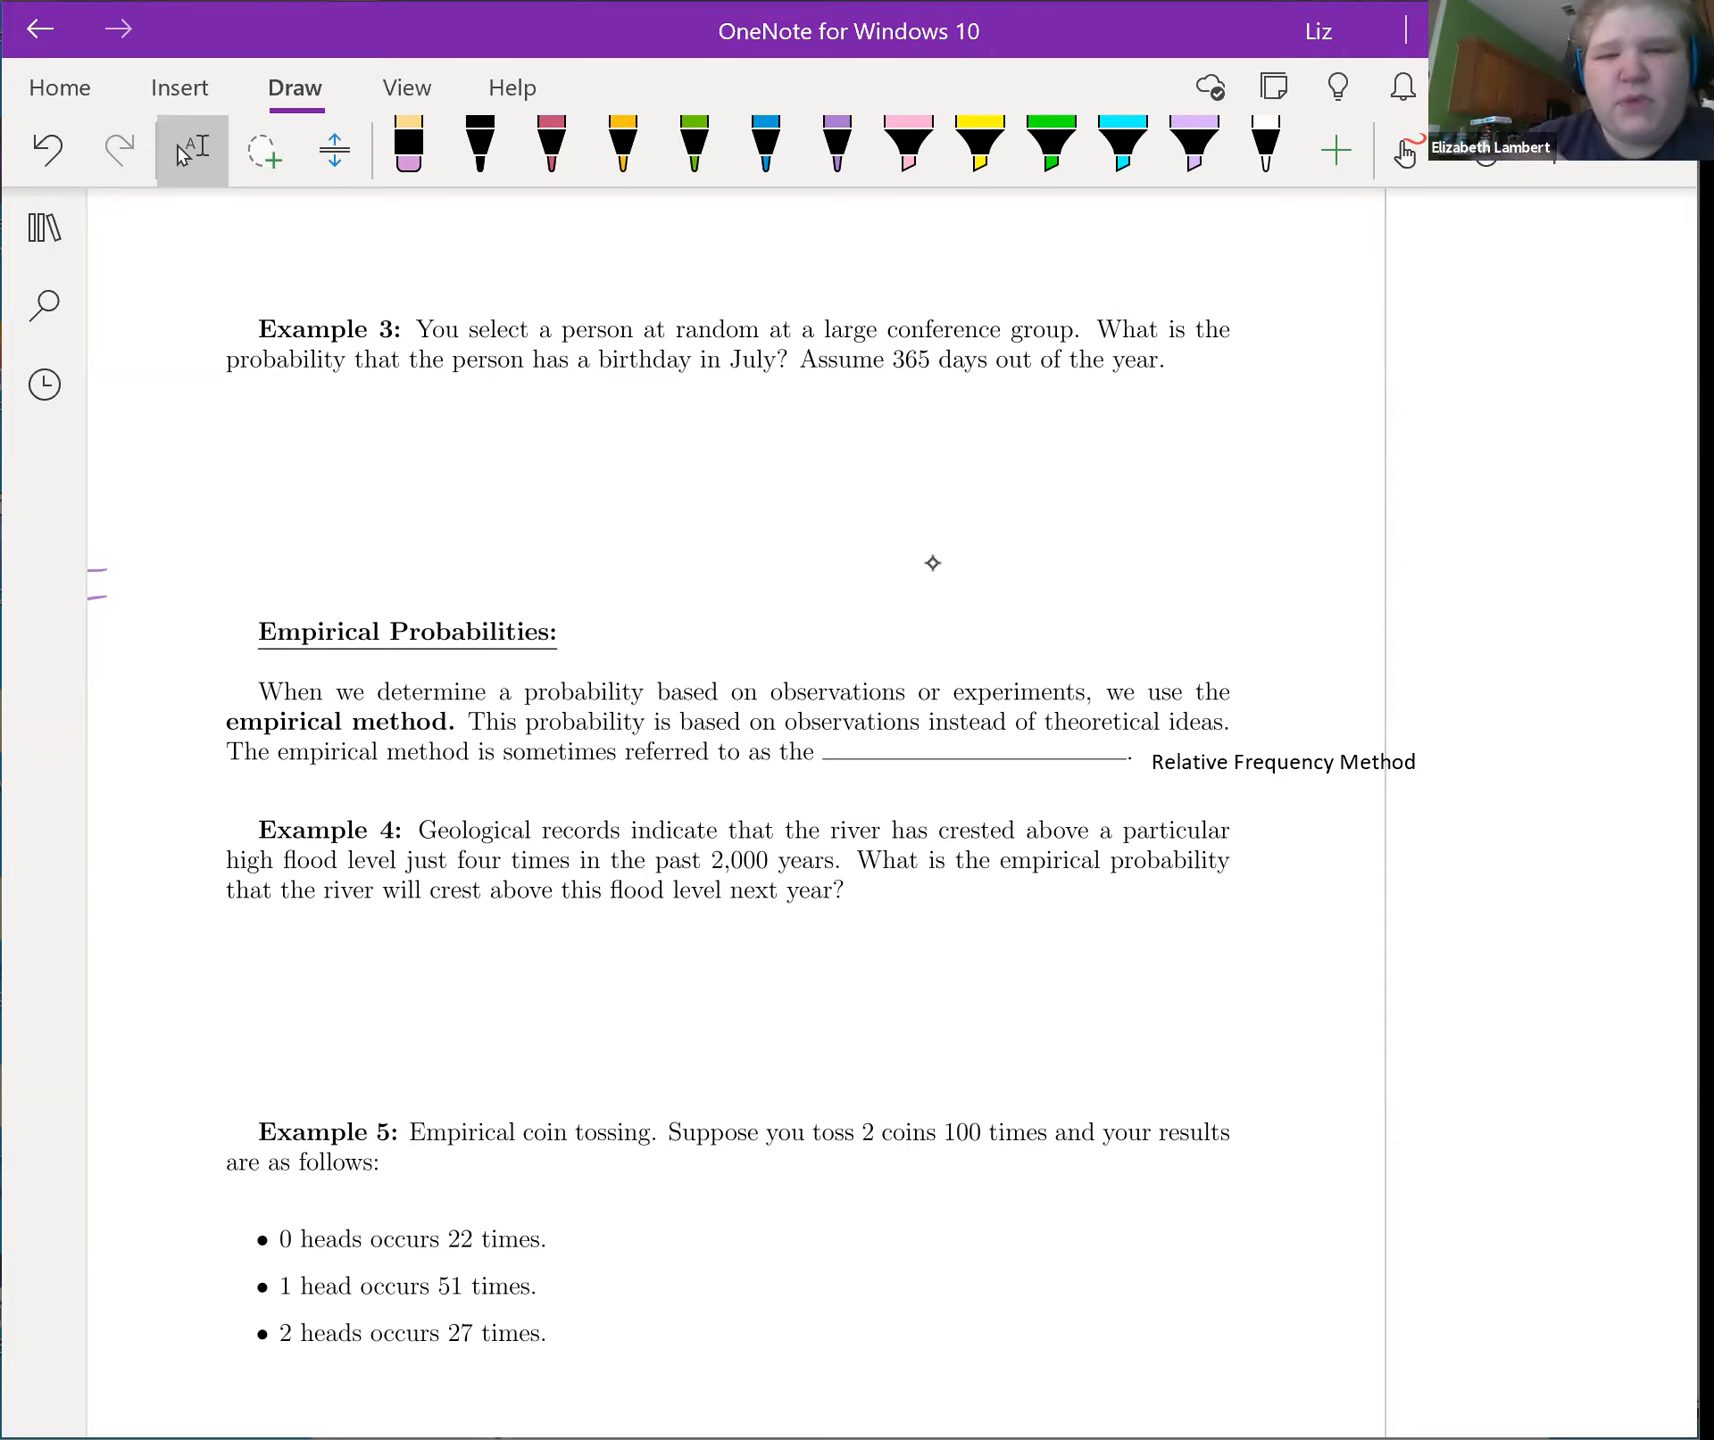
Step: Ink P(July) = 31/365 in green pen beneath Example 3
drag(648, 502, 770, 486)
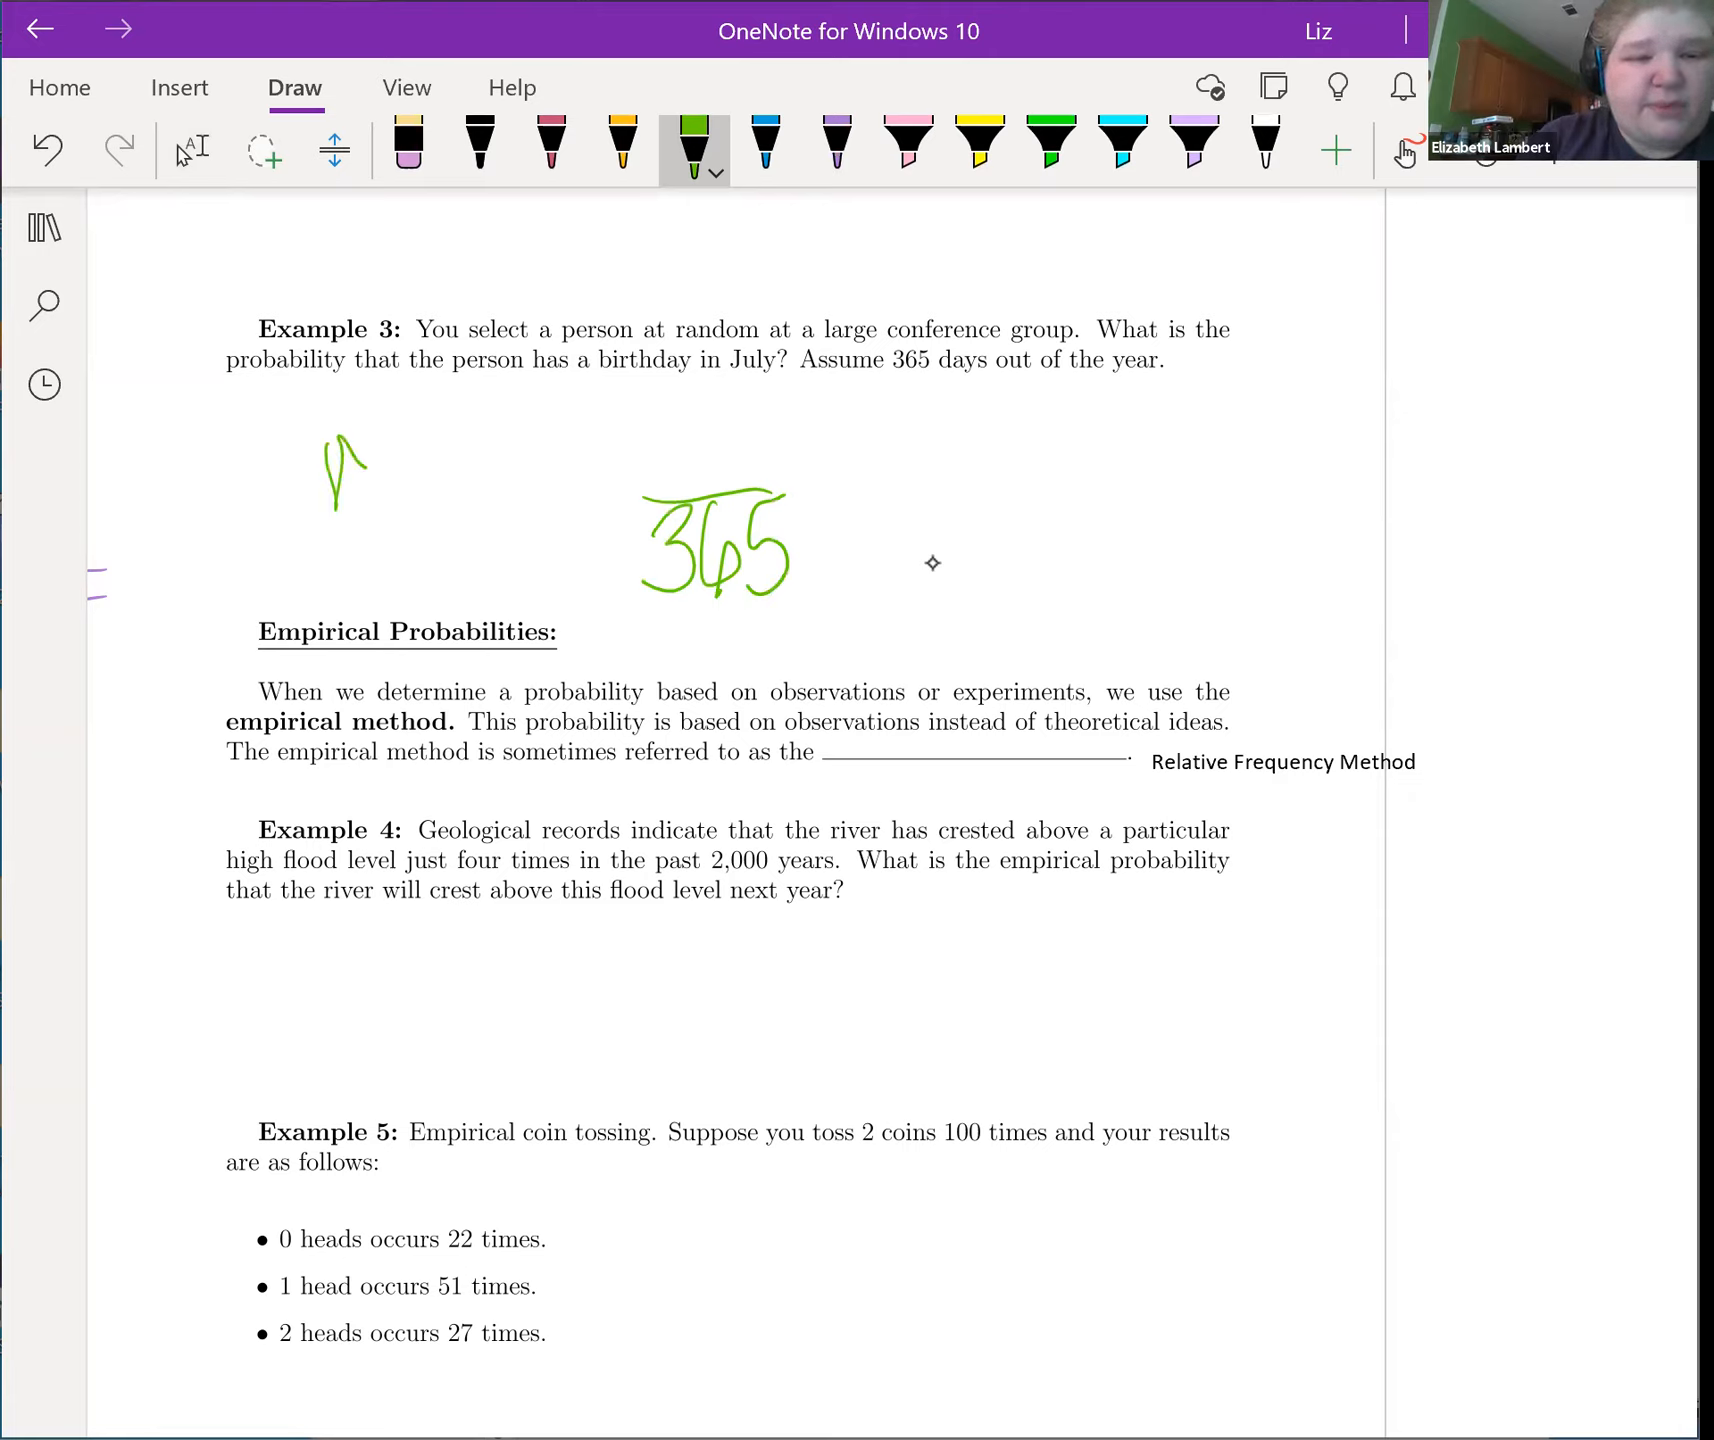
drag(334, 470, 460, 502)
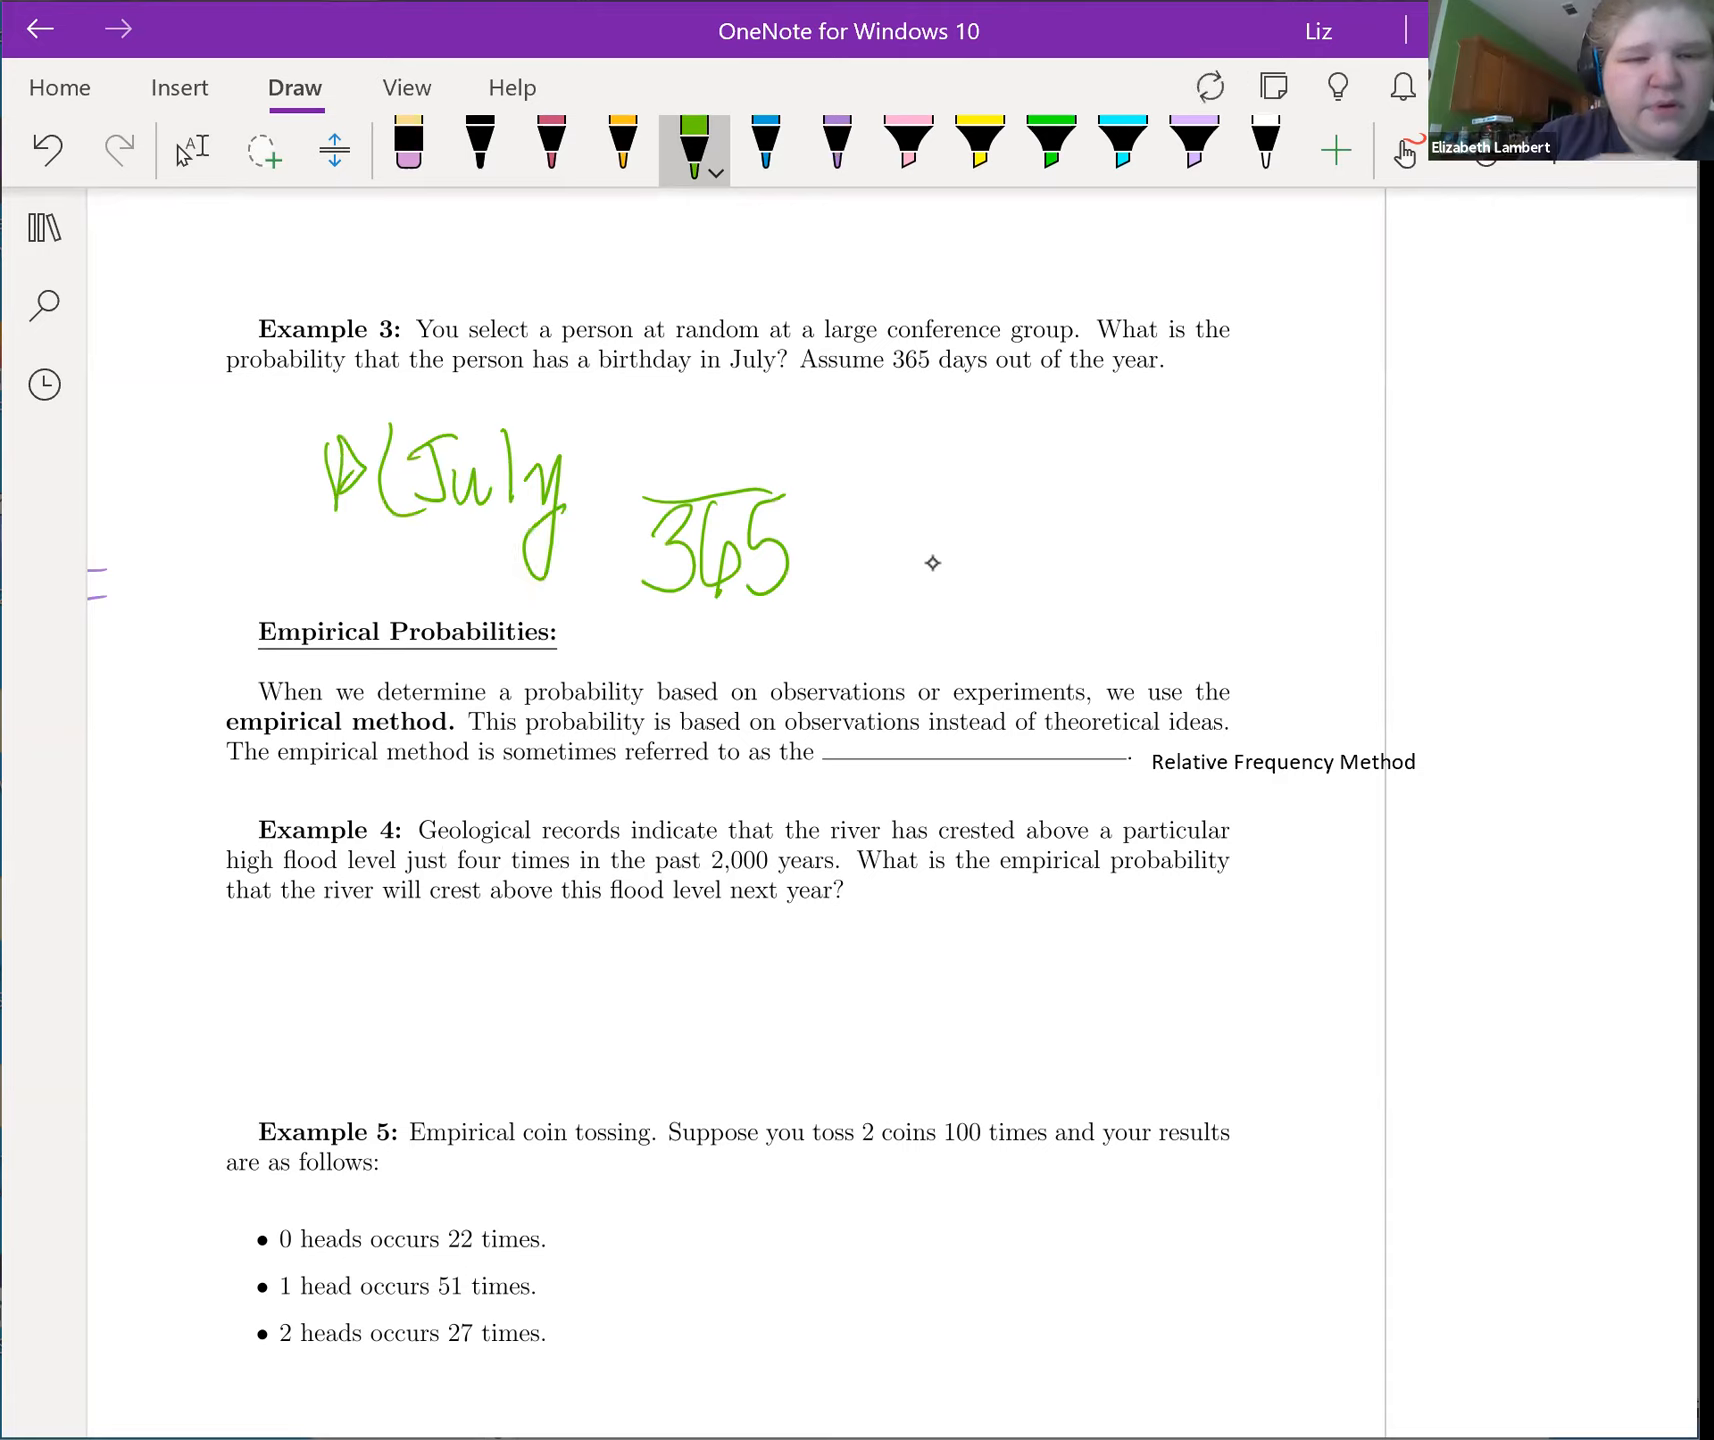
drag(546, 460, 644, 460)
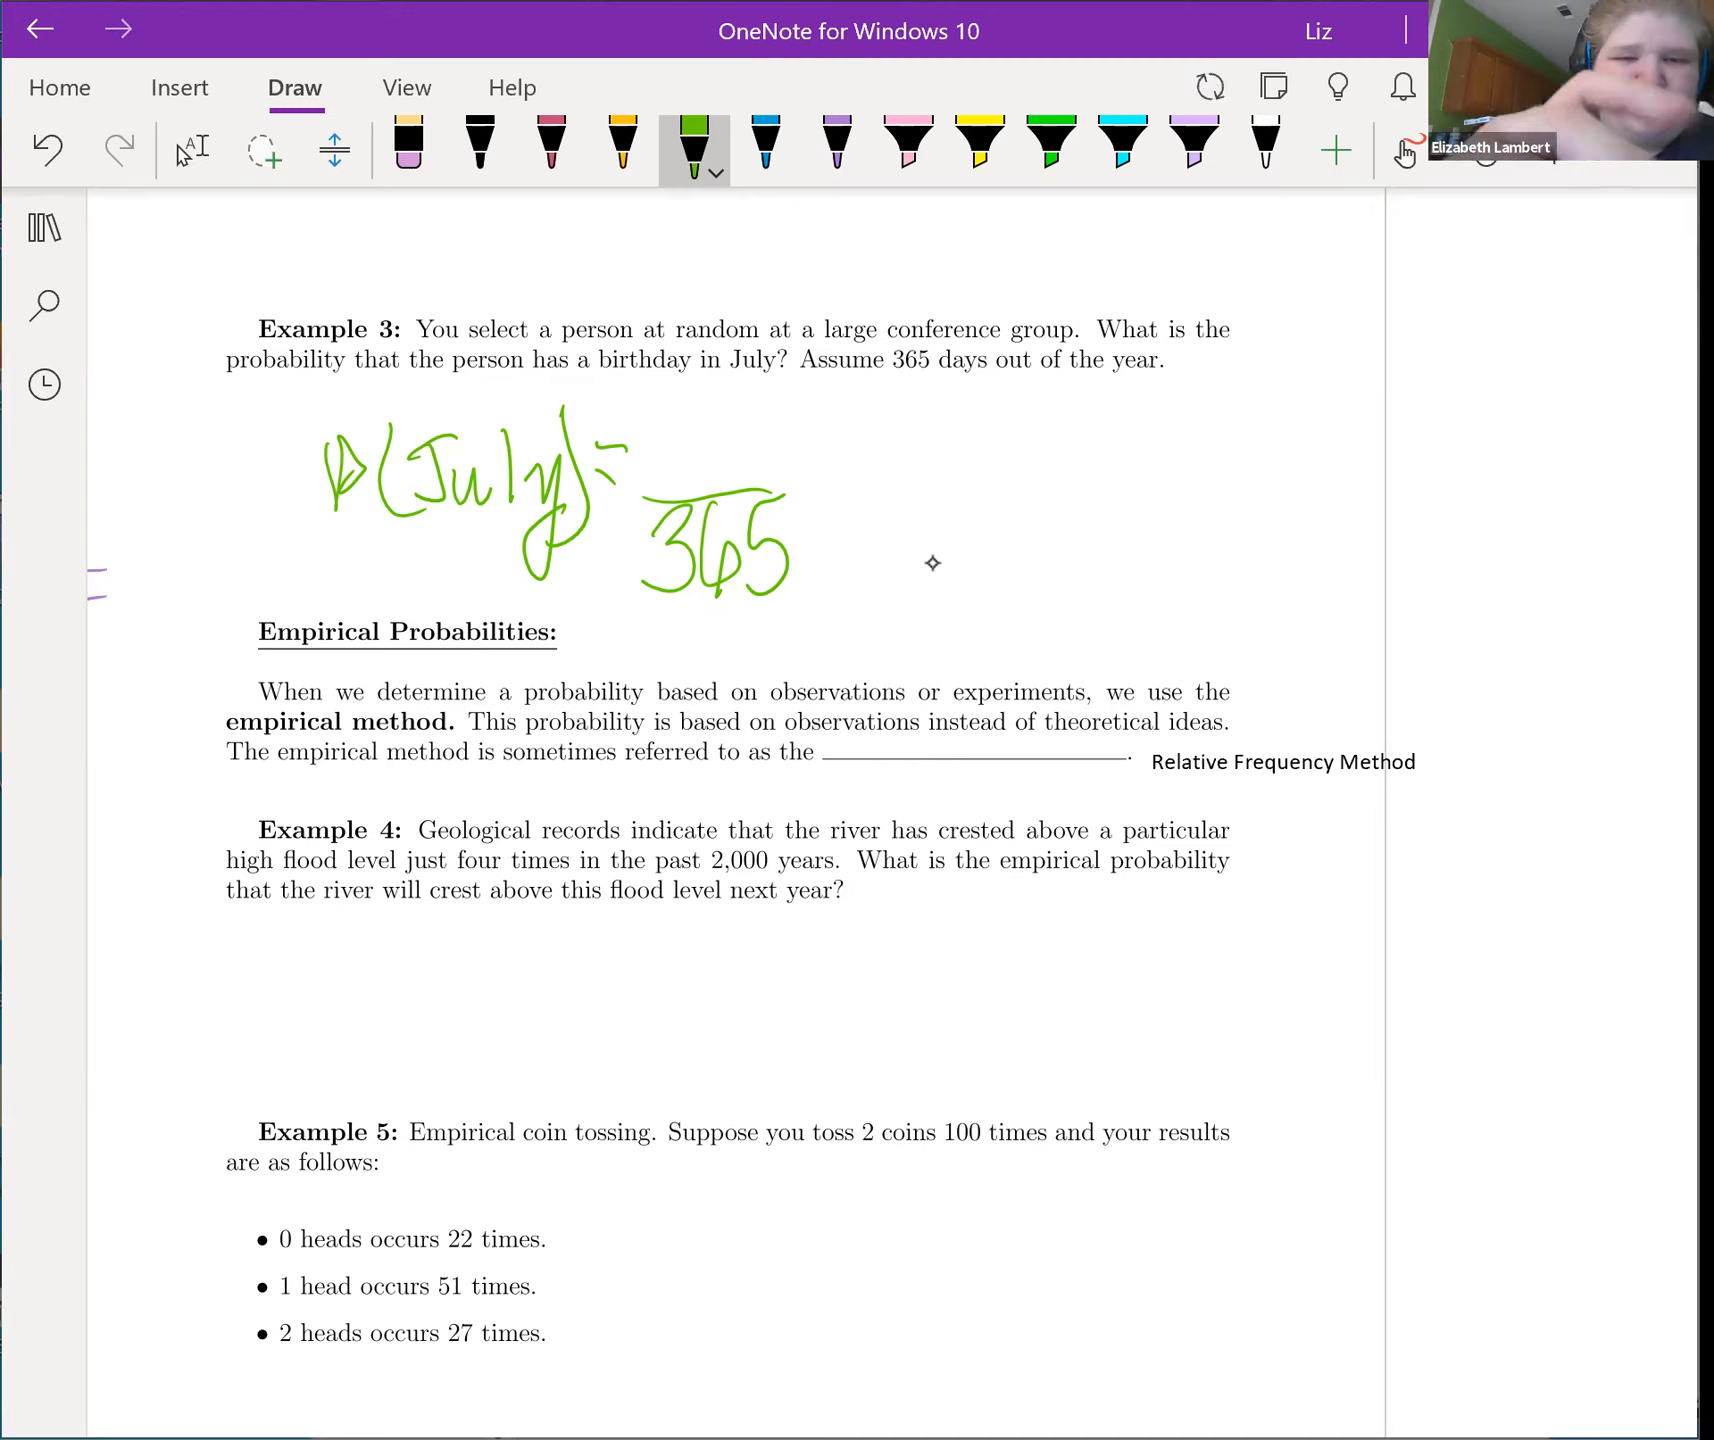
drag(662, 426, 706, 498)
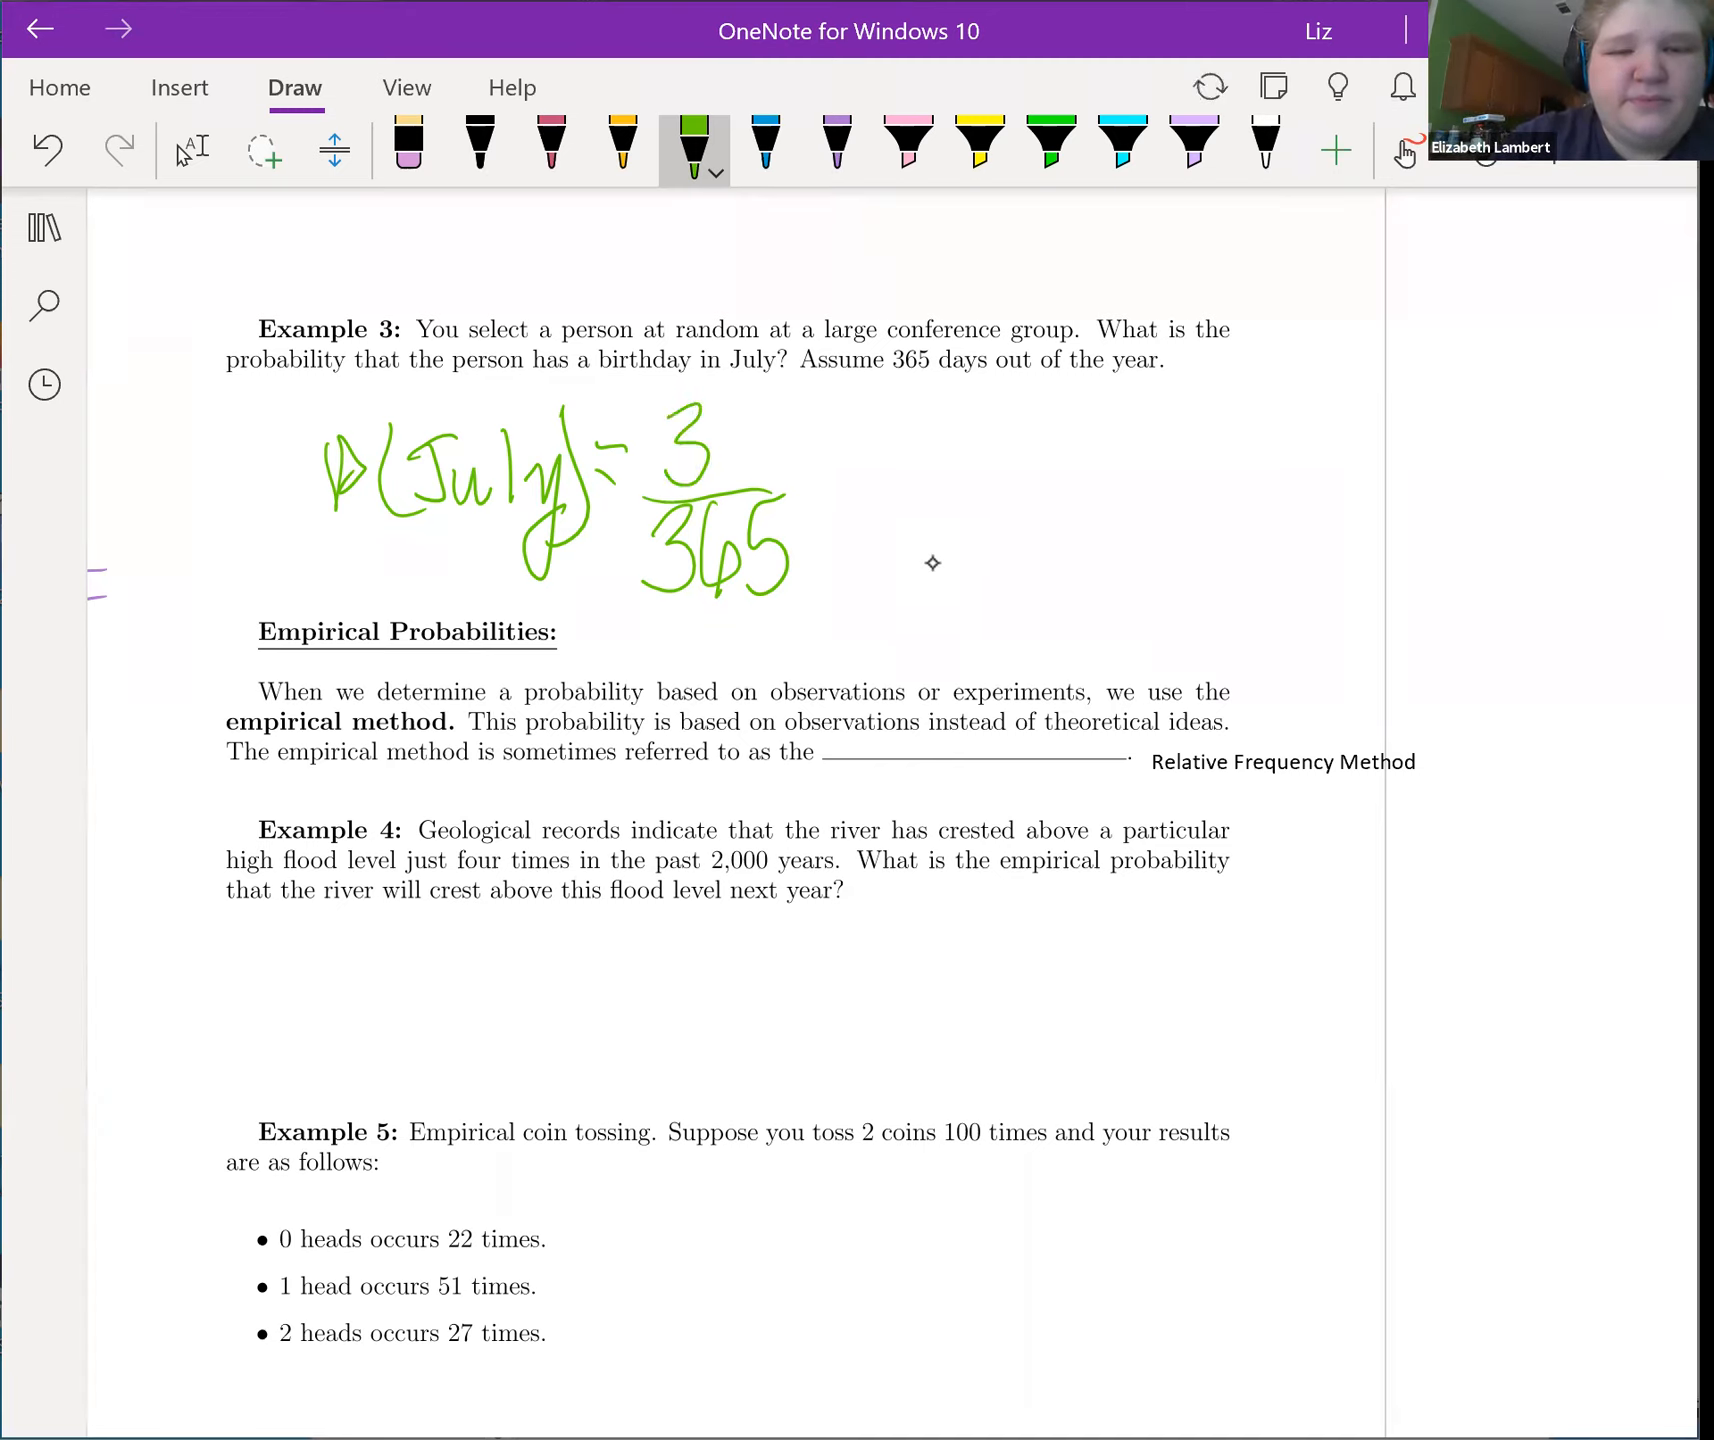
drag(716, 438, 722, 508)
text(31/)
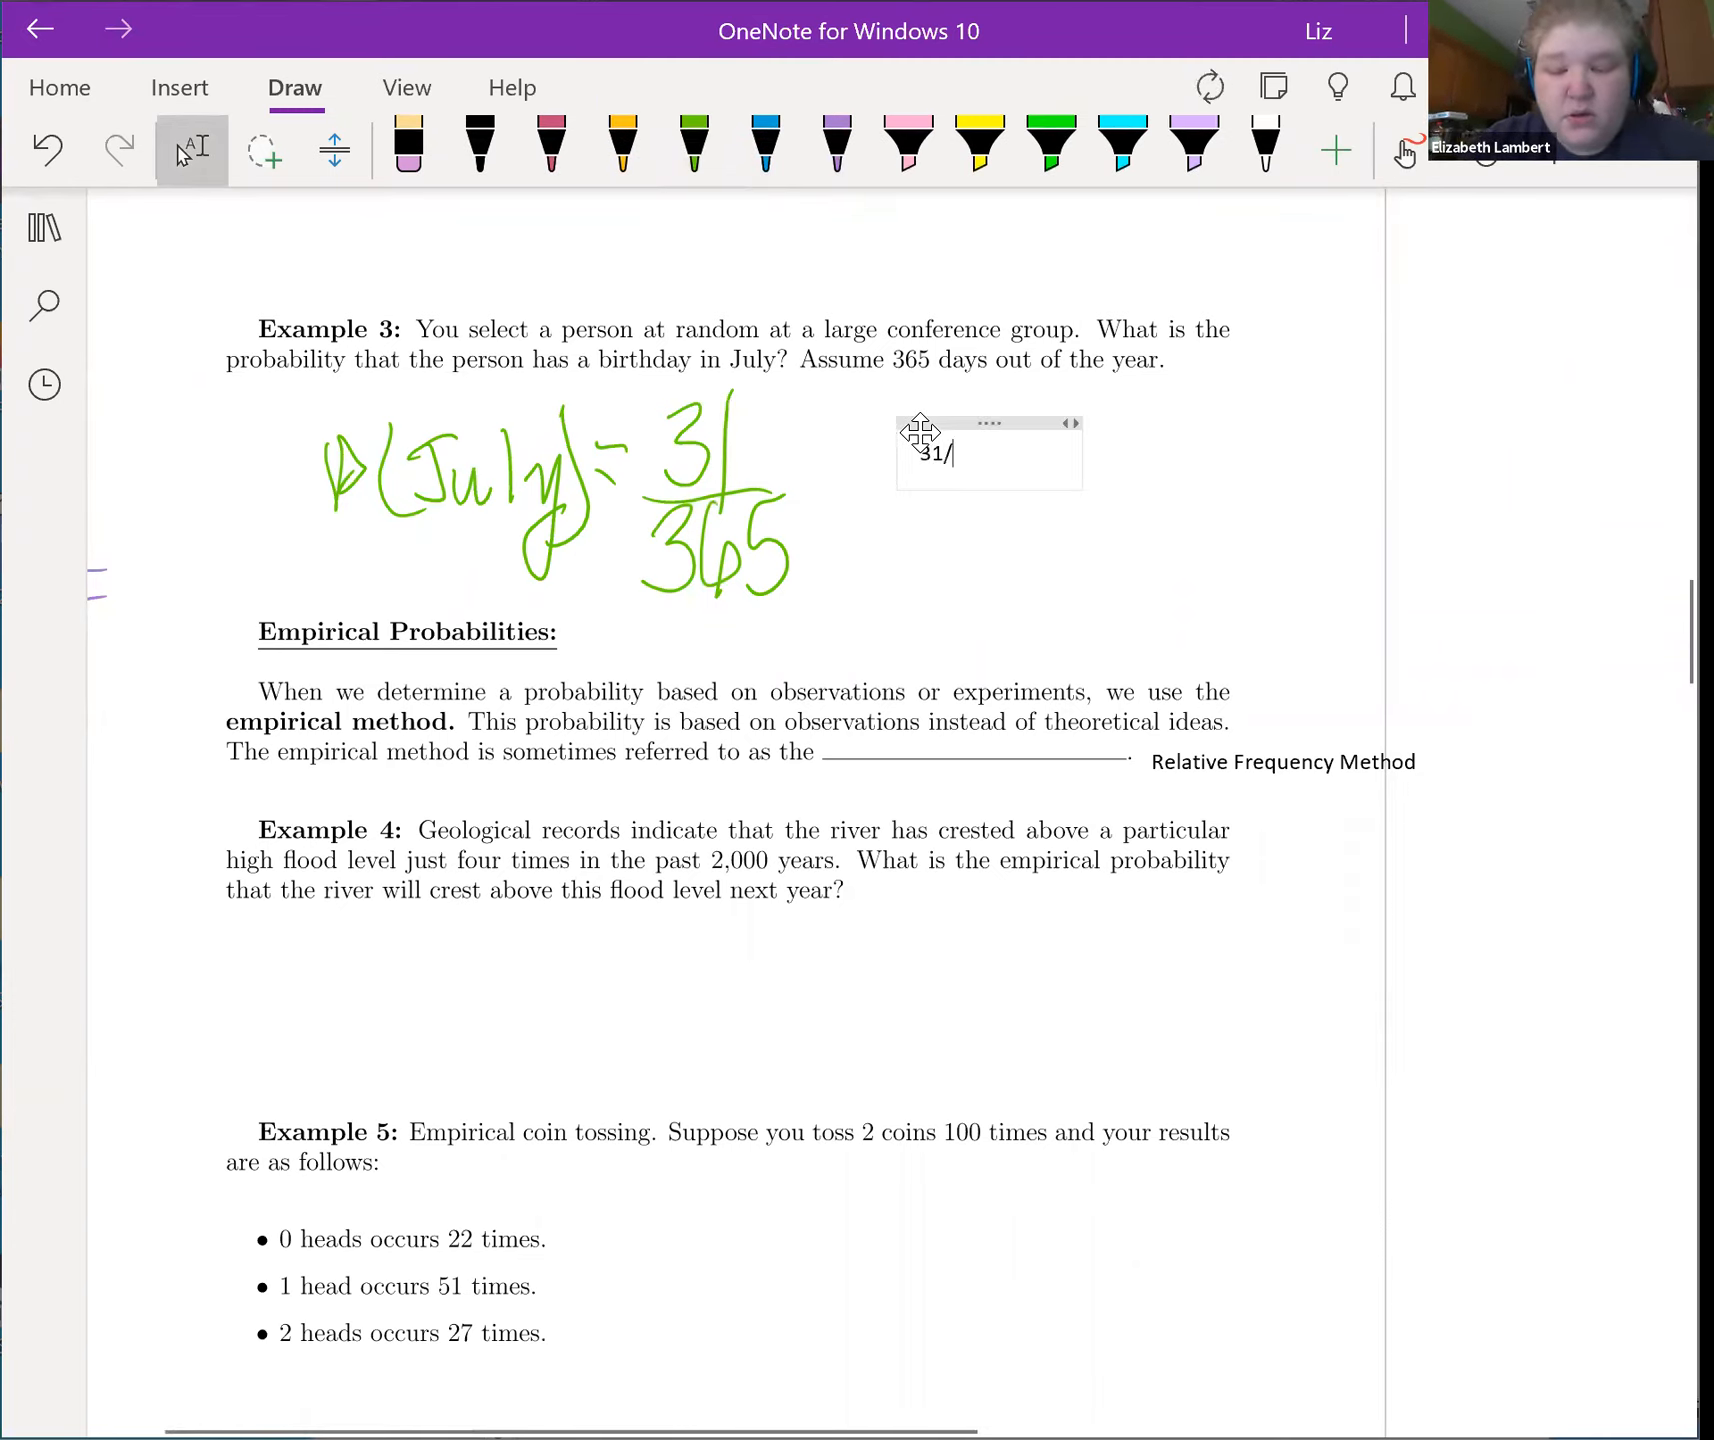
Step: Type the comparison lines 31/365 = 0.0849 and 1/12 = 0.0833 beside the July answer
text(365 = 0.0849)
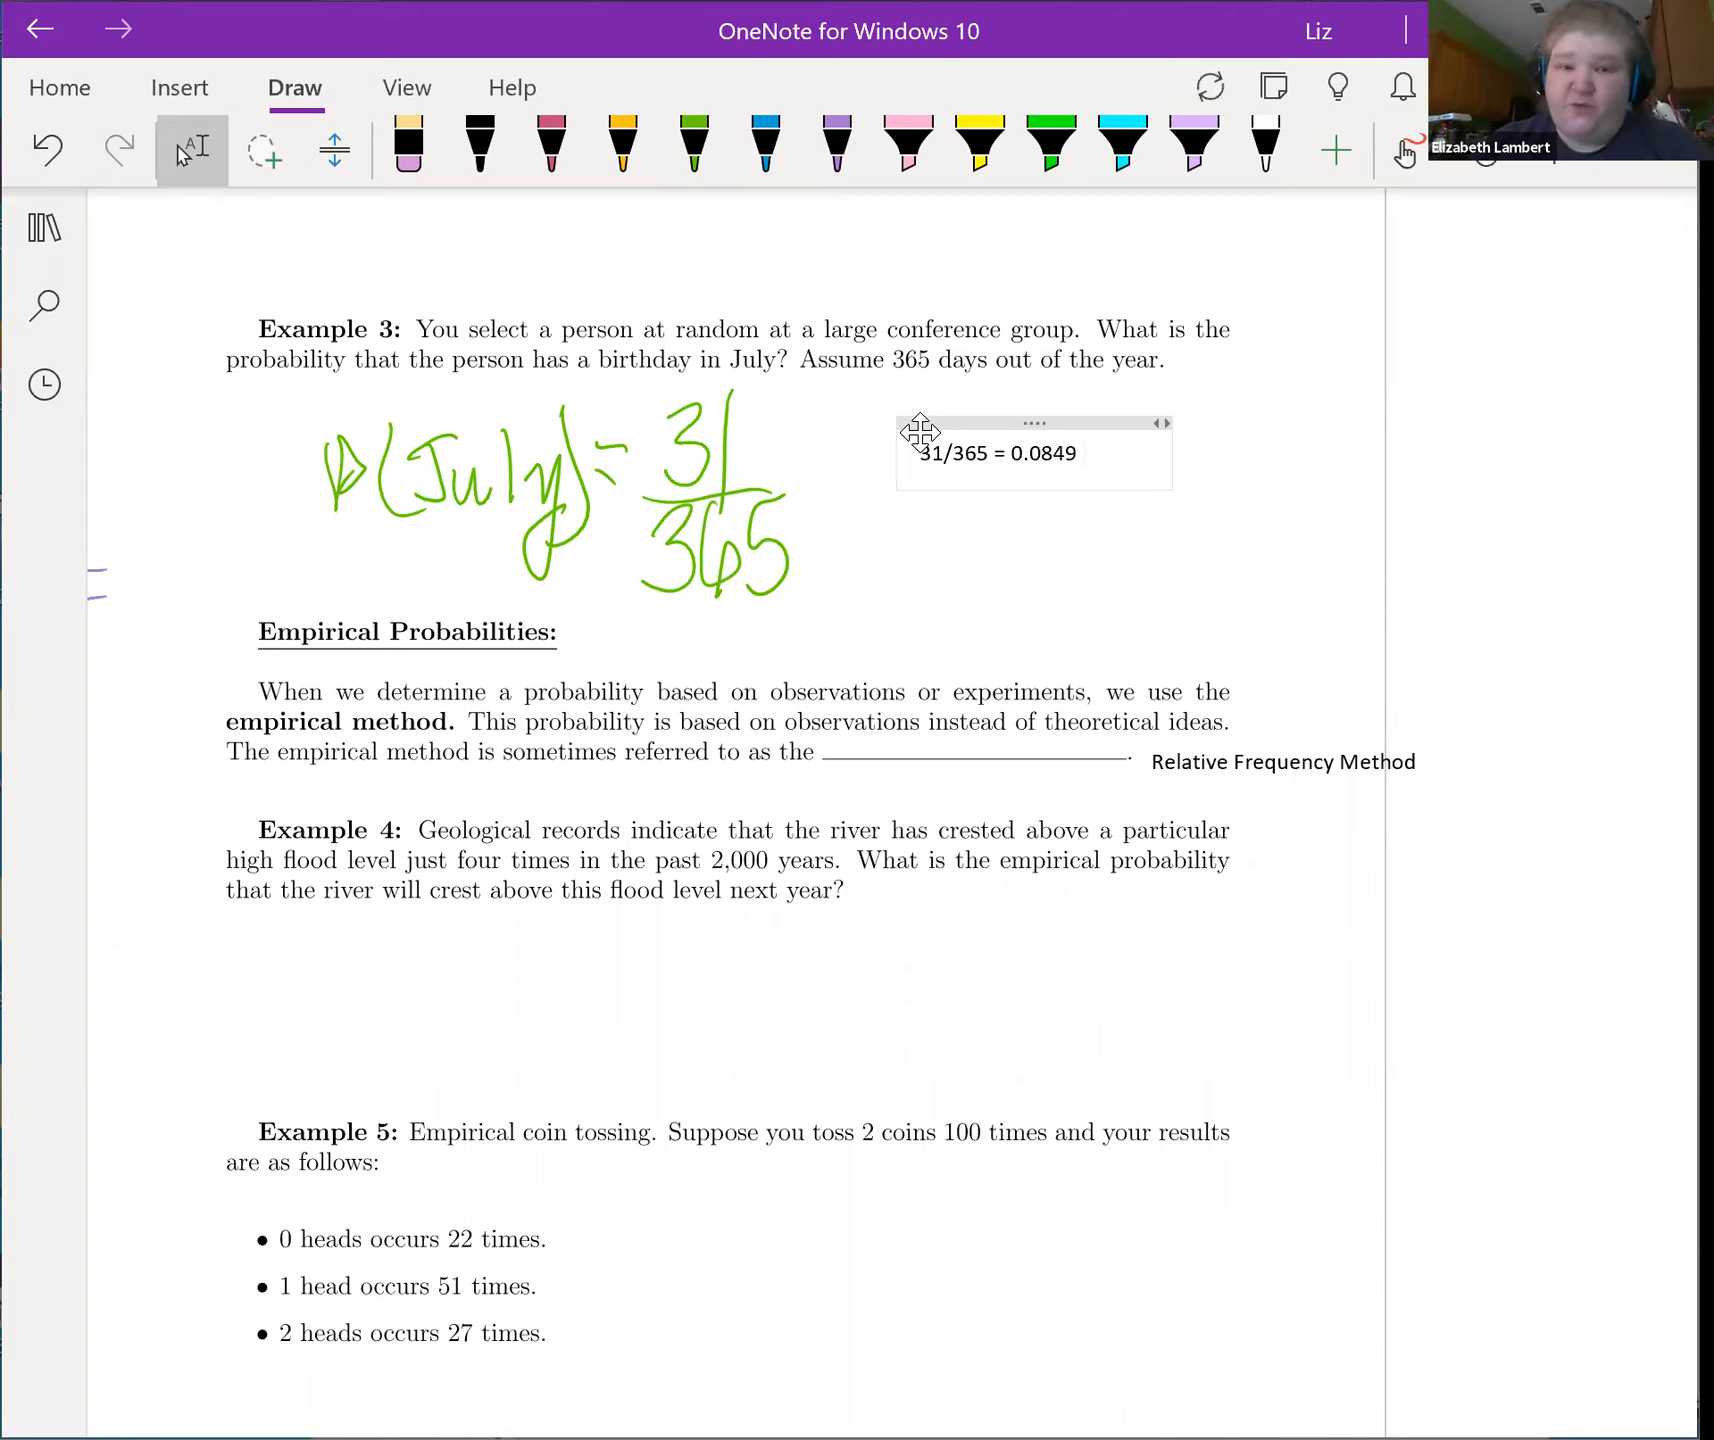
text(1)
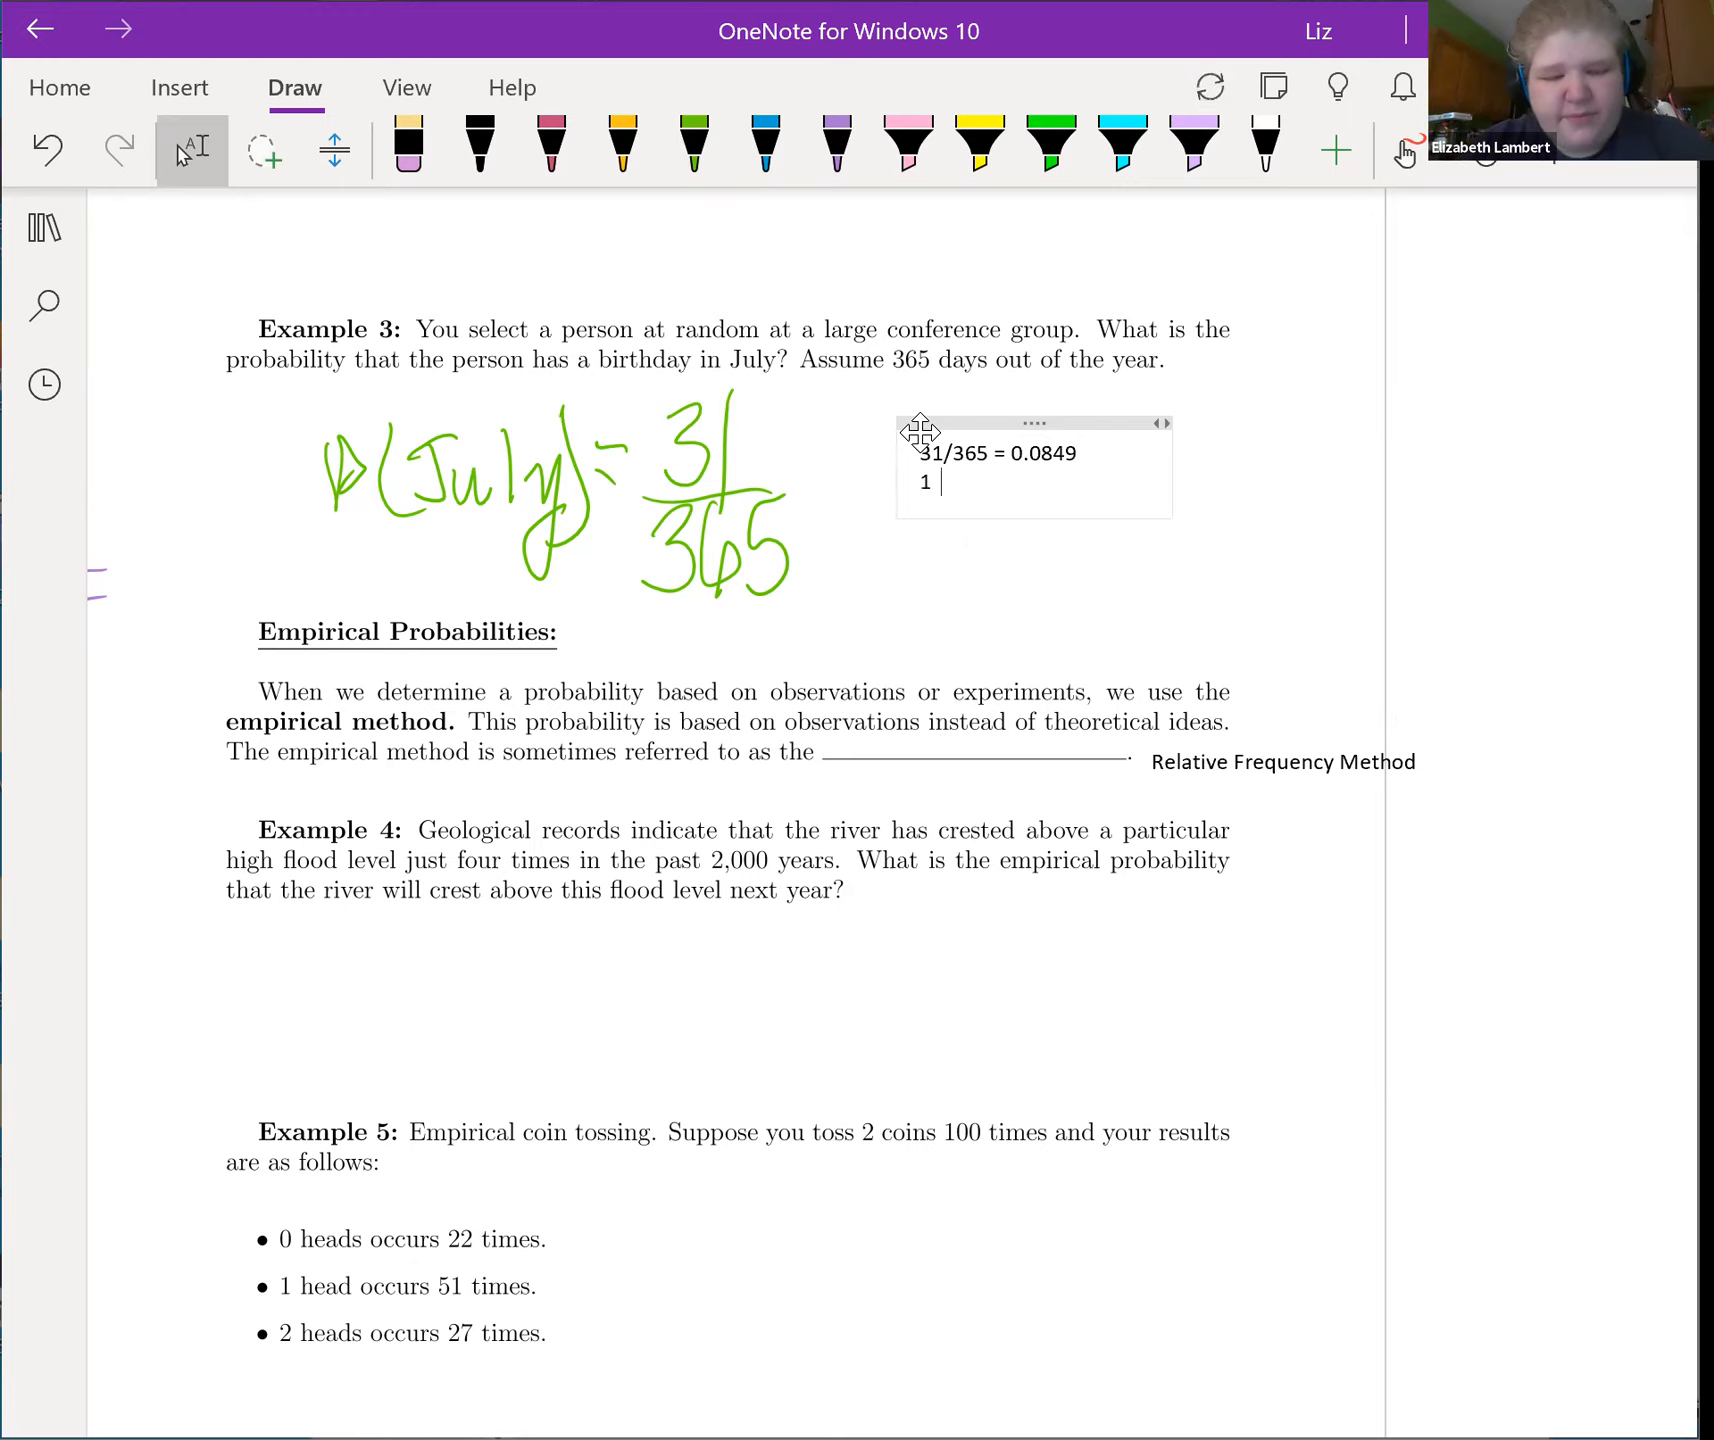
text(/12 =)
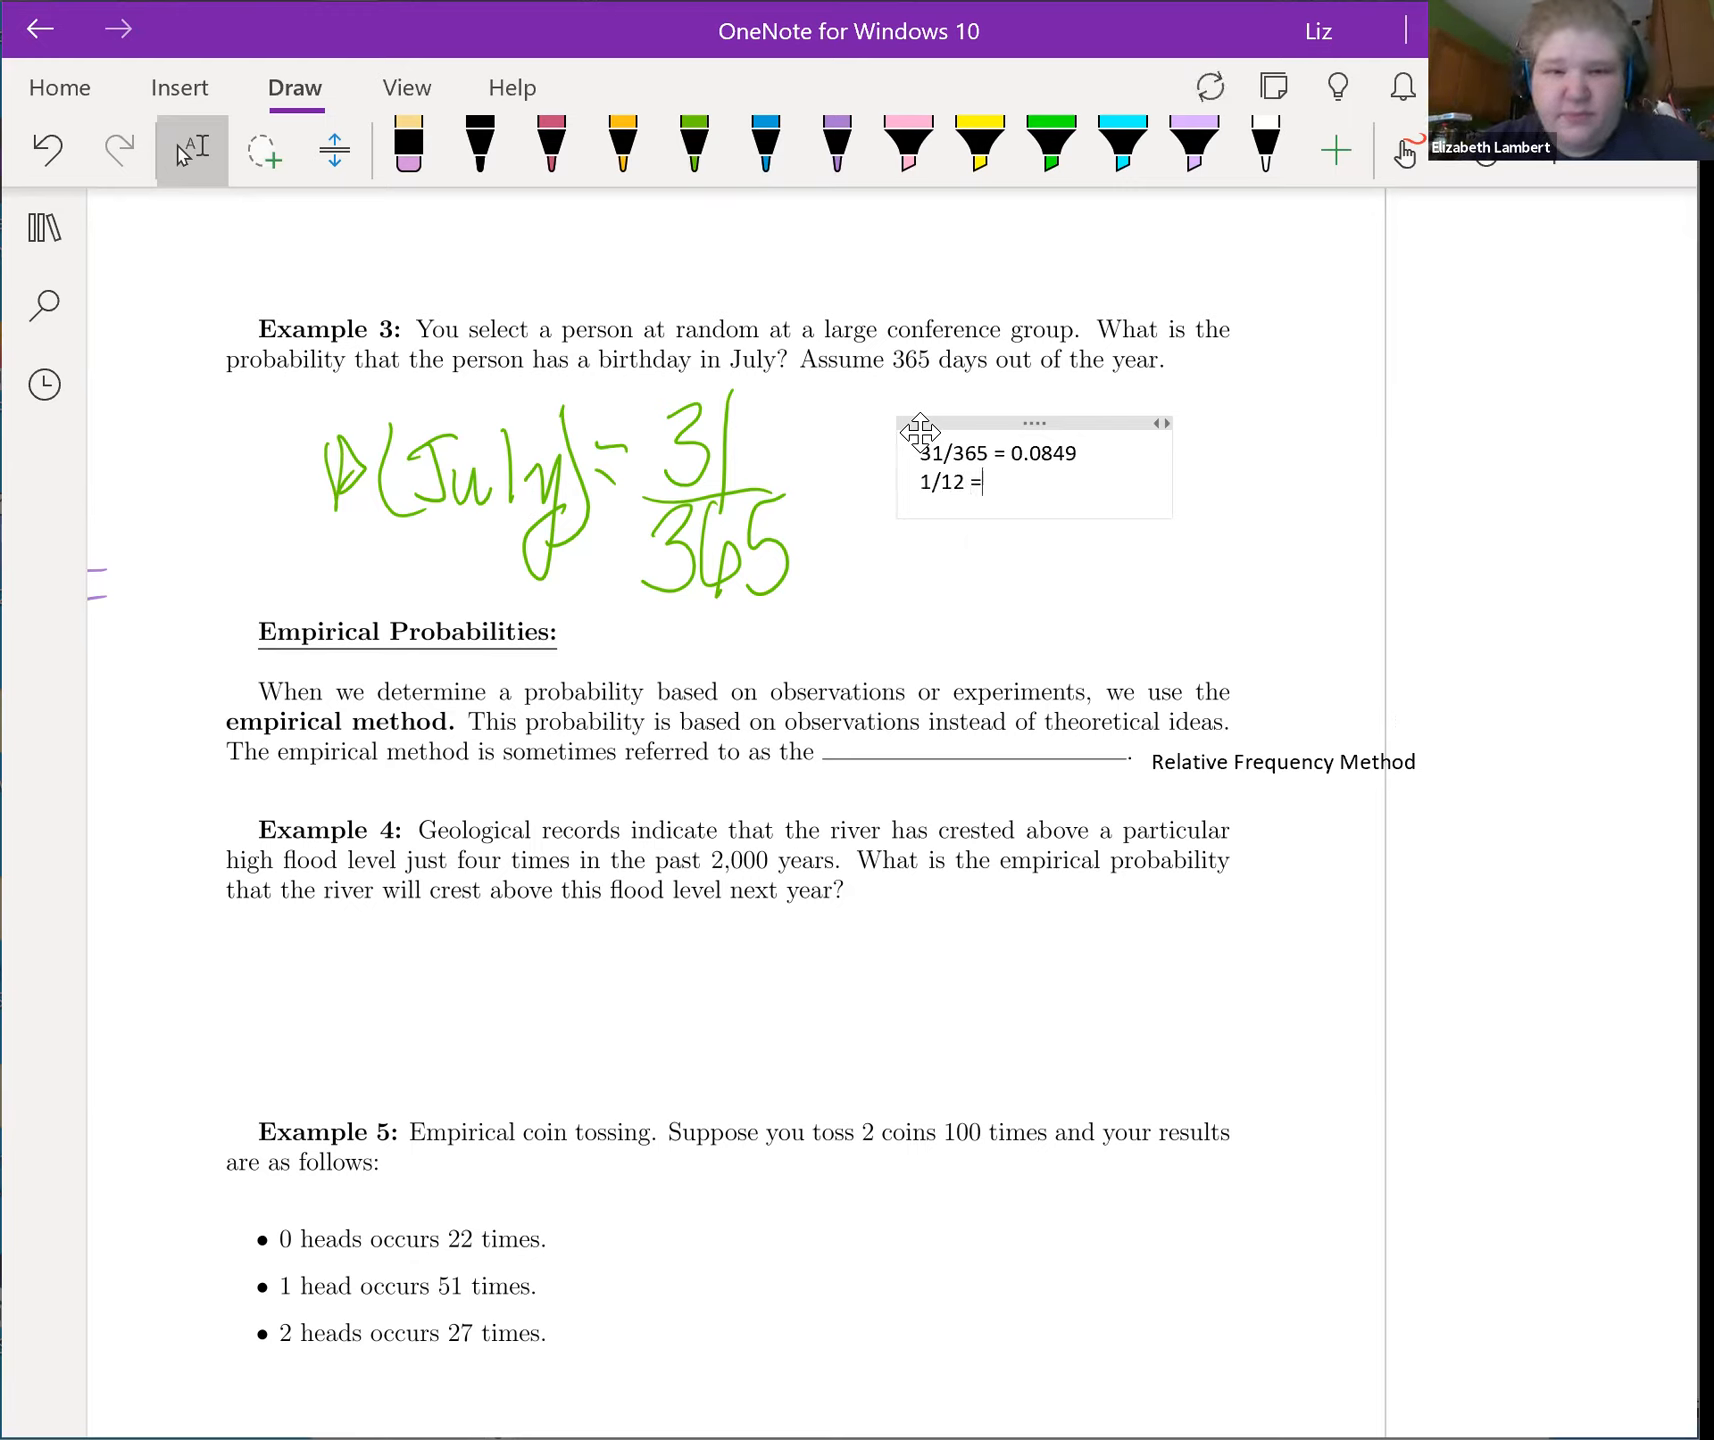
text(0.0833)
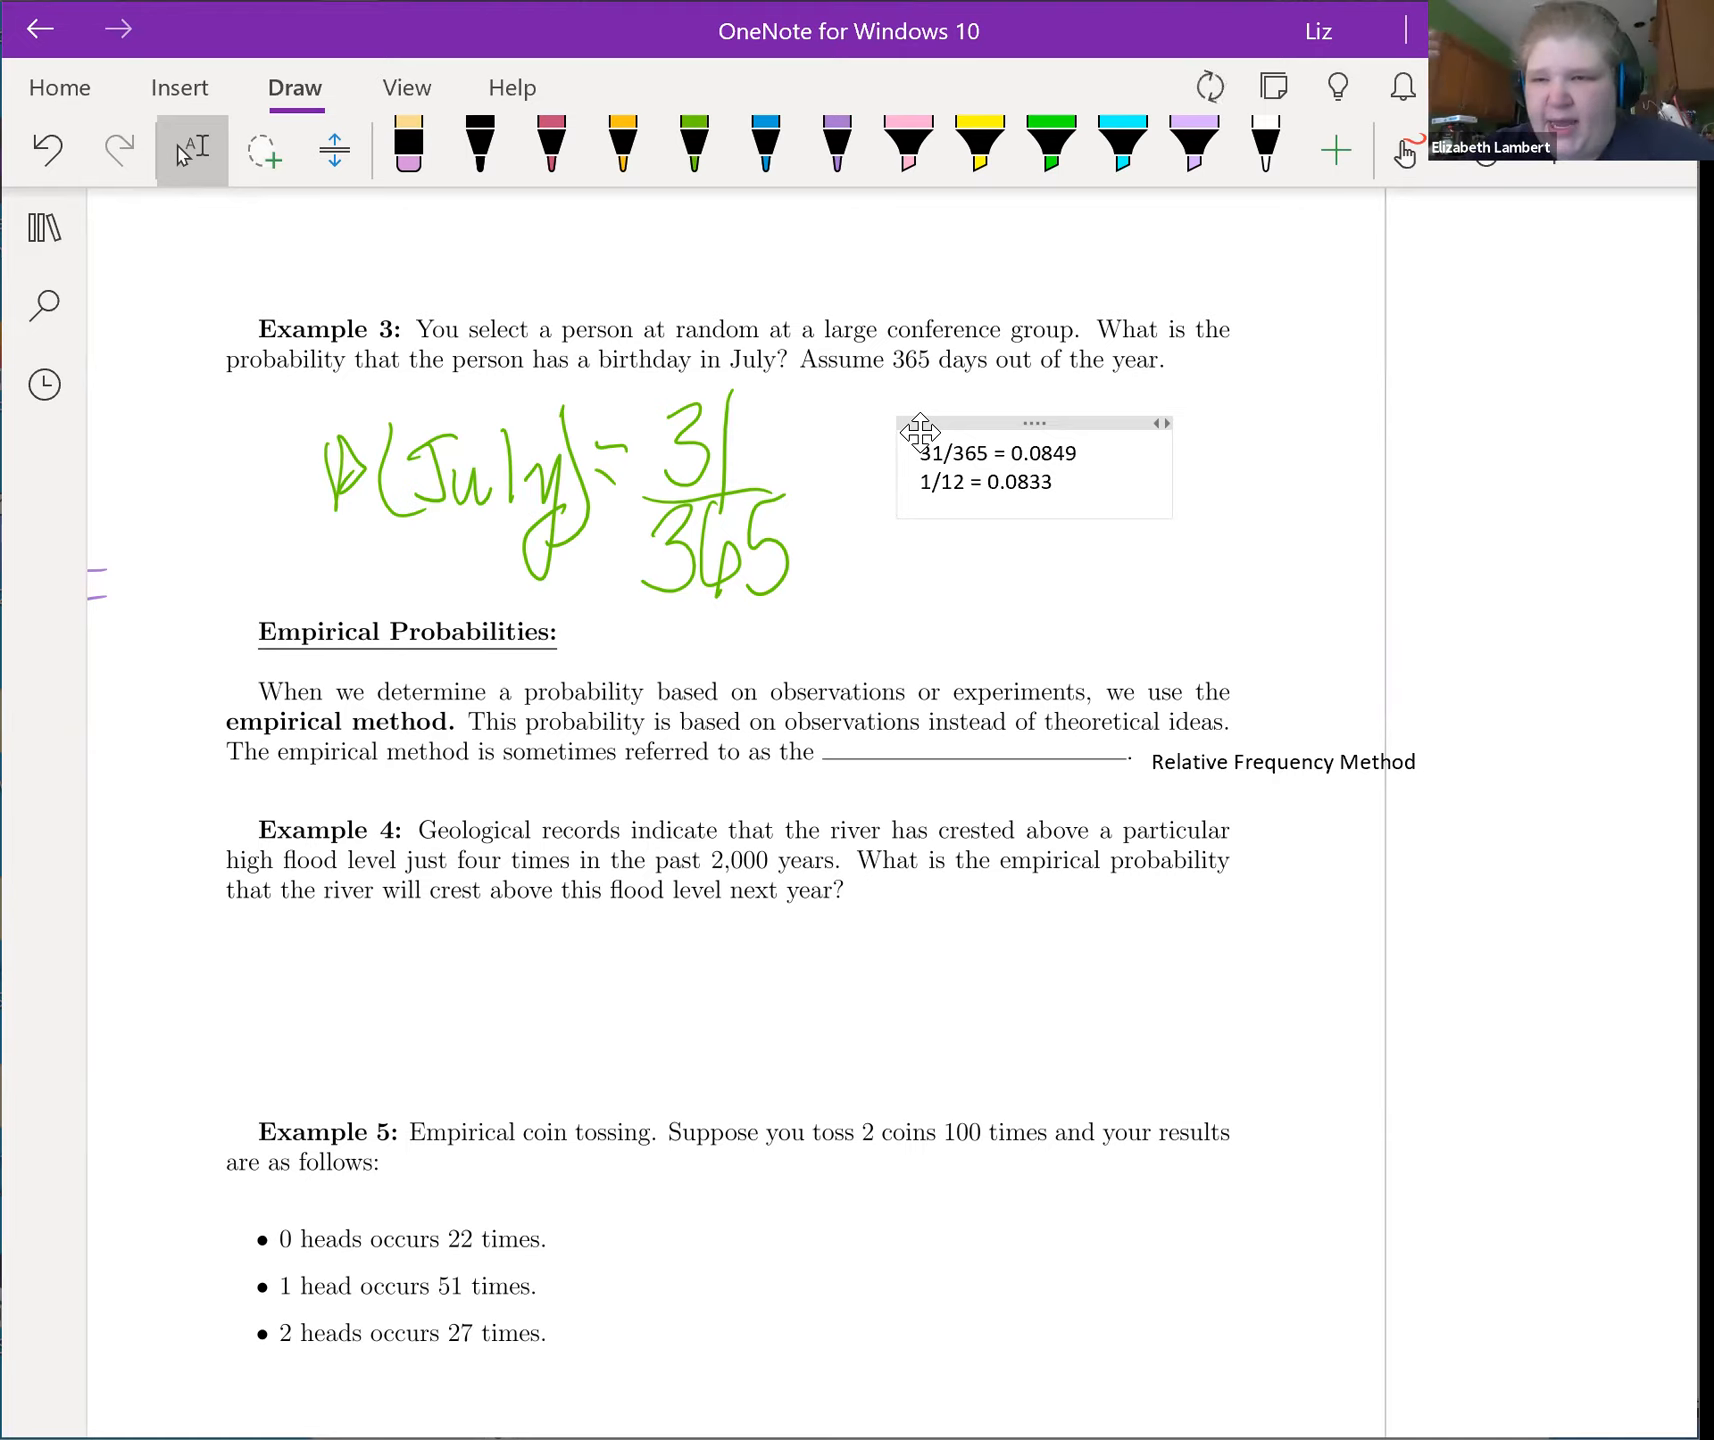
click(1064, 484)
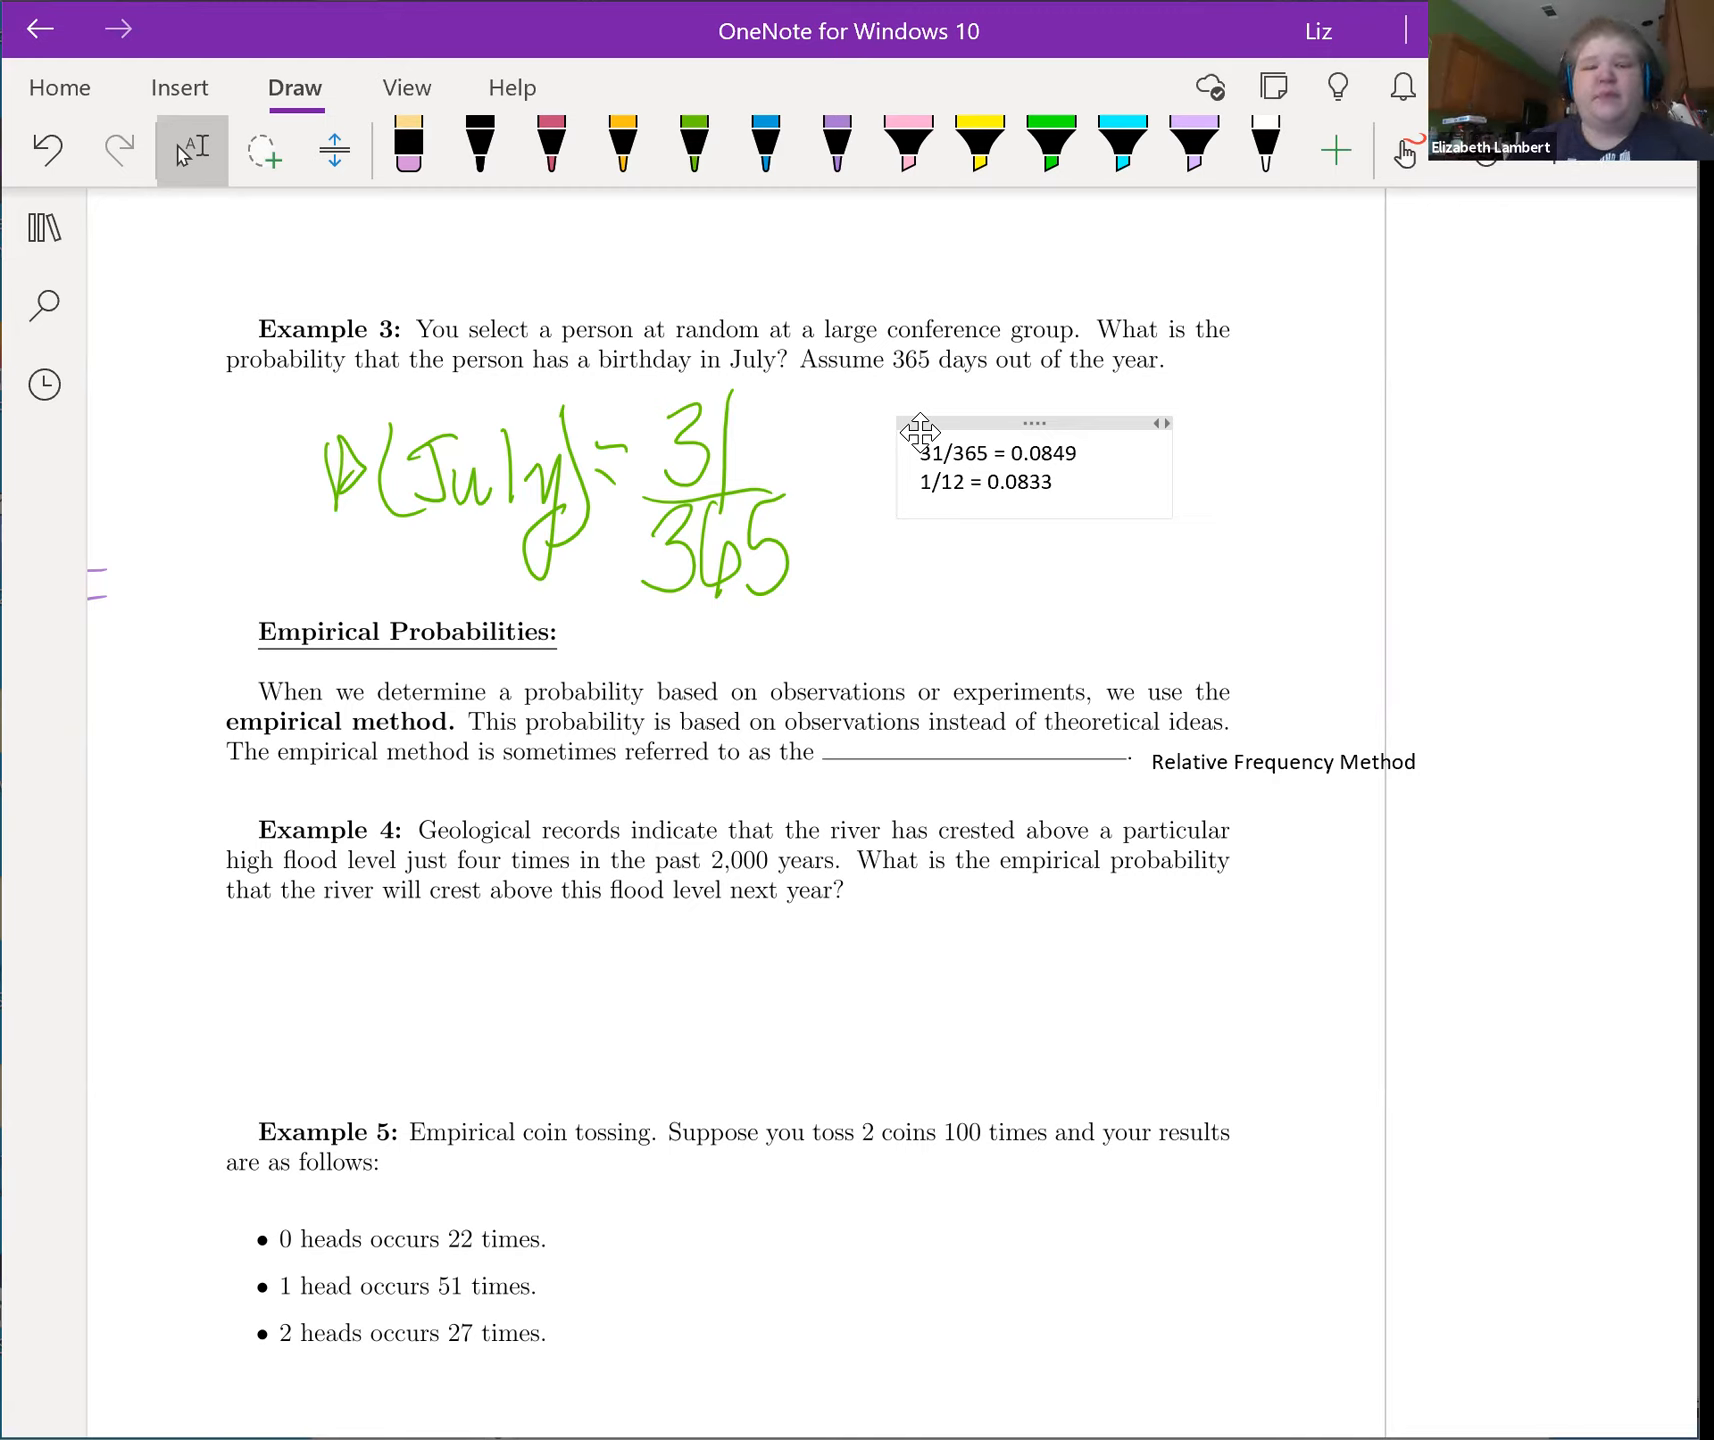
click(1058, 482)
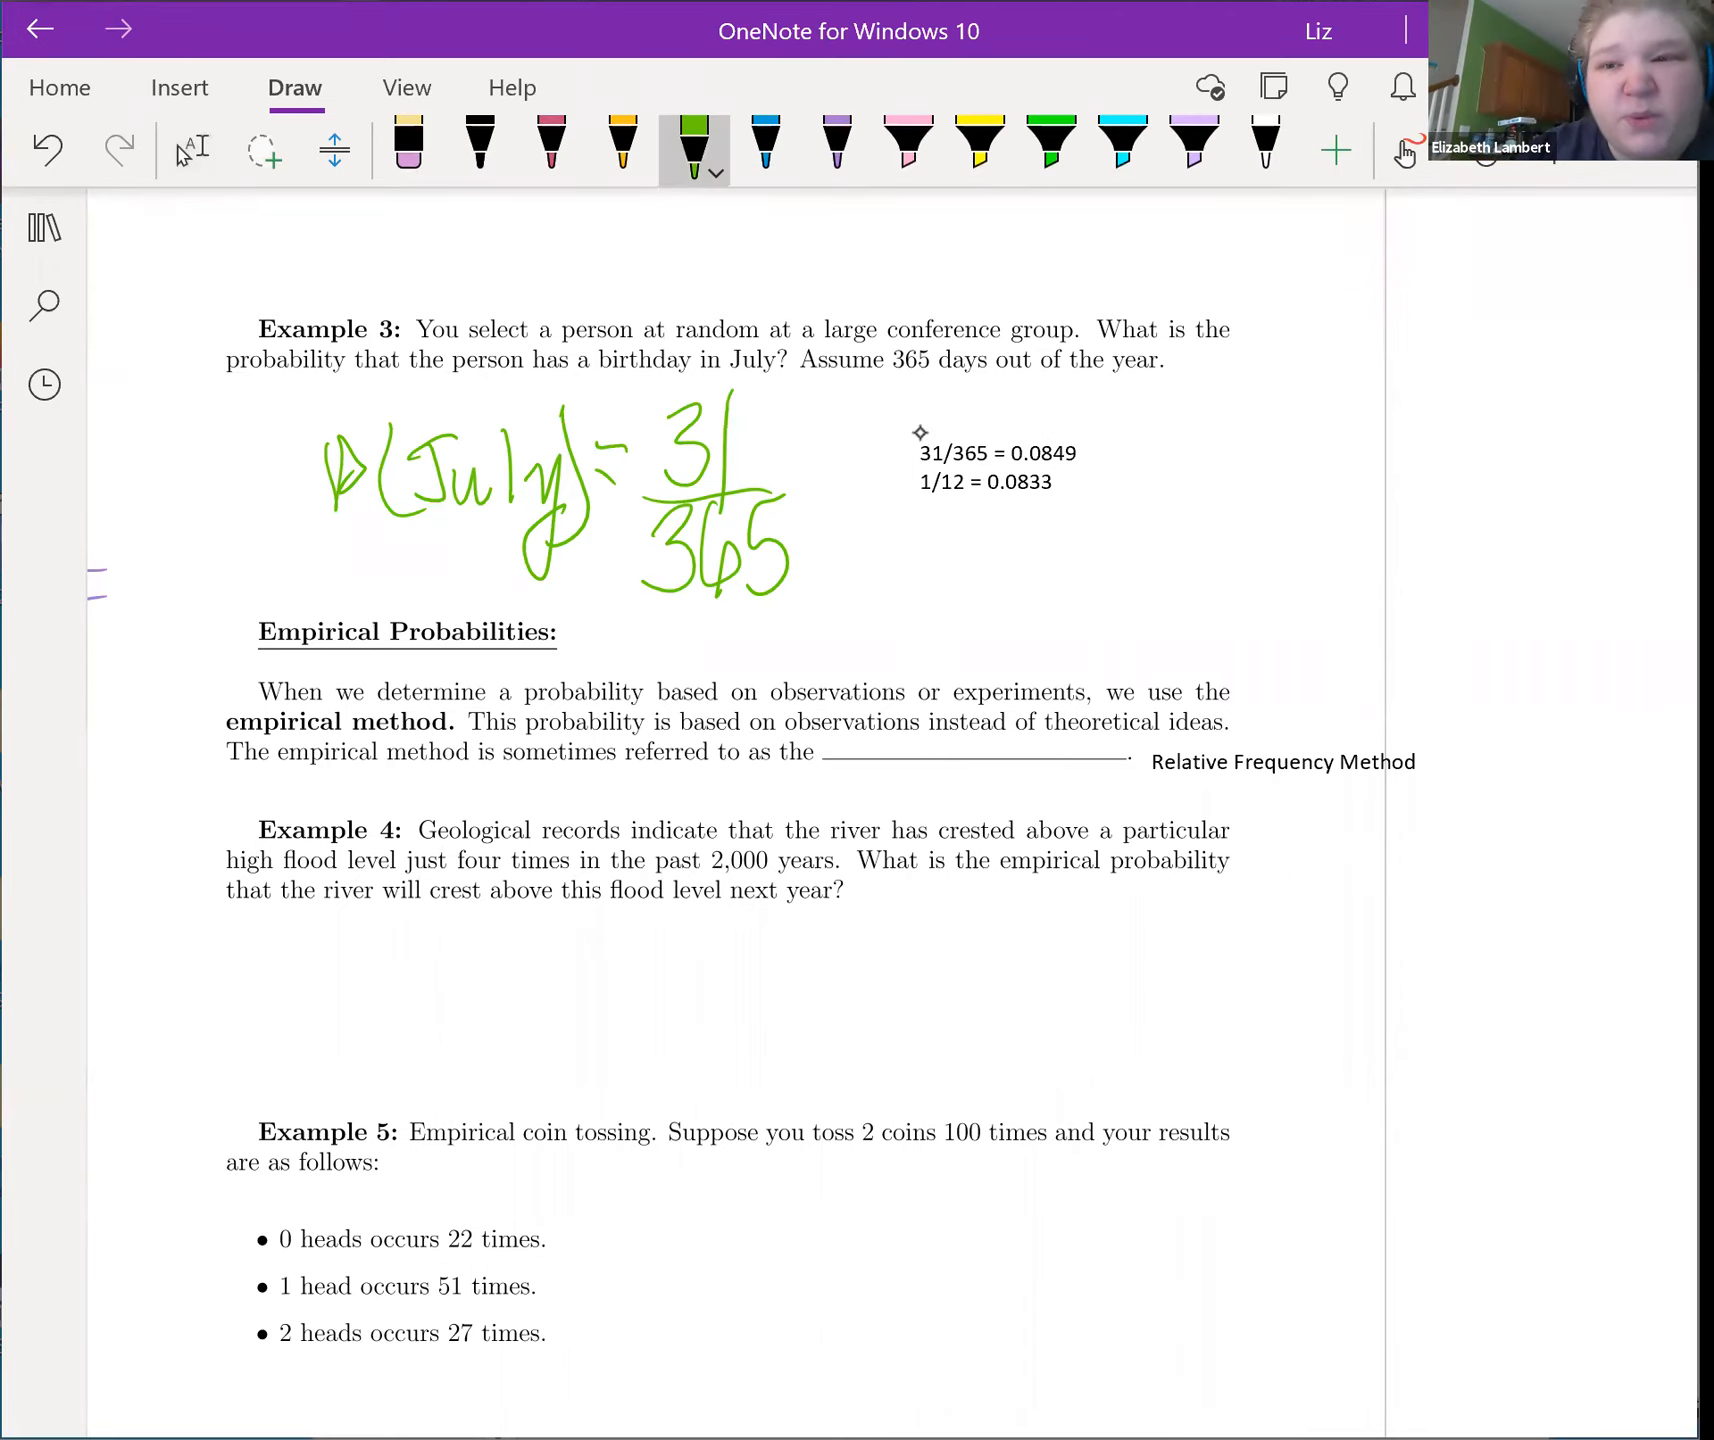
click(766, 142)
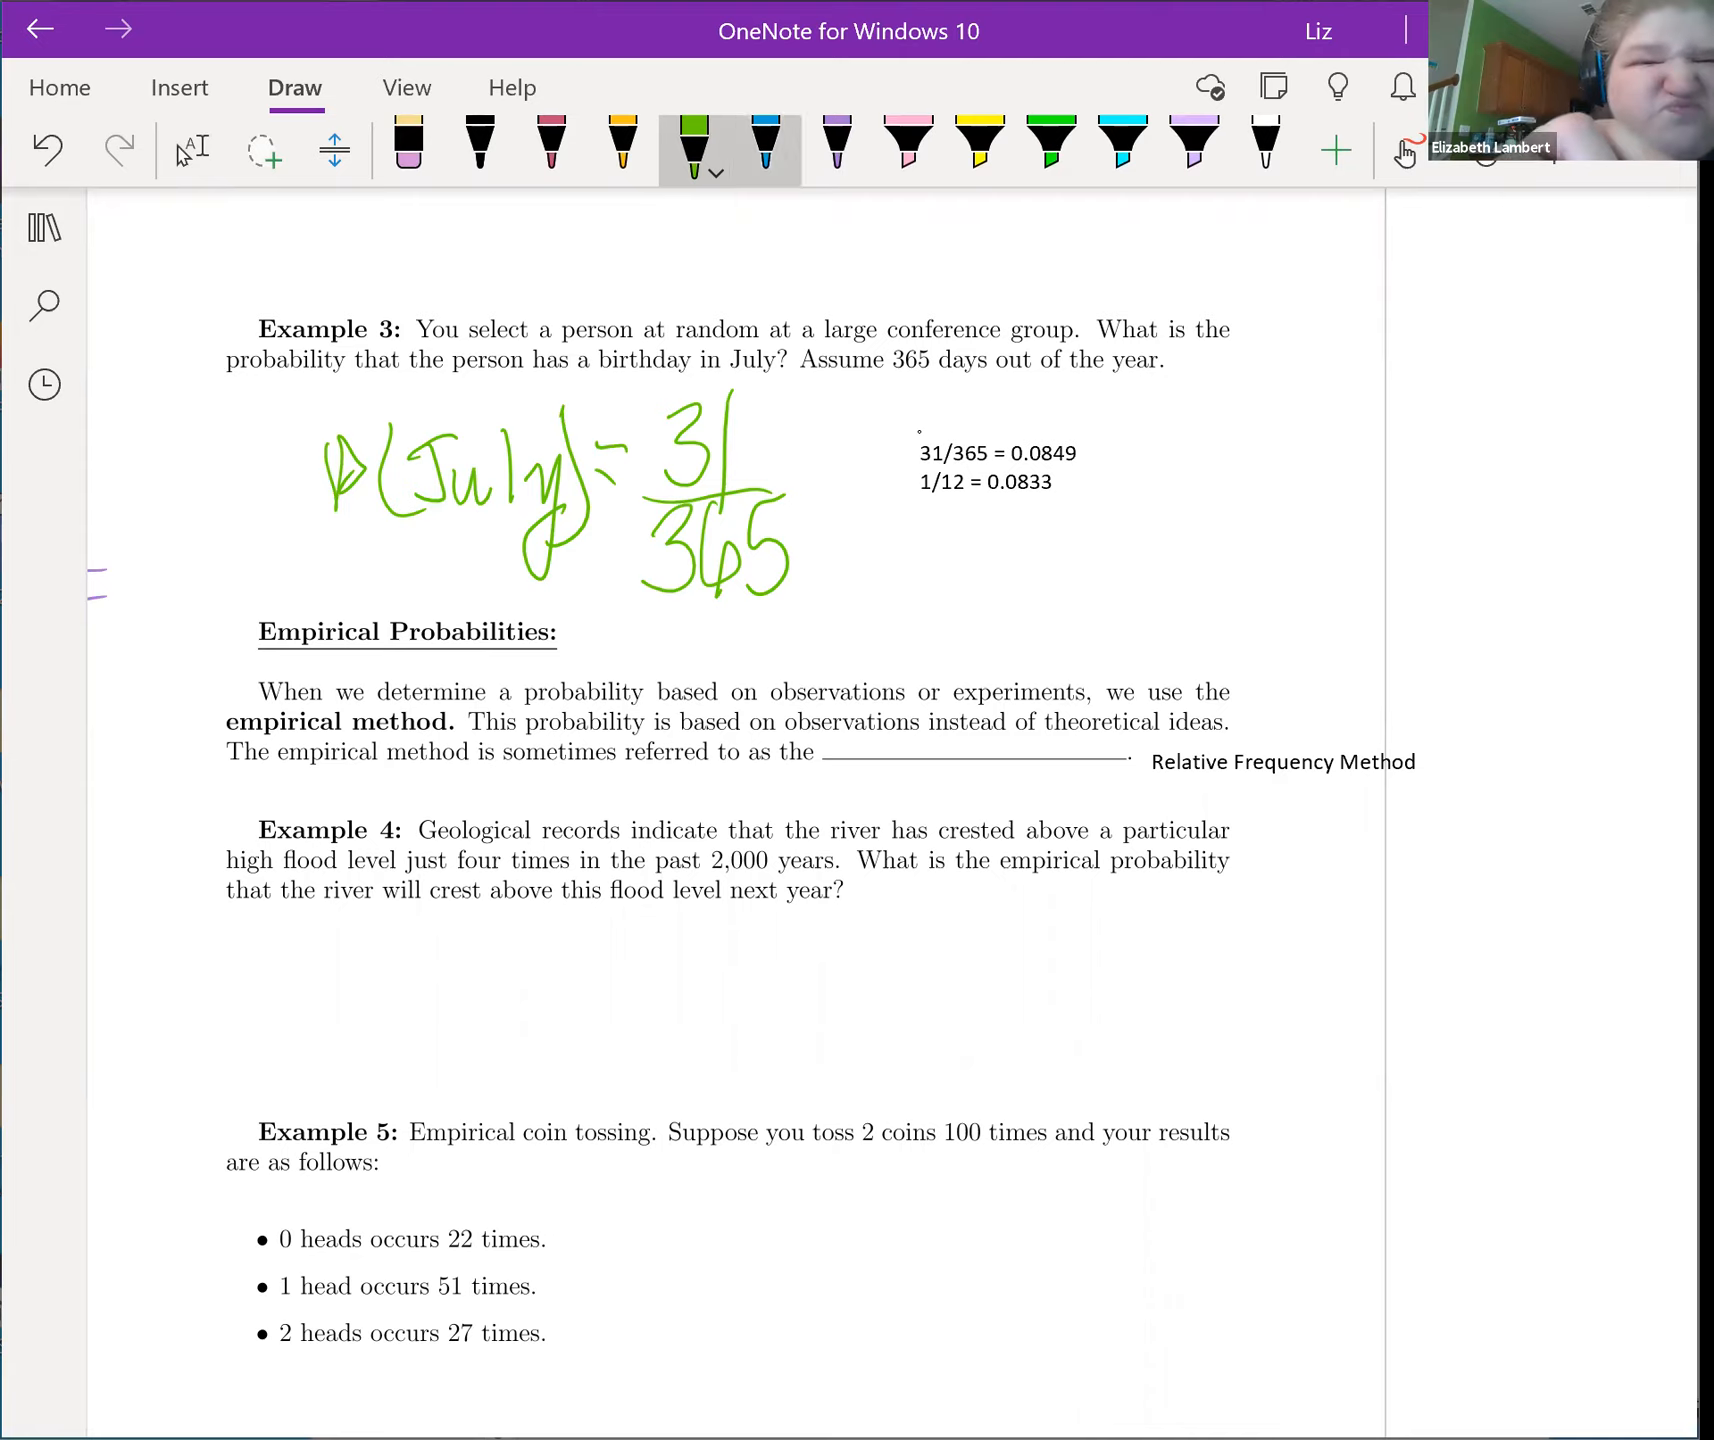
click(762, 150)
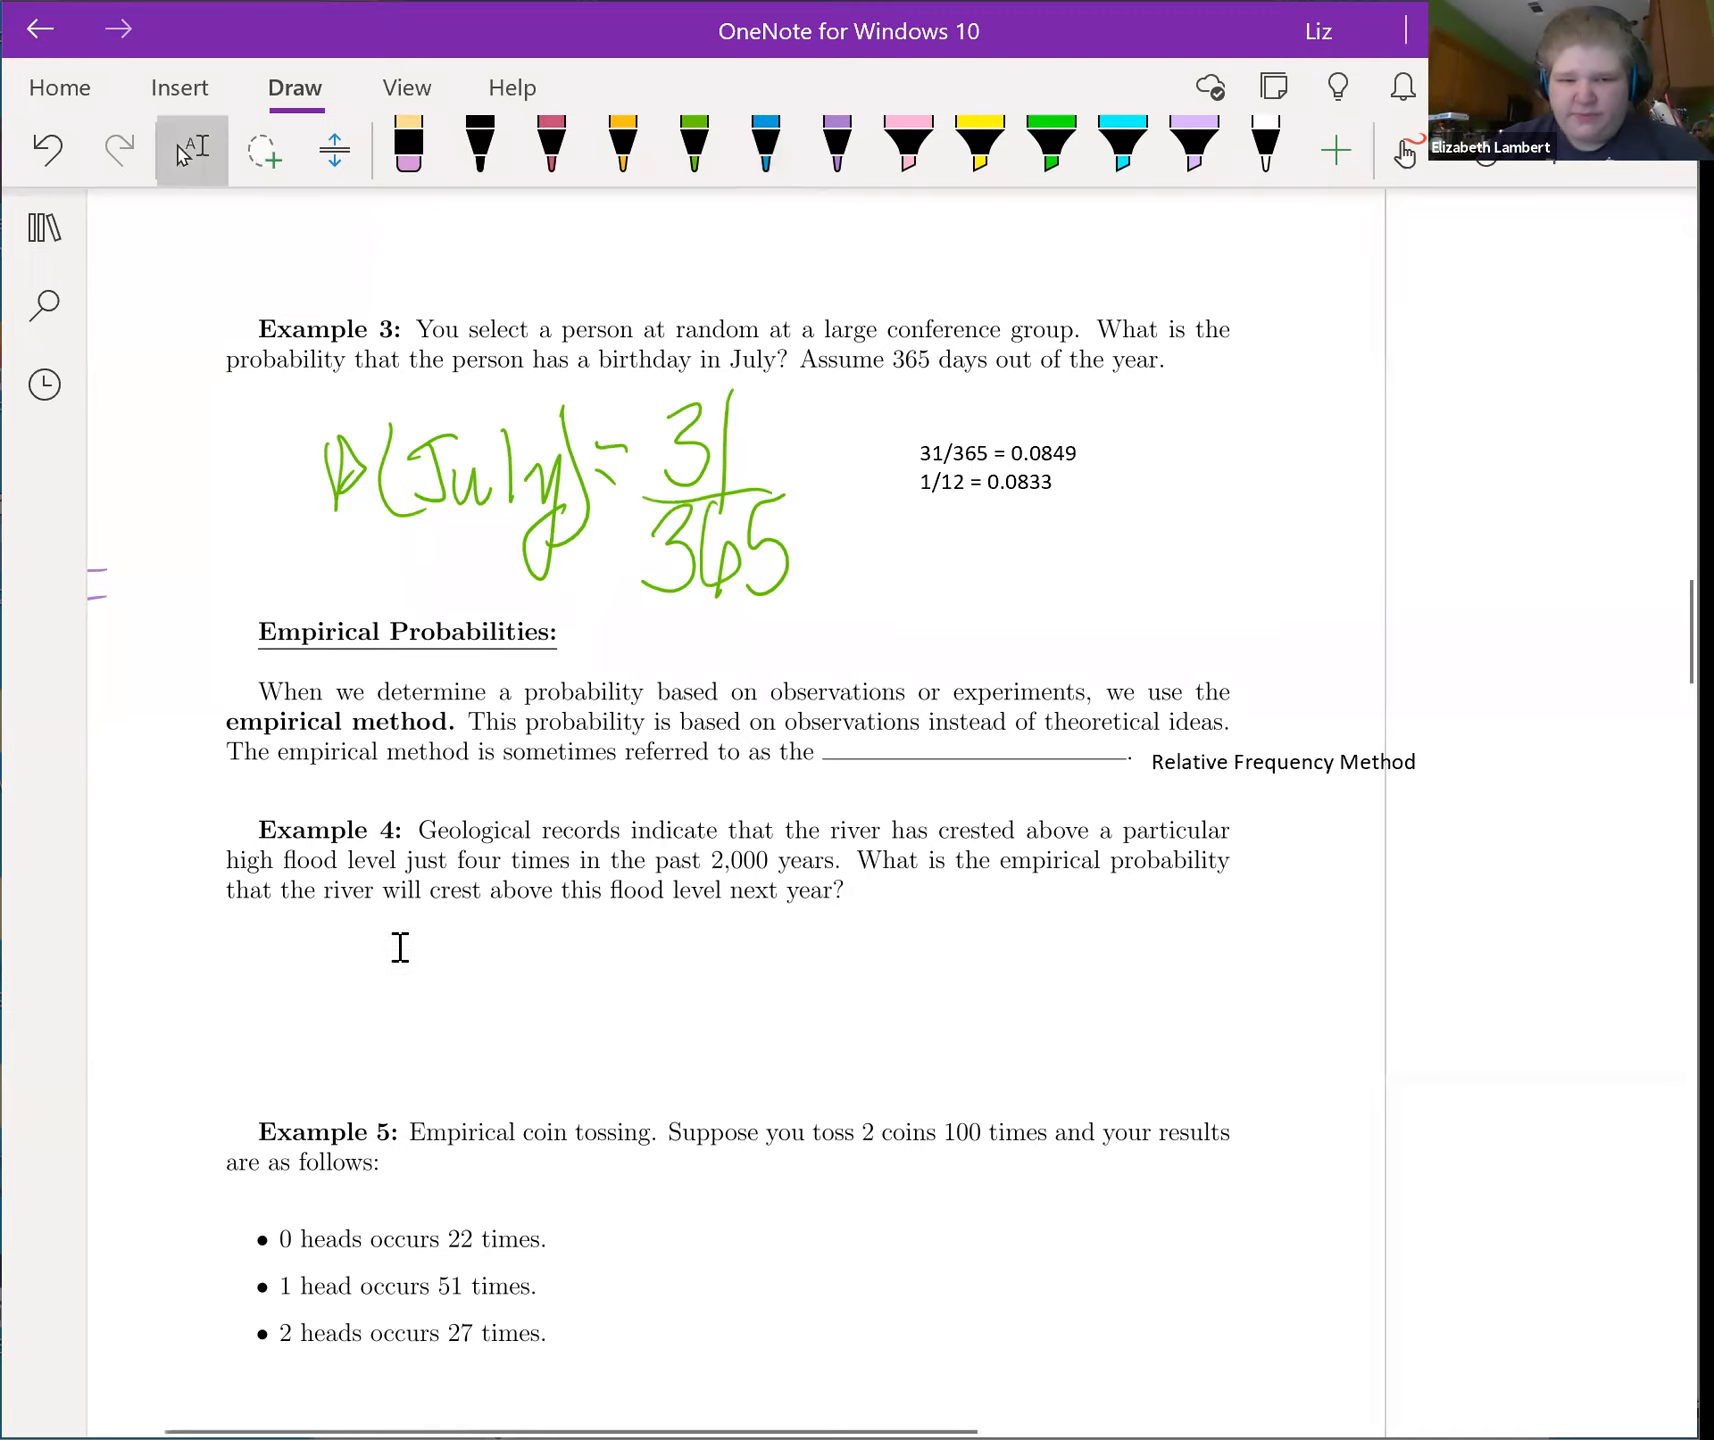
mouse_move(362, 956)
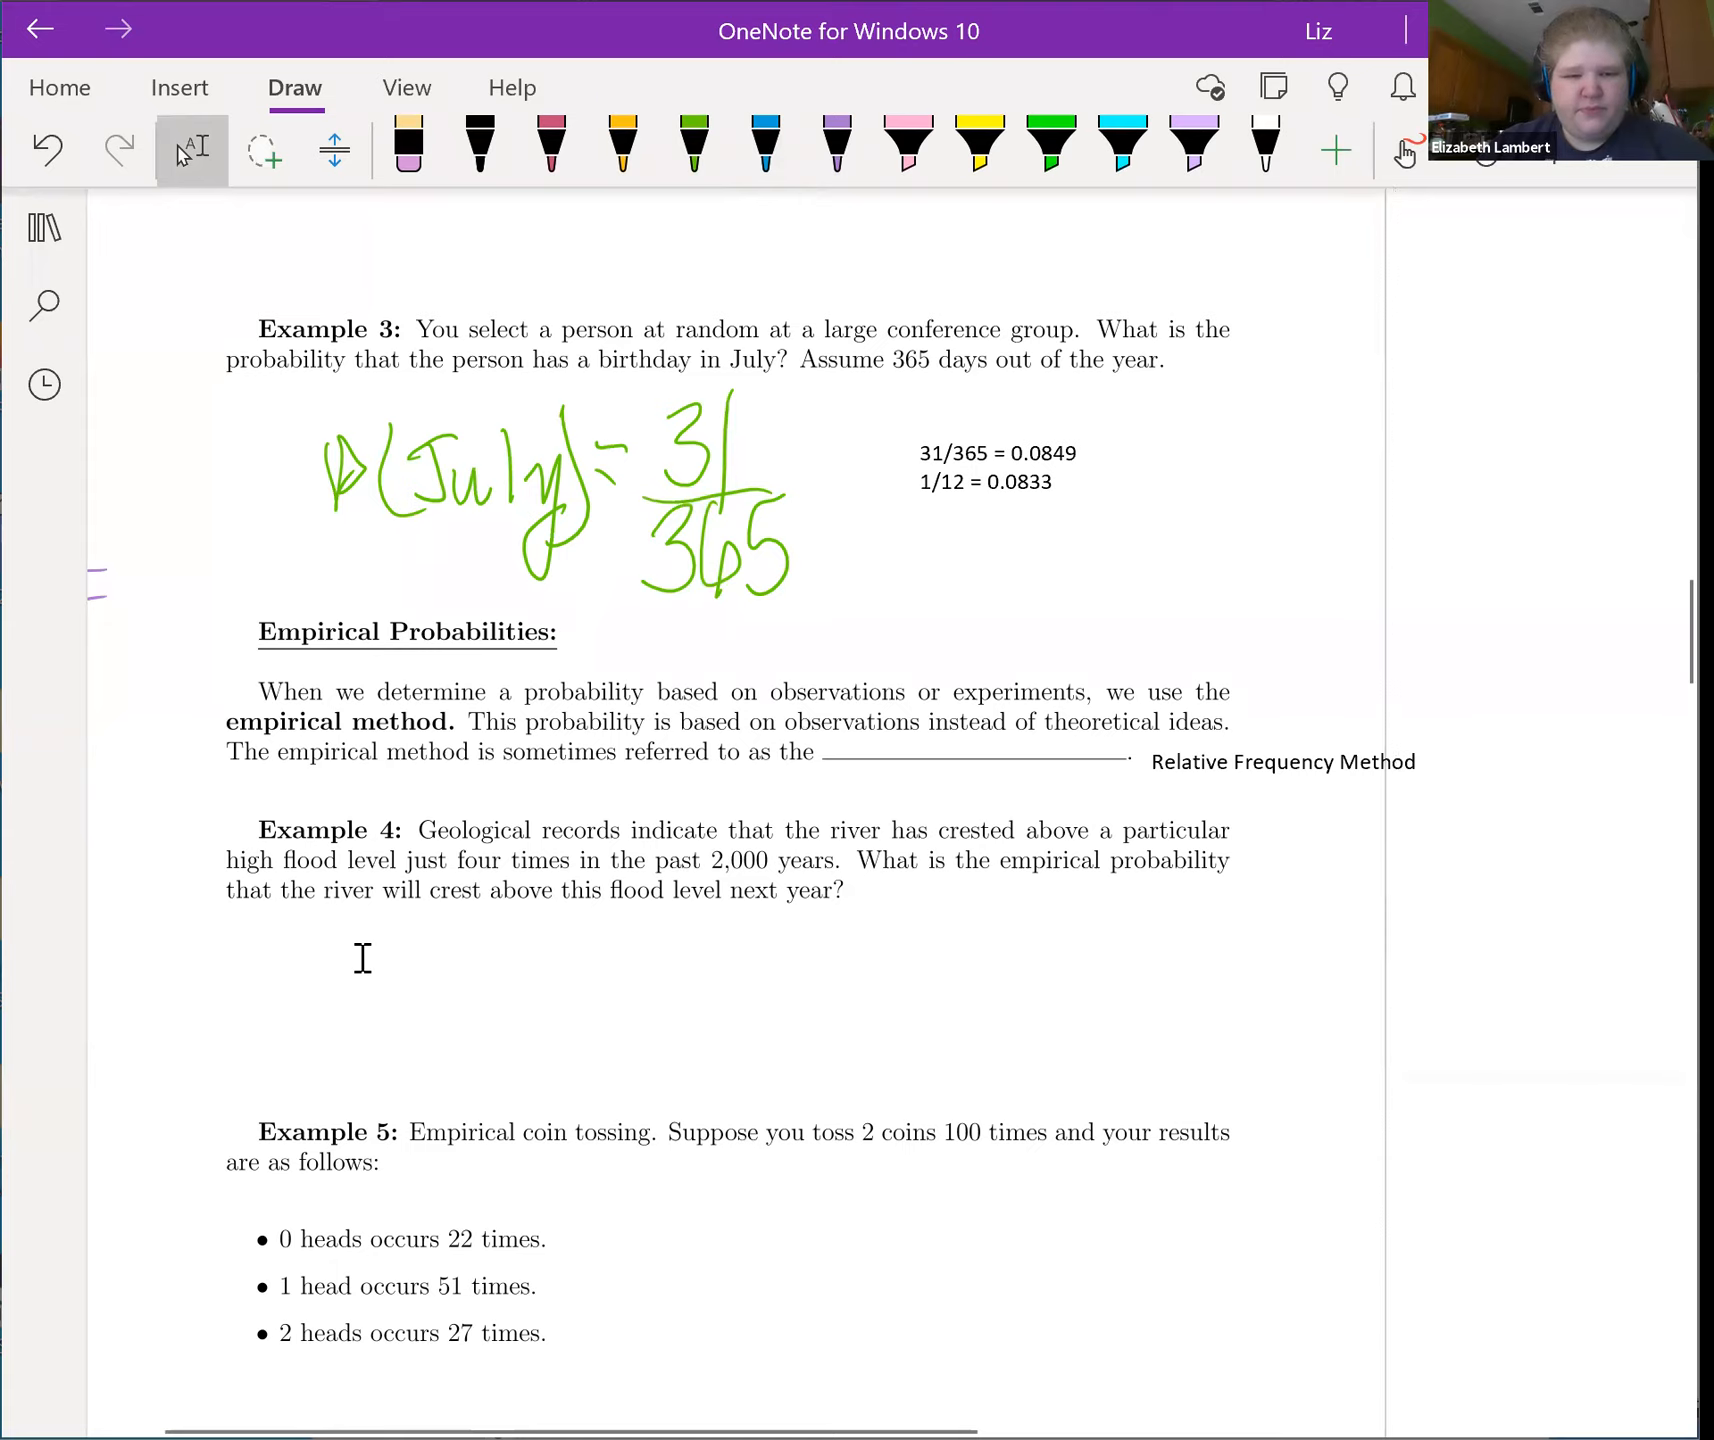
Step: Type P(cresting river) = 4/2000 = 0.002 under Example 4
text(P()
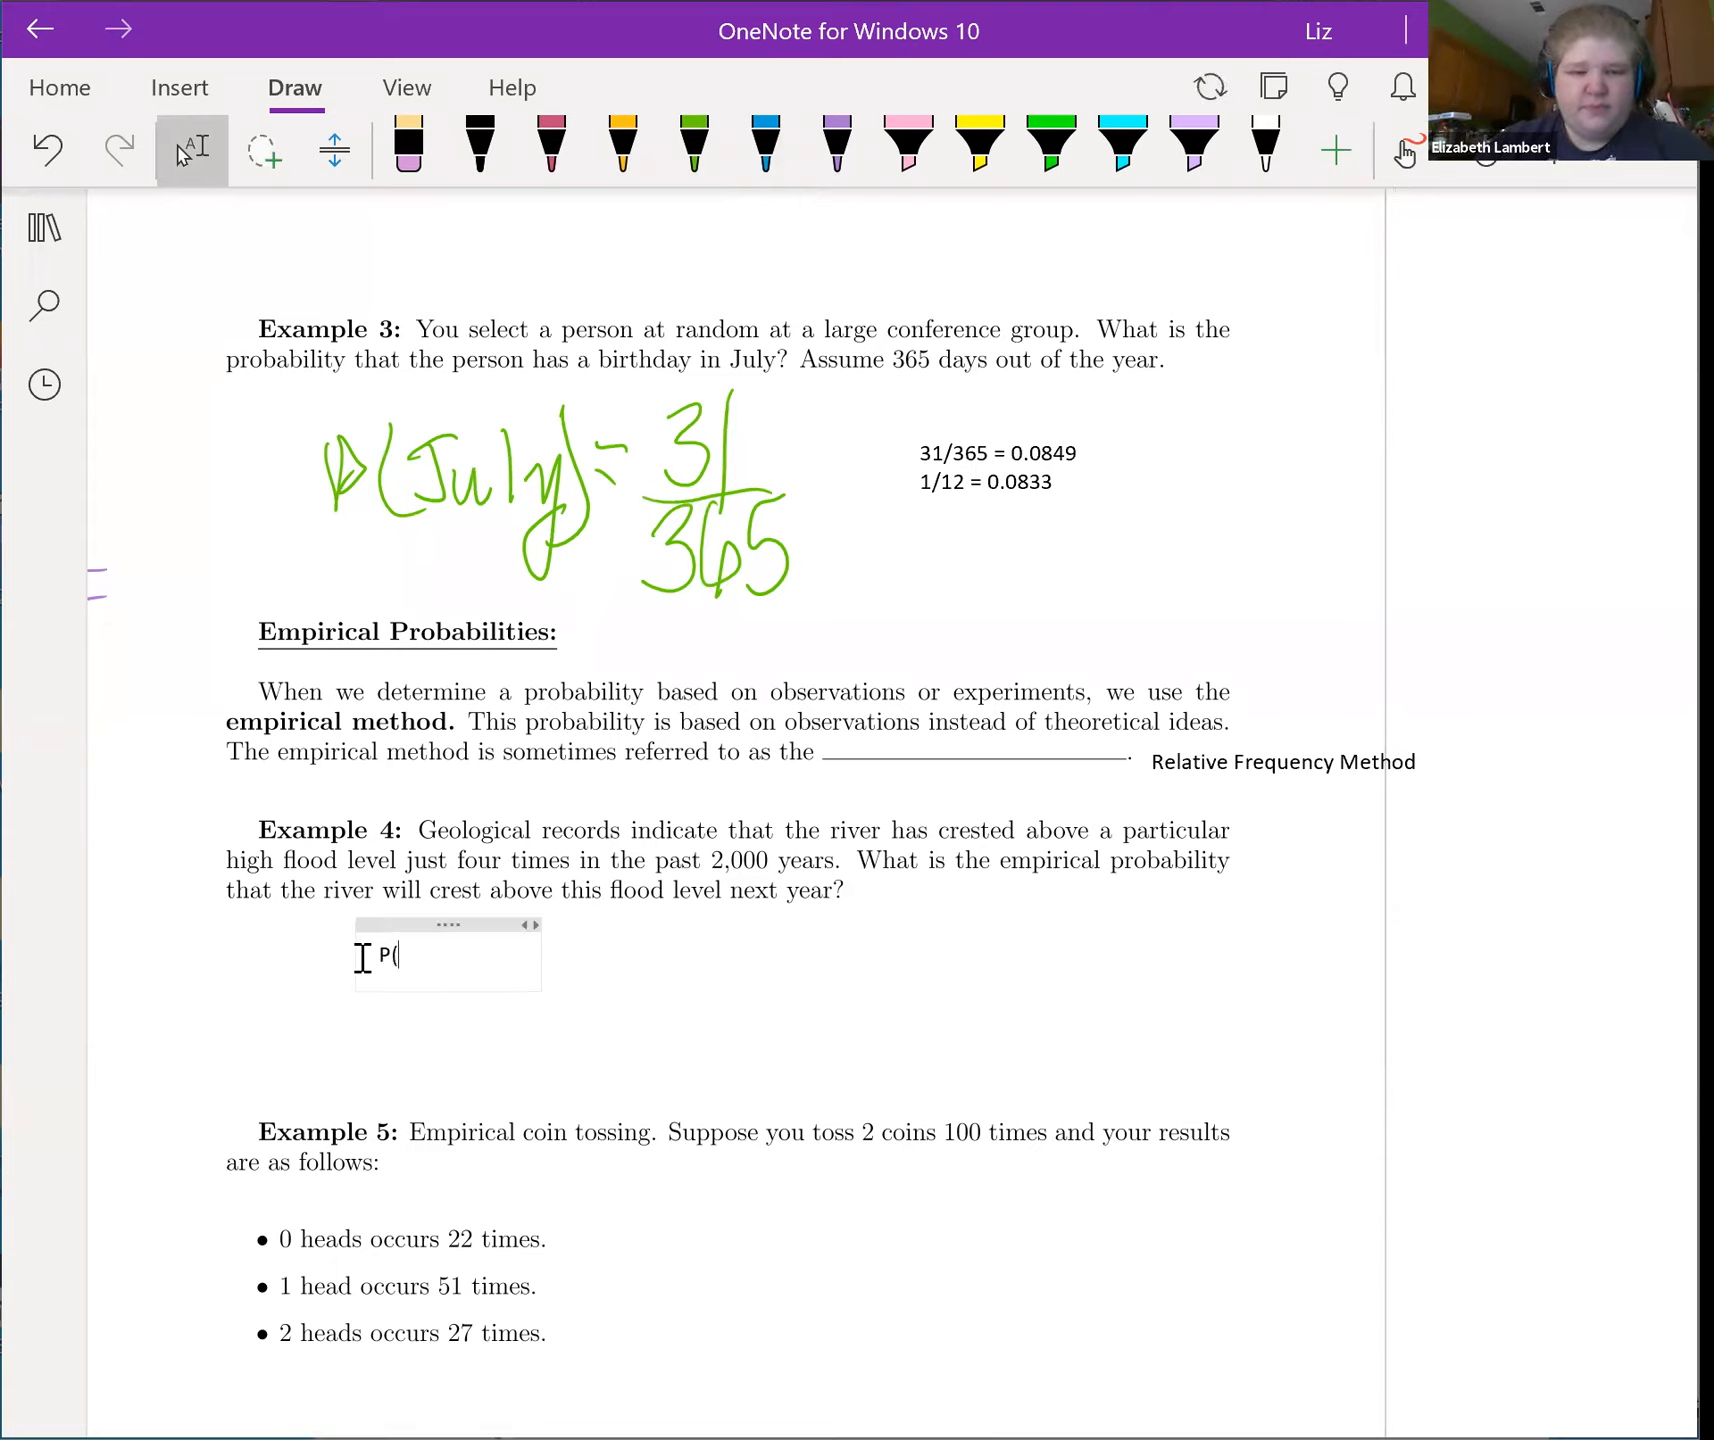
text(cresting river)
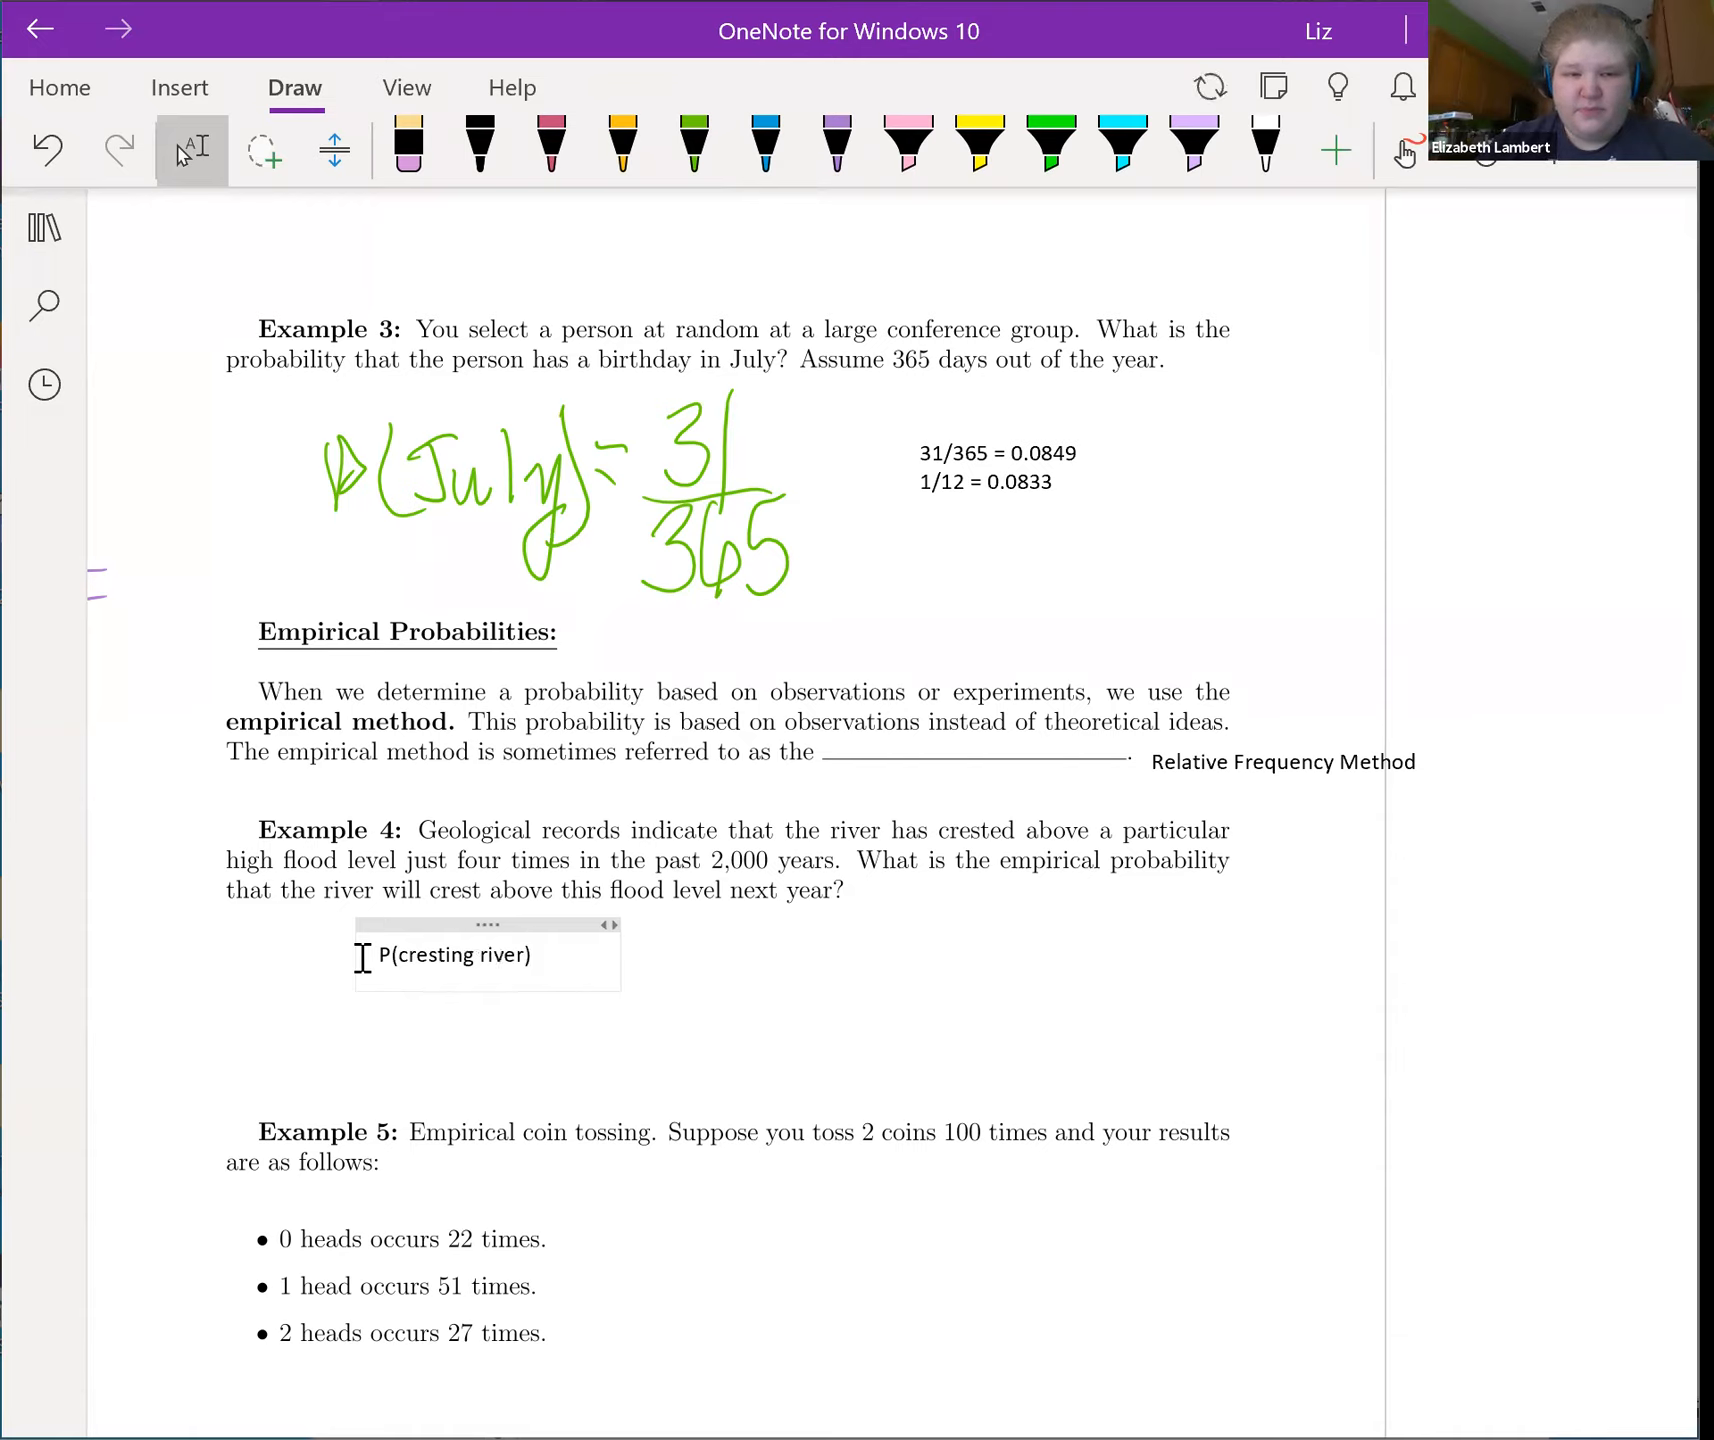
text(=)
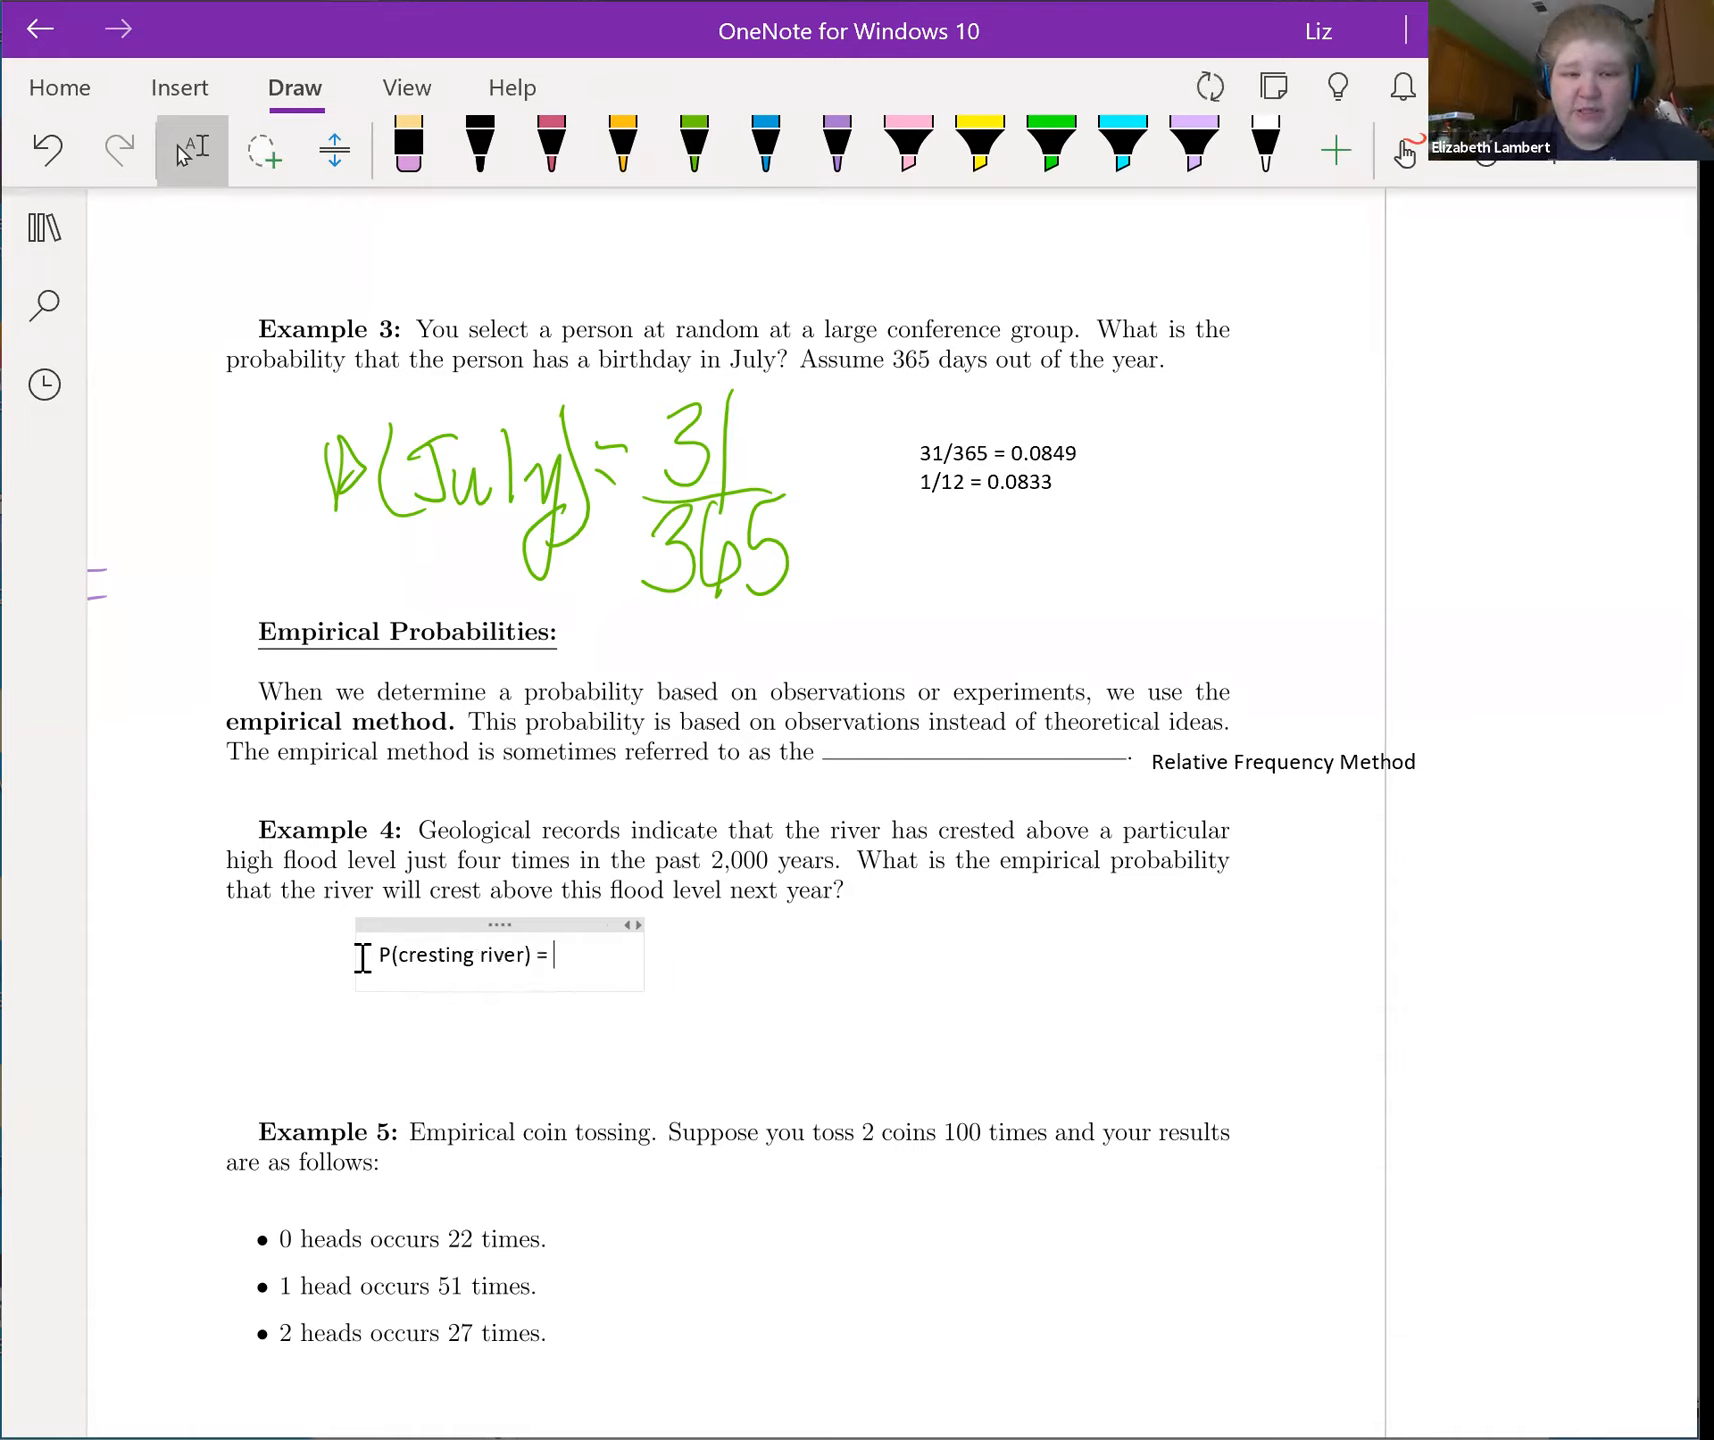
text(4)
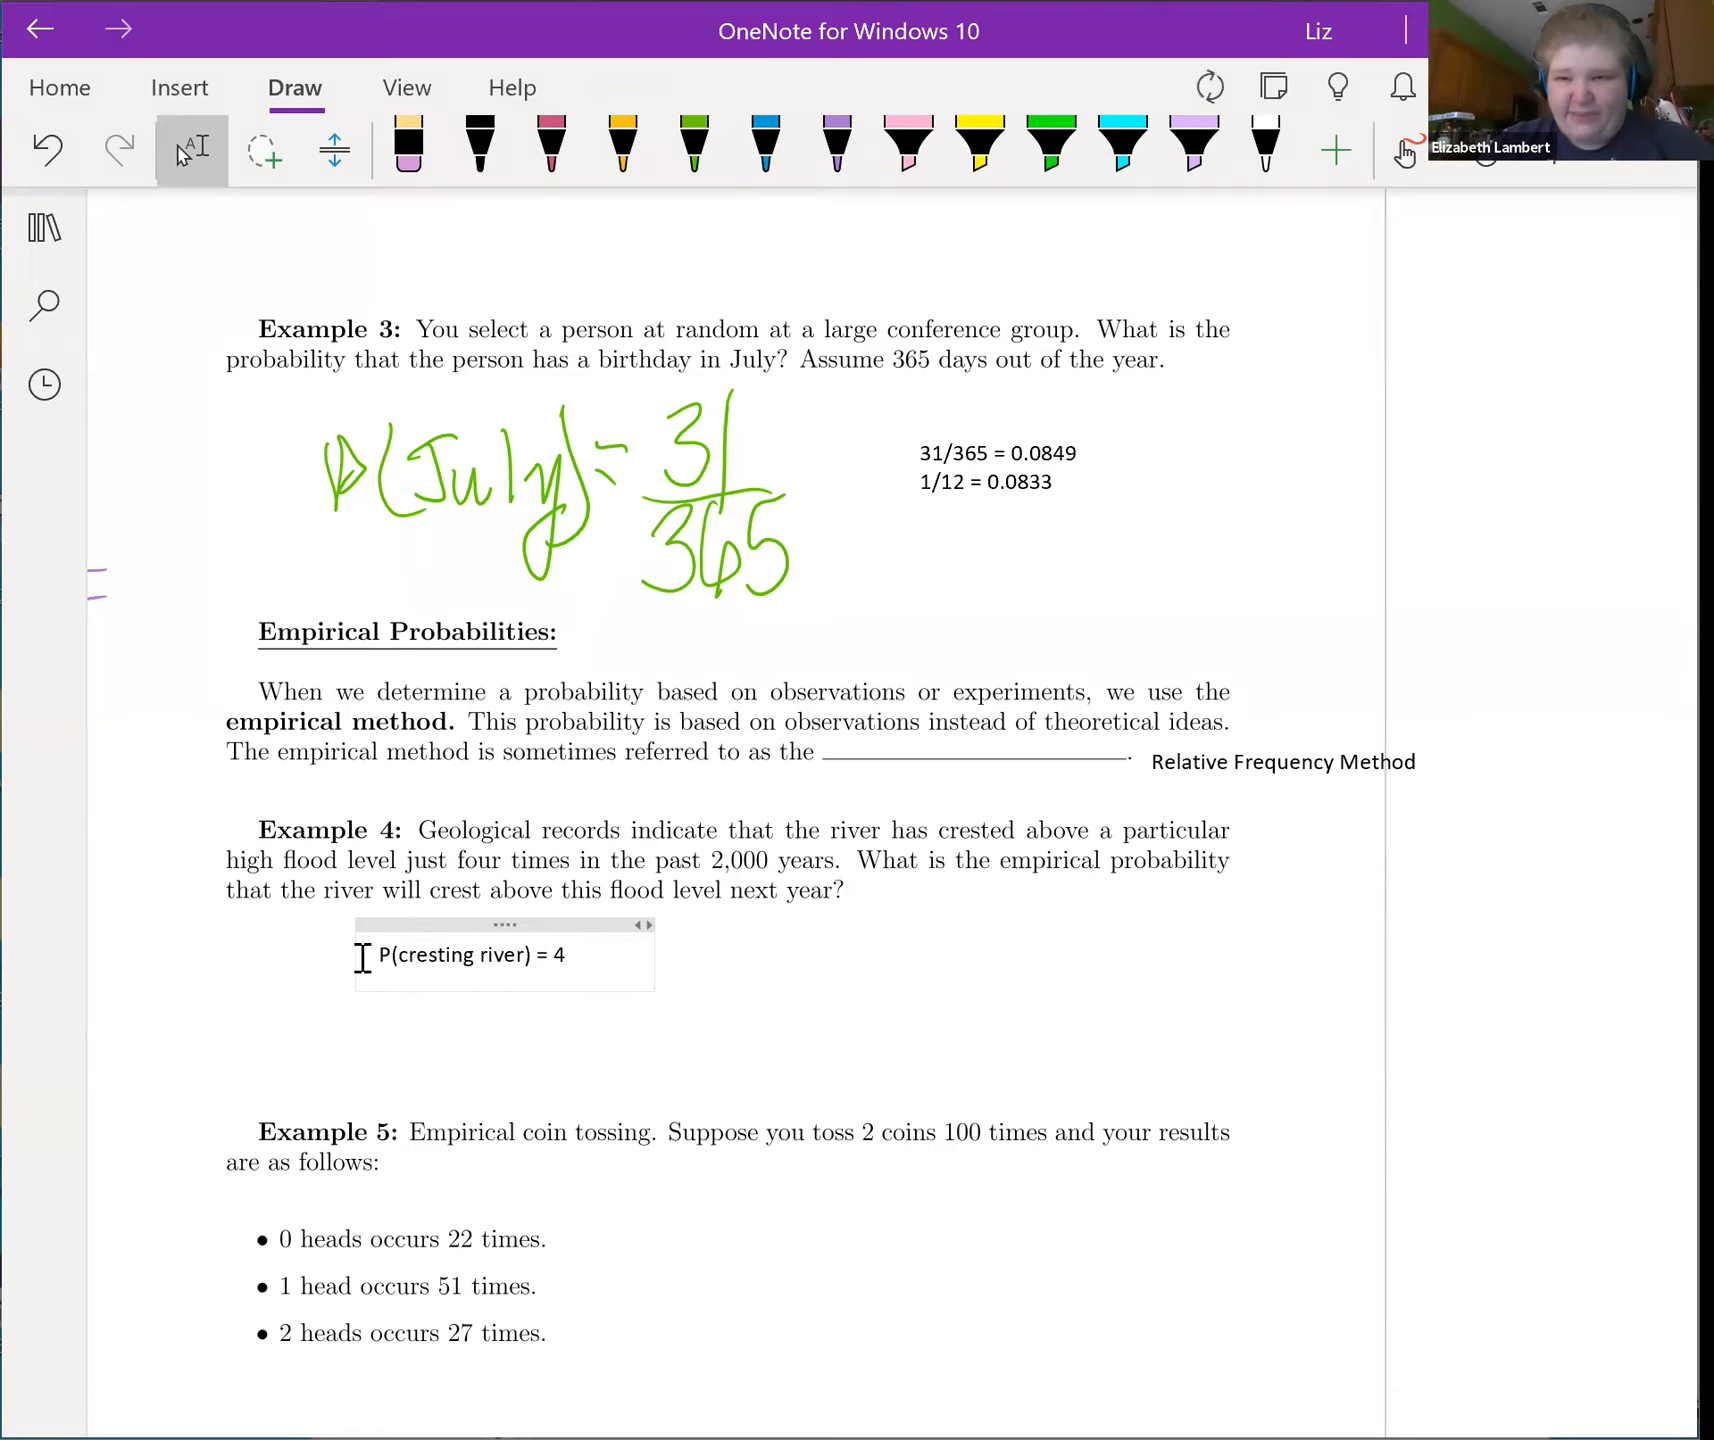
text(/20)
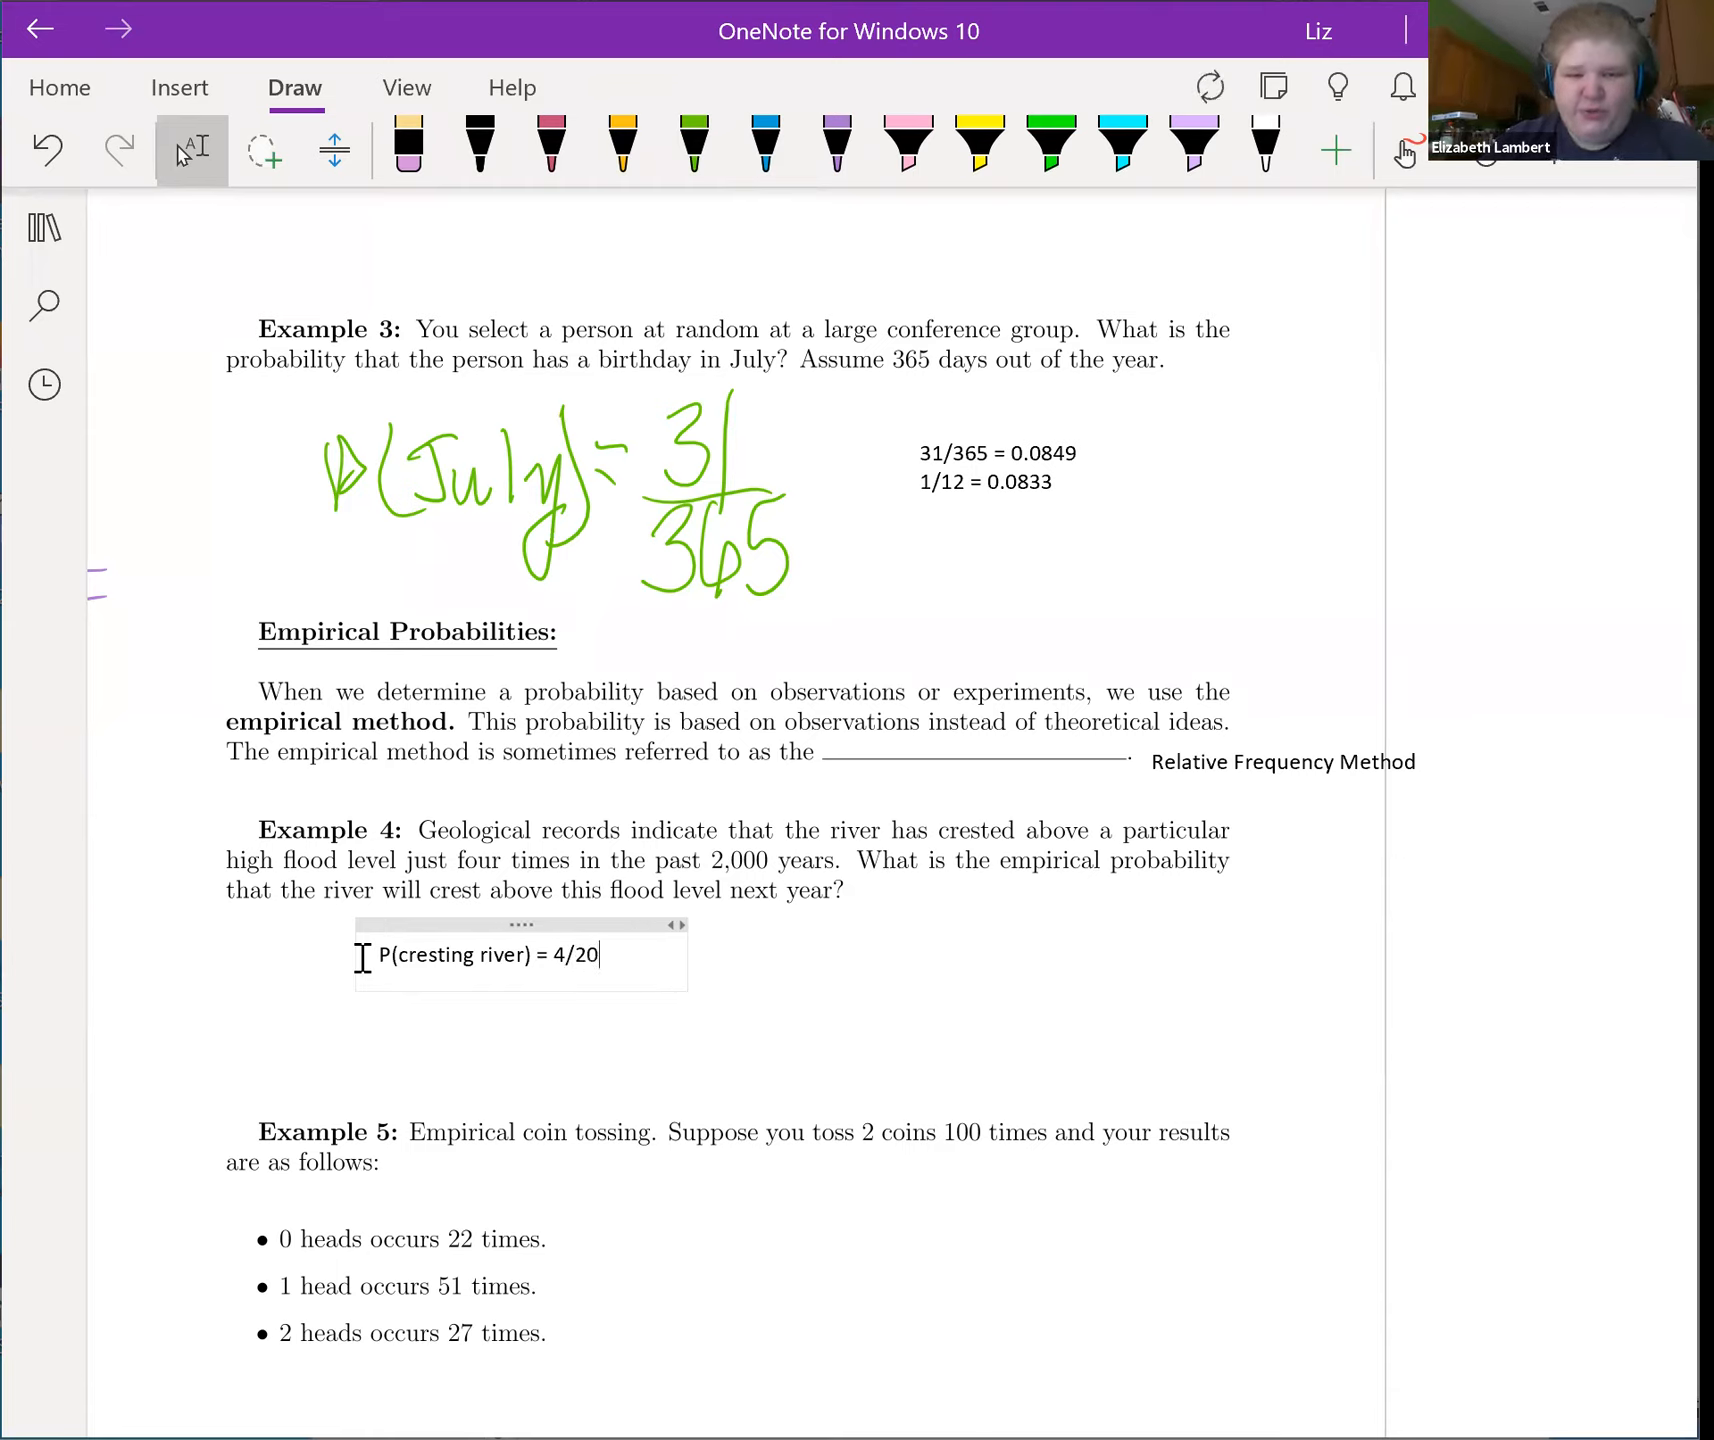
text(00 =)
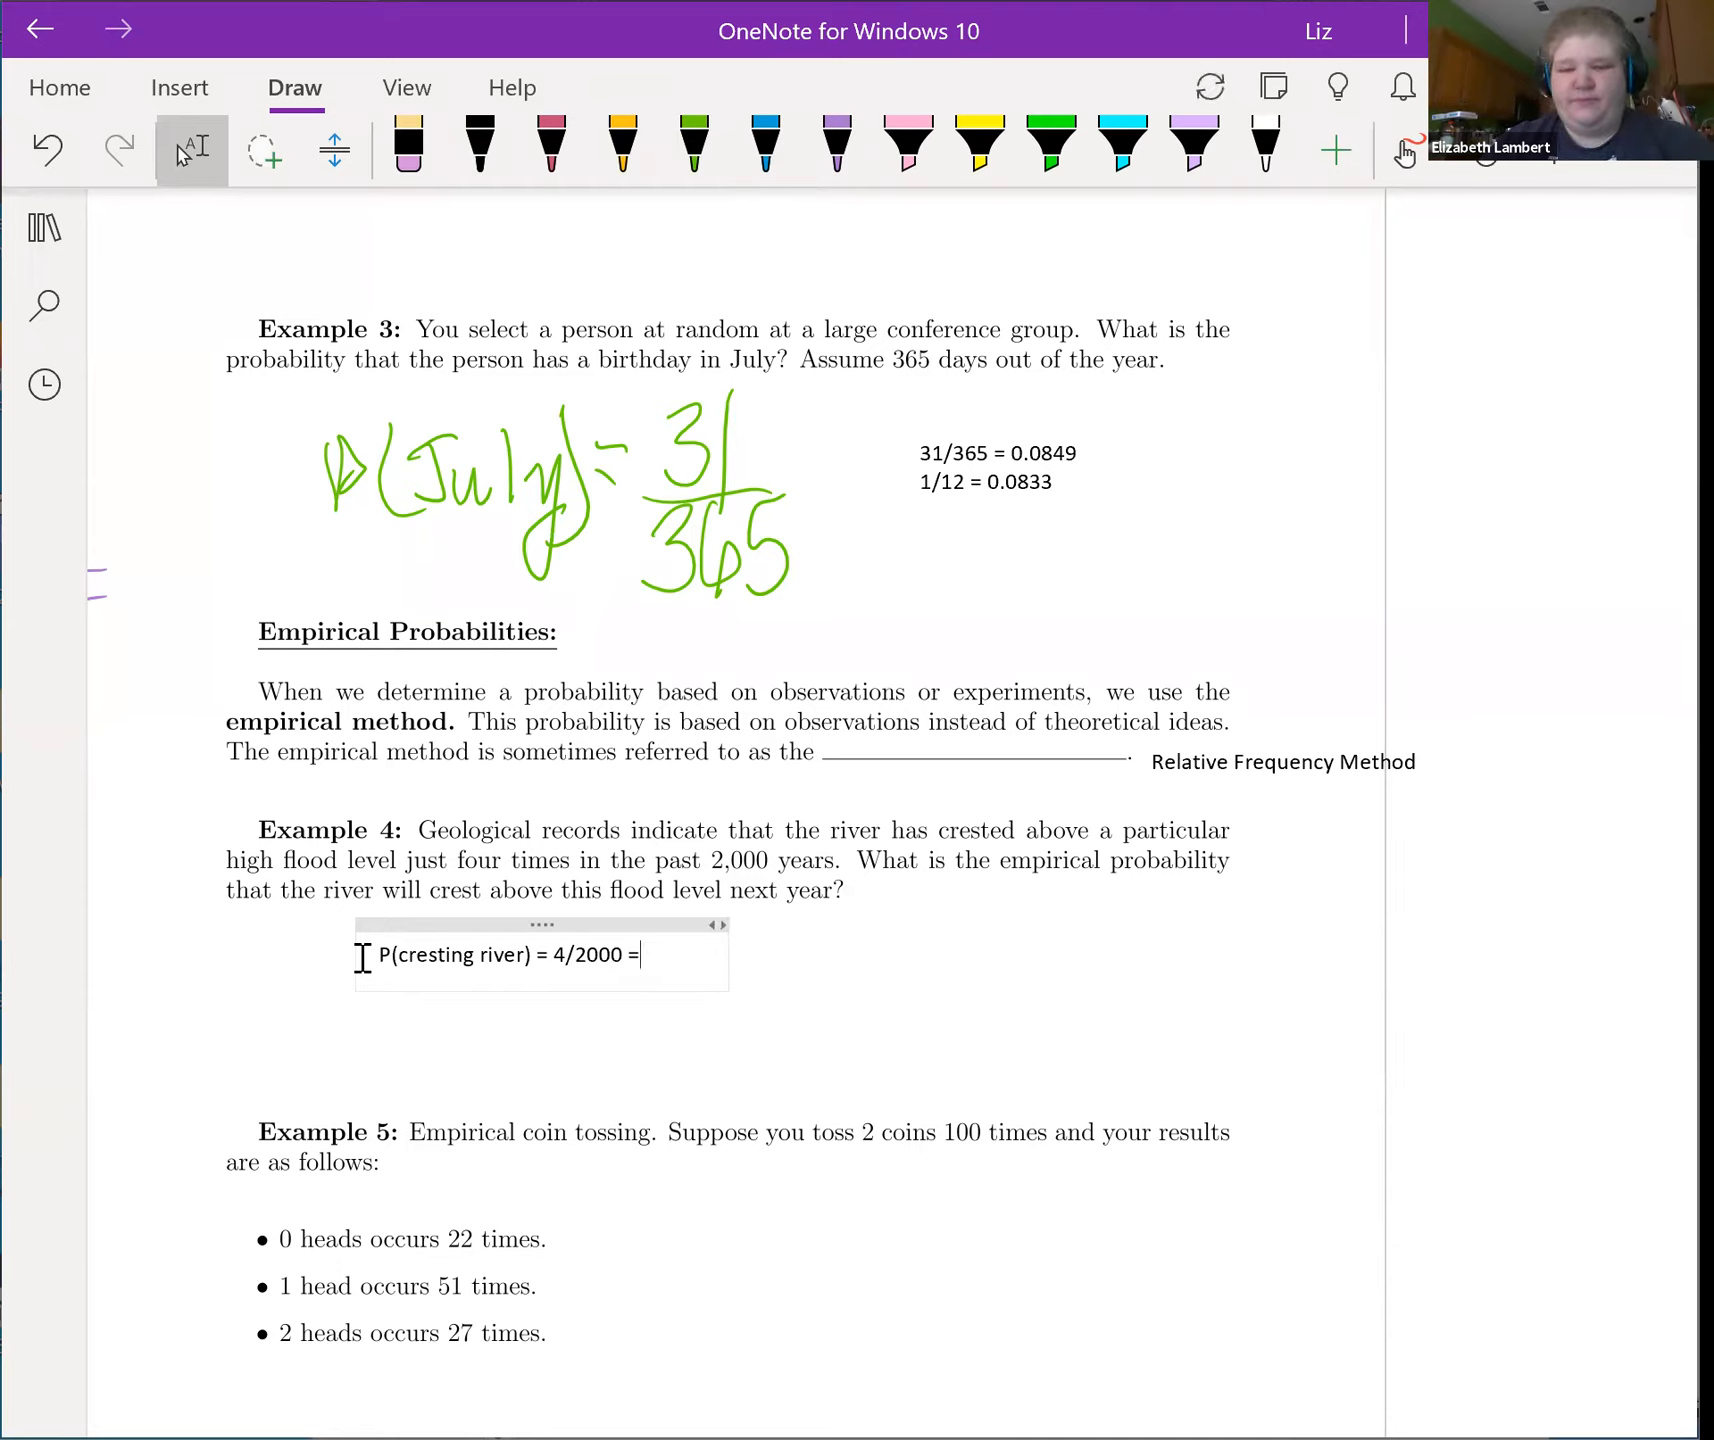
text(0.002)
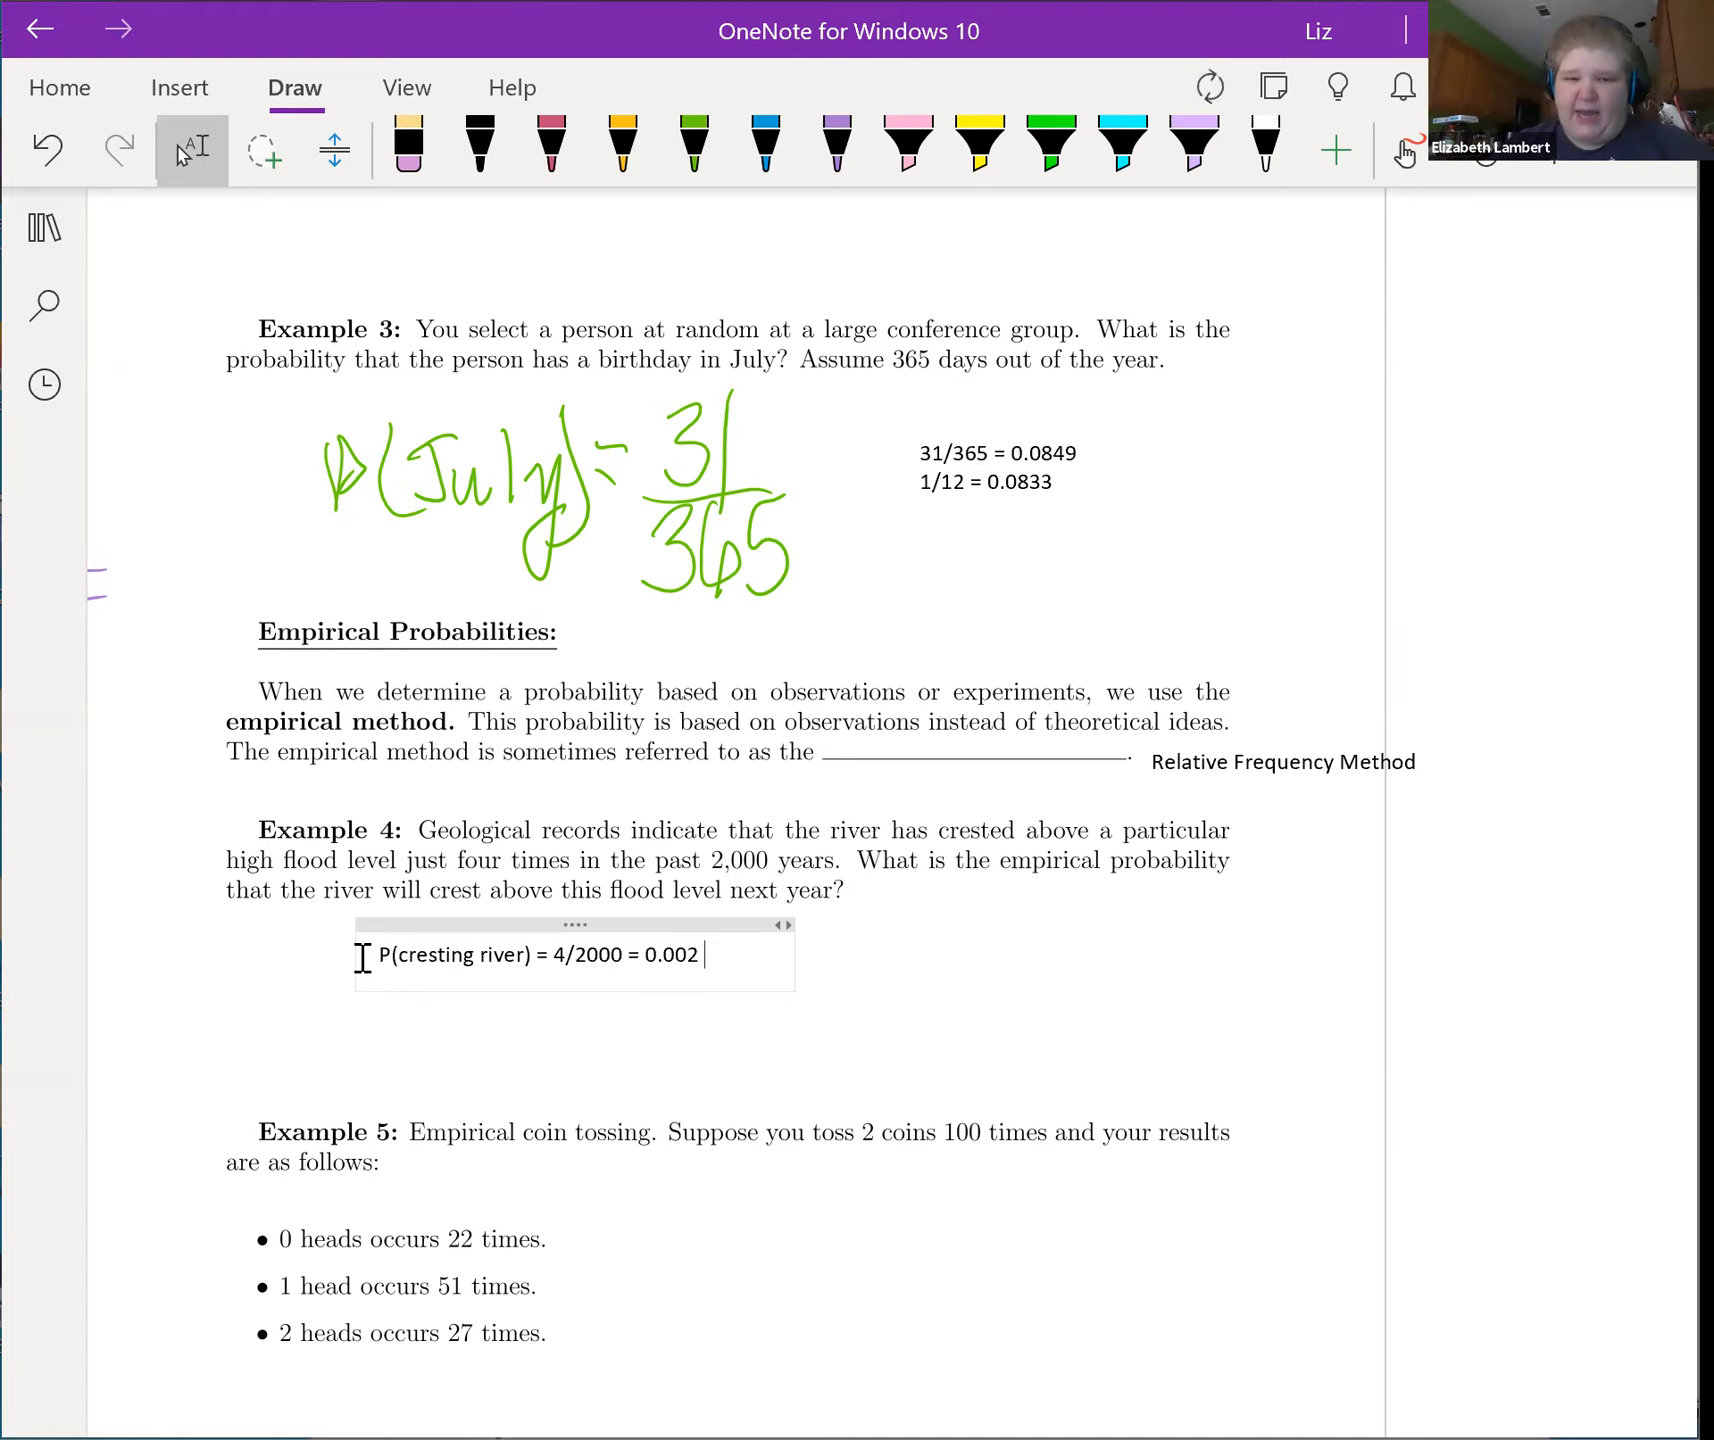
Step: Extend the river answer to read = 0.002 = 1/500
text(= 0.002 1/)
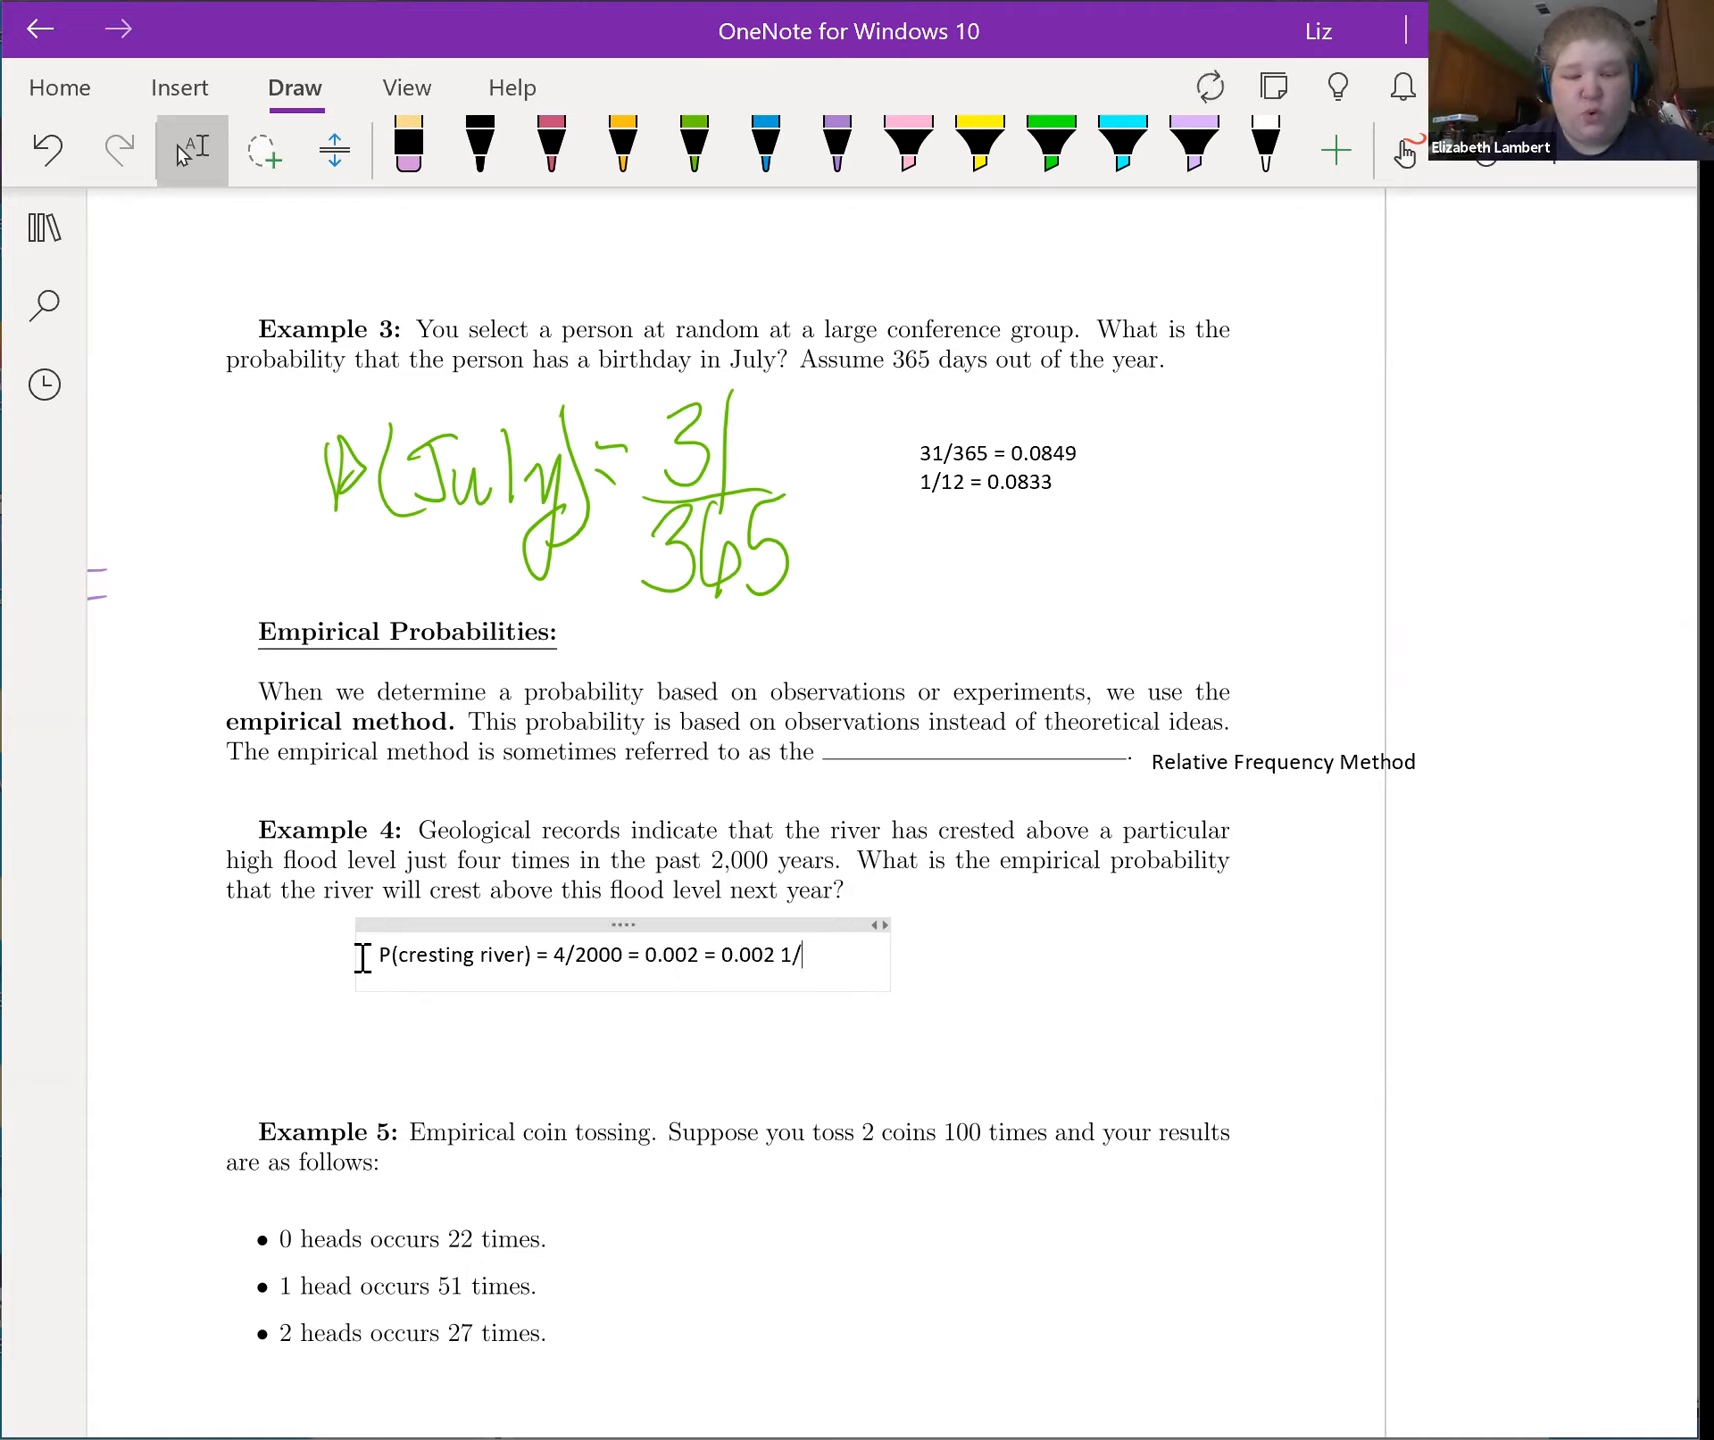
text(500)
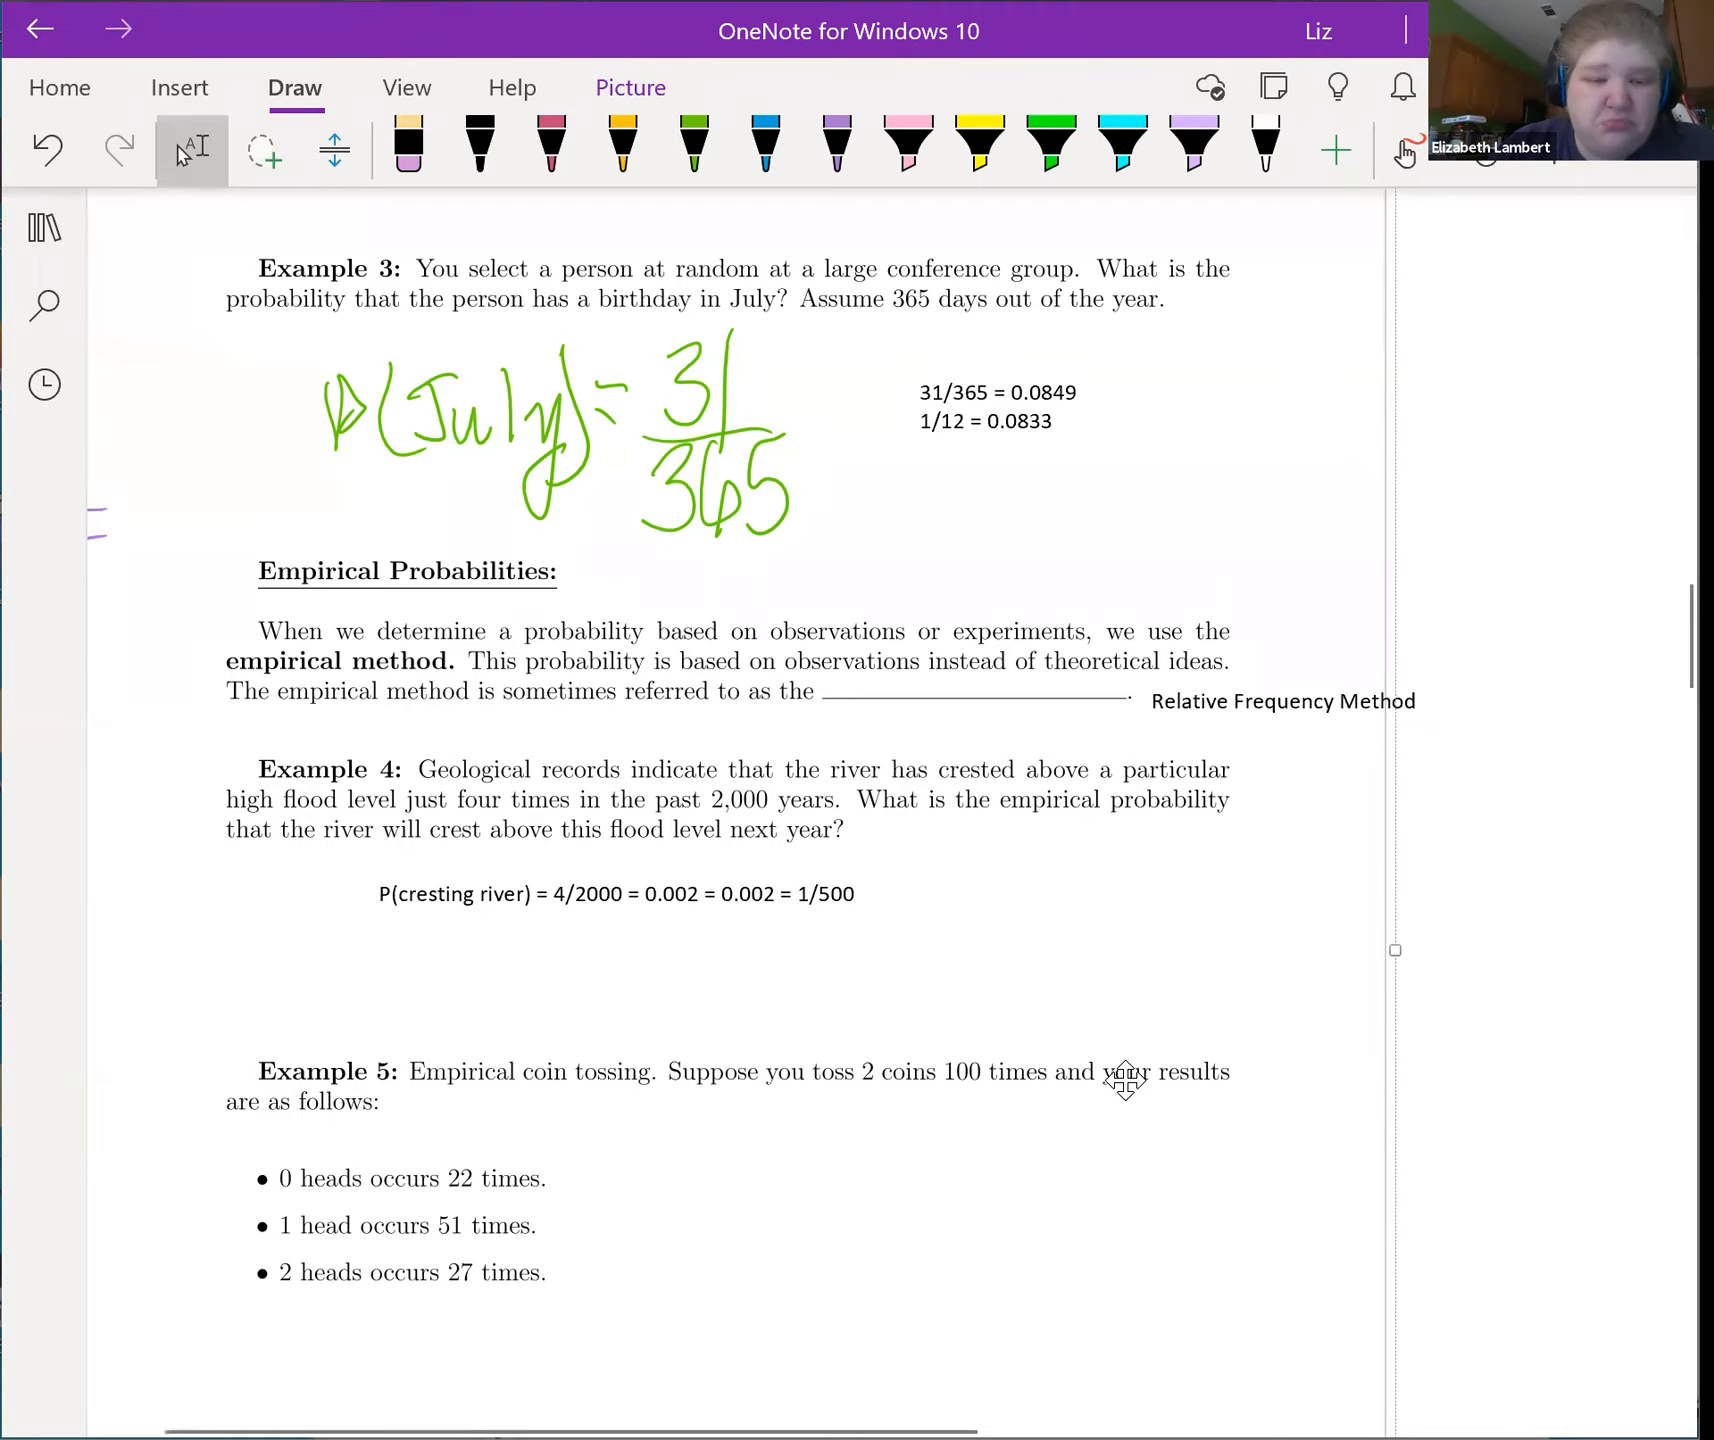
scroll(down, 3)
text(22/100 = 0.22)
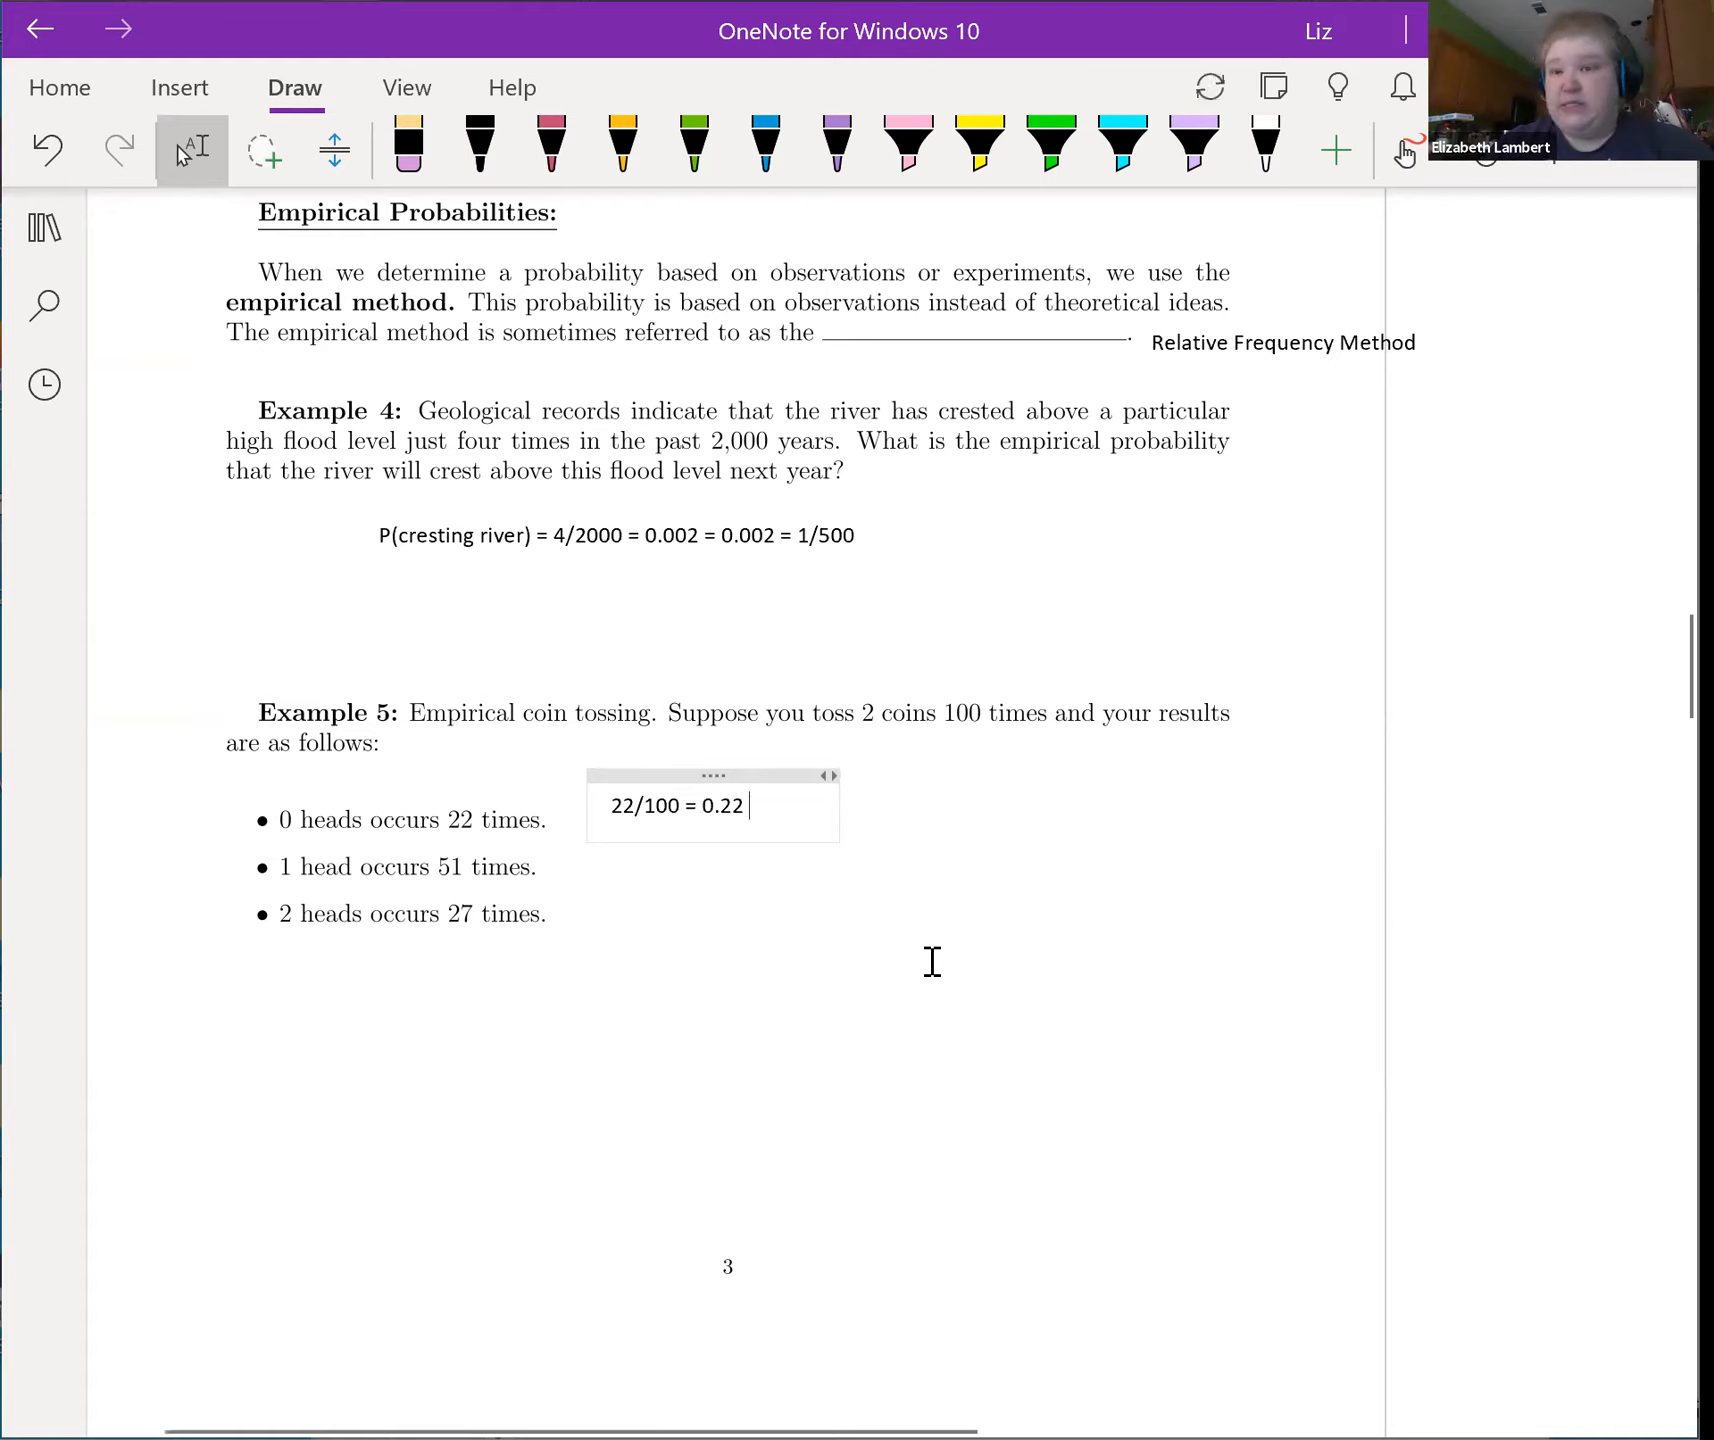
Step: List the empirical results 51/100 = 0.51 and 27/100 = 0.27 on new lines, starting 'Theo' for Theoretical
key(enter)
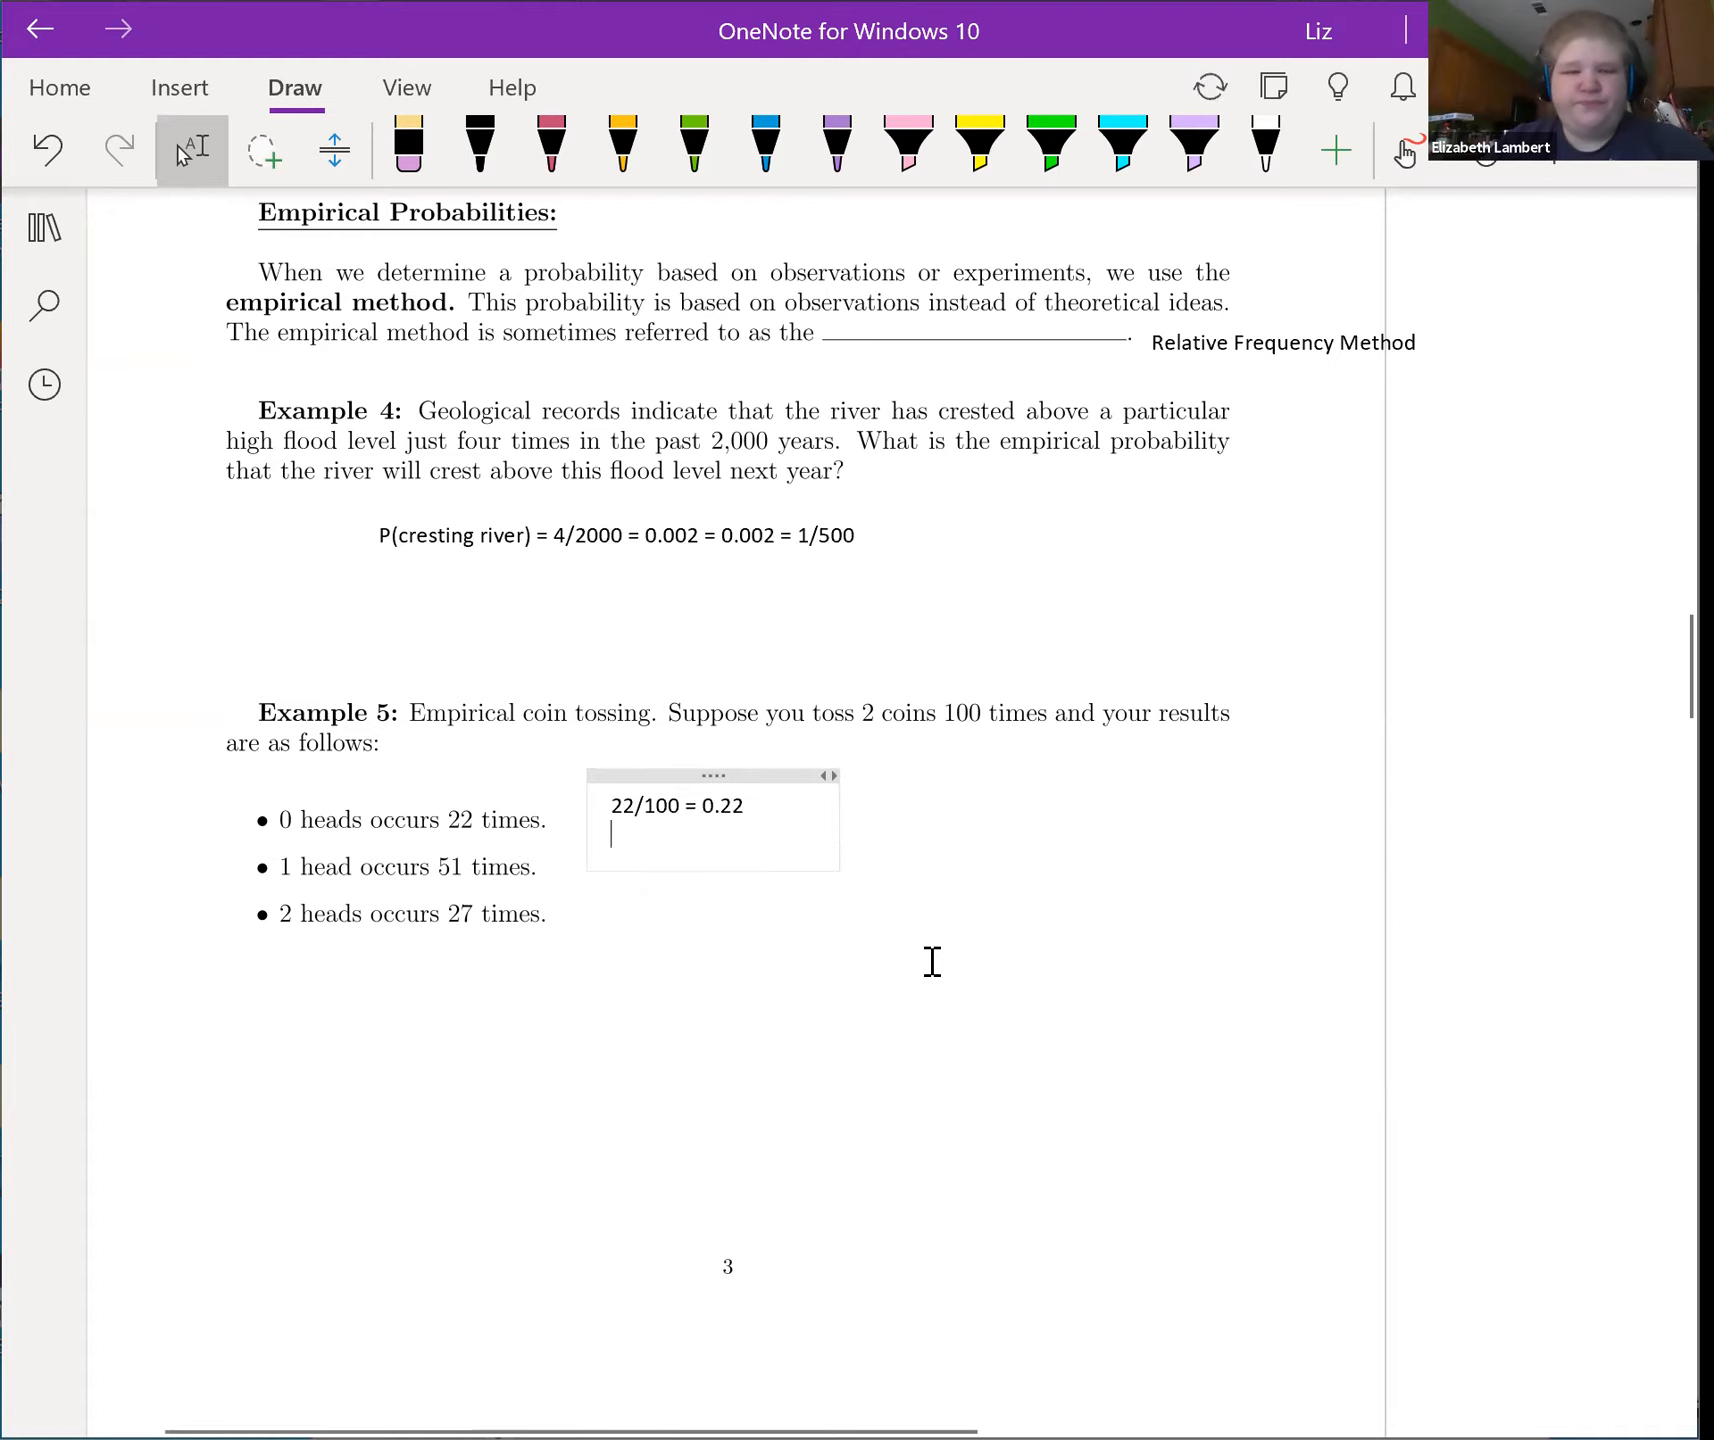
text(a)
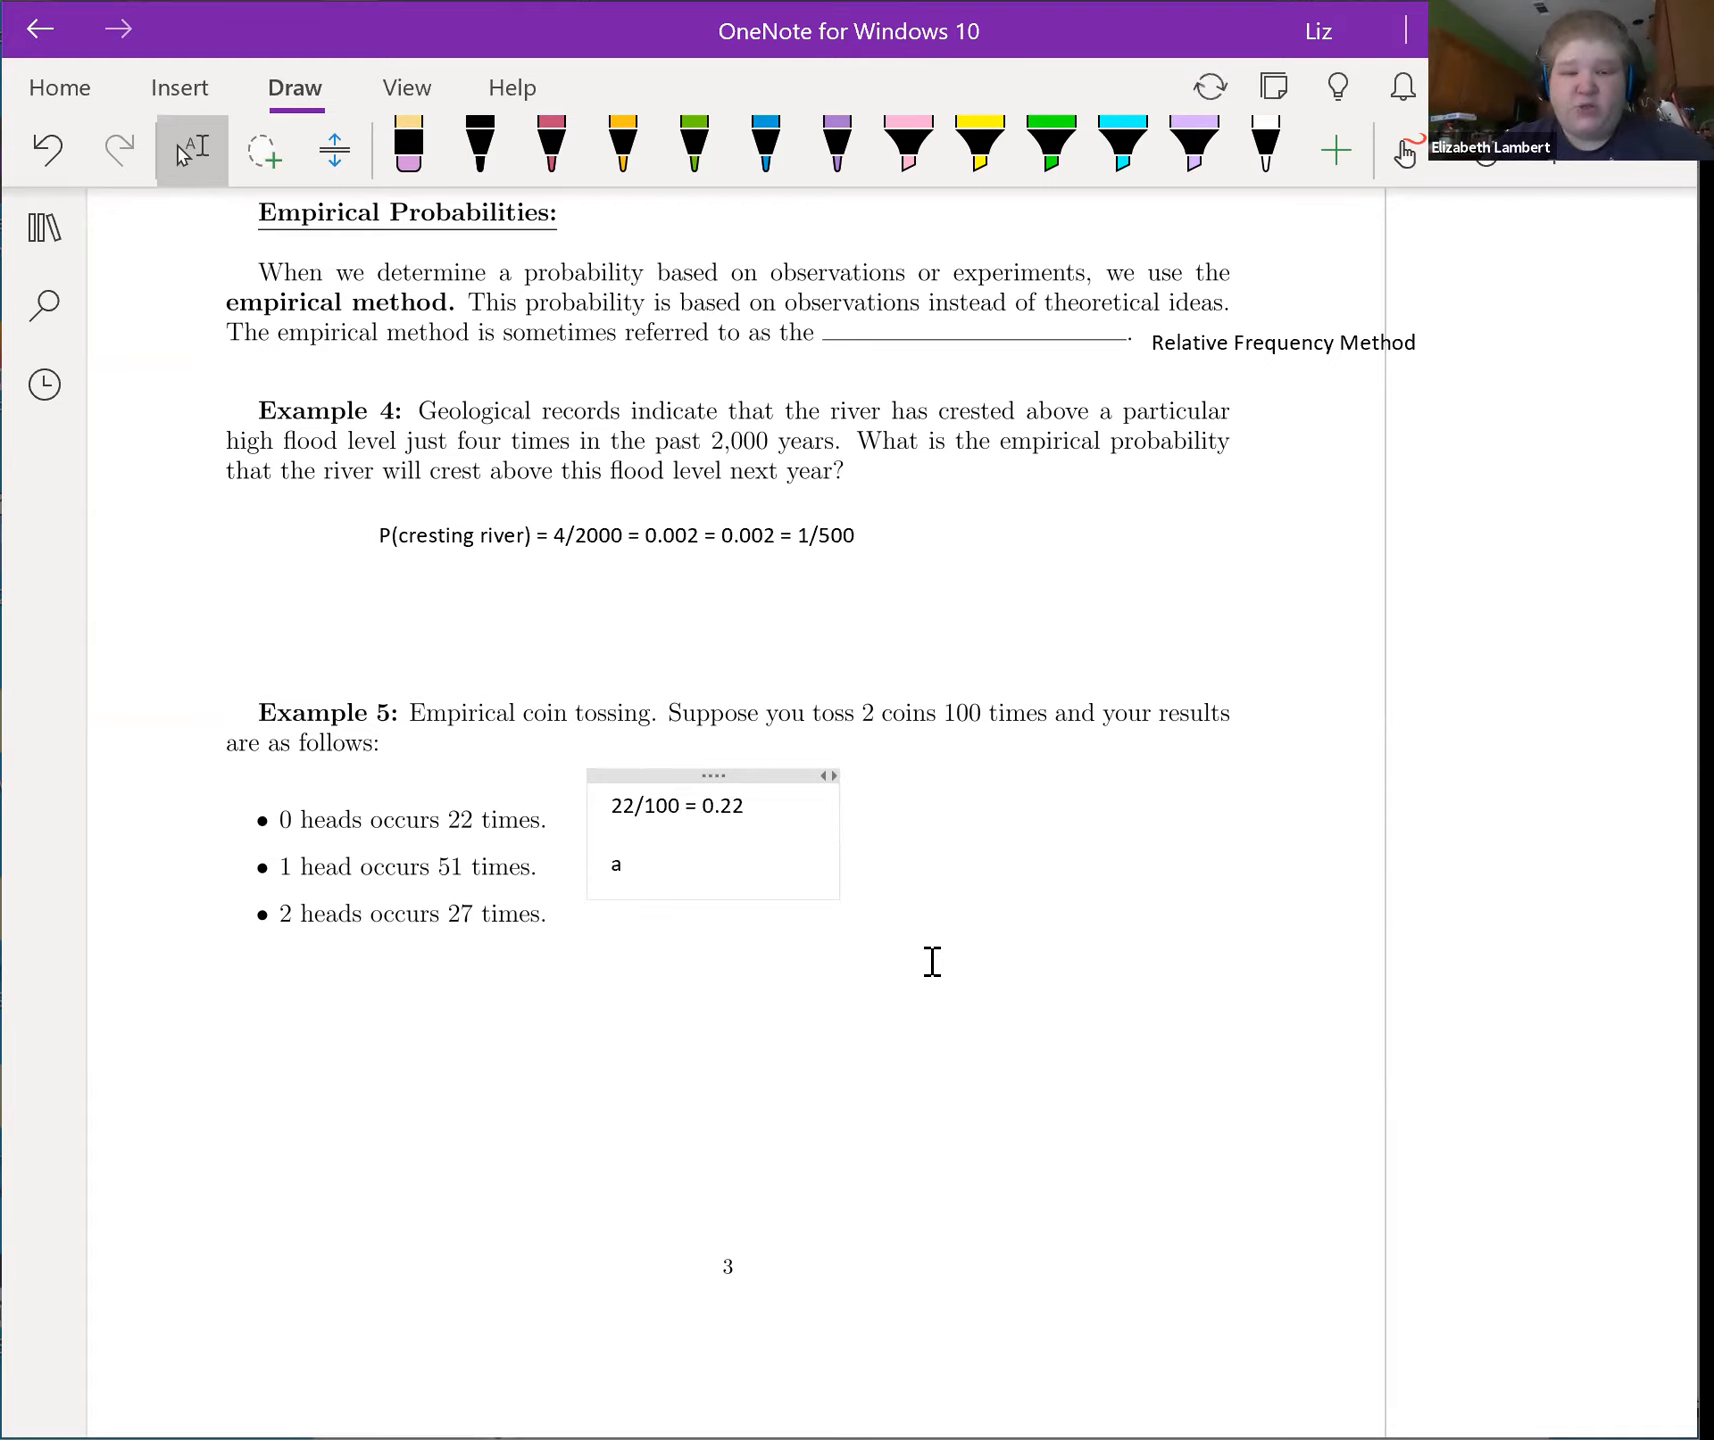
text(51/)
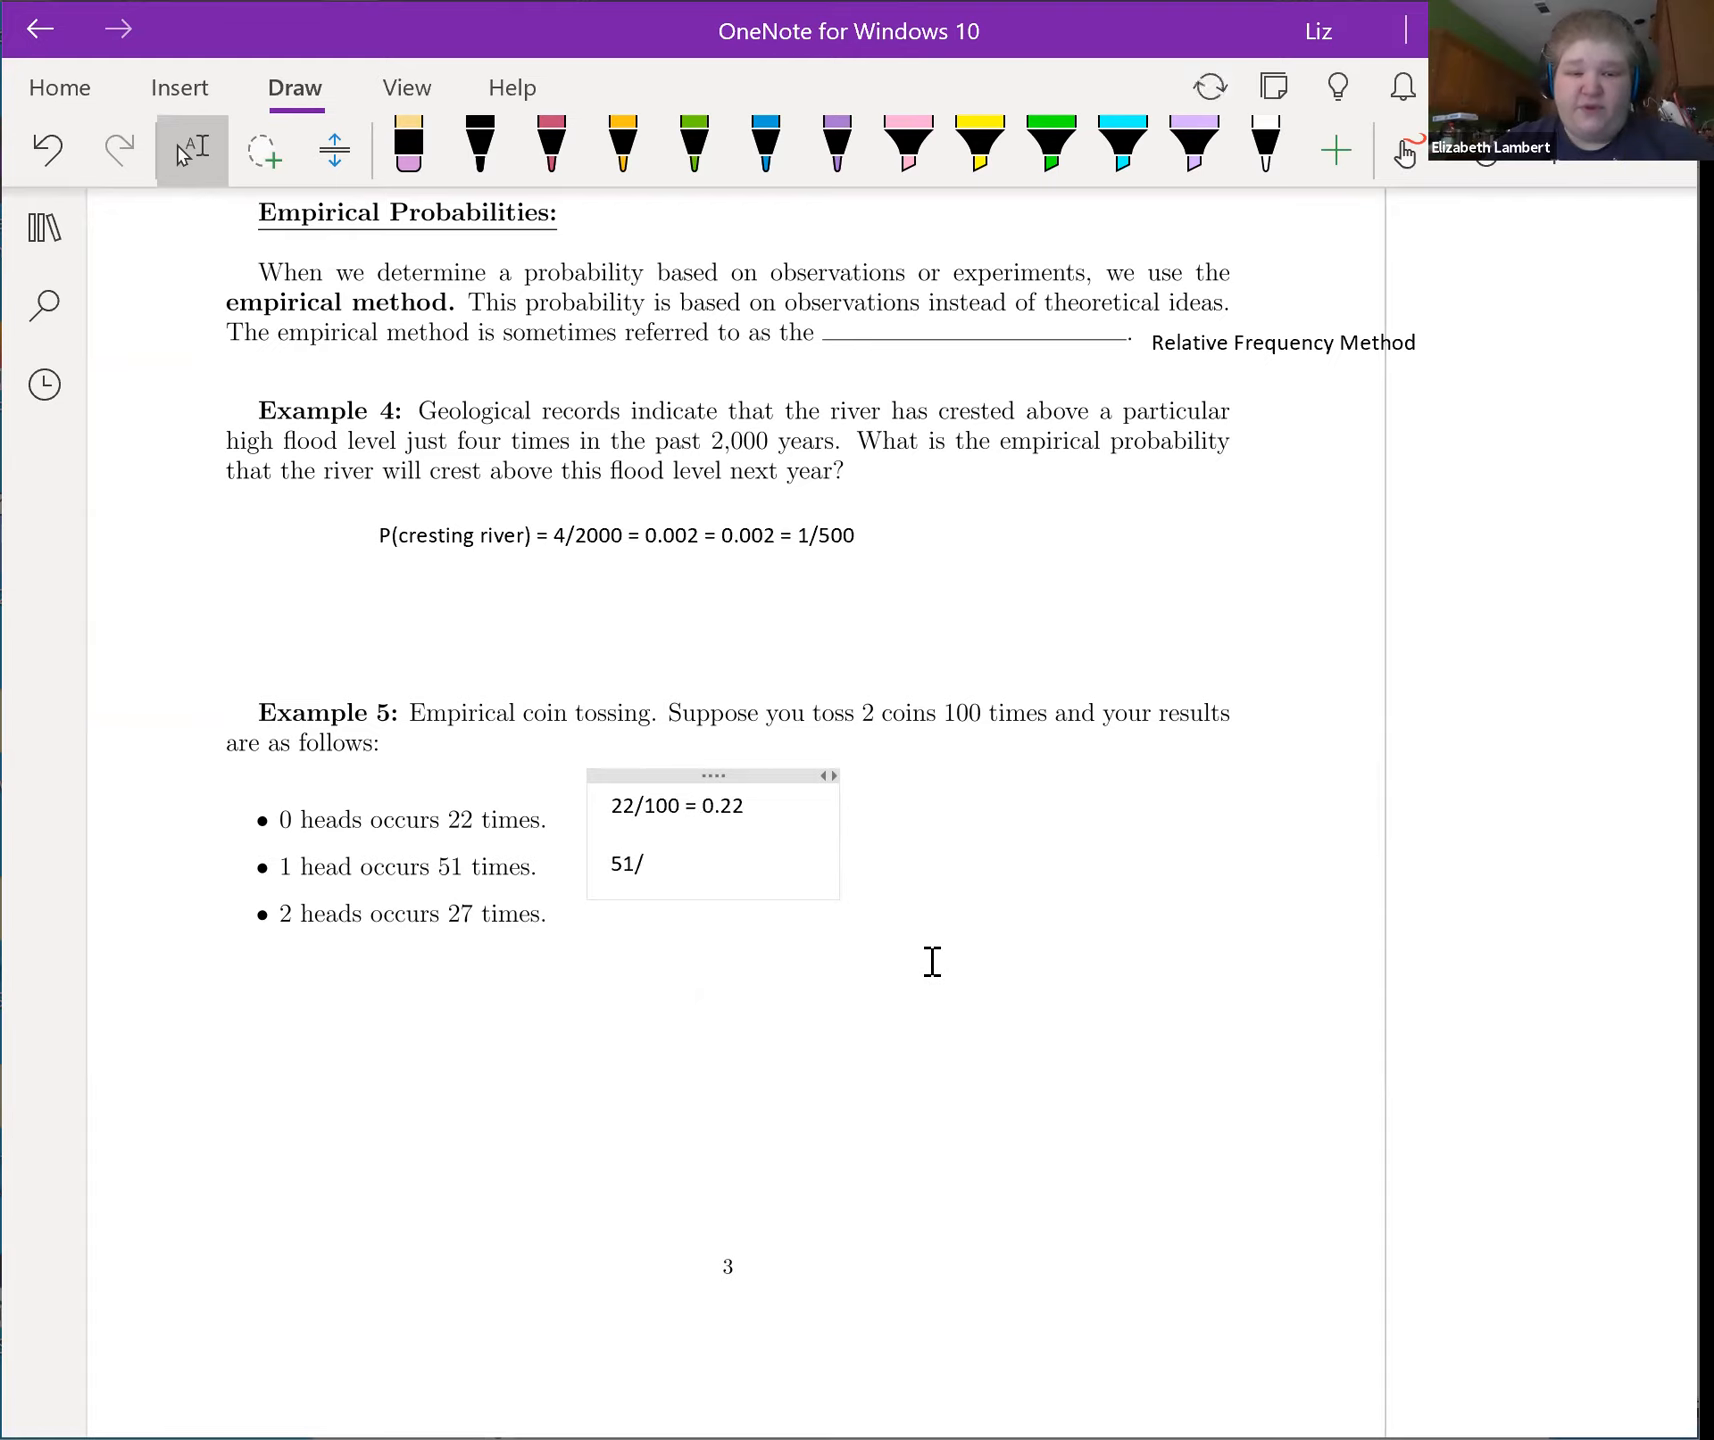
text(100 = 0.51)
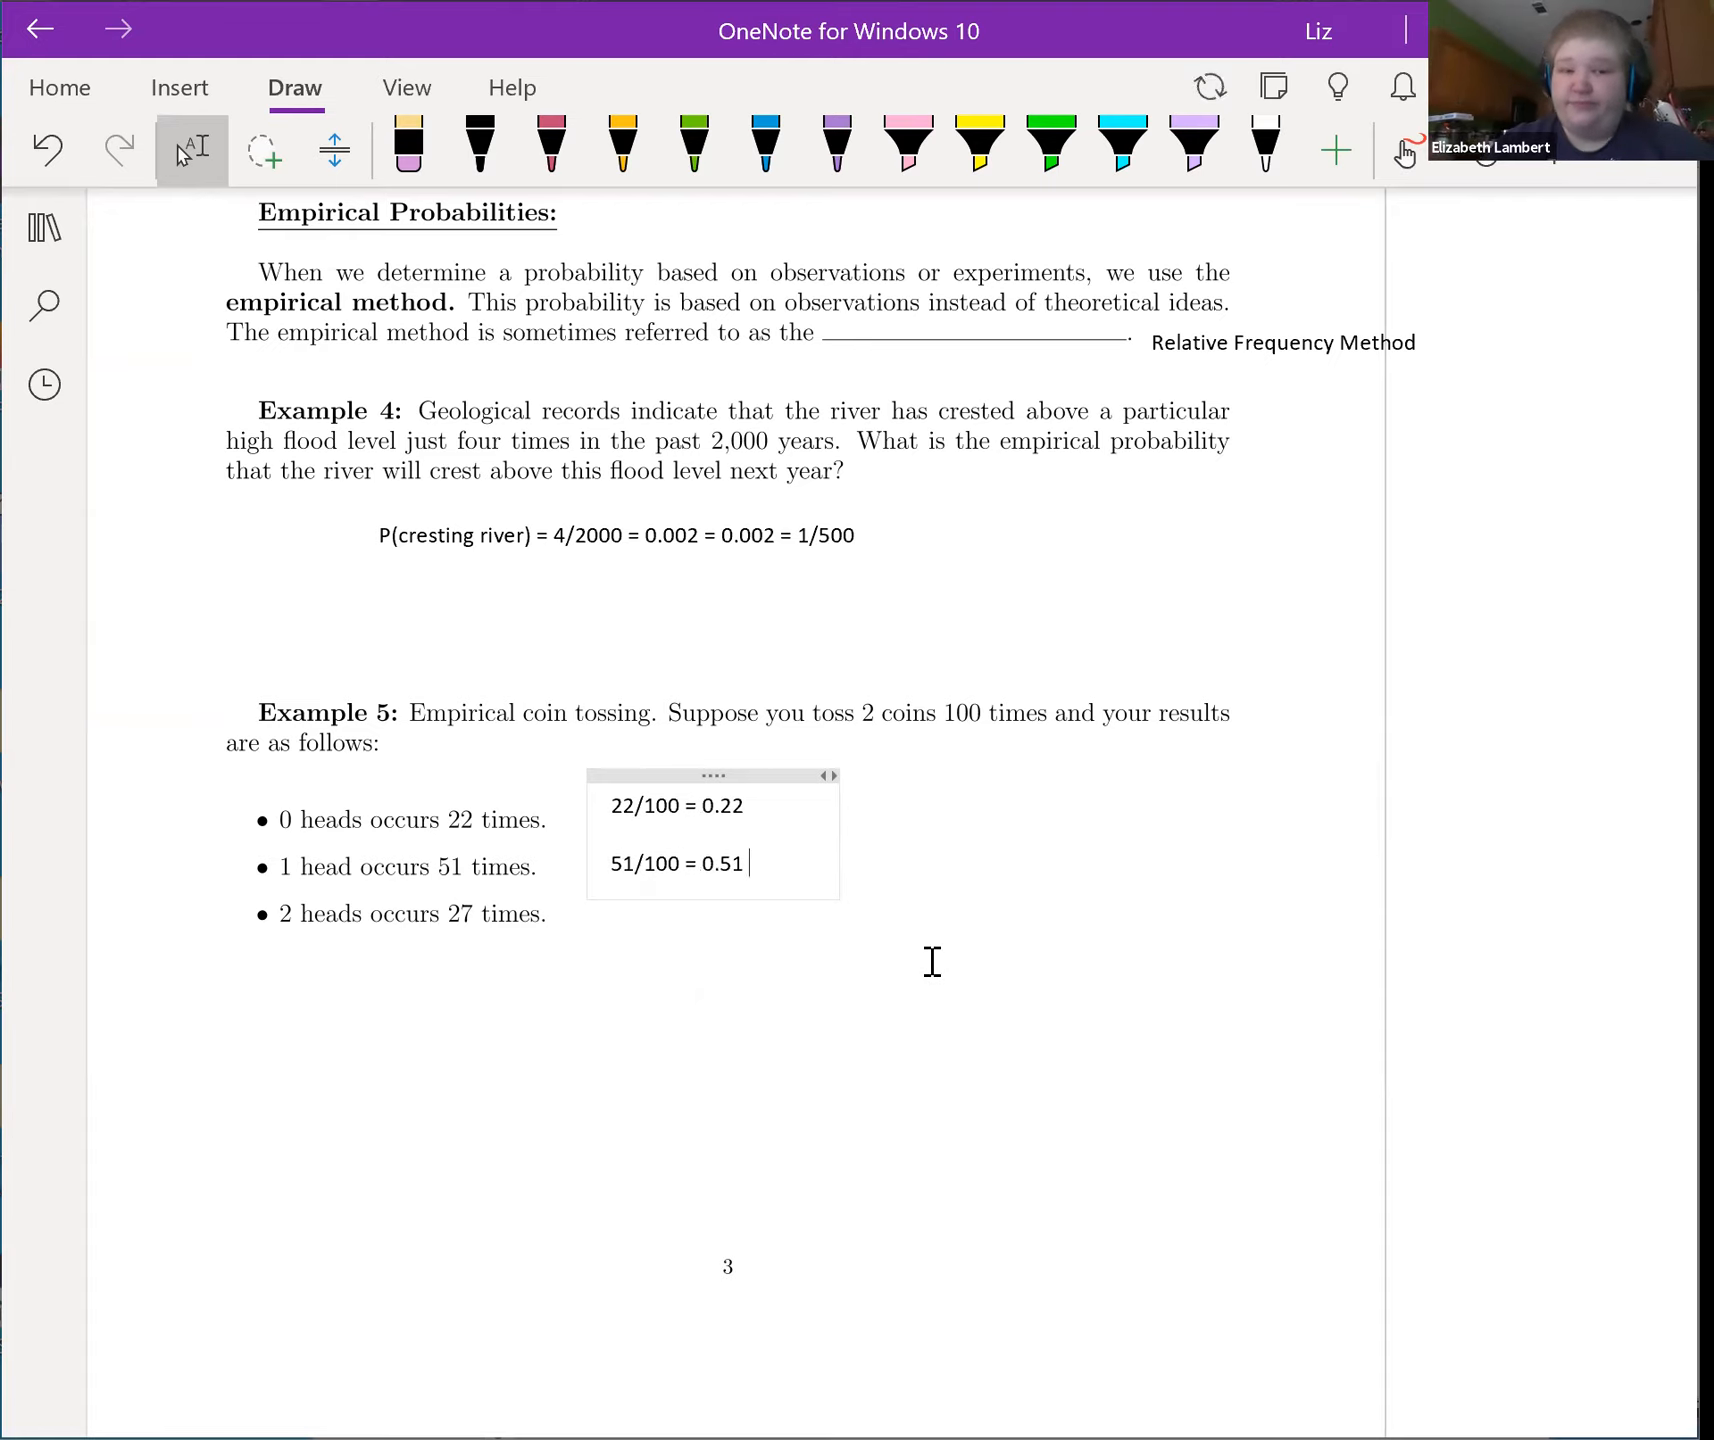
key(enter)
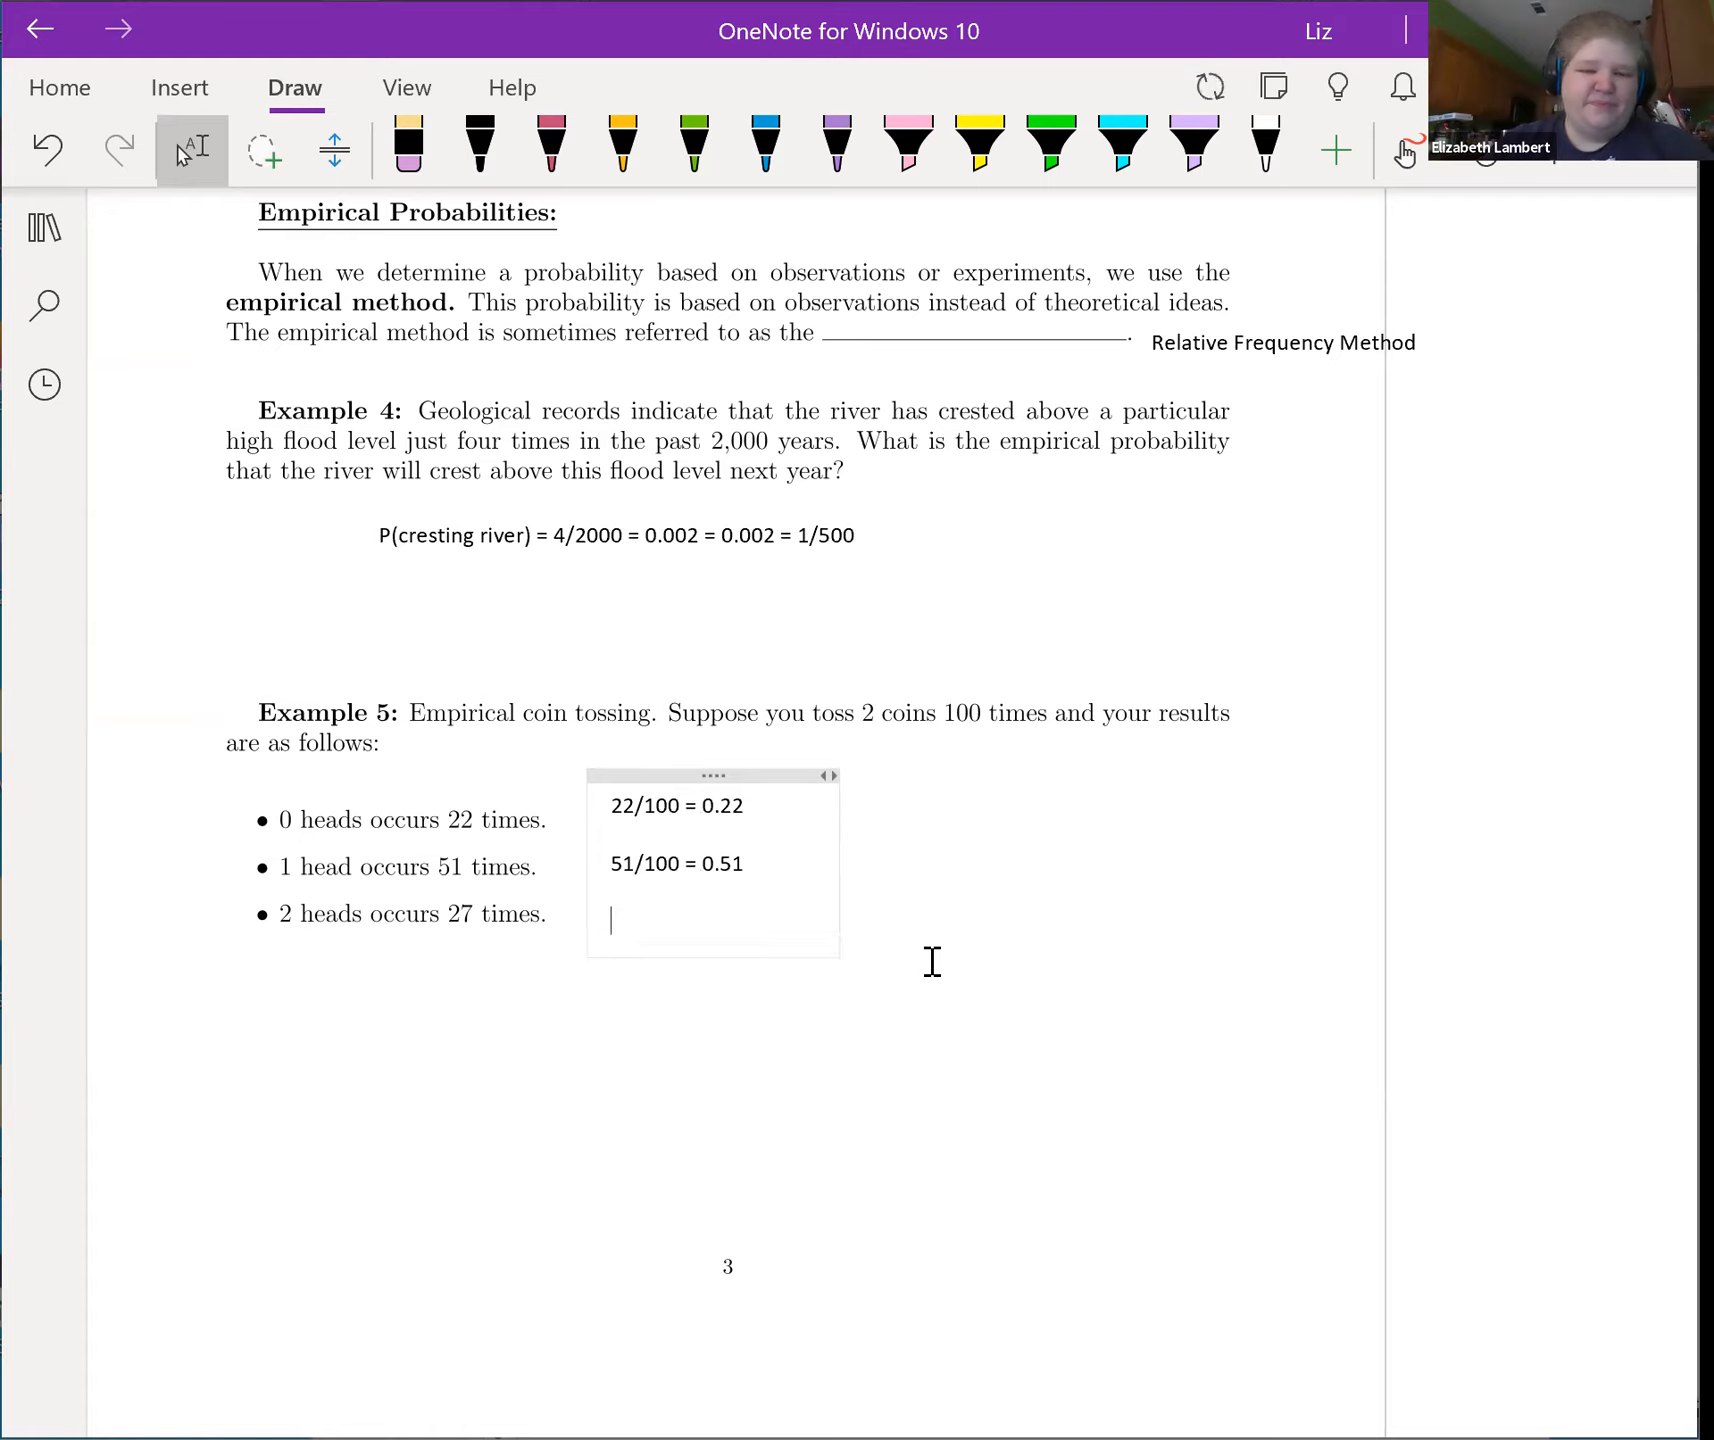
text(27/)
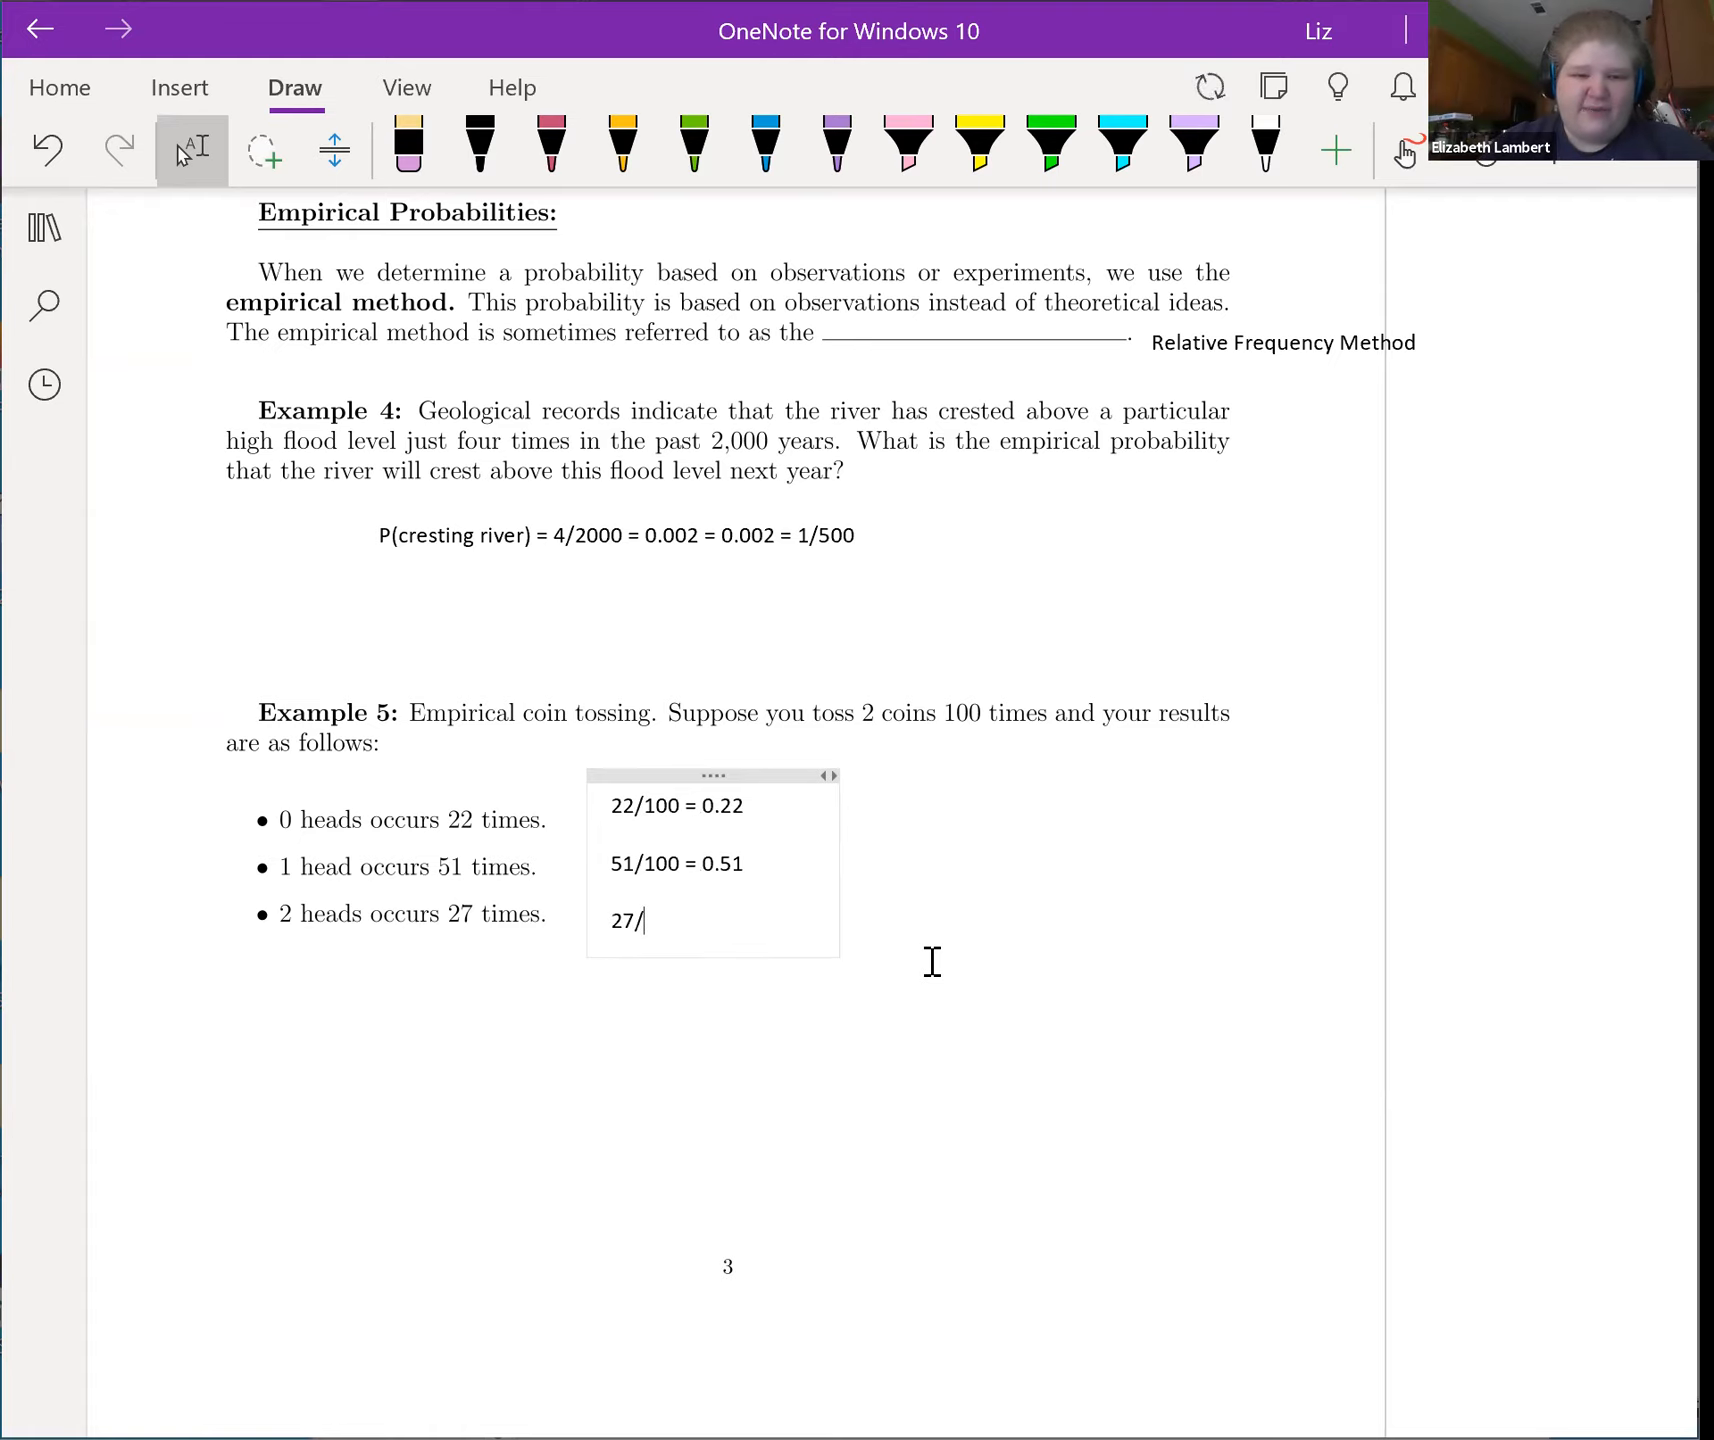
text(100 =)
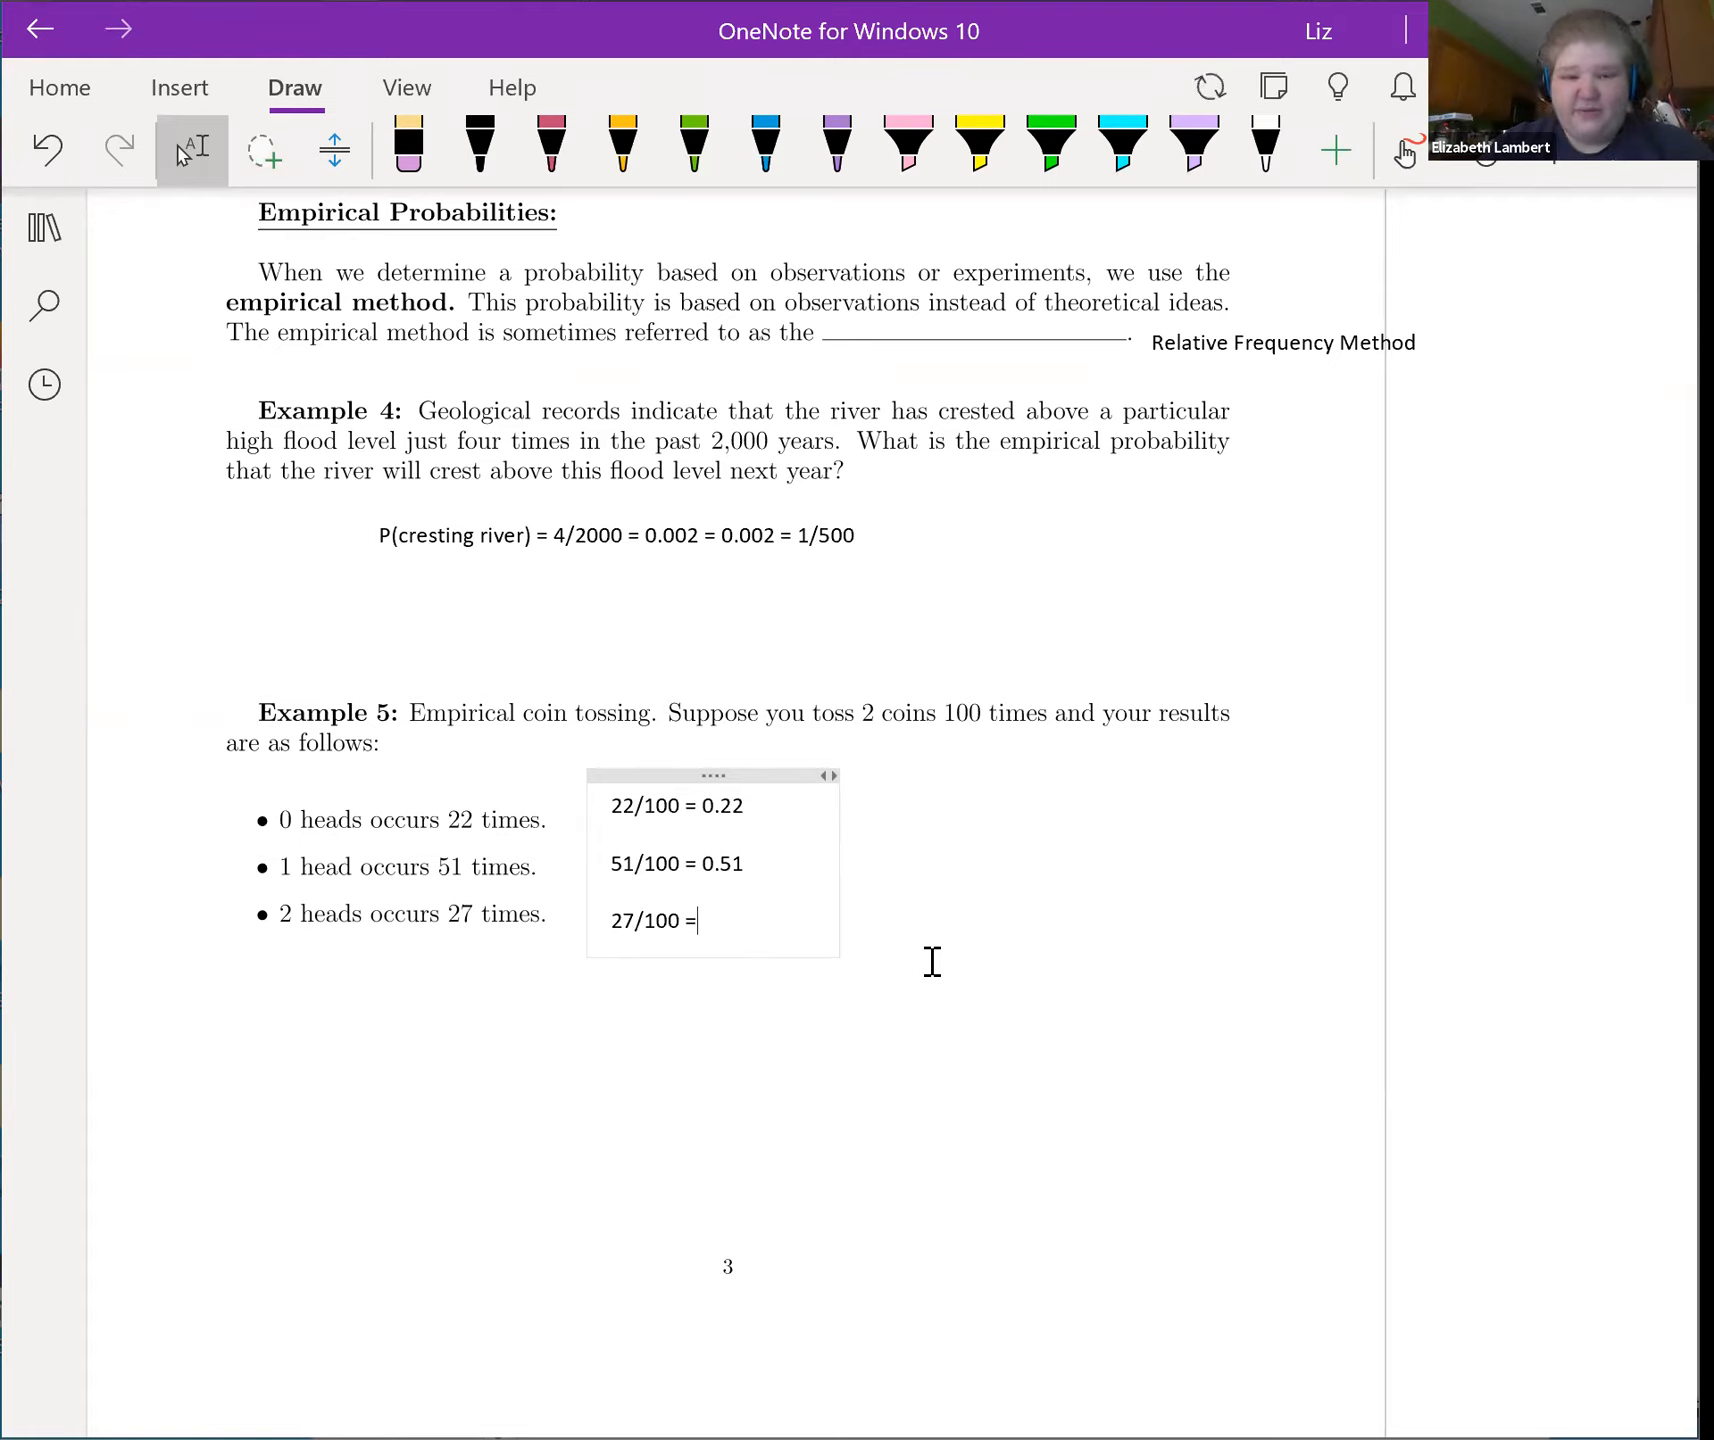
text(0.27)
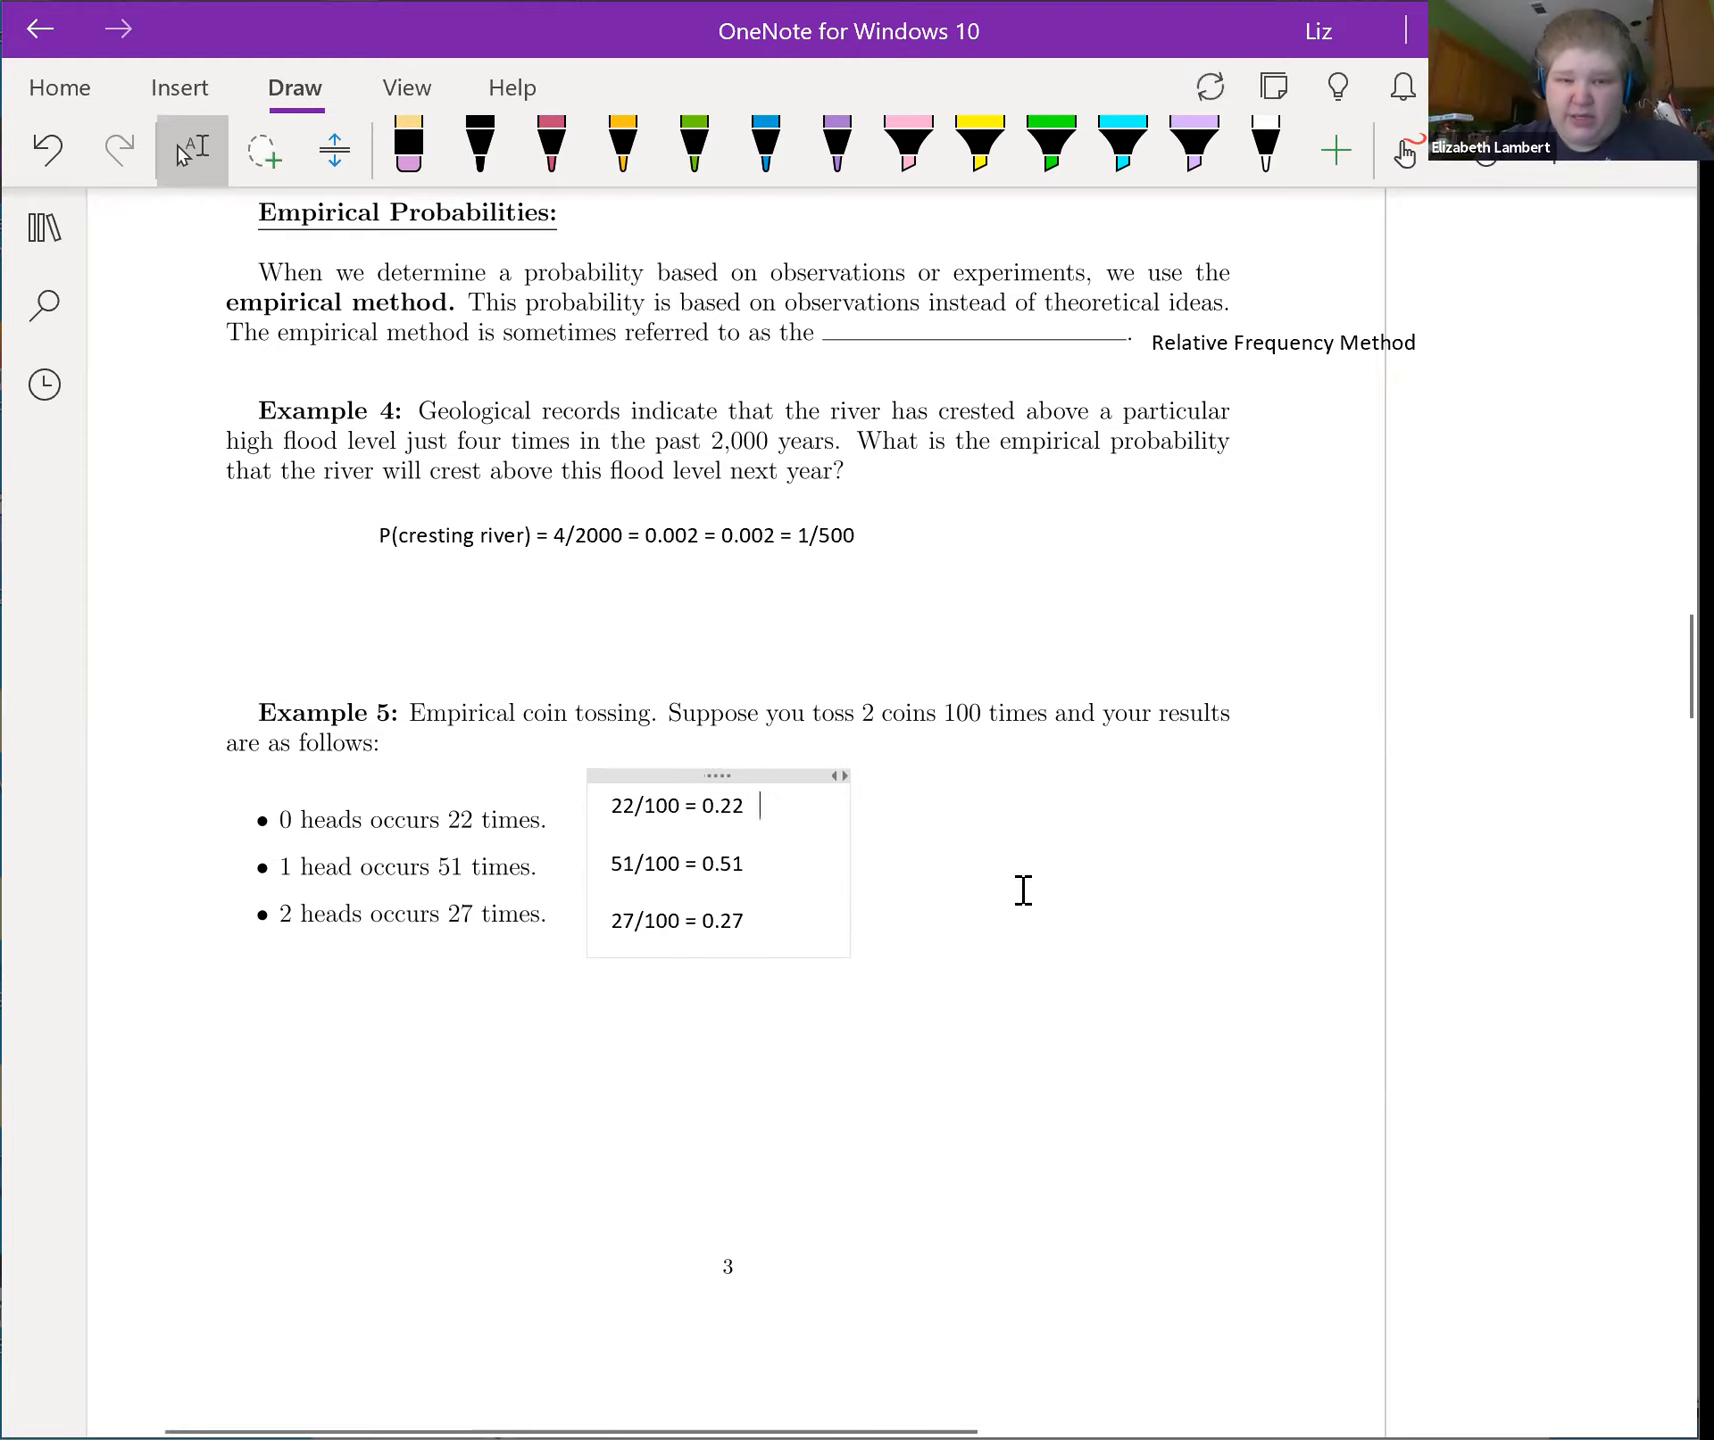
text(Theoretical)
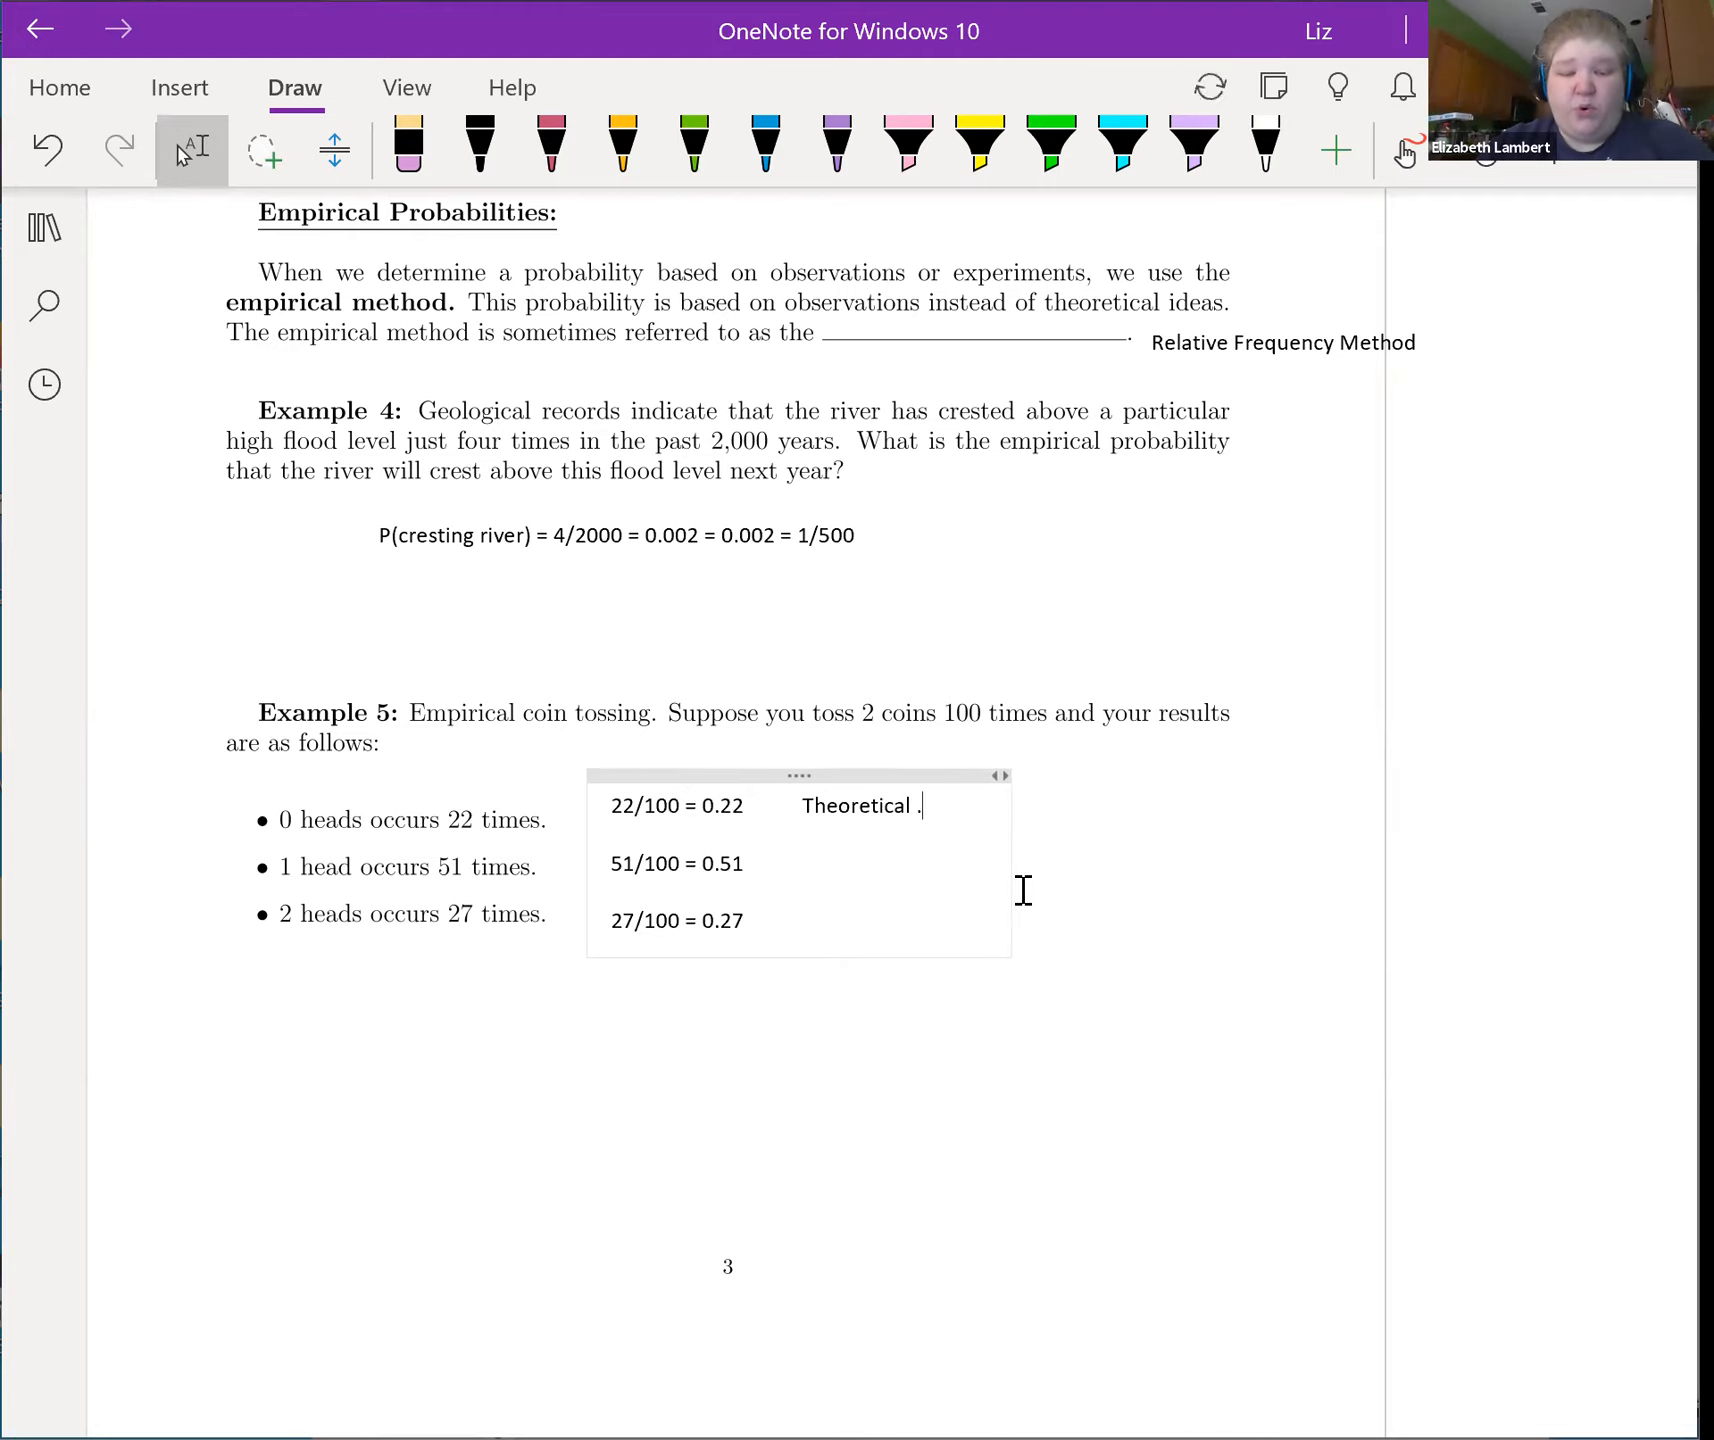
Step: Fill the theoretical column with 0.25, 0.50 and 0.25 beside the coin-toss rows
text(.25)
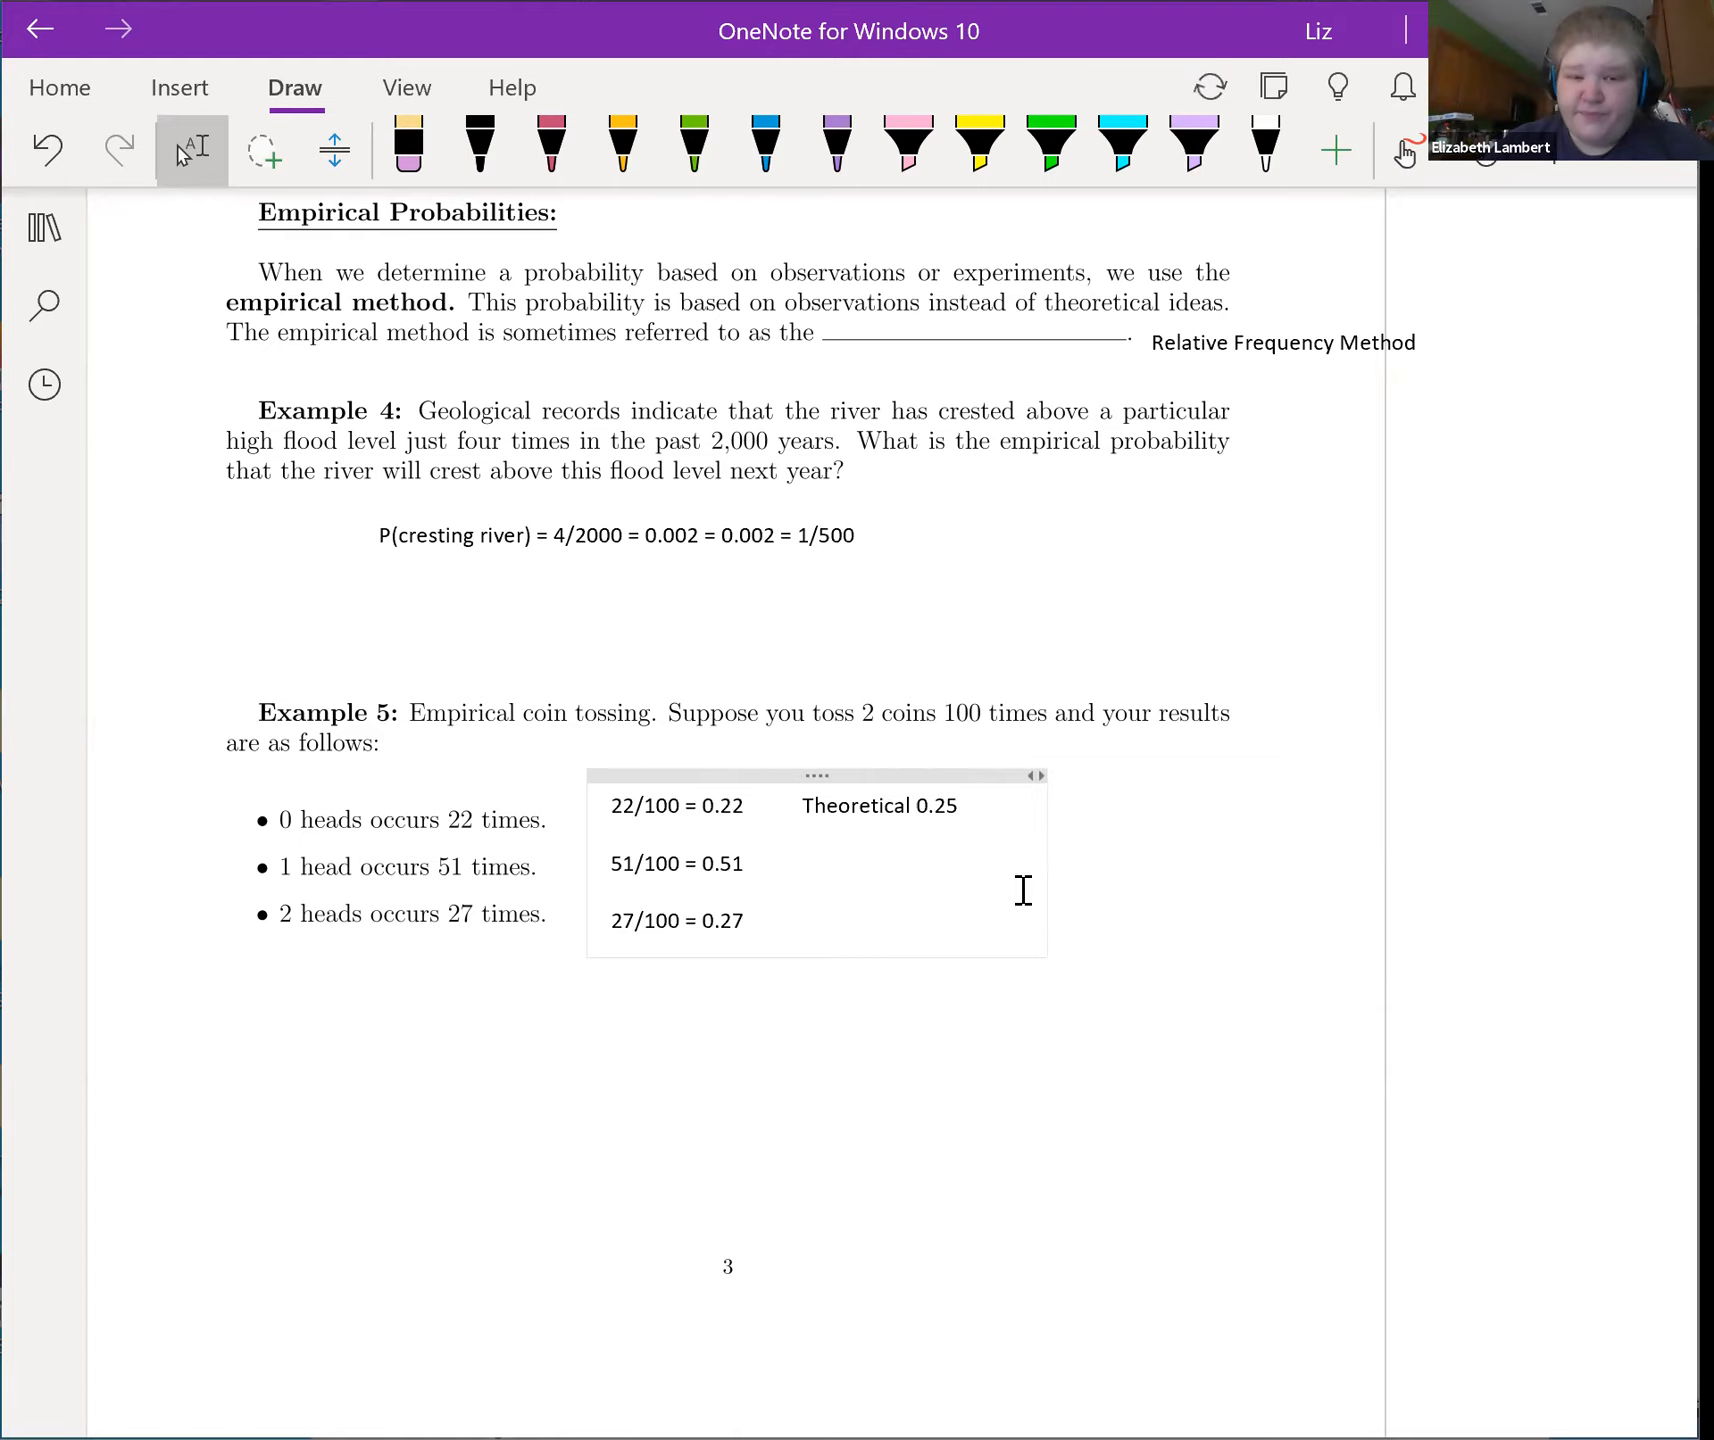
click(852, 862)
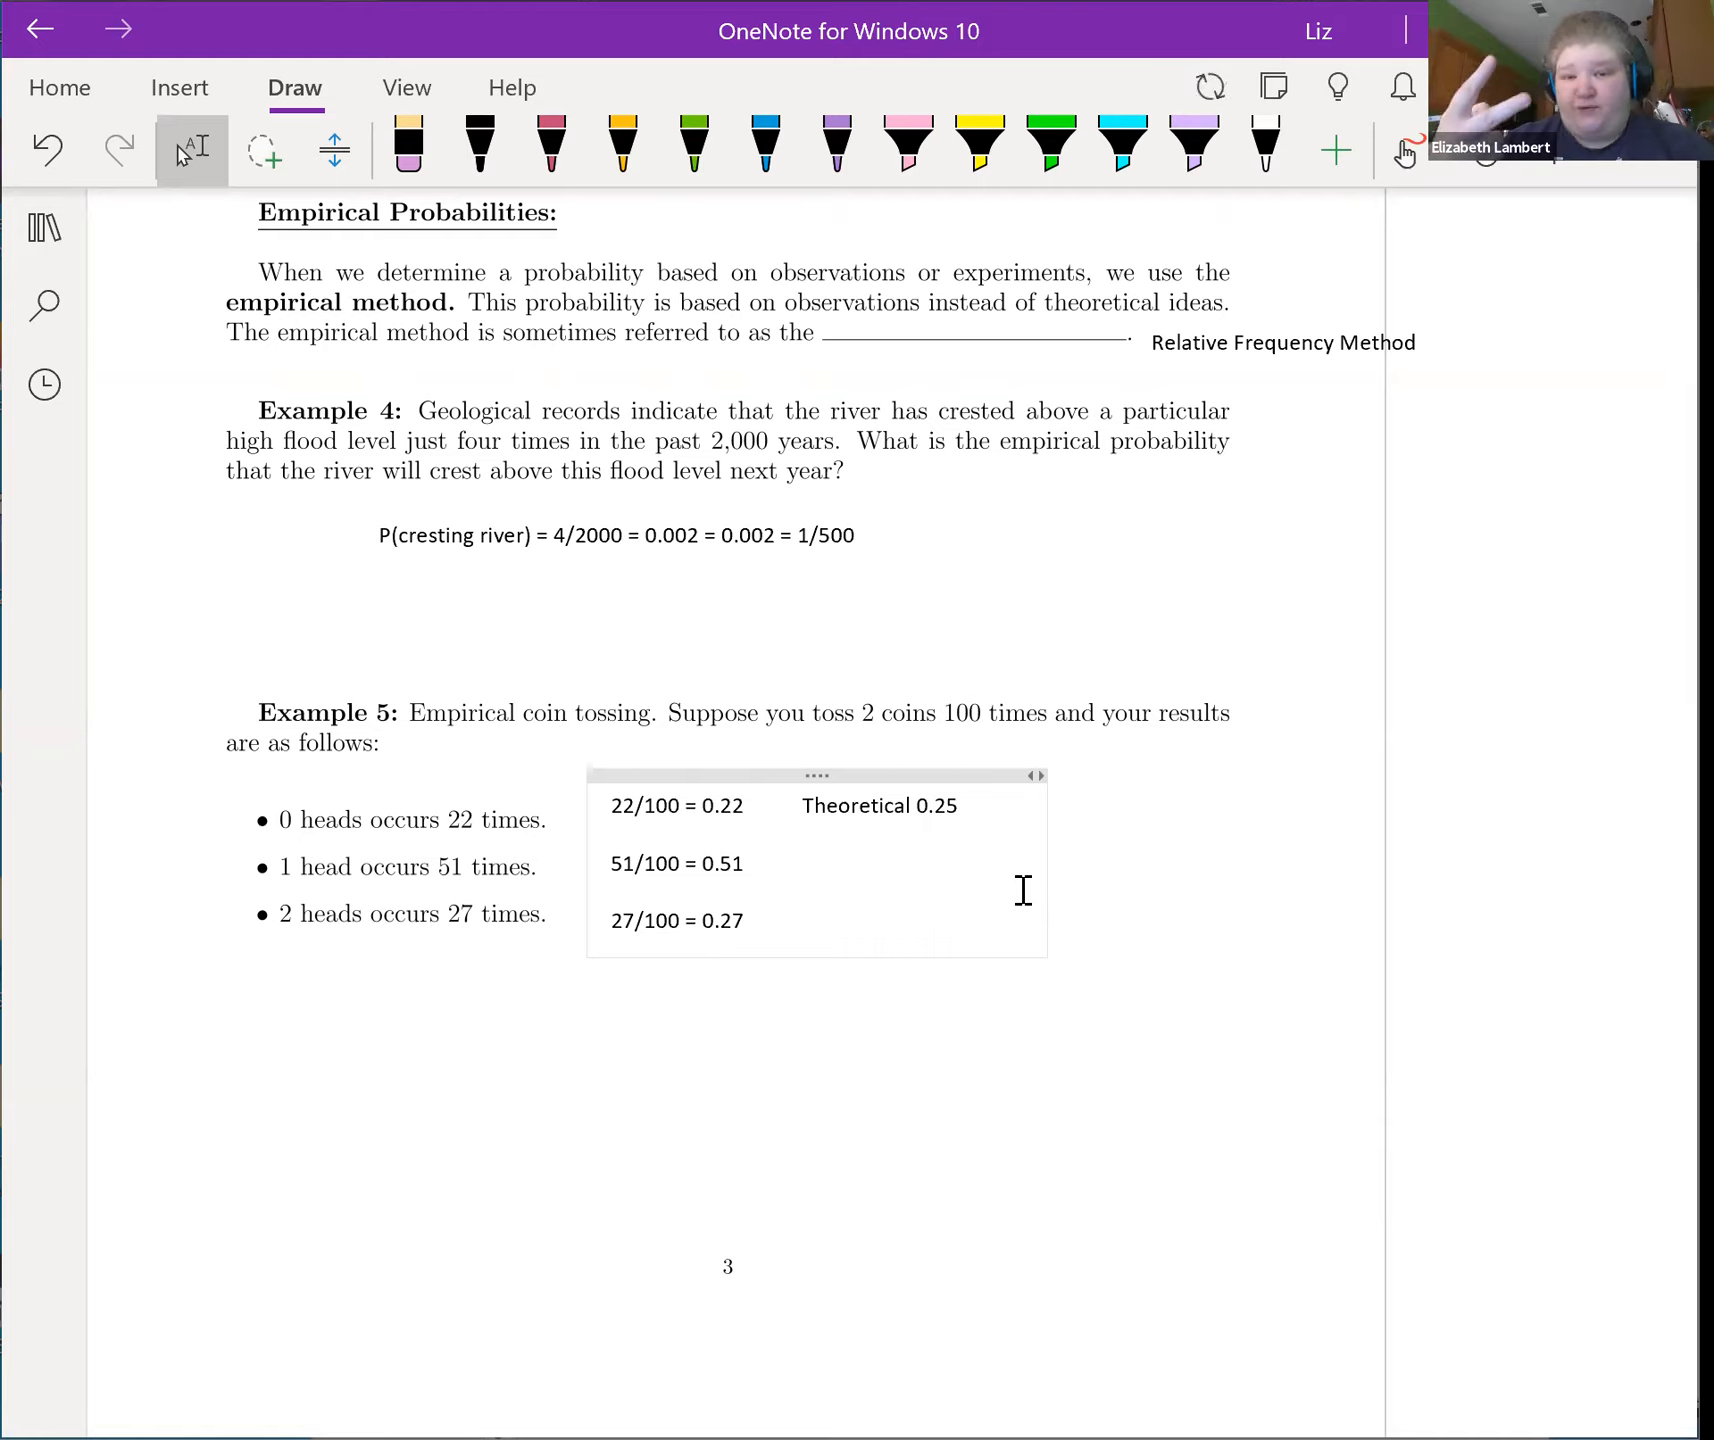
text(0)
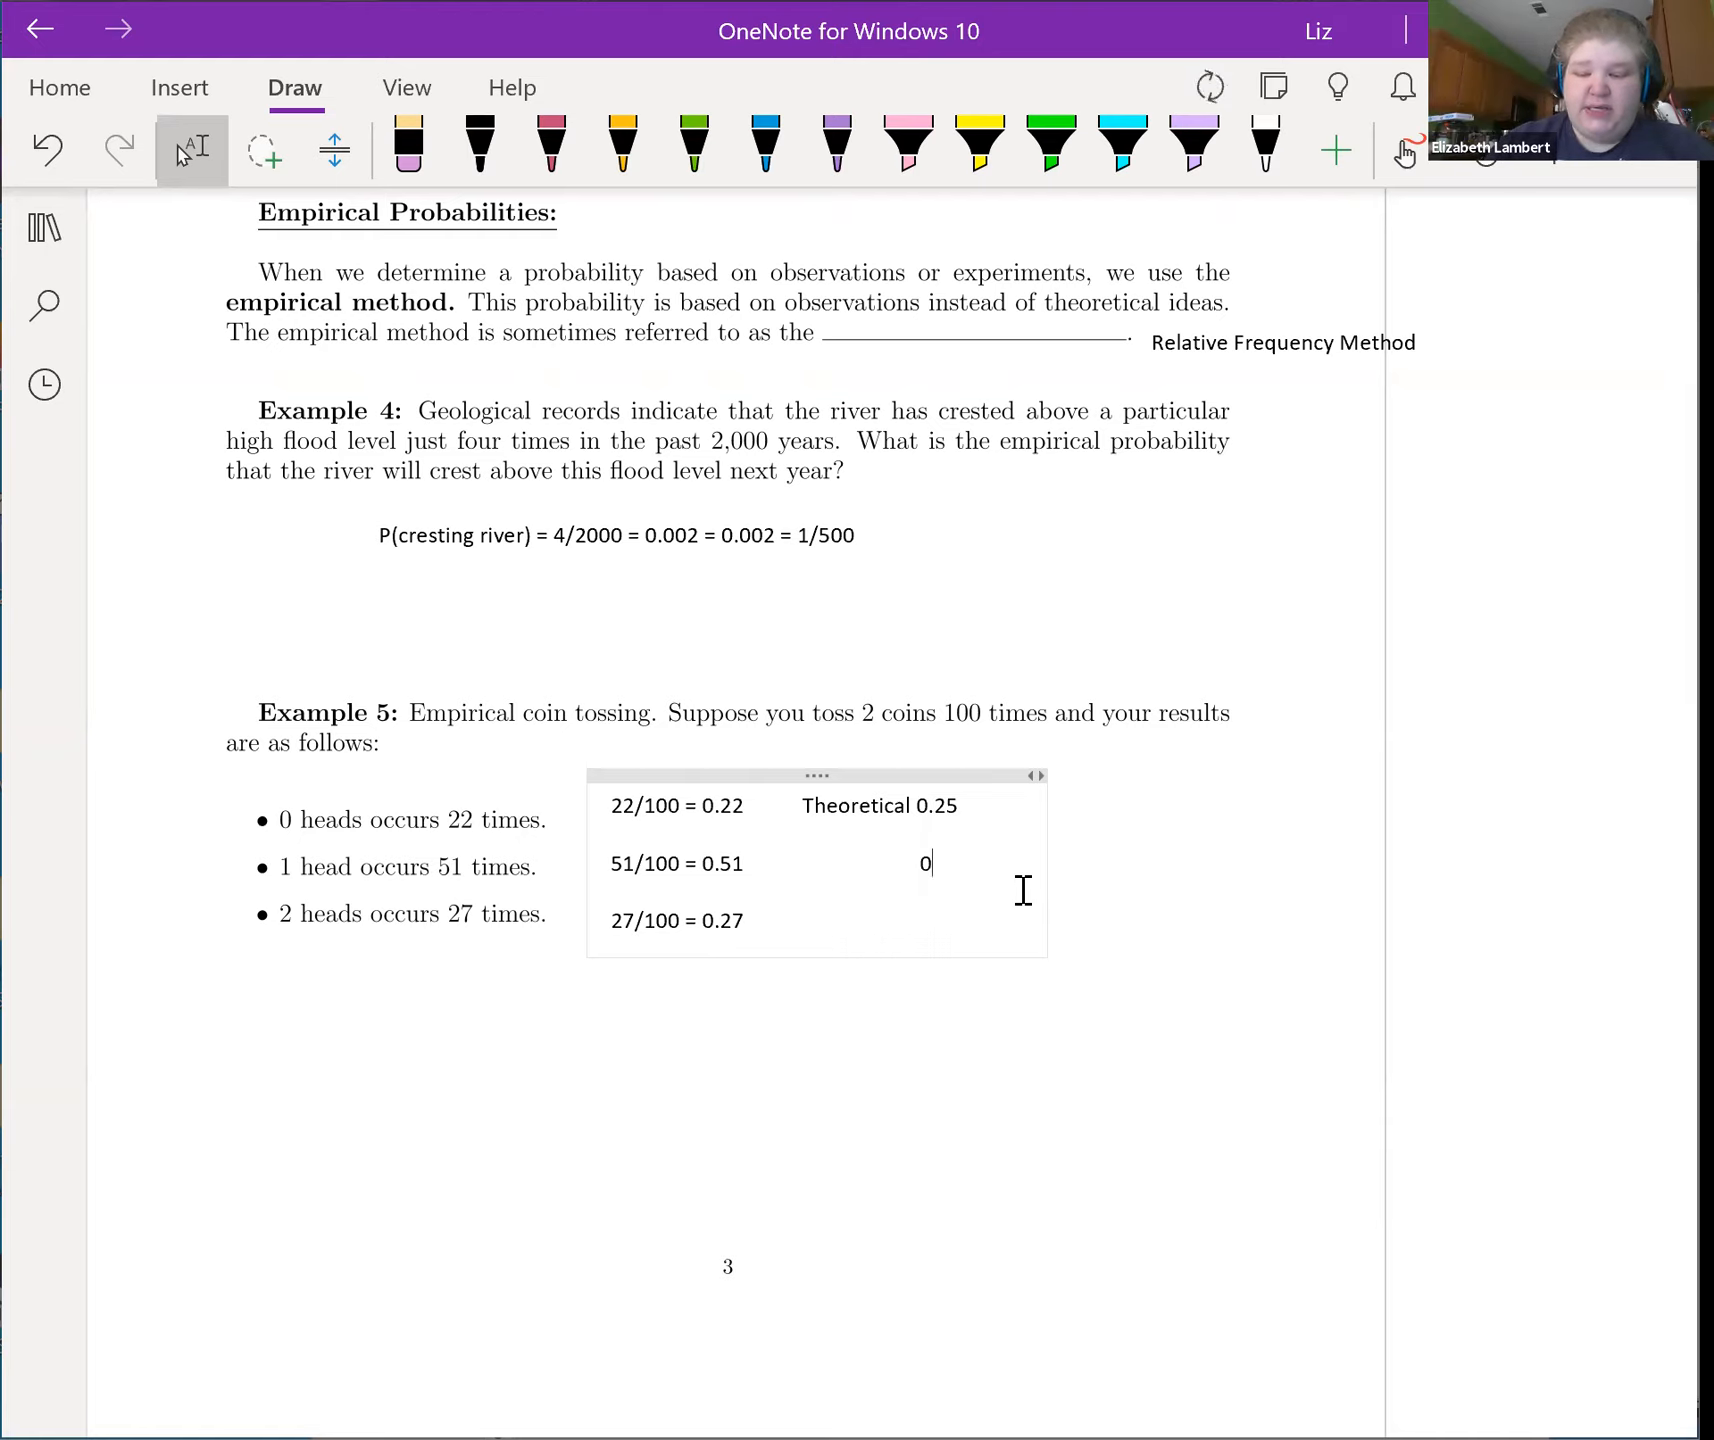
text(.5)
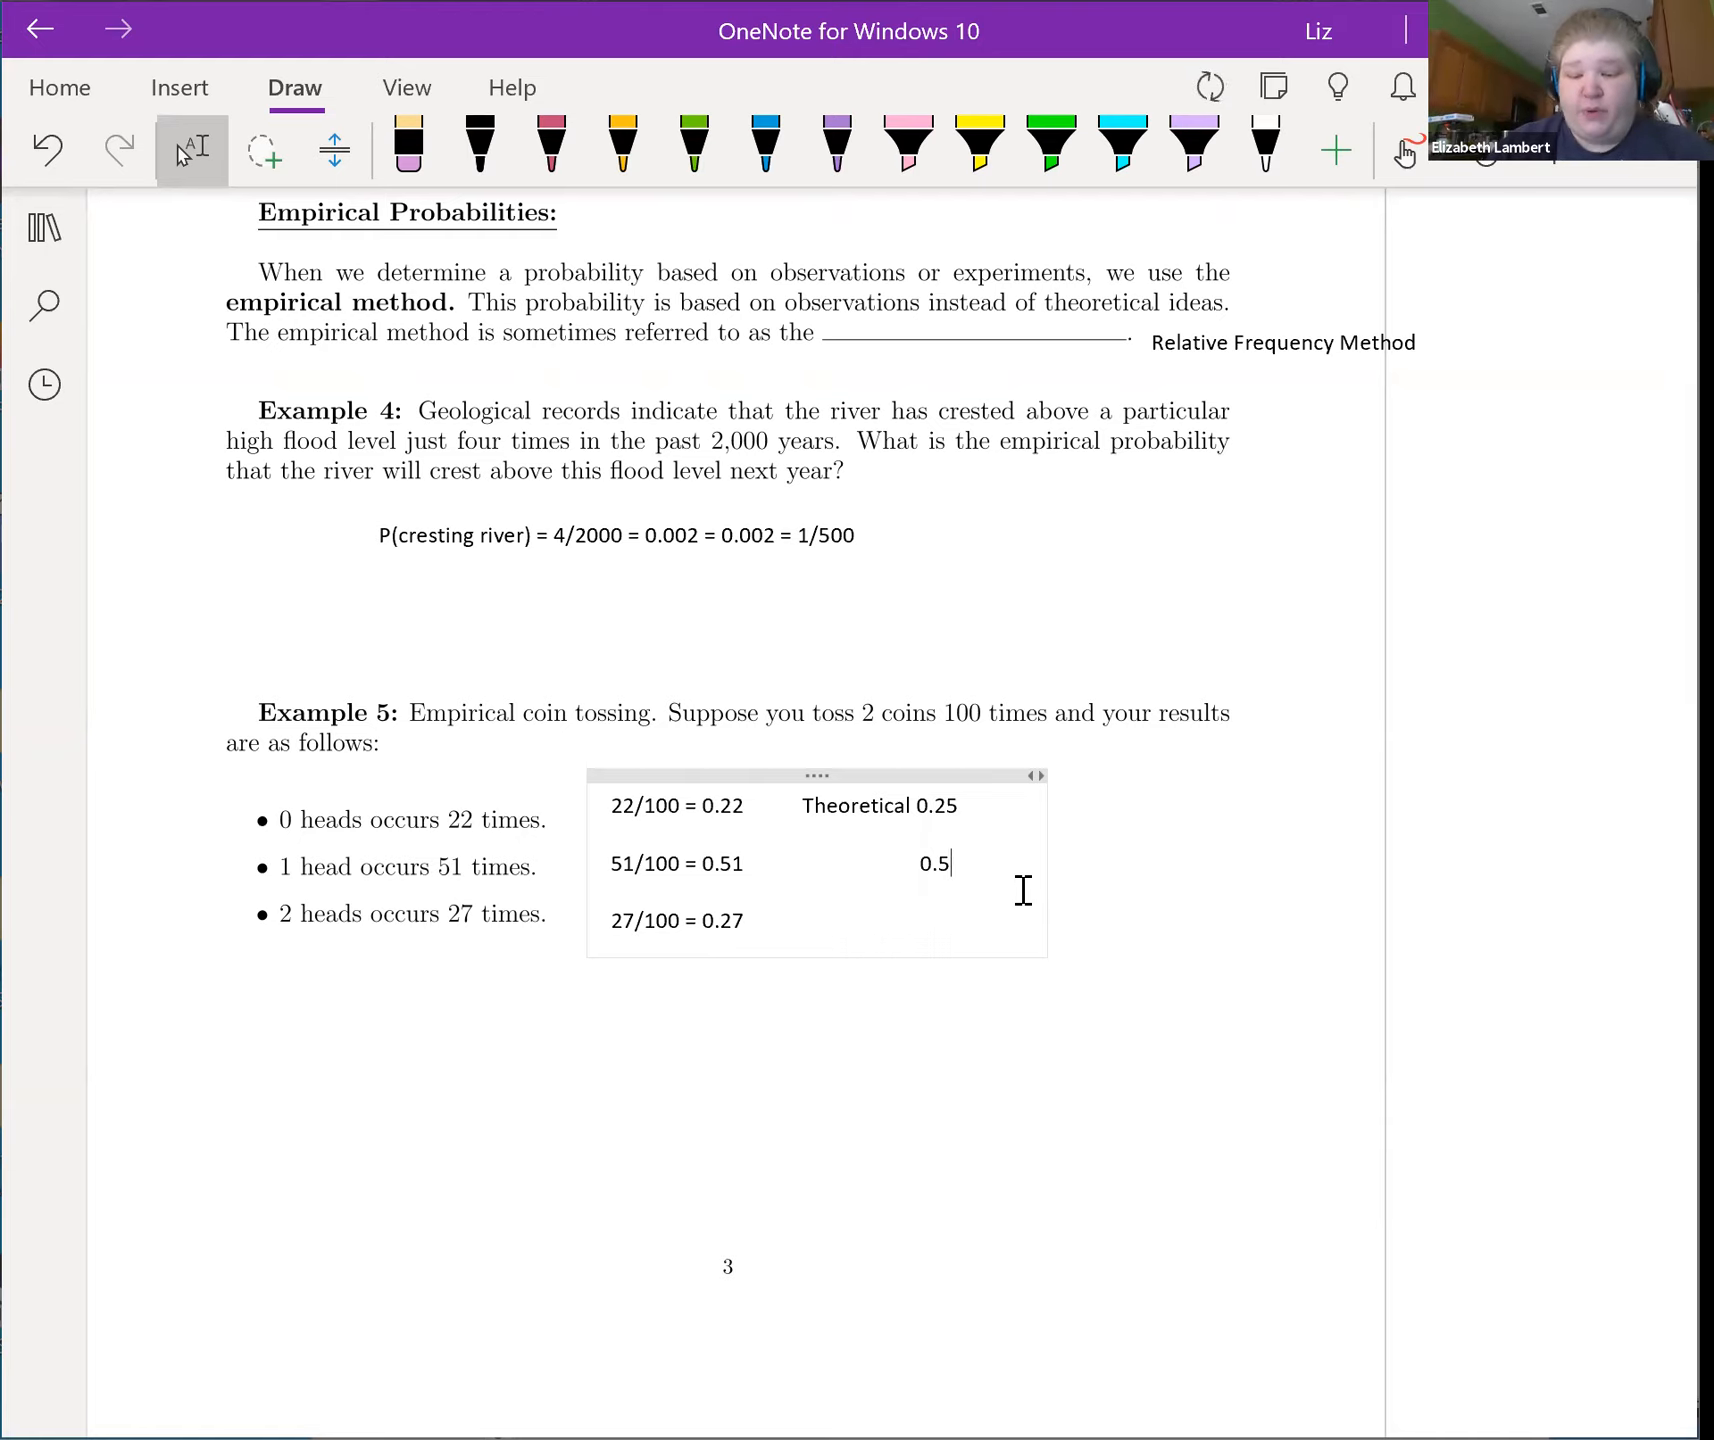
text(0)
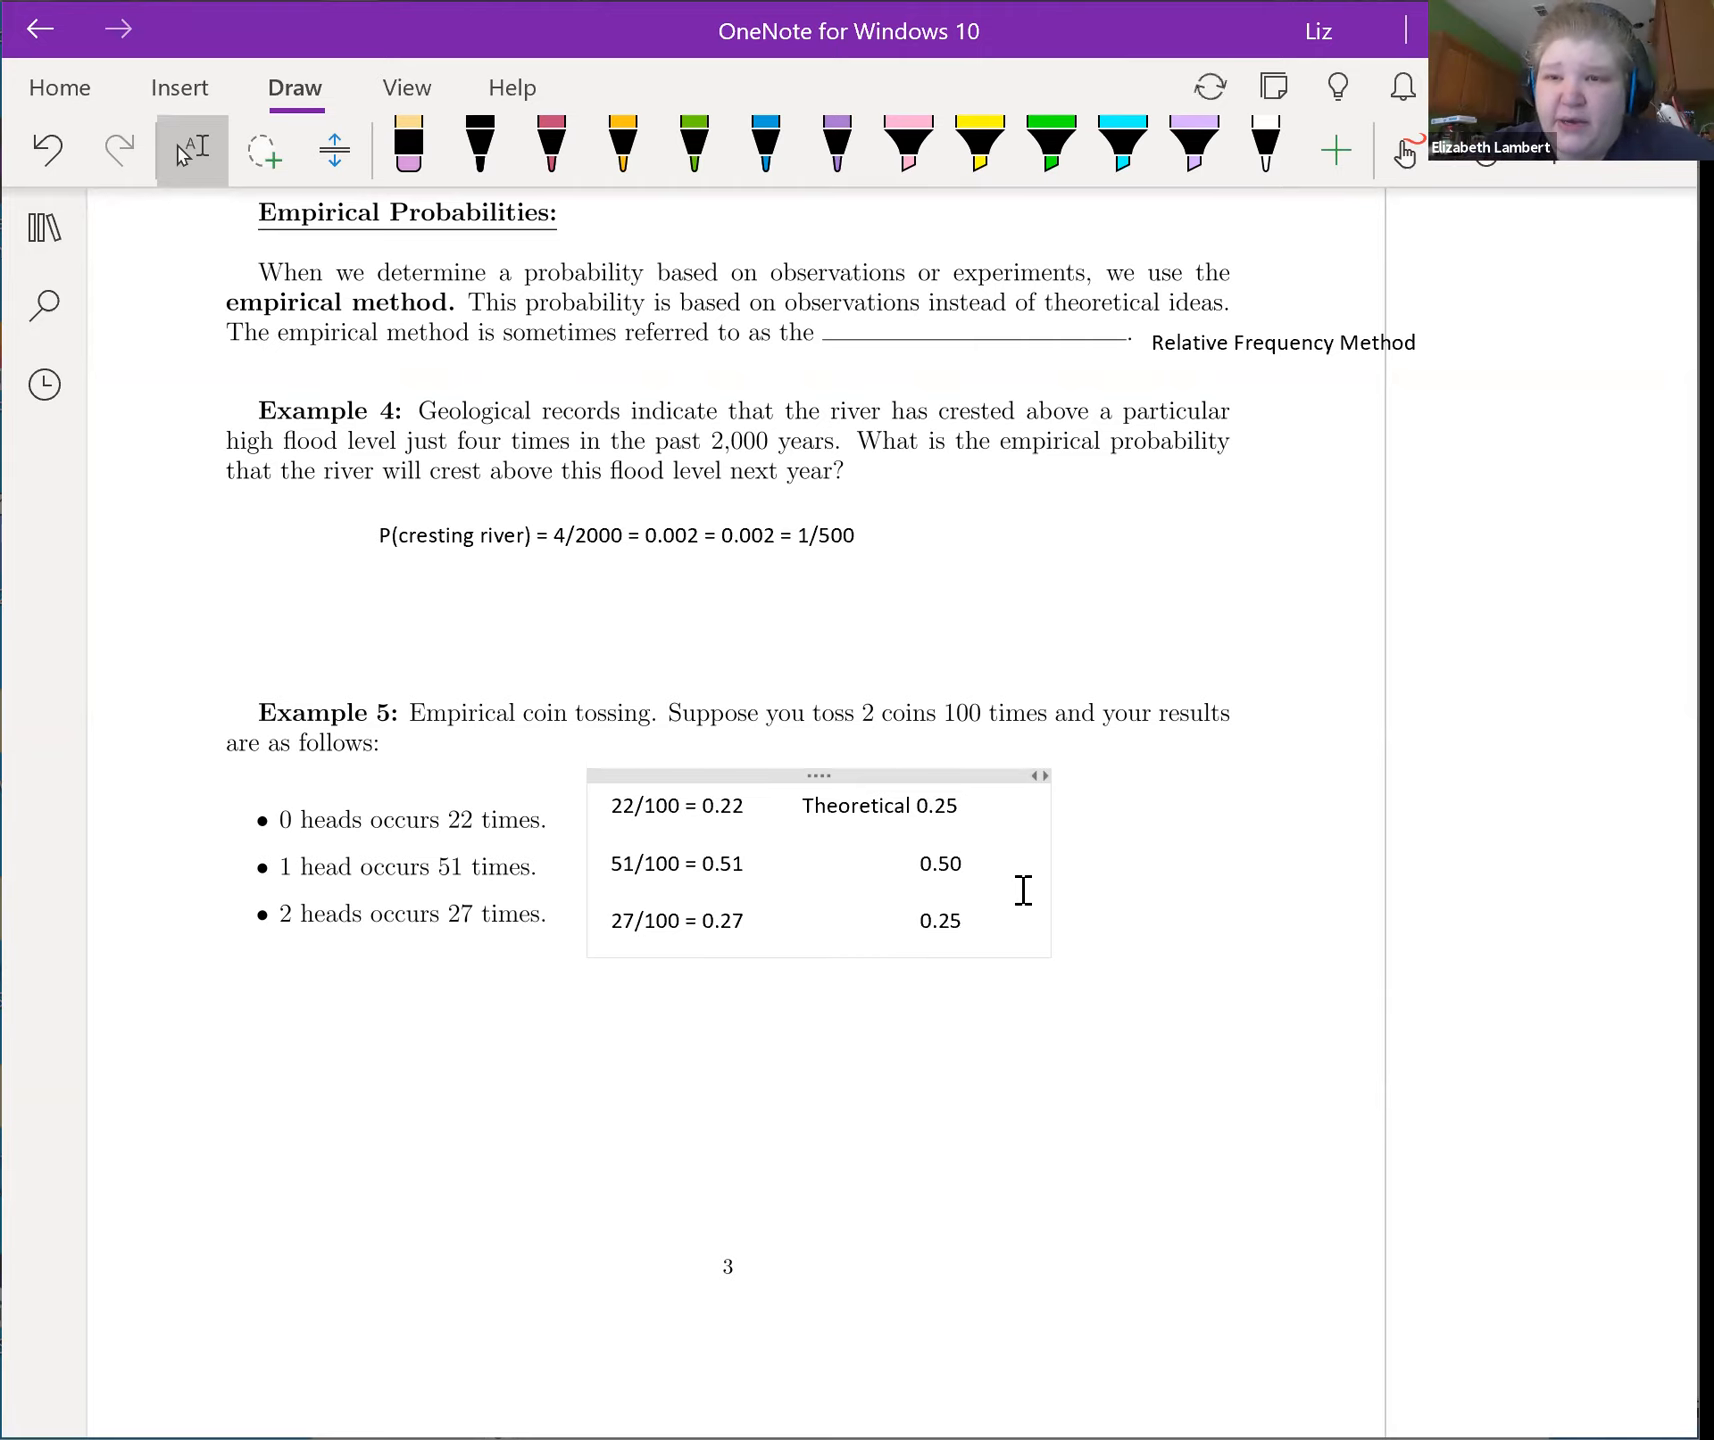
click(960, 920)
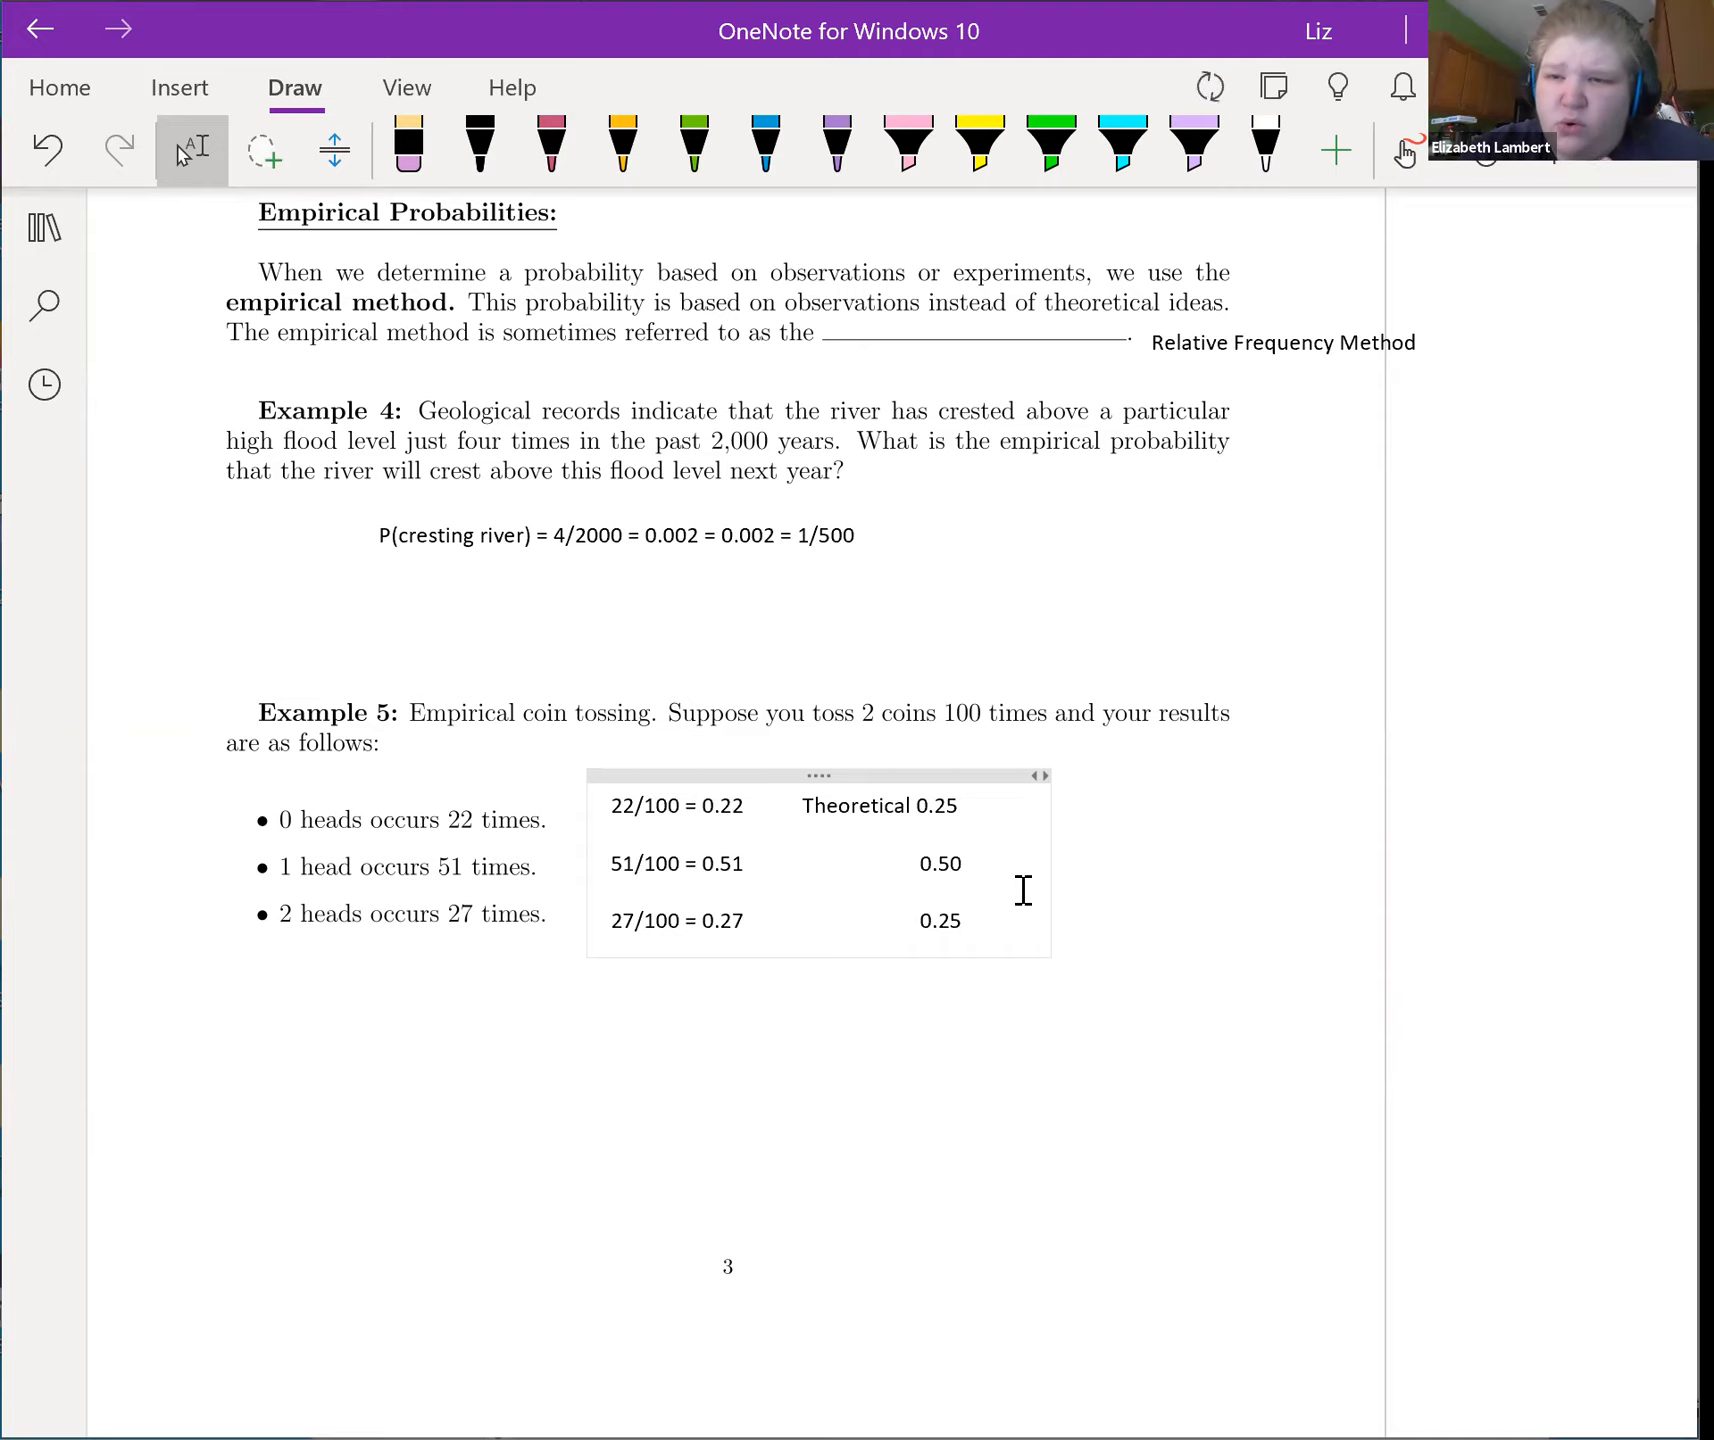
click(964, 920)
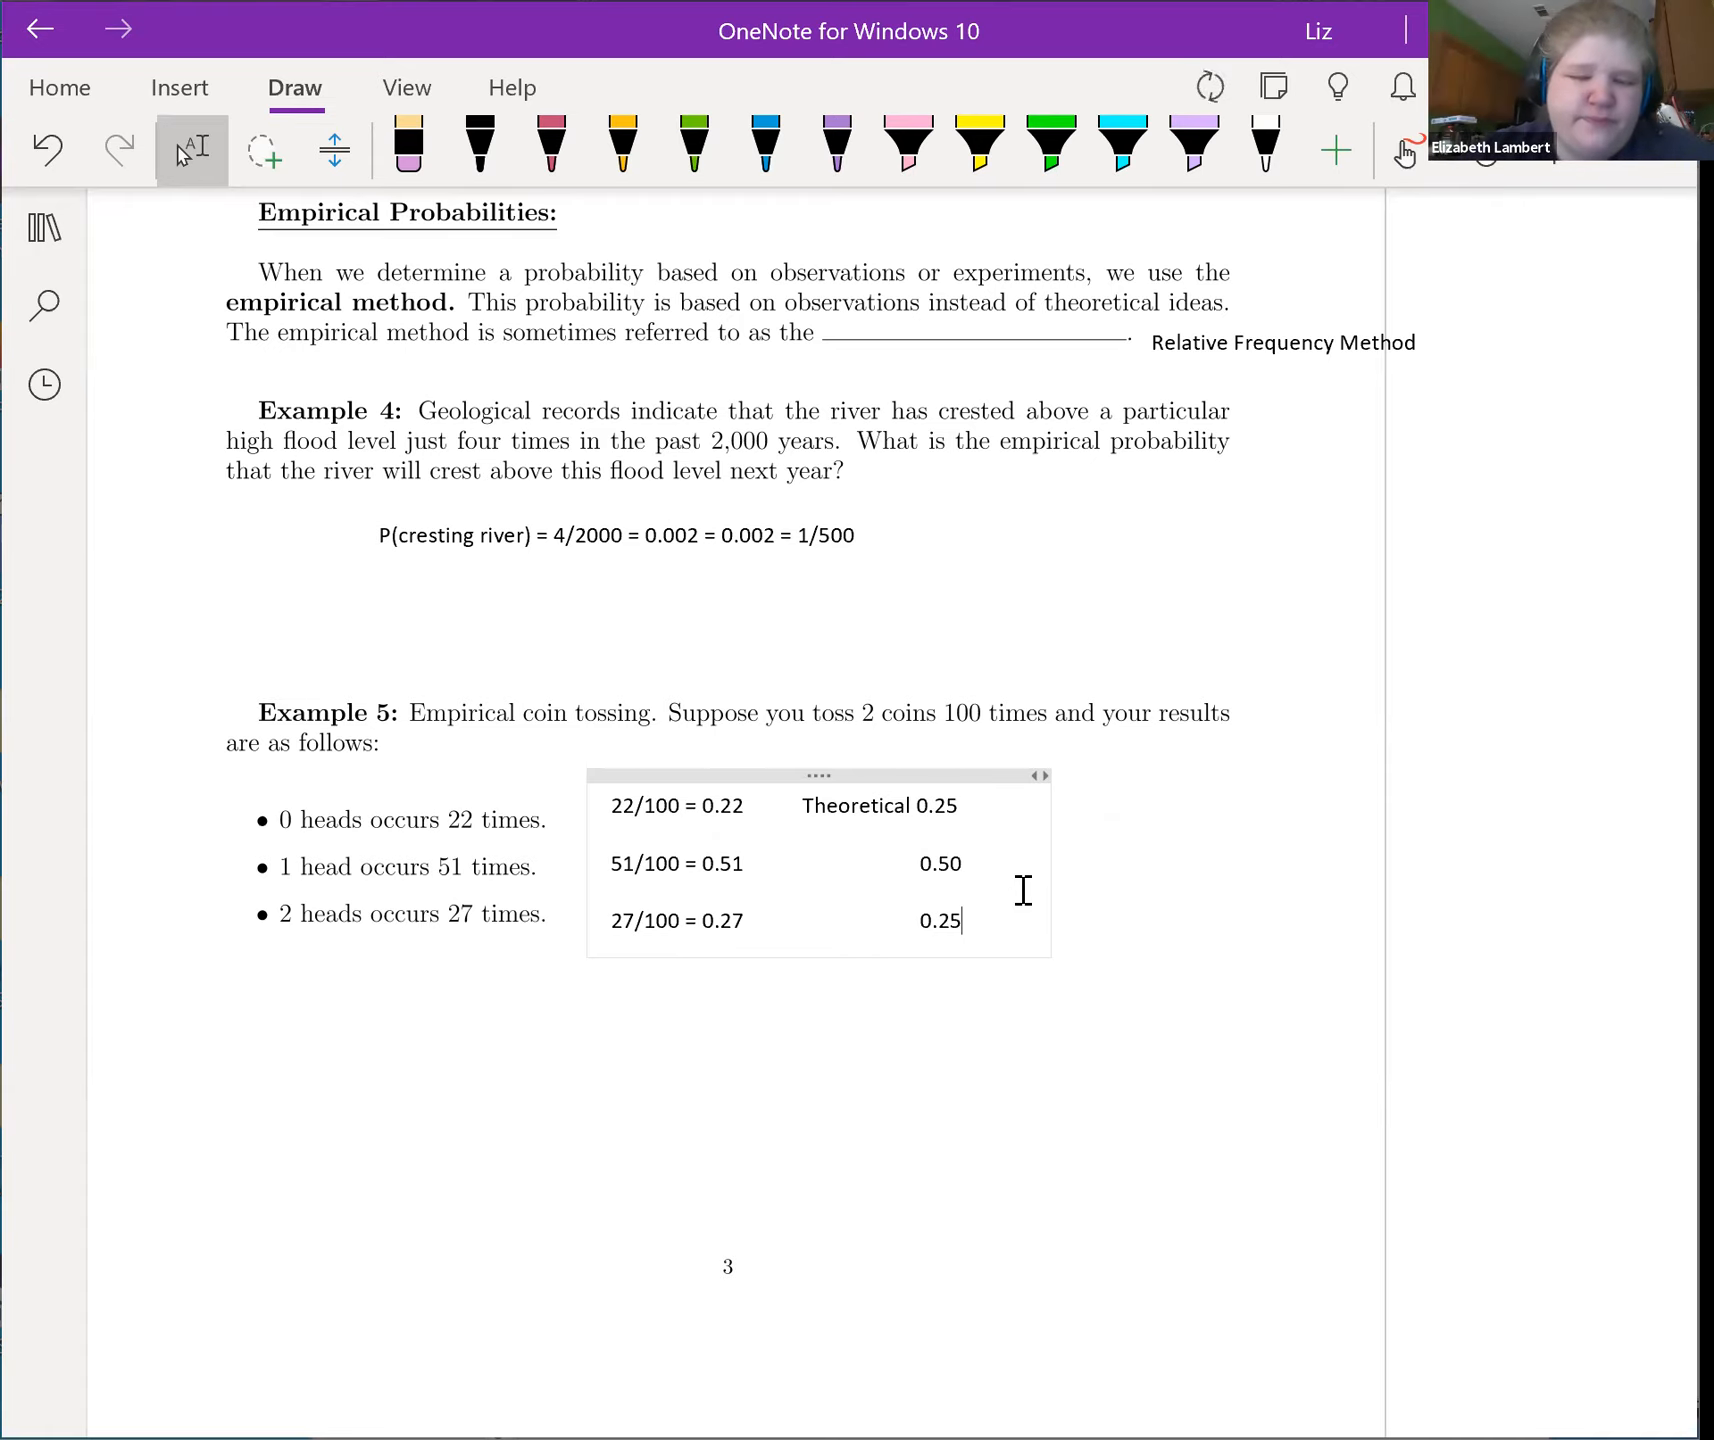
scroll(down, 3)
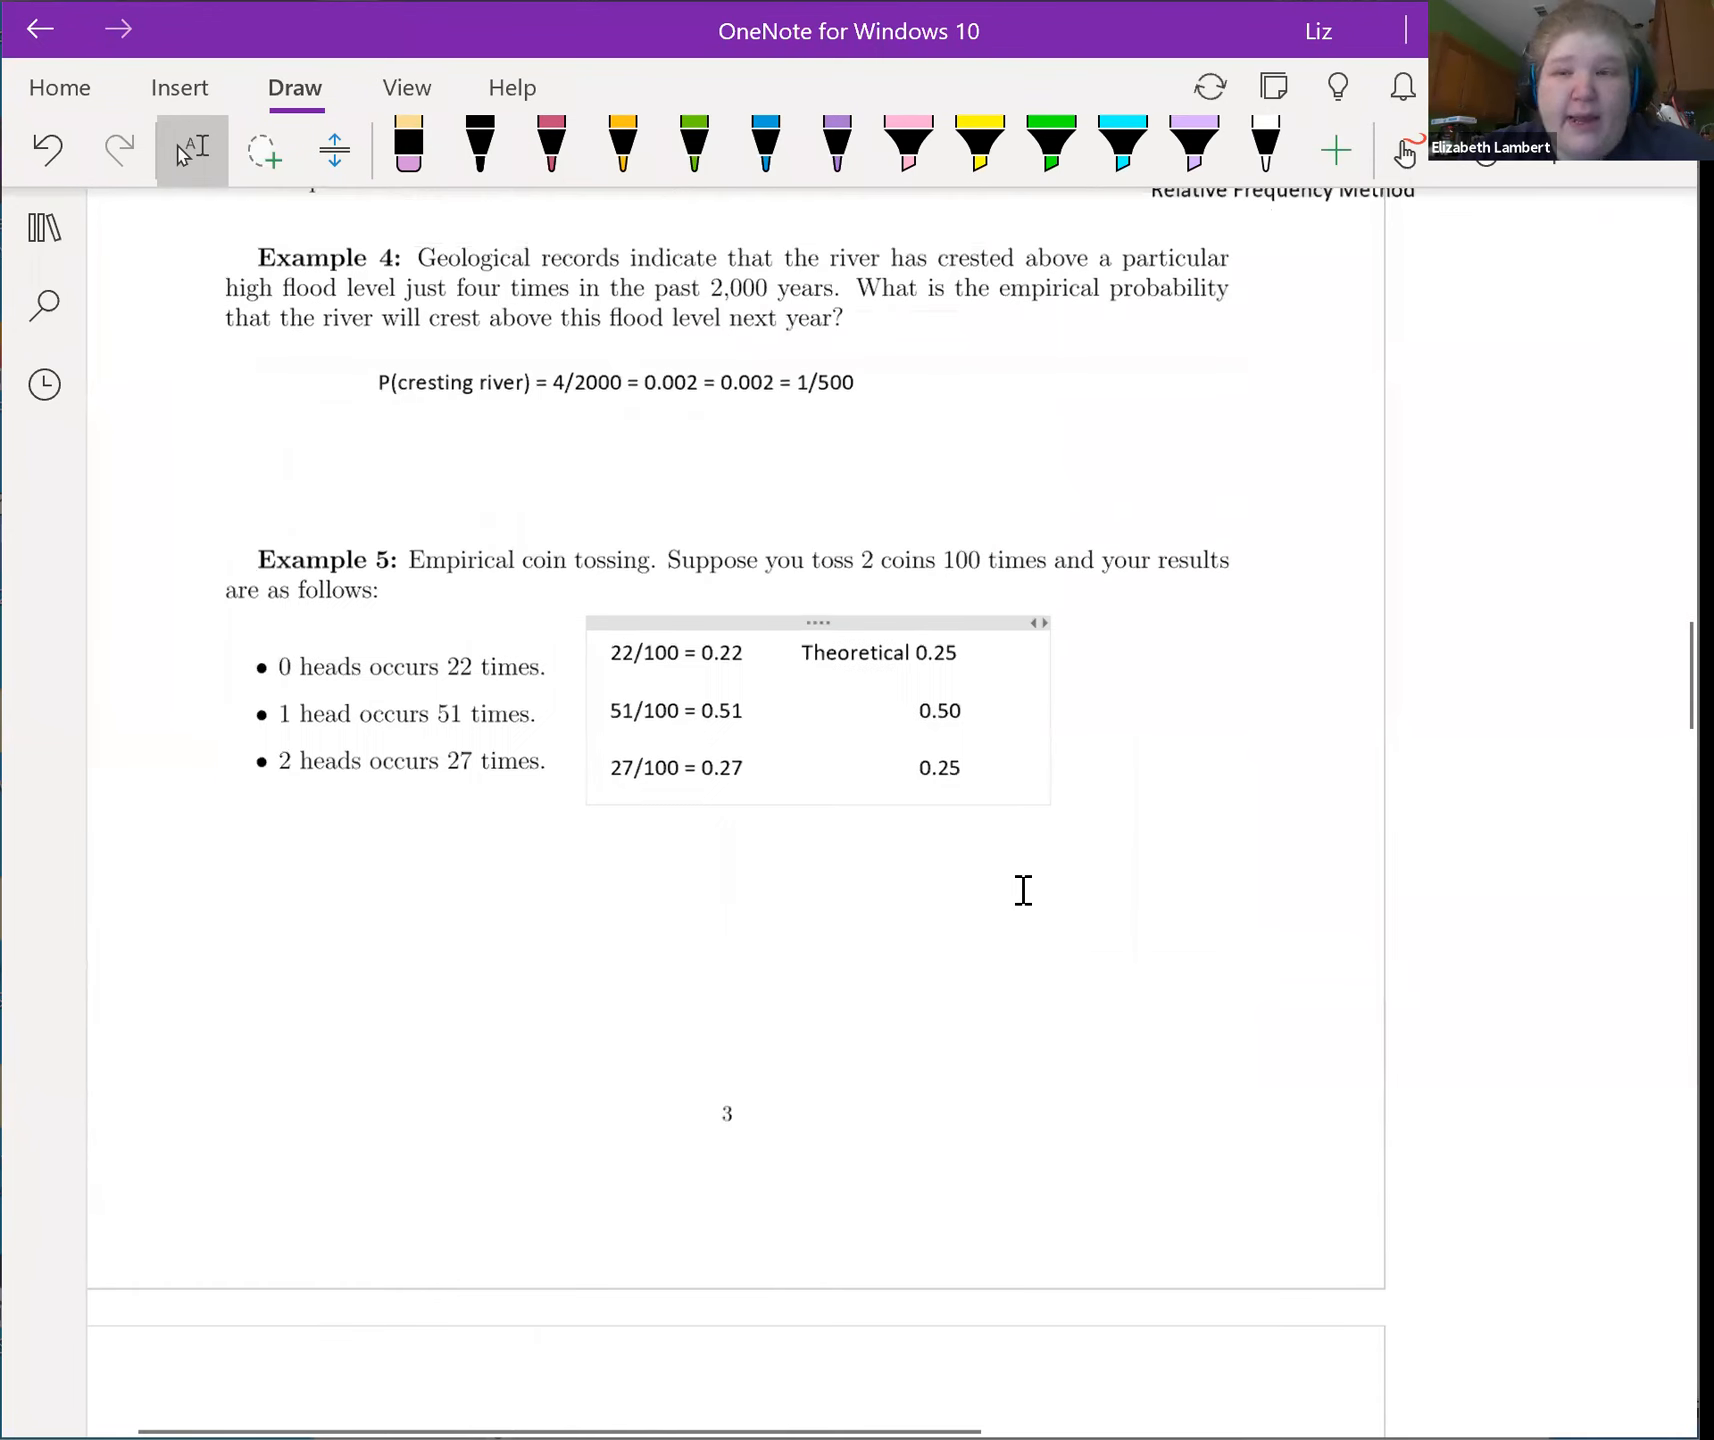
scroll(down, 3)
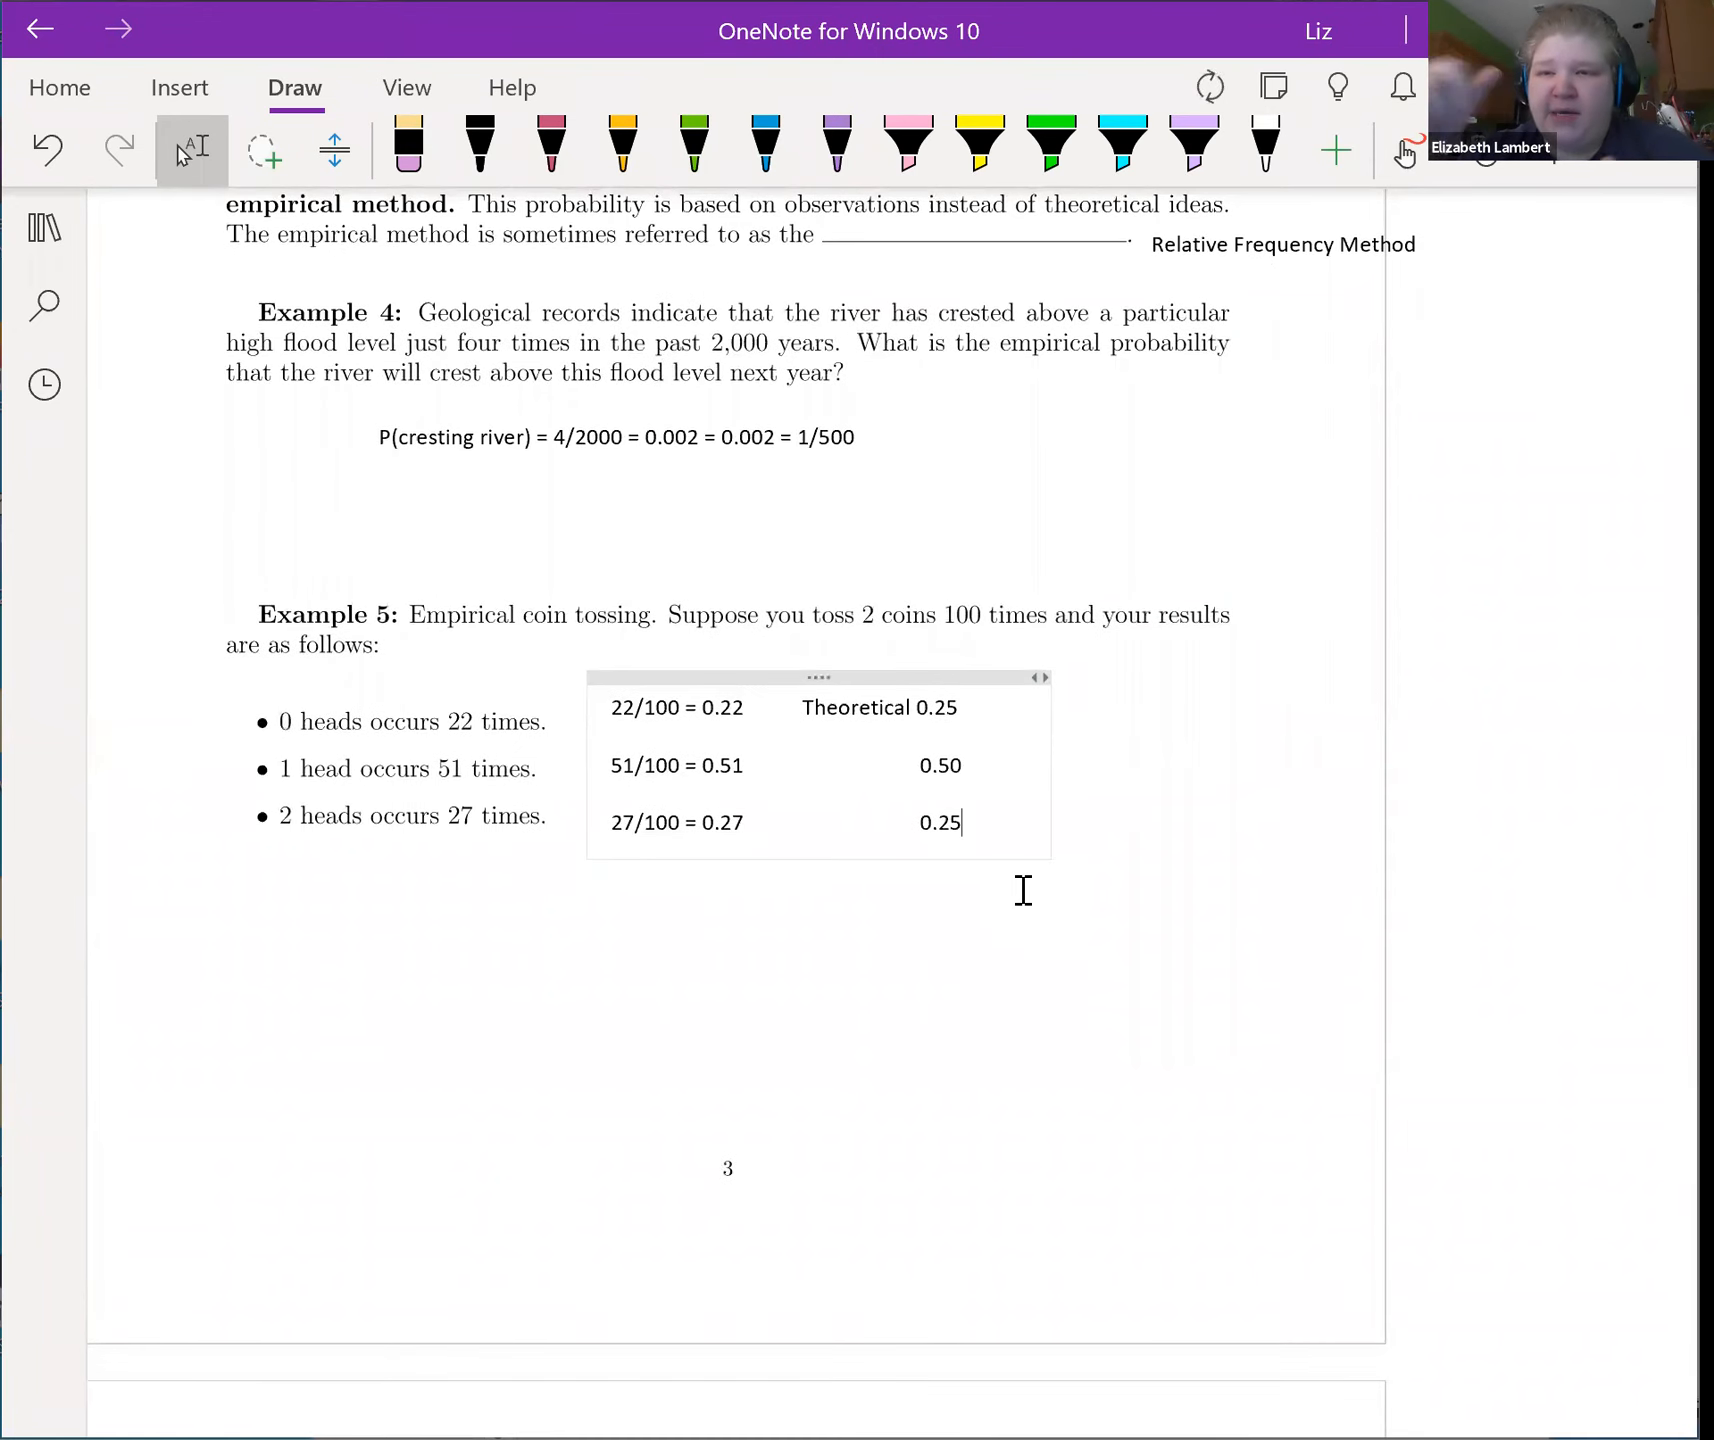